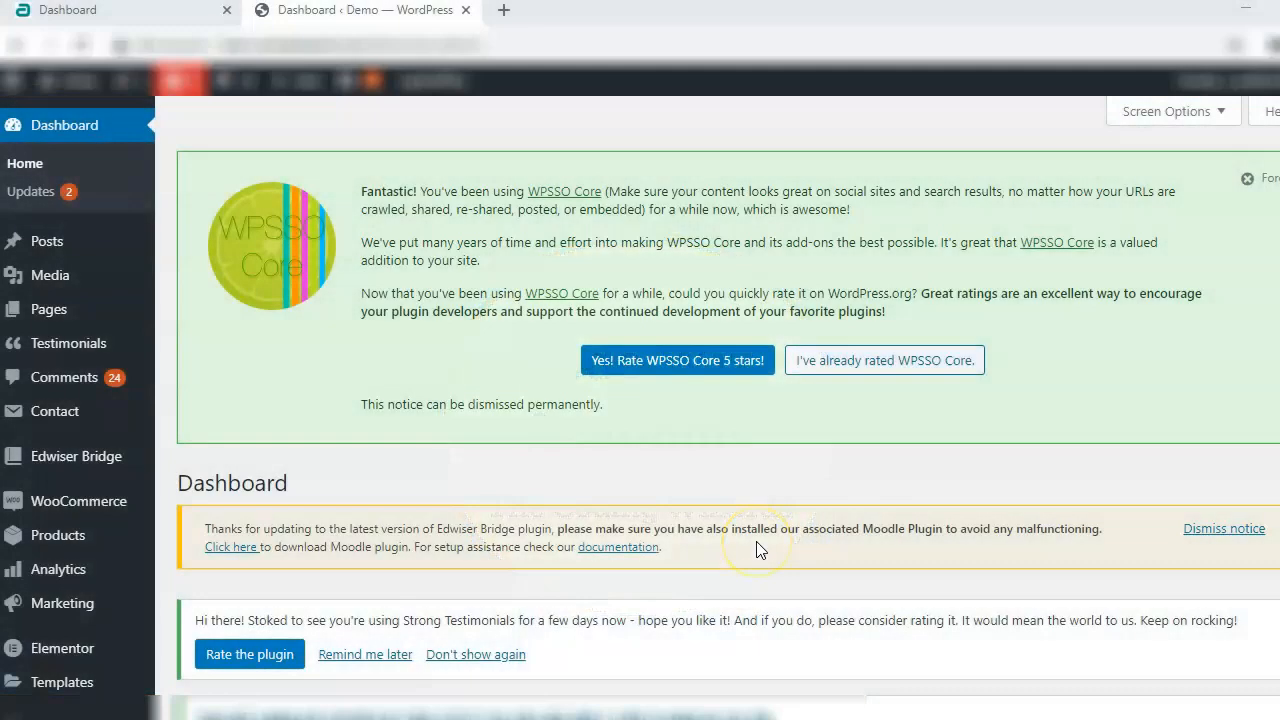
{"action": "mouse_move", "coordinate": [758, 548]}
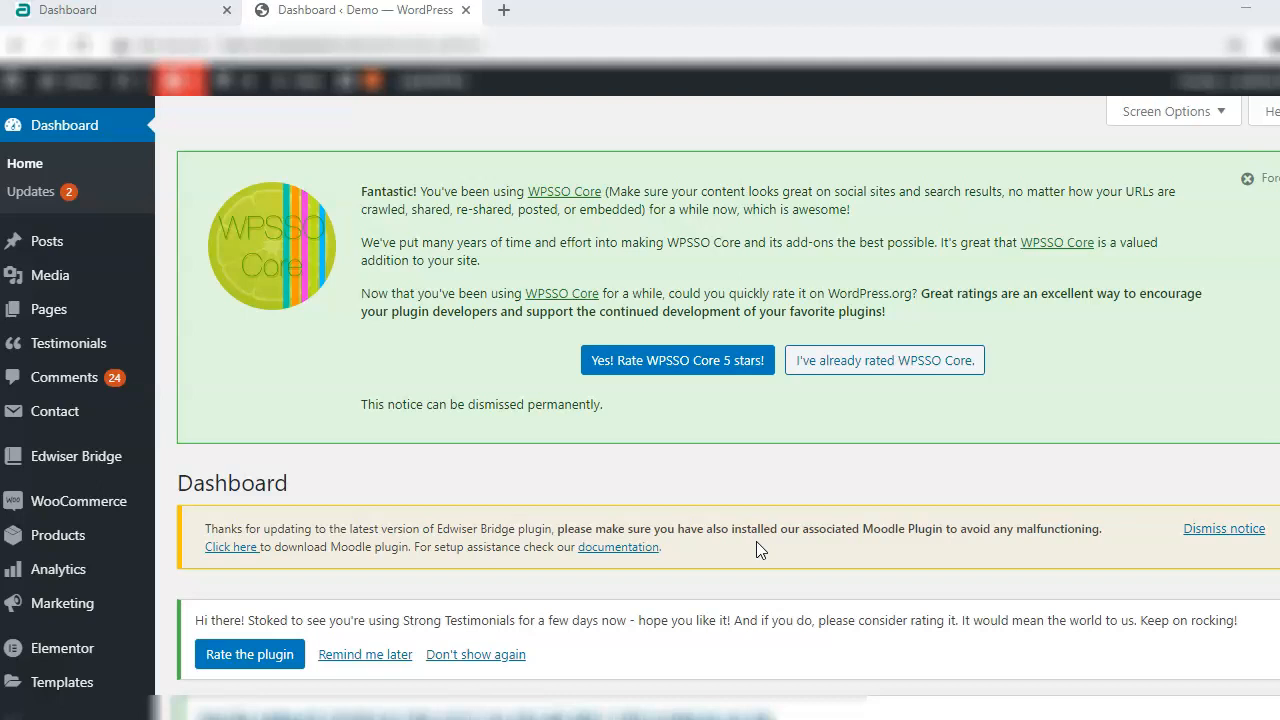
{"action": "mouse_move", "coordinate": [183, 573]}
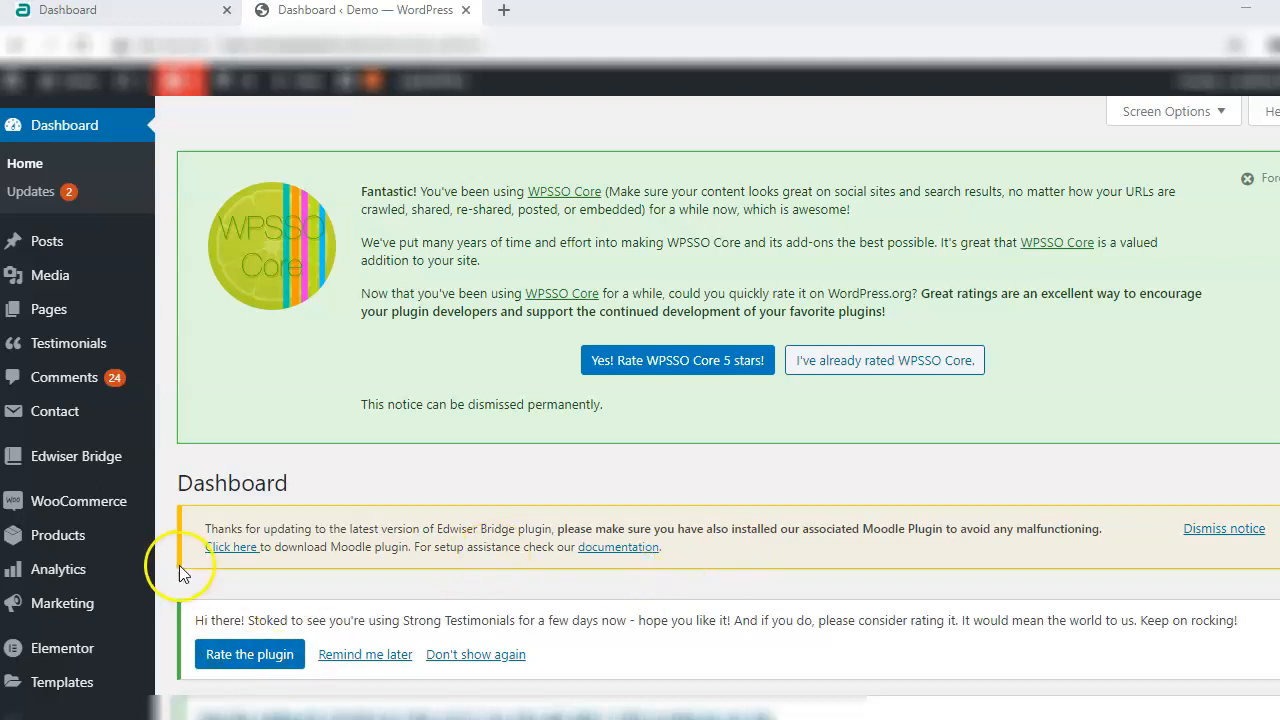
Open Installed Plugins and locate the active Edwiser Bridge plugin in the list.
{"action": "scroll", "scroll_direction": "down", "scroll_amount": 3}
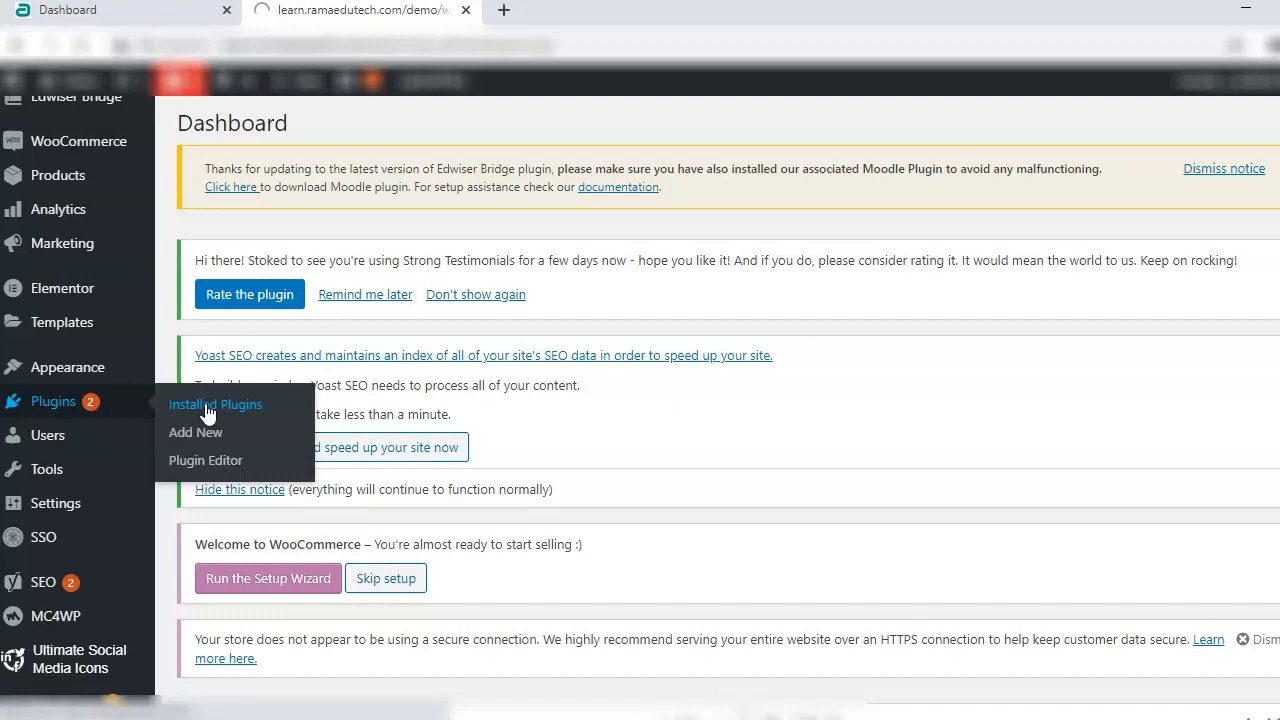
{"action": "left_click", "coordinate": [215, 404]}
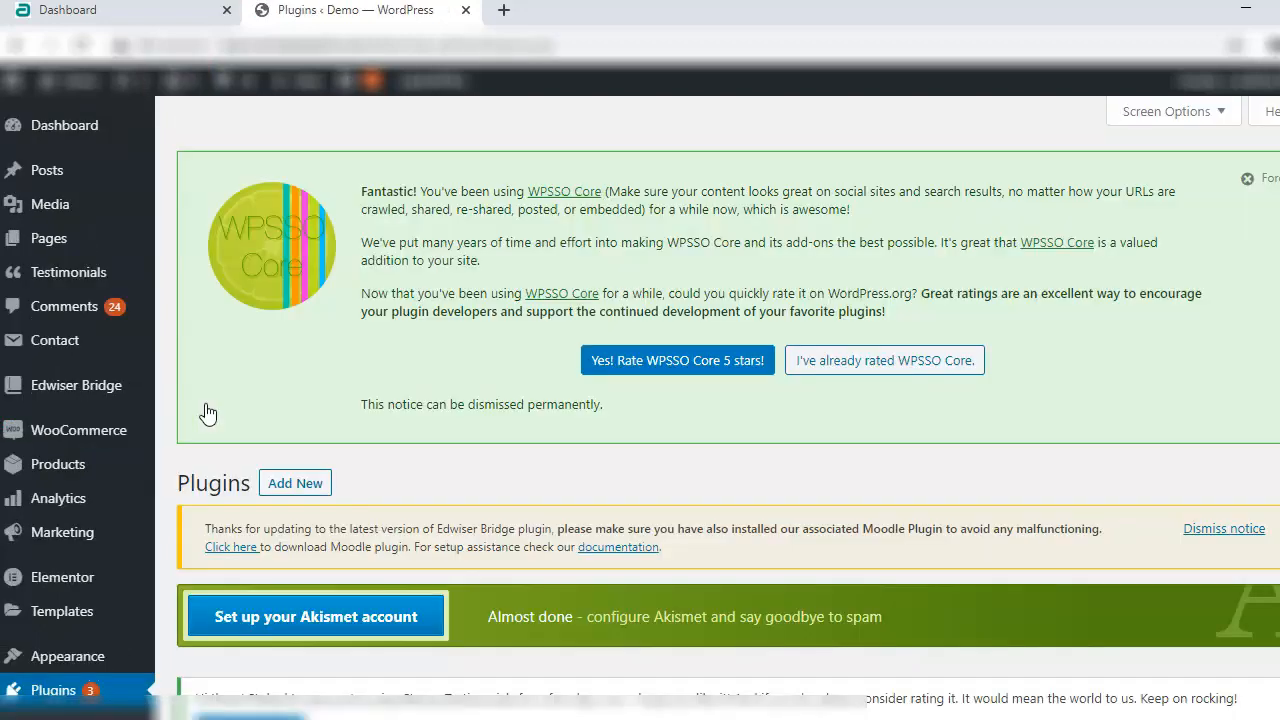
{"action": "scroll", "scroll_direction": "down", "scroll_amount": 3}
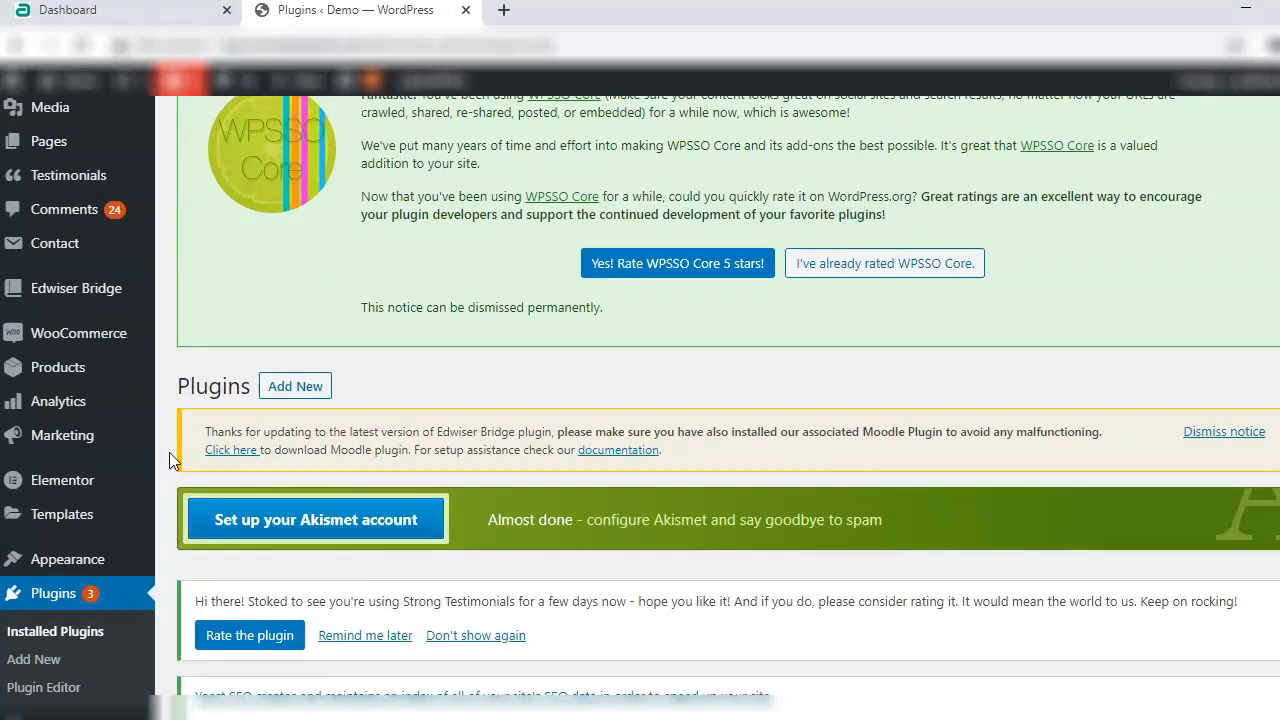
{"action": "scroll", "scroll_direction": "down", "scroll_amount": 3}
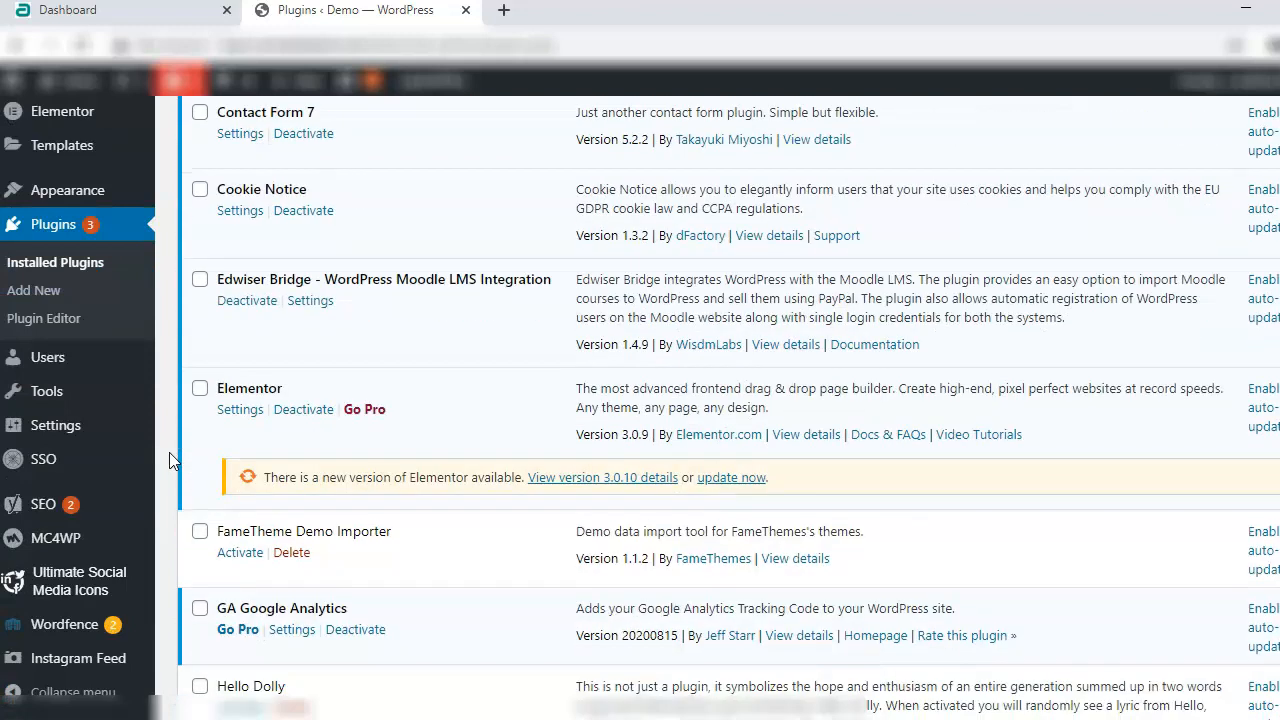
{"action": "scroll", "scroll_direction": "up", "scroll_amount": 3}
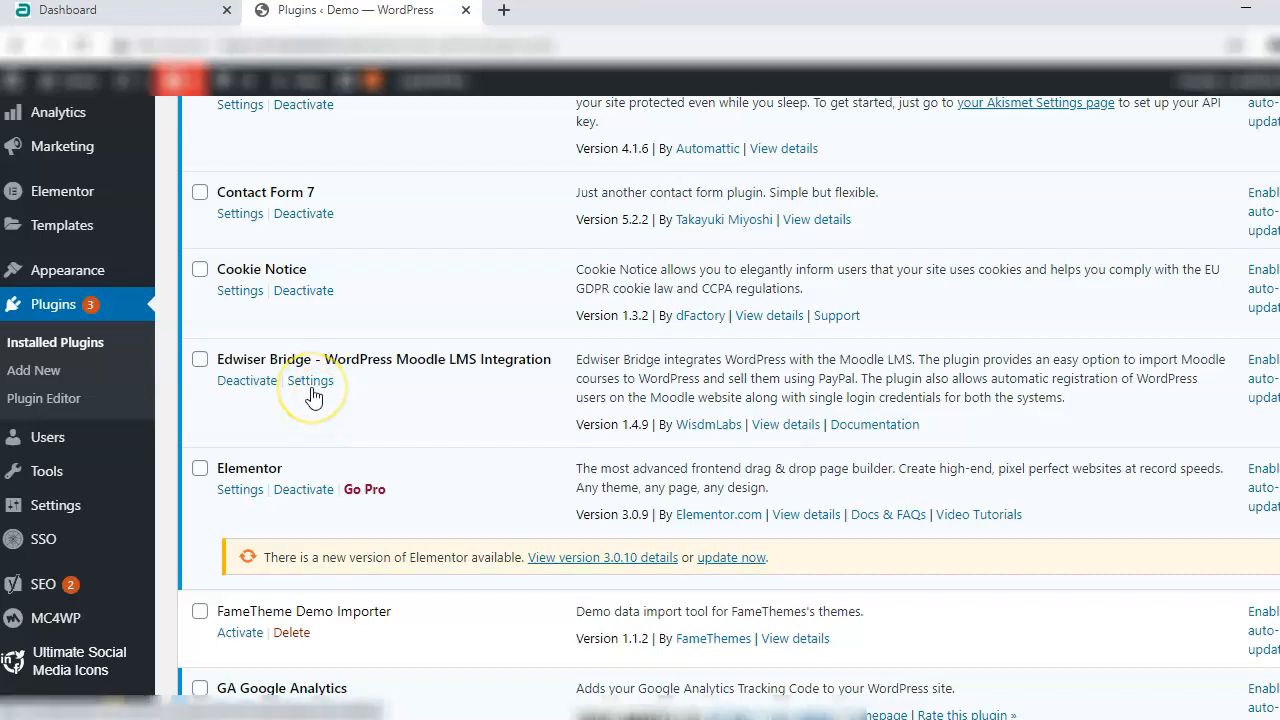
{"action": "mouse_move", "coordinate": [165, 407]}
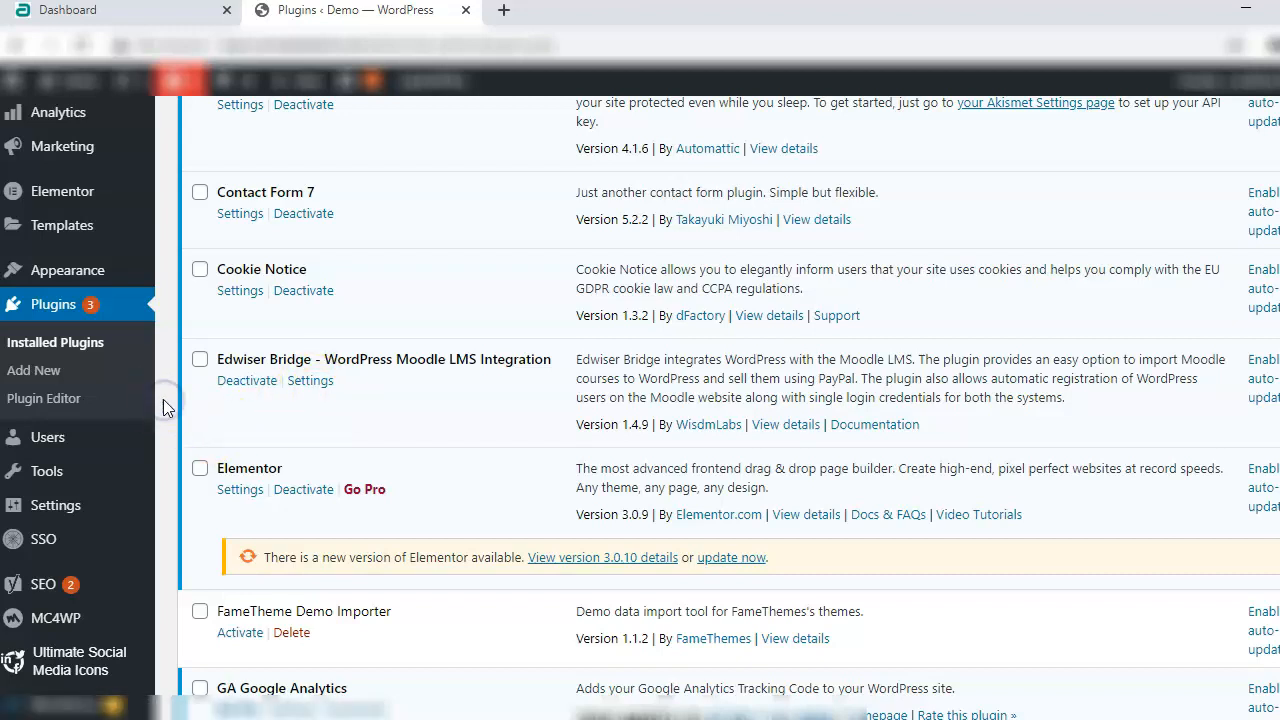
{"action": "scroll", "scroll_direction": "up", "scroll_amount": 3}
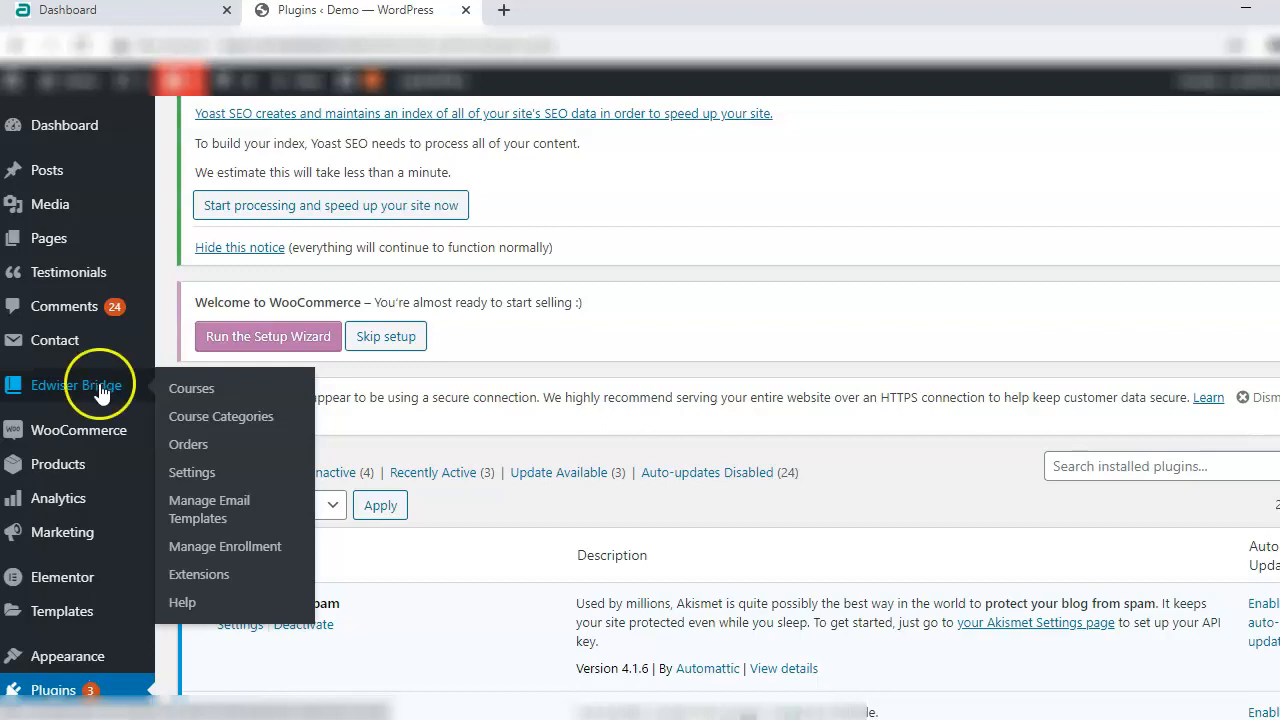
{"action": "mouse_move", "coordinate": [191, 472]}
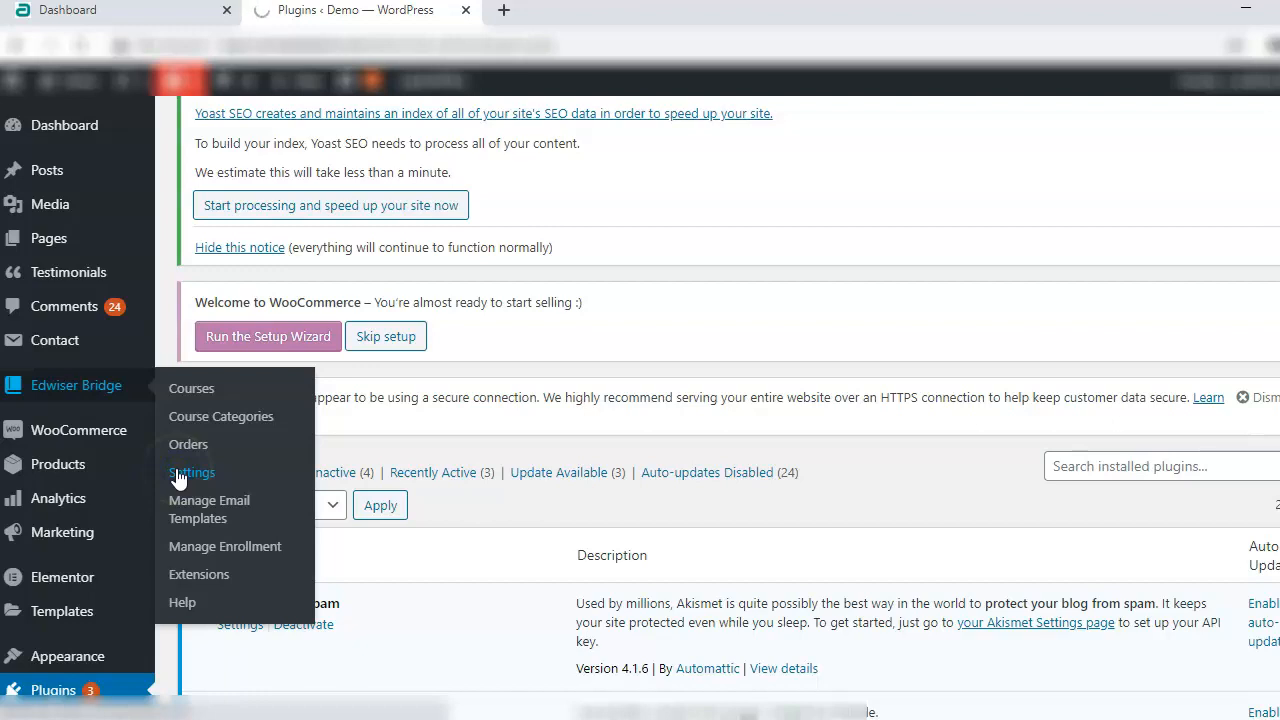
Enable Edwiser Bridge user registration with Subscriber as default role and My Courses redirect.
{"action": "left_click", "coordinate": [191, 472]}
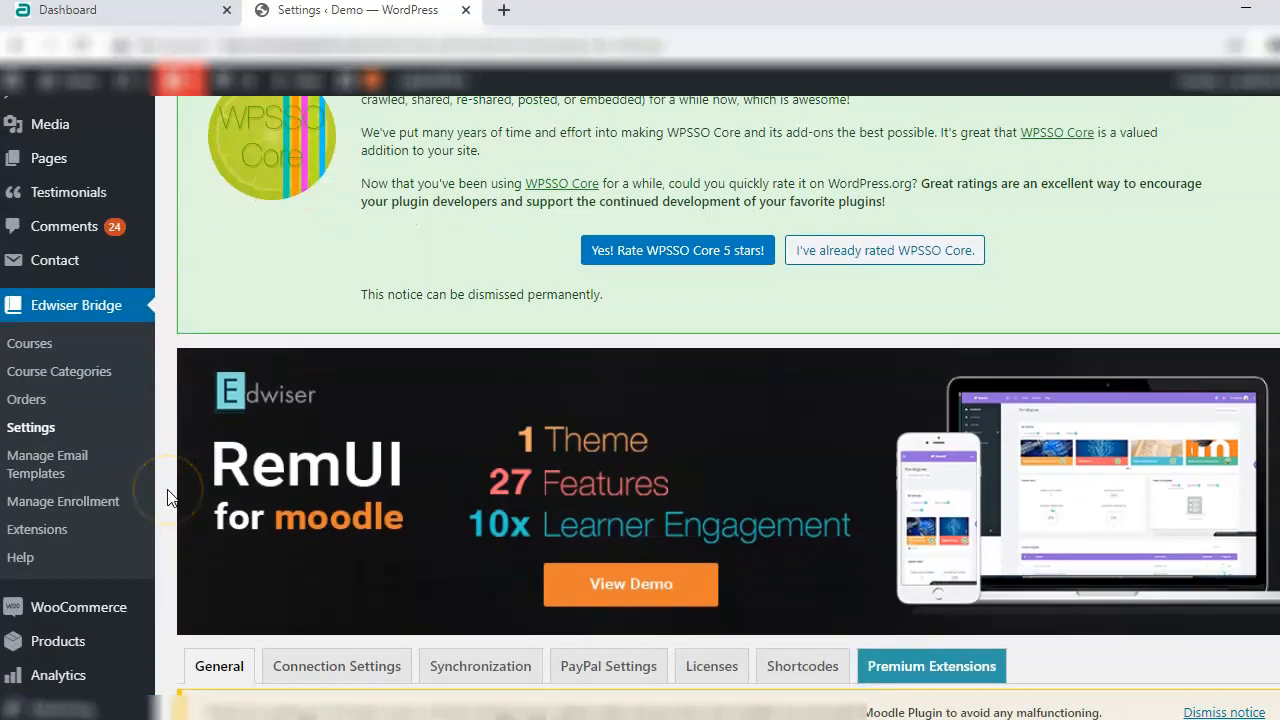
{"action": "scroll", "scroll_direction": "down", "scroll_amount": 3}
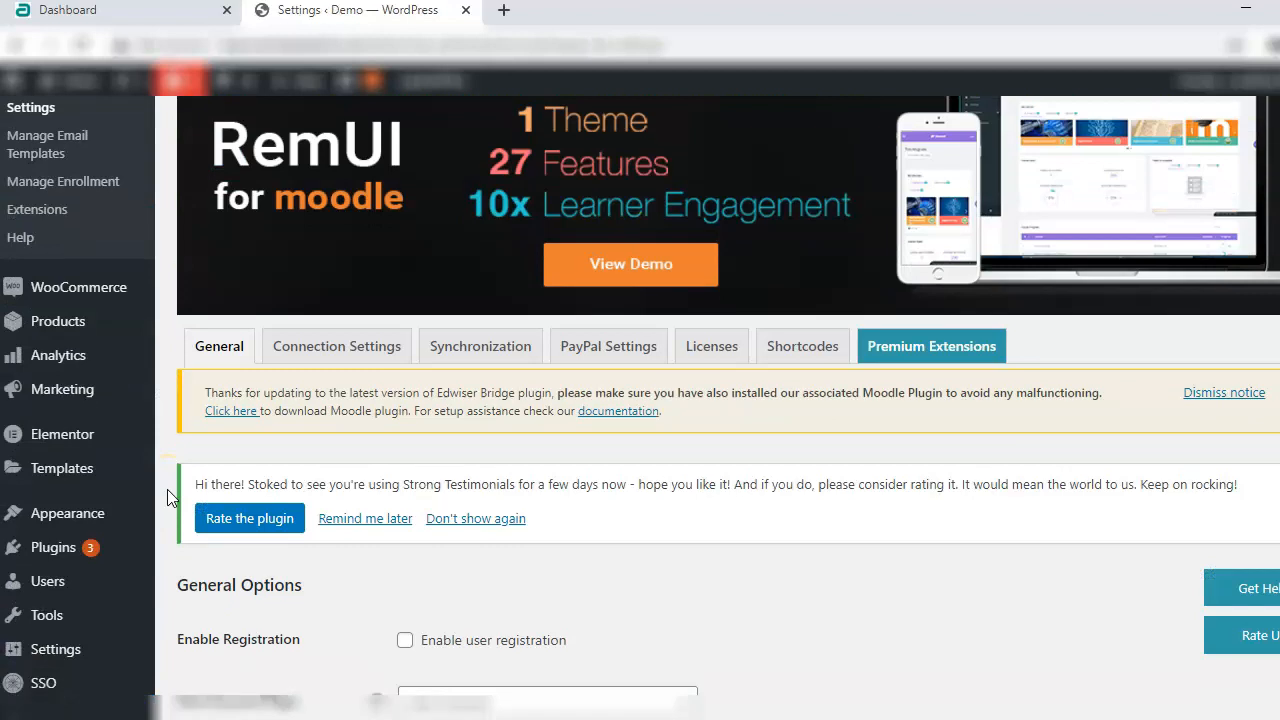
{"action": "scroll", "scroll_direction": "down", "scroll_amount": 3}
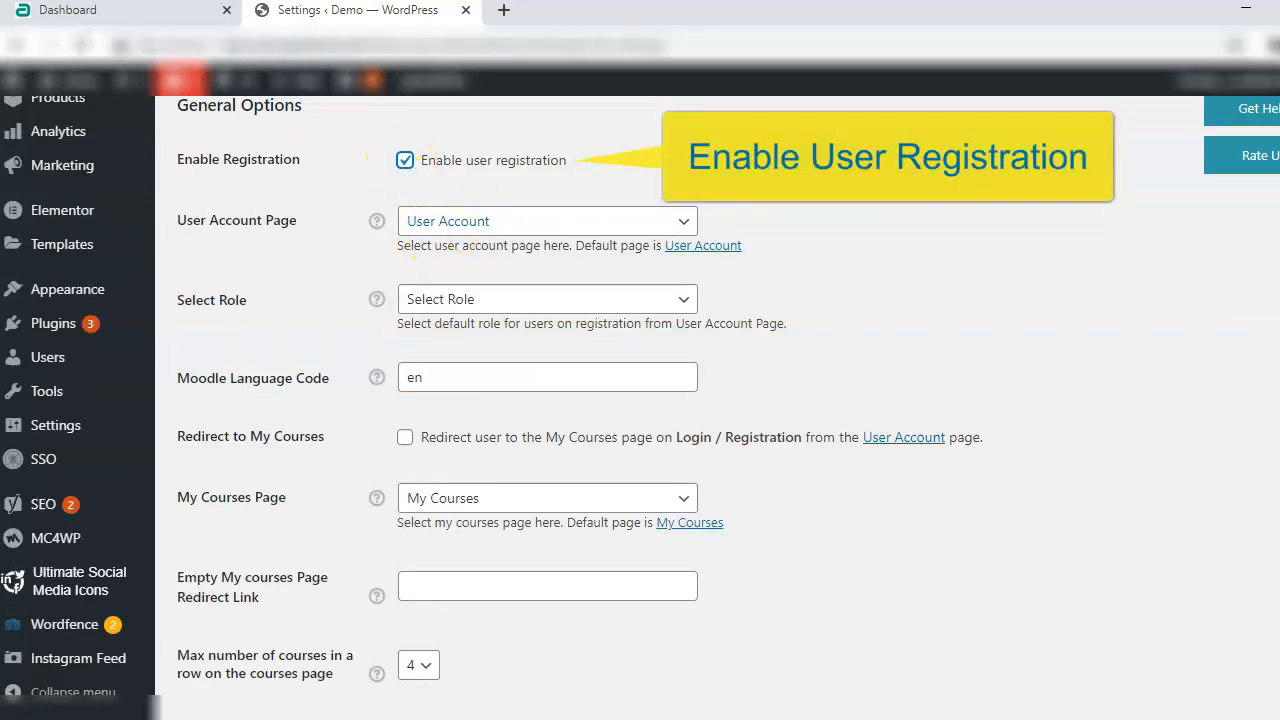
{"action": "left_click", "coordinate": [547, 299]}
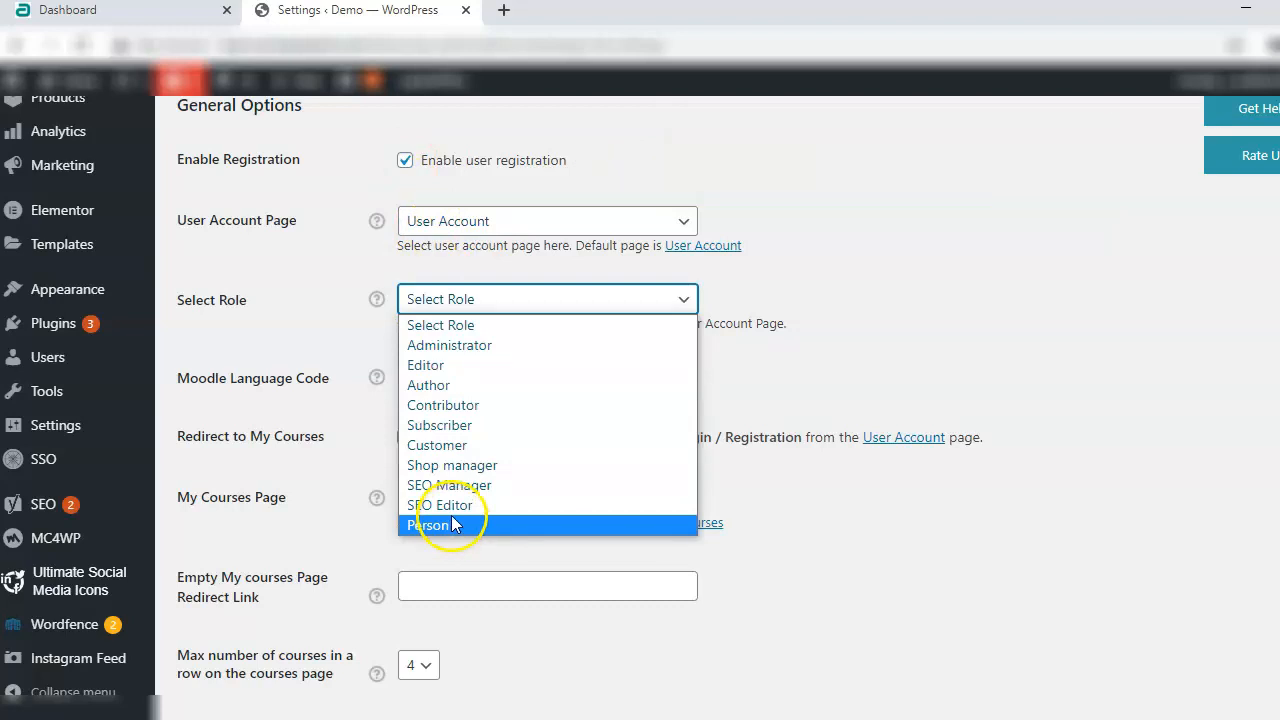
{"action": "left_click", "coordinate": [439, 425]}
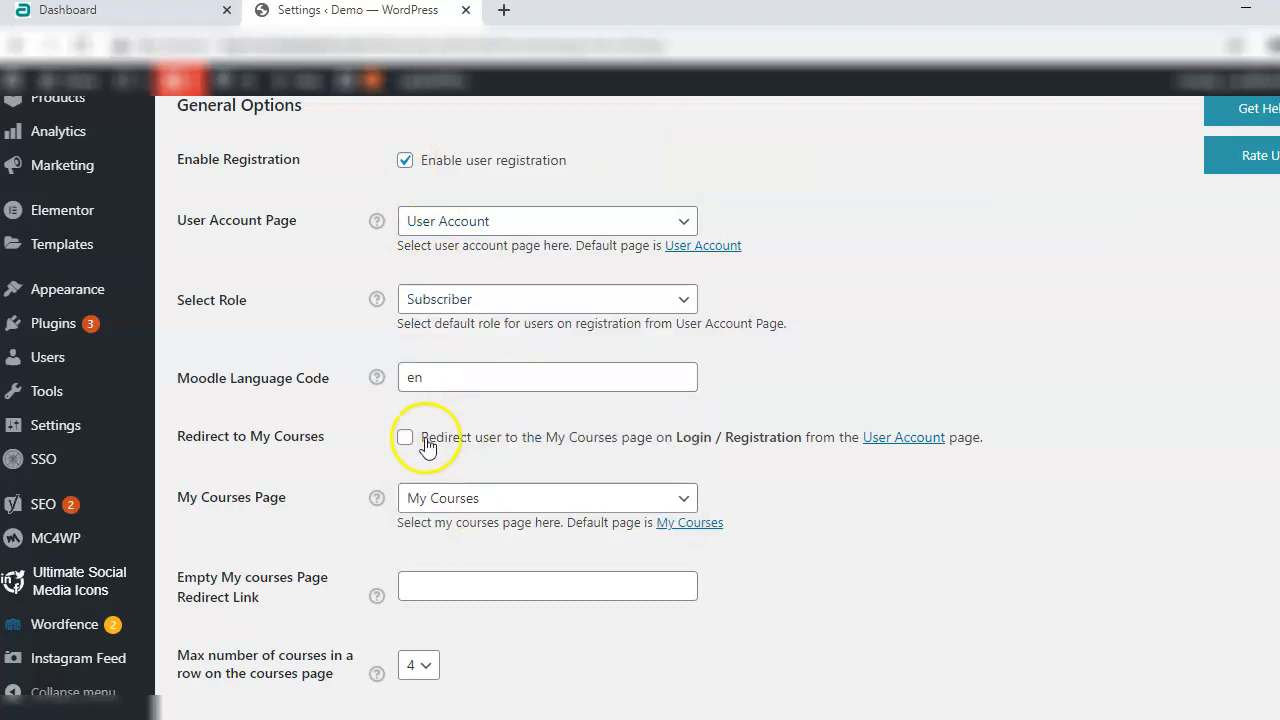
{"action": "left_click", "coordinate": [405, 437]}
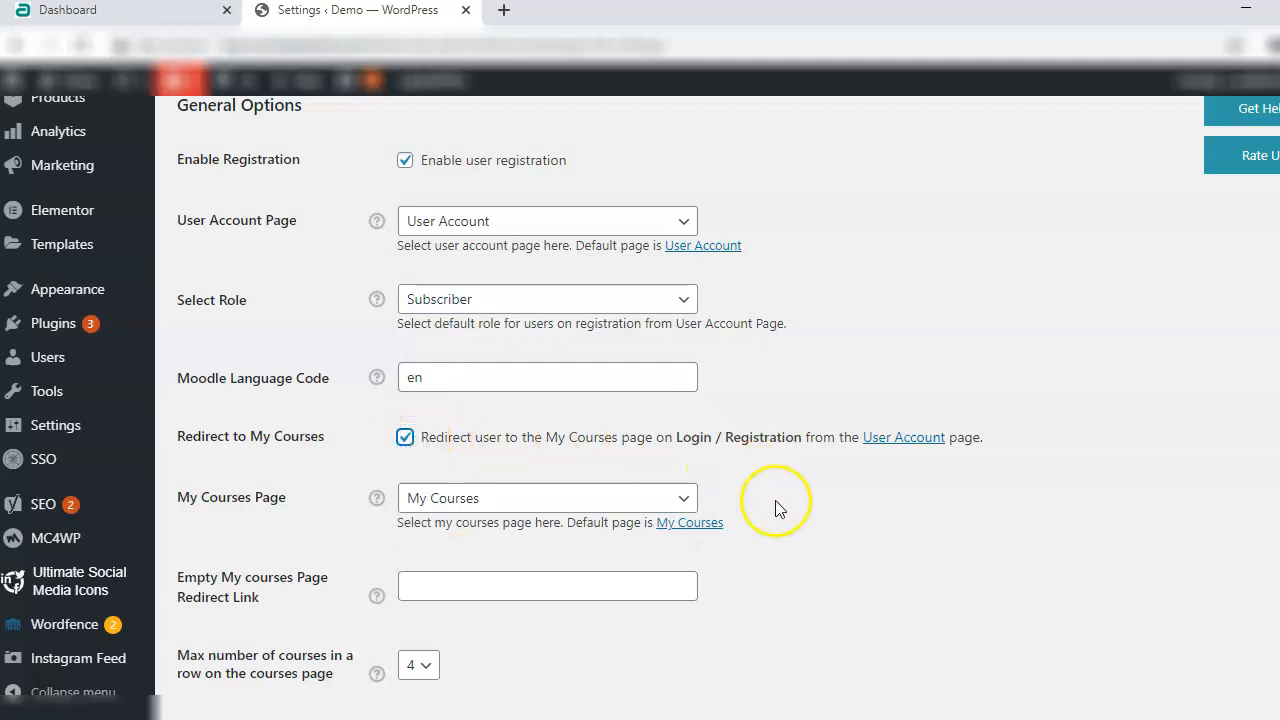
{"action": "scroll", "scroll_direction": "down", "scroll_amount": 3}
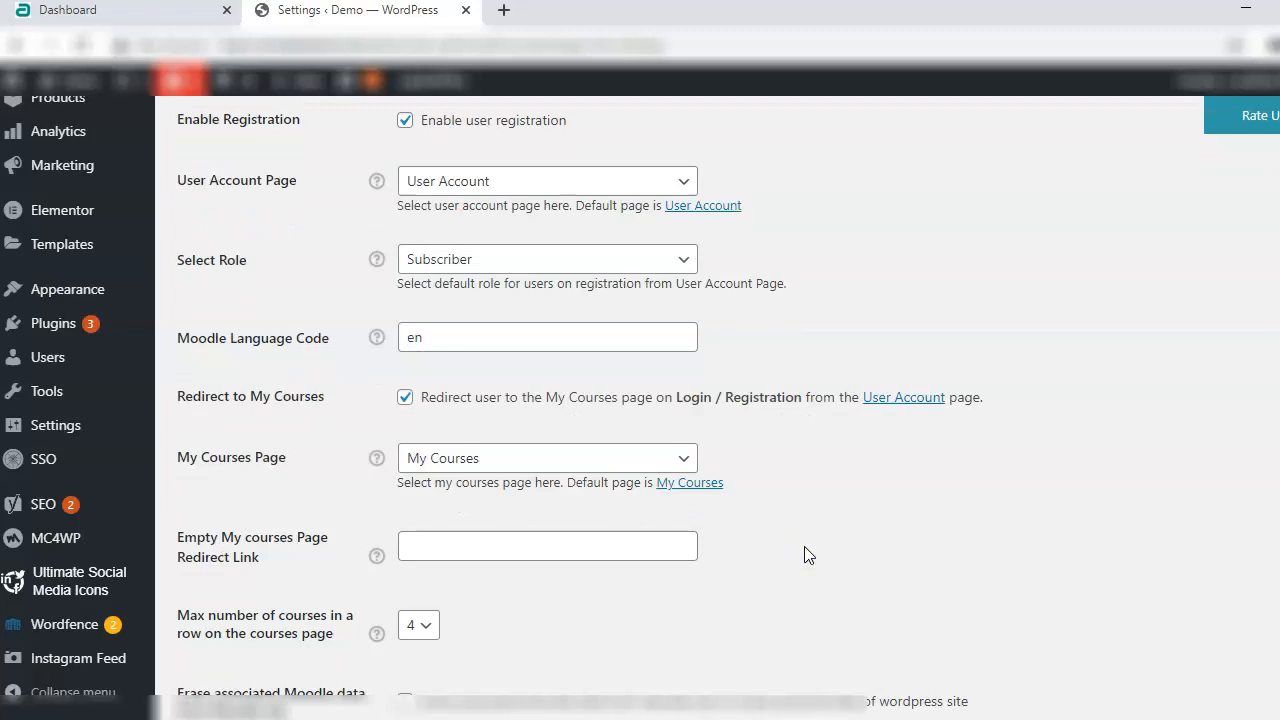
{"action": "scroll", "scroll_direction": "down", "scroll_amount": 3}
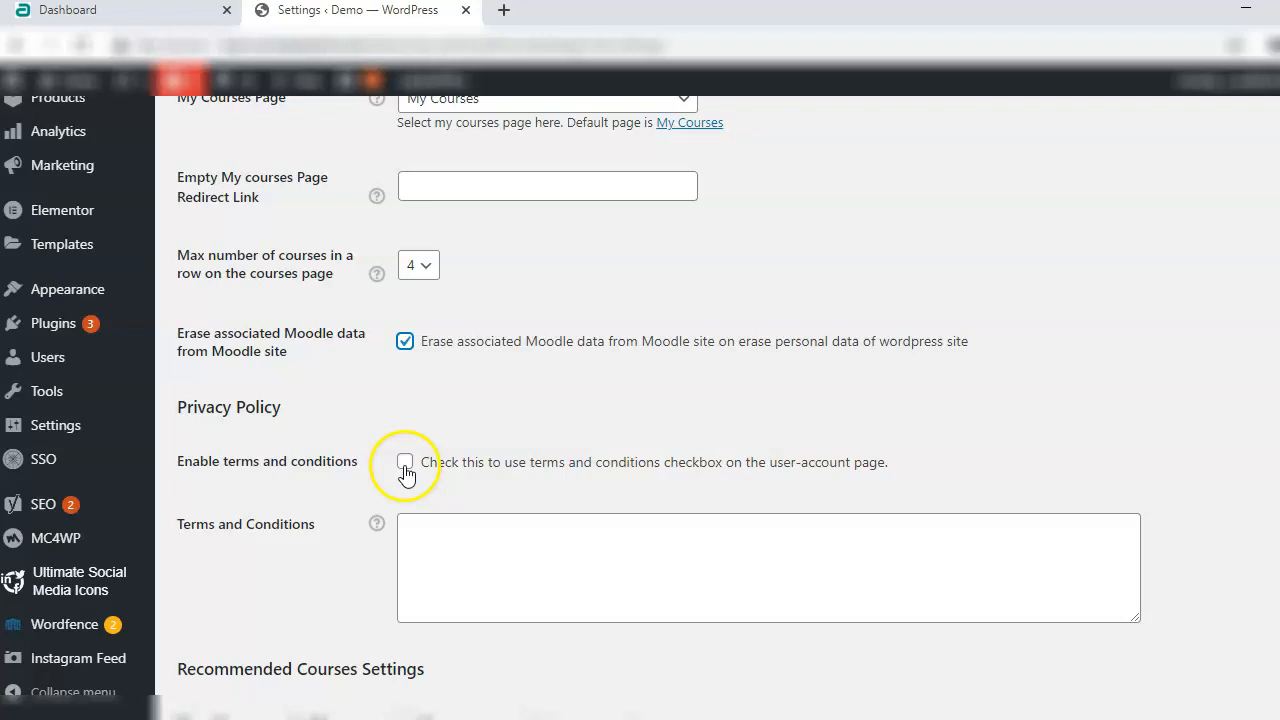
{"action": "scroll", "scroll_direction": "down", "scroll_amount": 3}
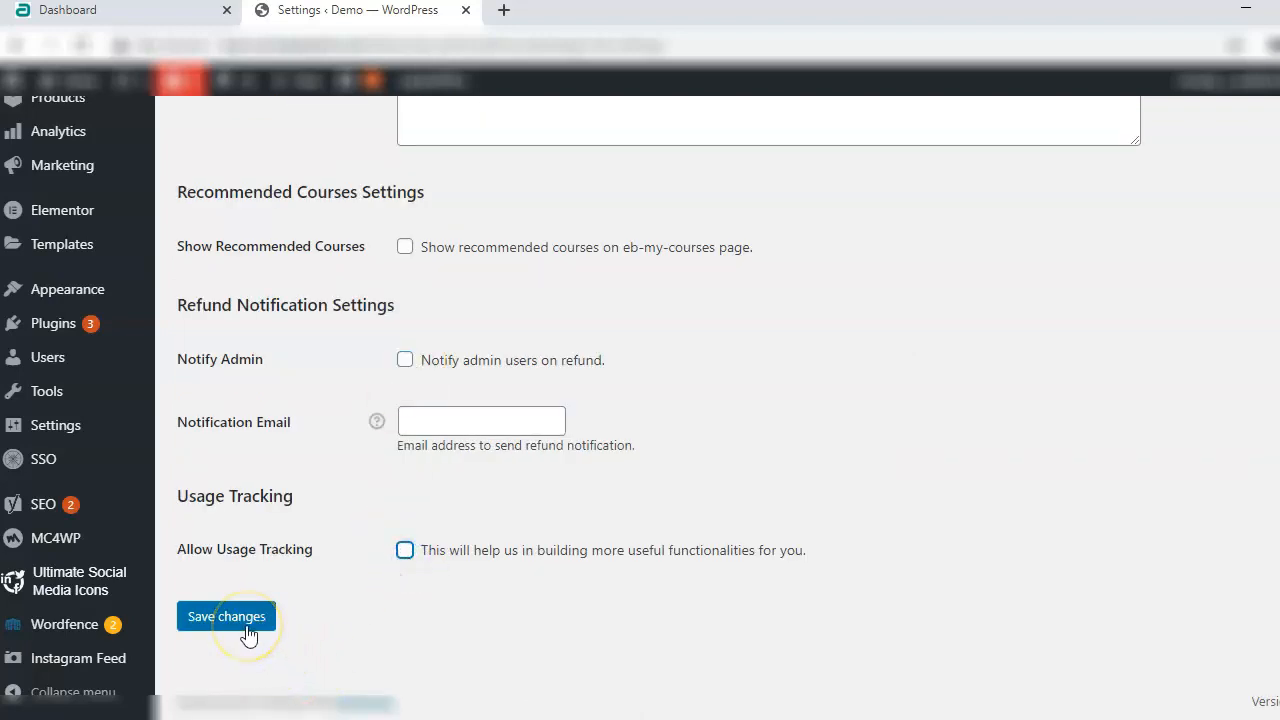
Save the Edwiser Bridge General settings page and check the confirmation.
{"action": "left_click", "coordinate": [226, 616]}
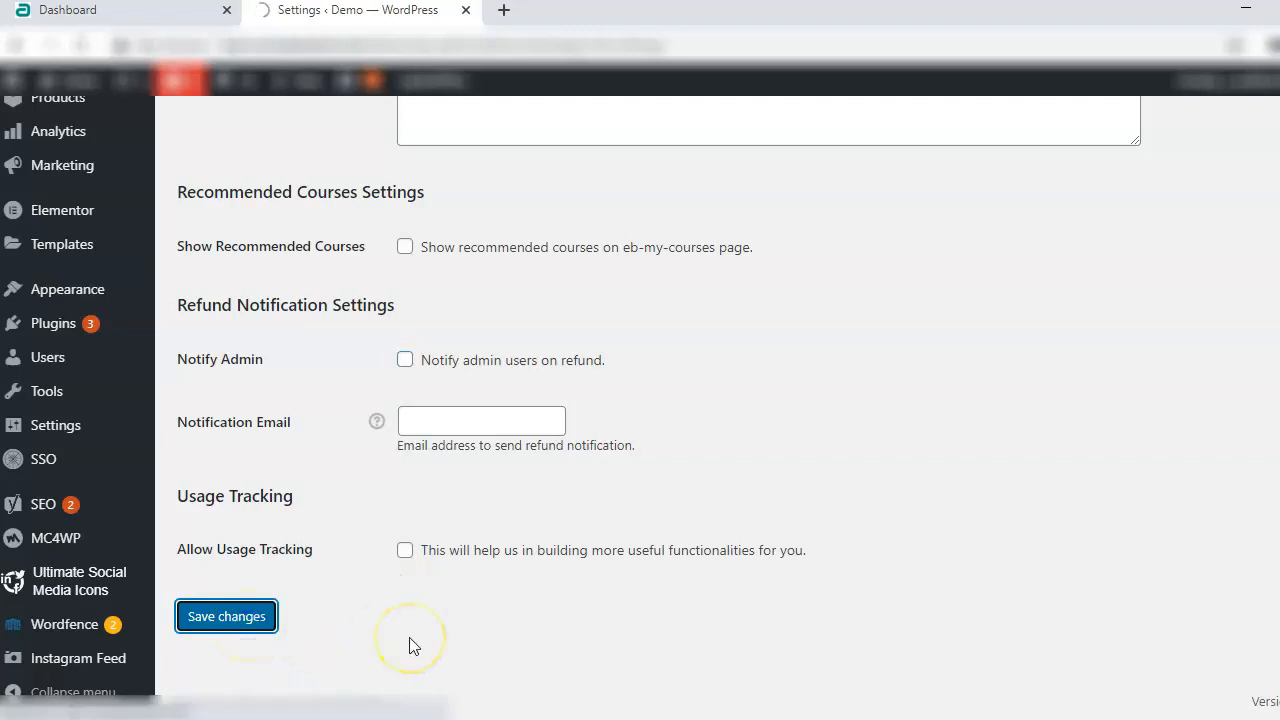
{"action": "left_click", "coordinate": [226, 616]}
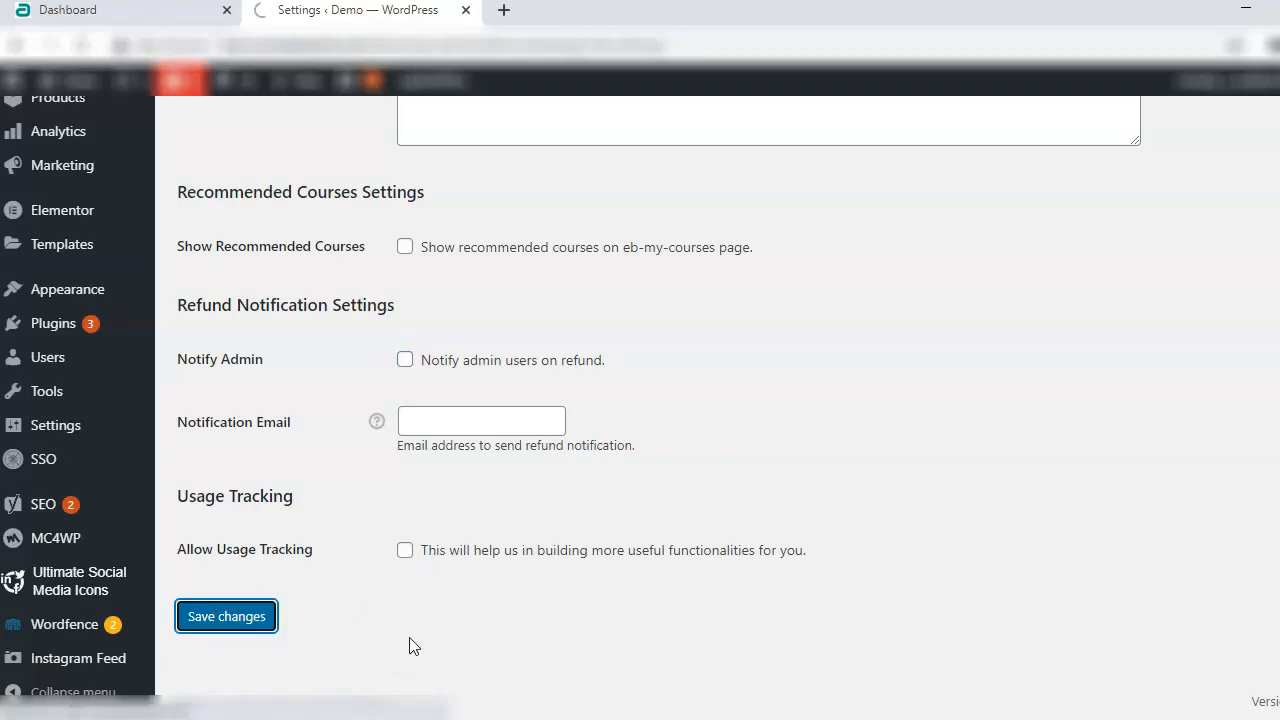
{"action": "left_click", "coordinate": [226, 616]}
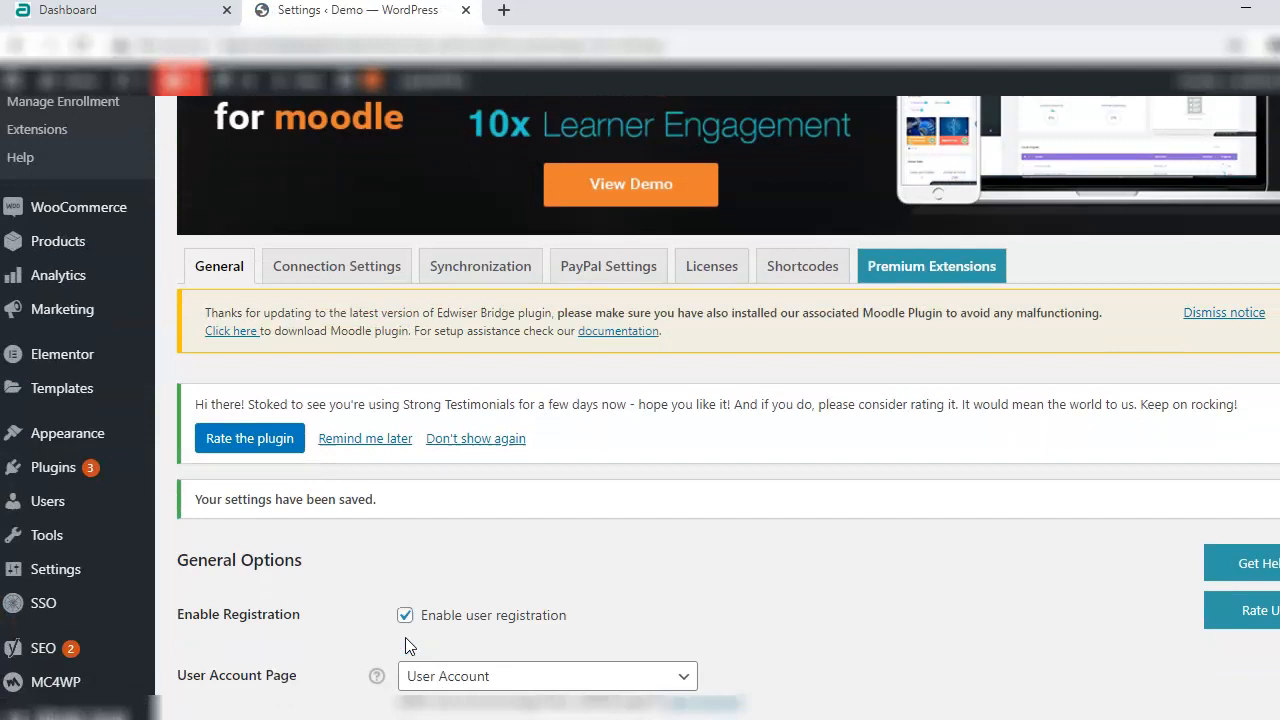
{"action": "scroll", "scroll_direction": "down", "scroll_amount": 3}
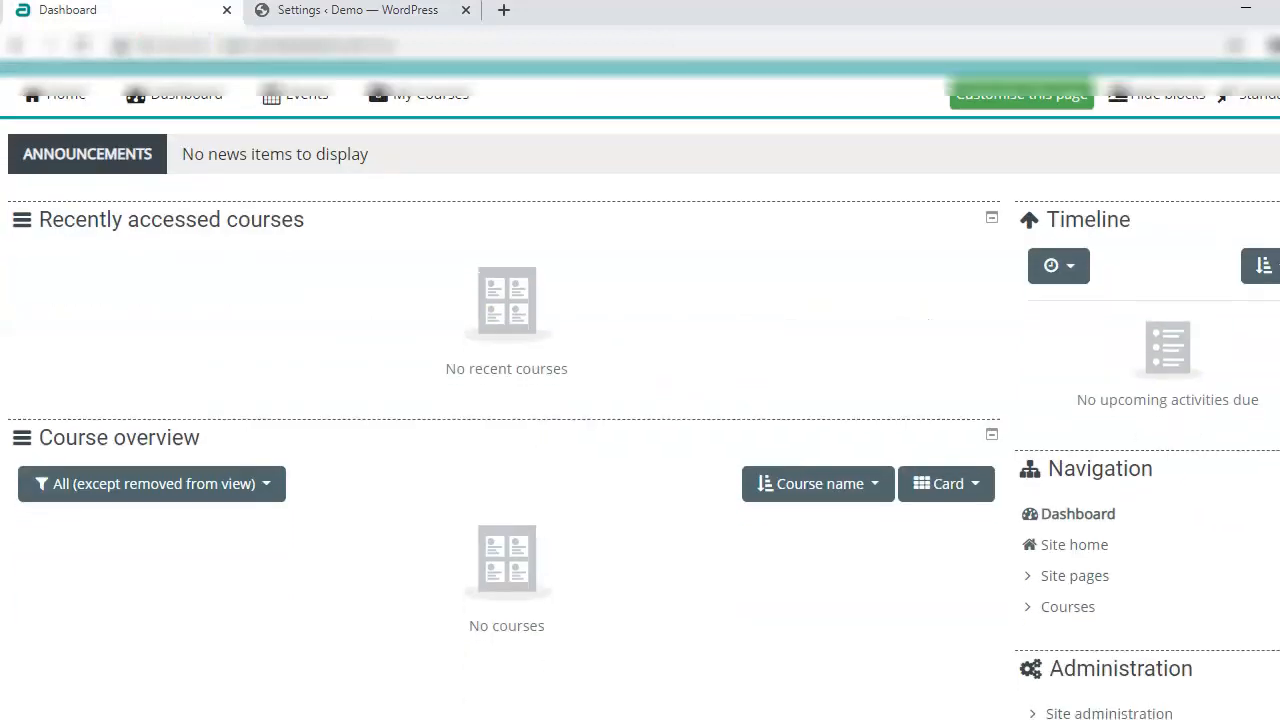
Expand Site administration > Plugins and go to Install plugins.
{"action": "scroll", "scroll_direction": "down", "scroll_amount": 3}
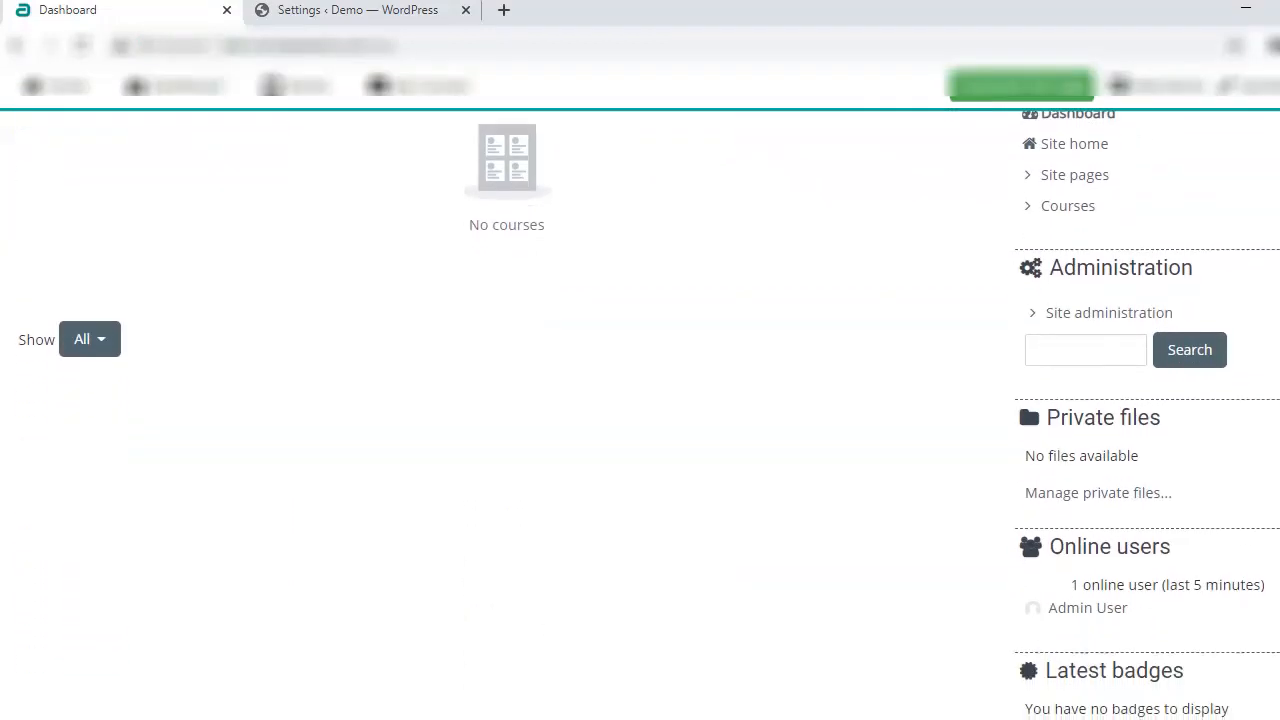
{"action": "scroll", "scroll_direction": "down", "scroll_amount": 3}
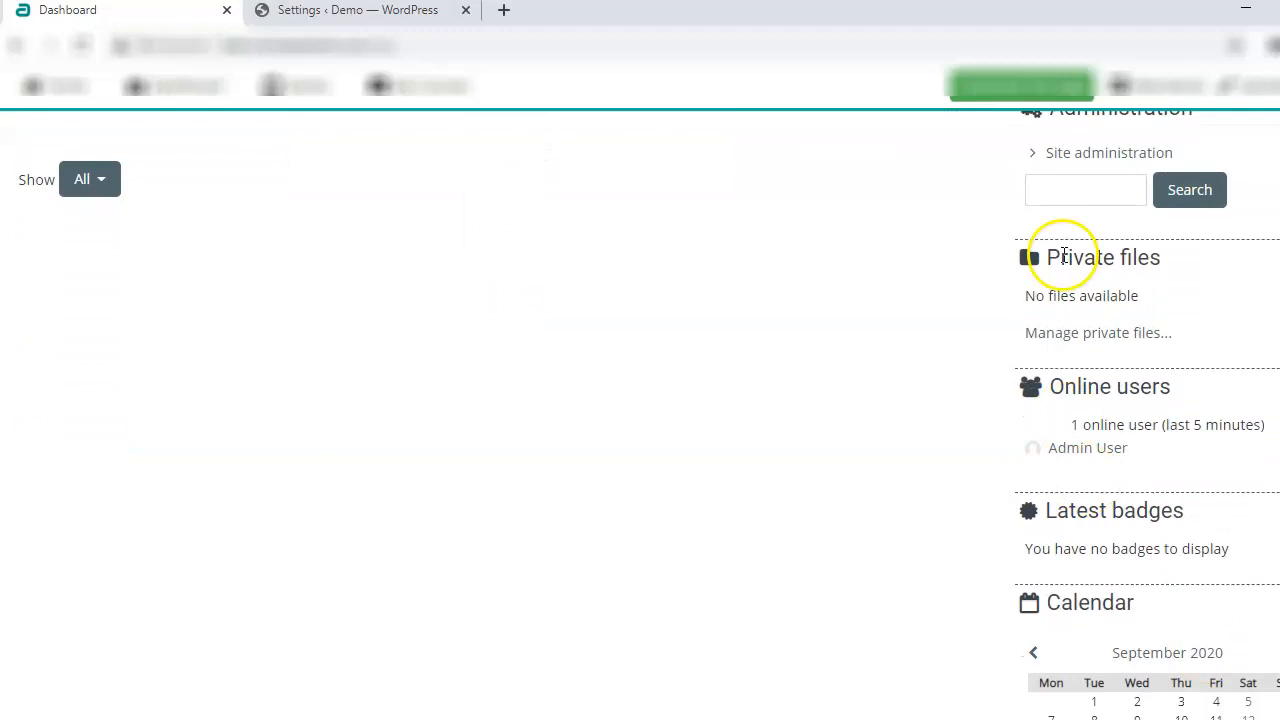
{"action": "mouse_move", "coordinate": [1109, 152]}
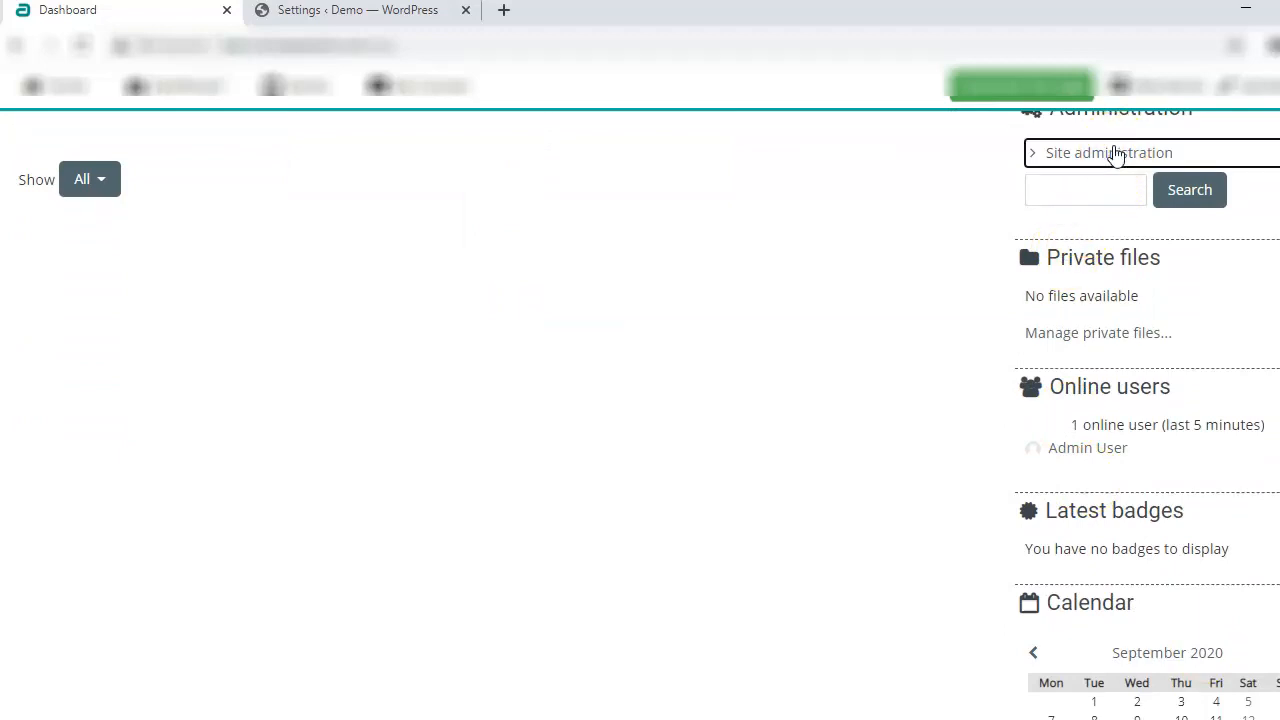
{"action": "left_click", "coordinate": [1108, 152]}
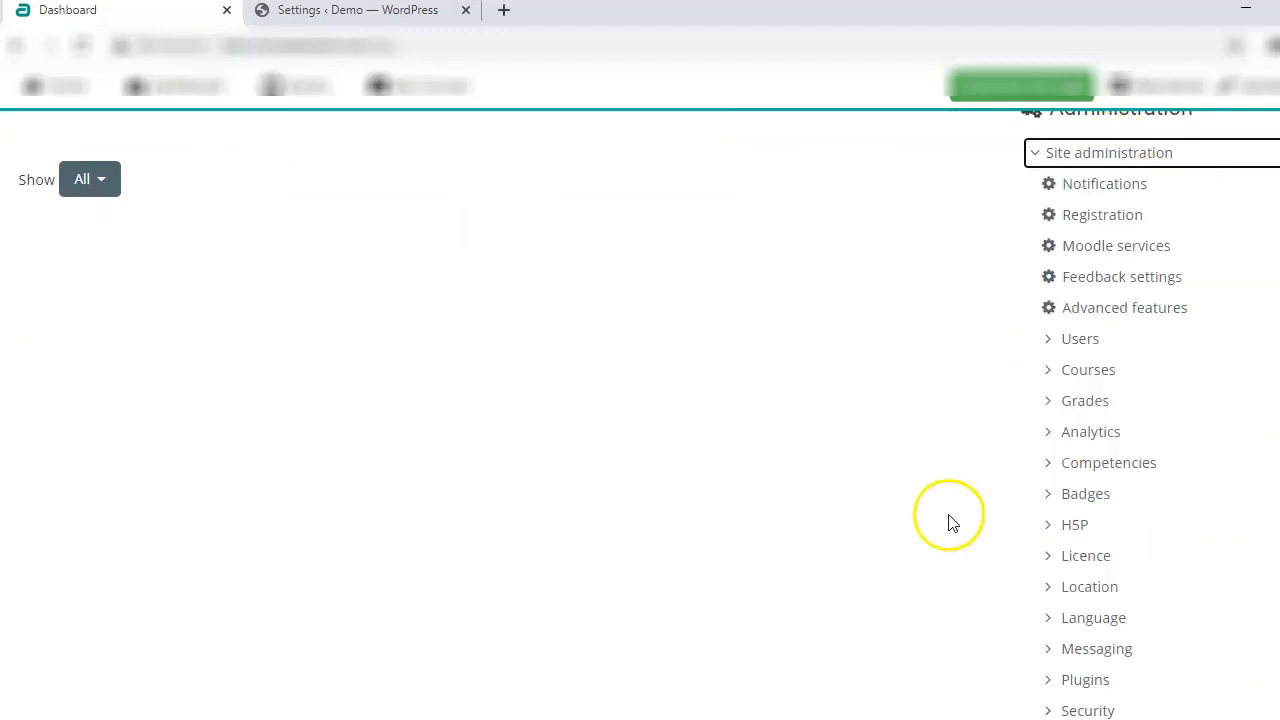
{"action": "mouse_move", "coordinate": [965, 628]}
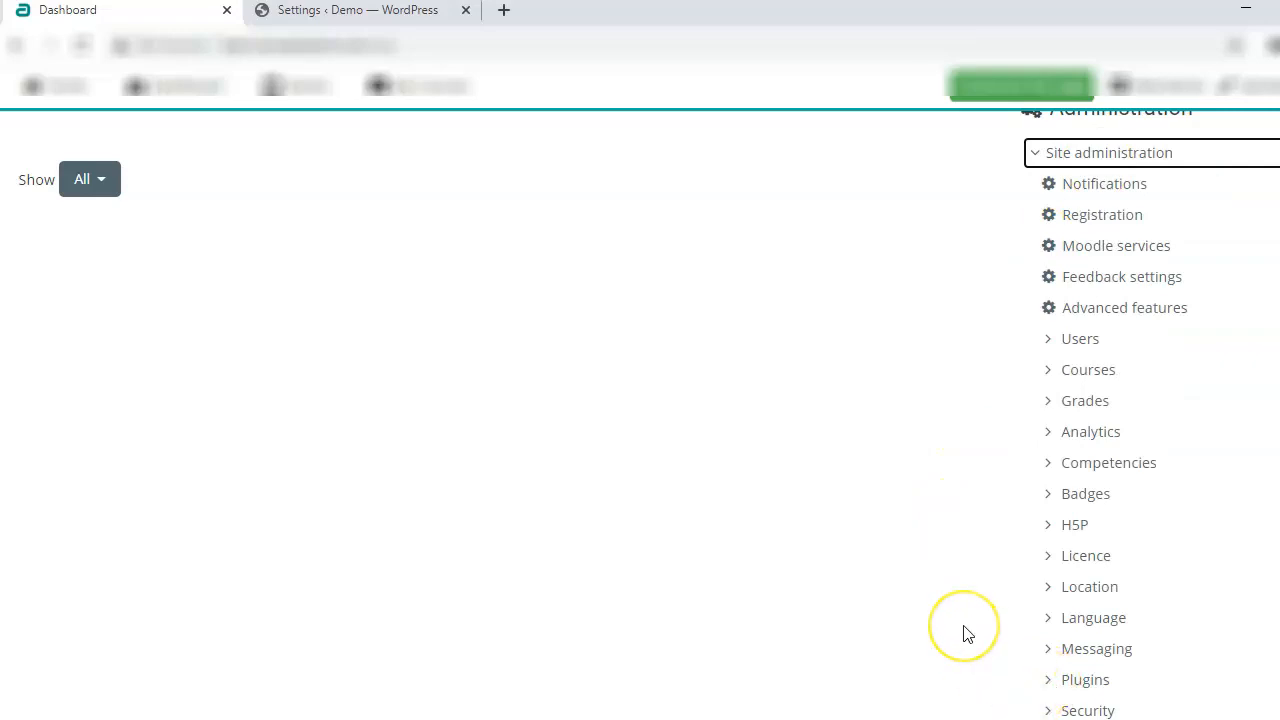
{"action": "scroll", "scroll_direction": "down", "scroll_amount": 3}
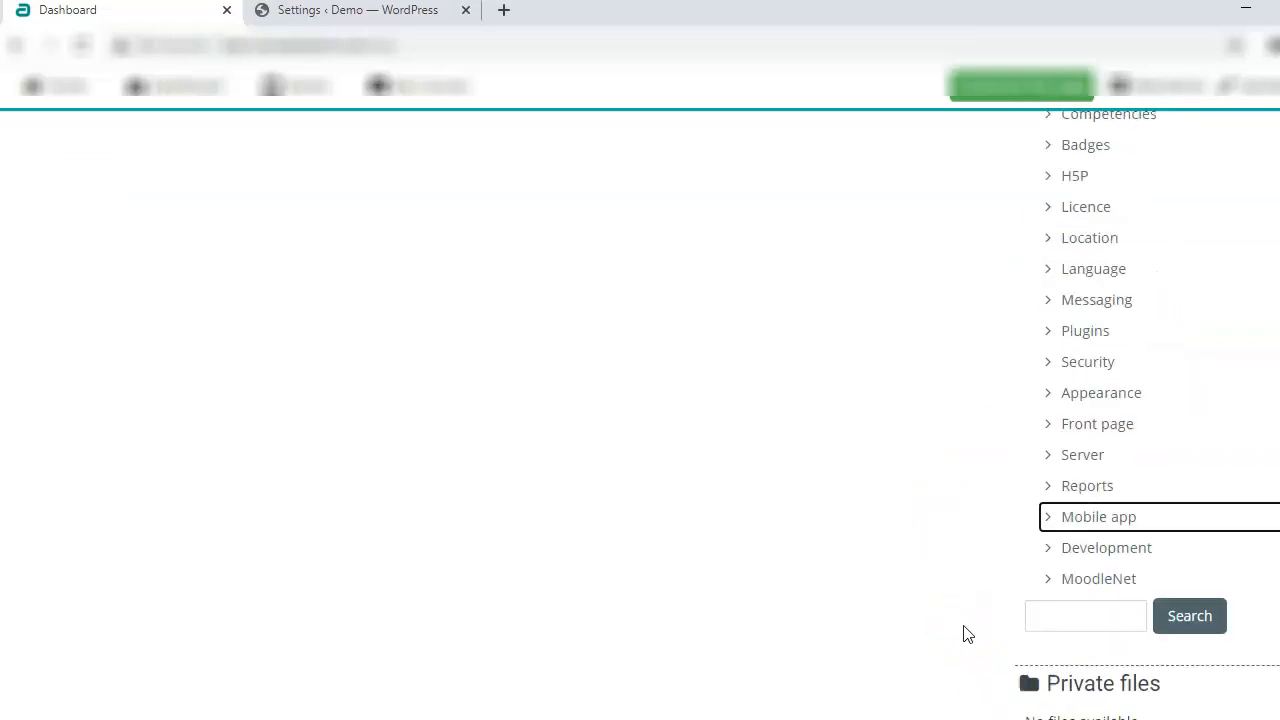
{"action": "left_click", "coordinate": [1085, 330]}
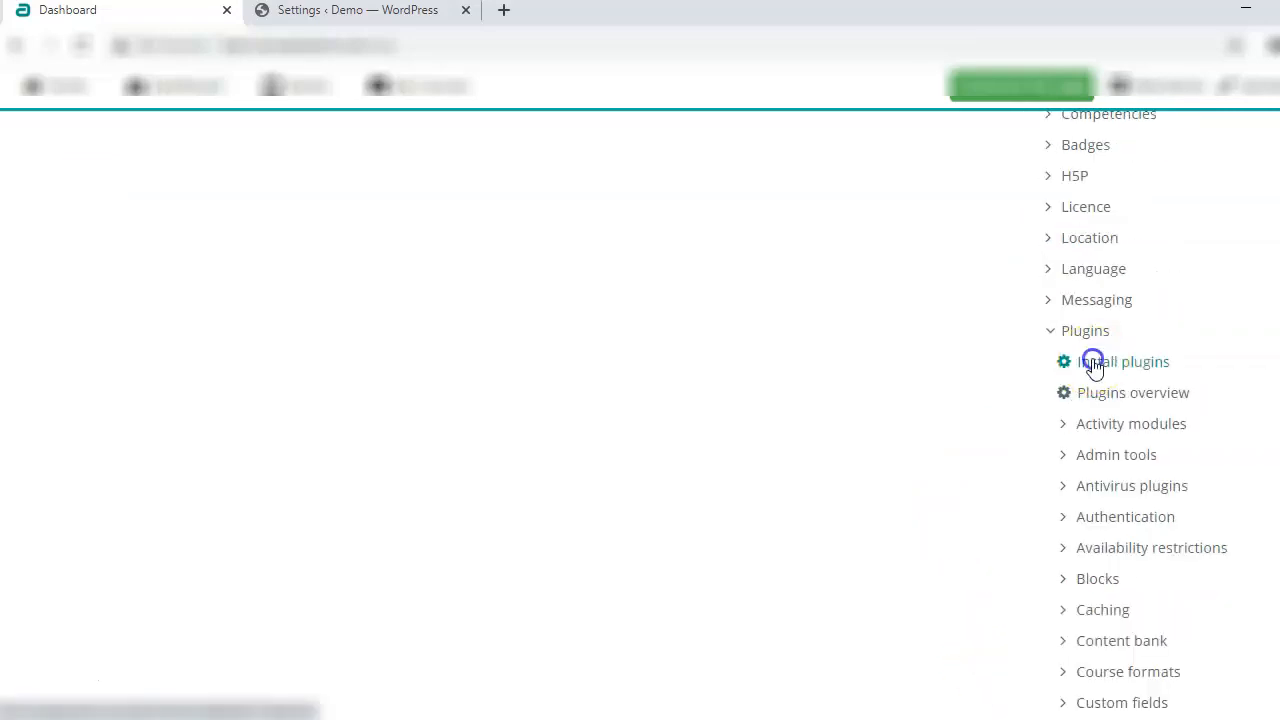
{"action": "left_click", "coordinate": [1122, 361]}
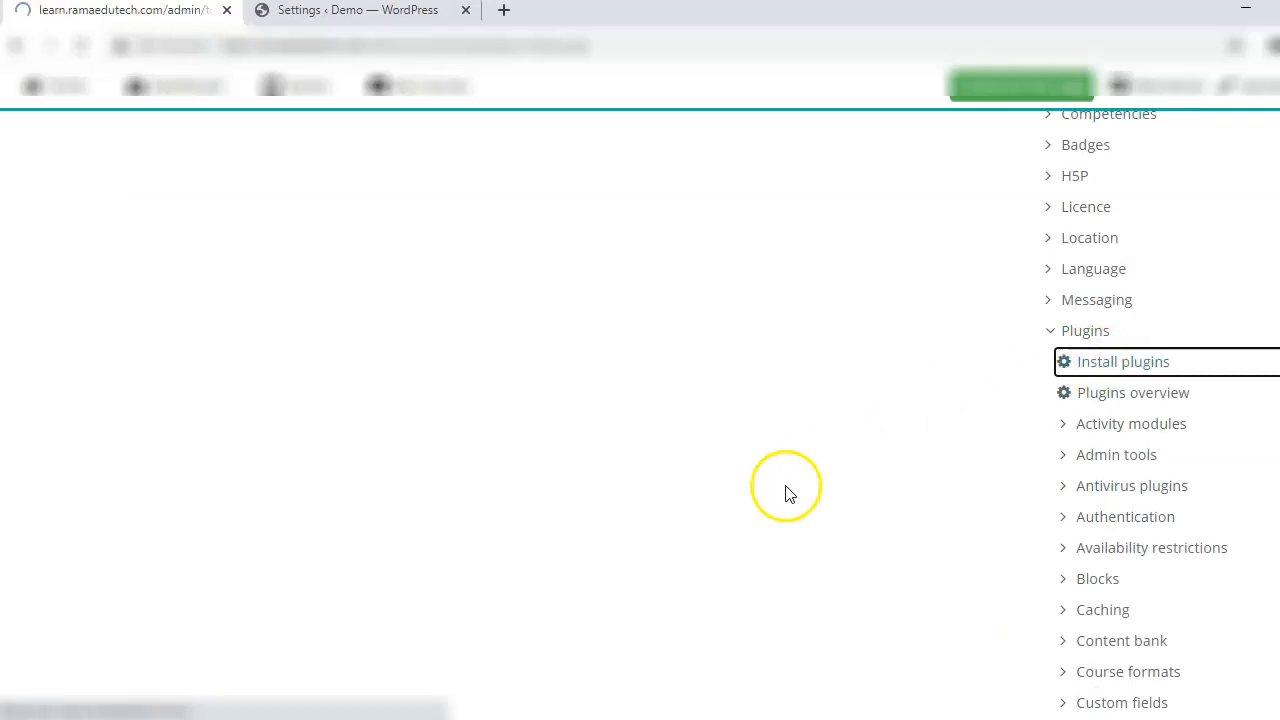
{"action": "left_click", "coordinate": [1122, 361]}
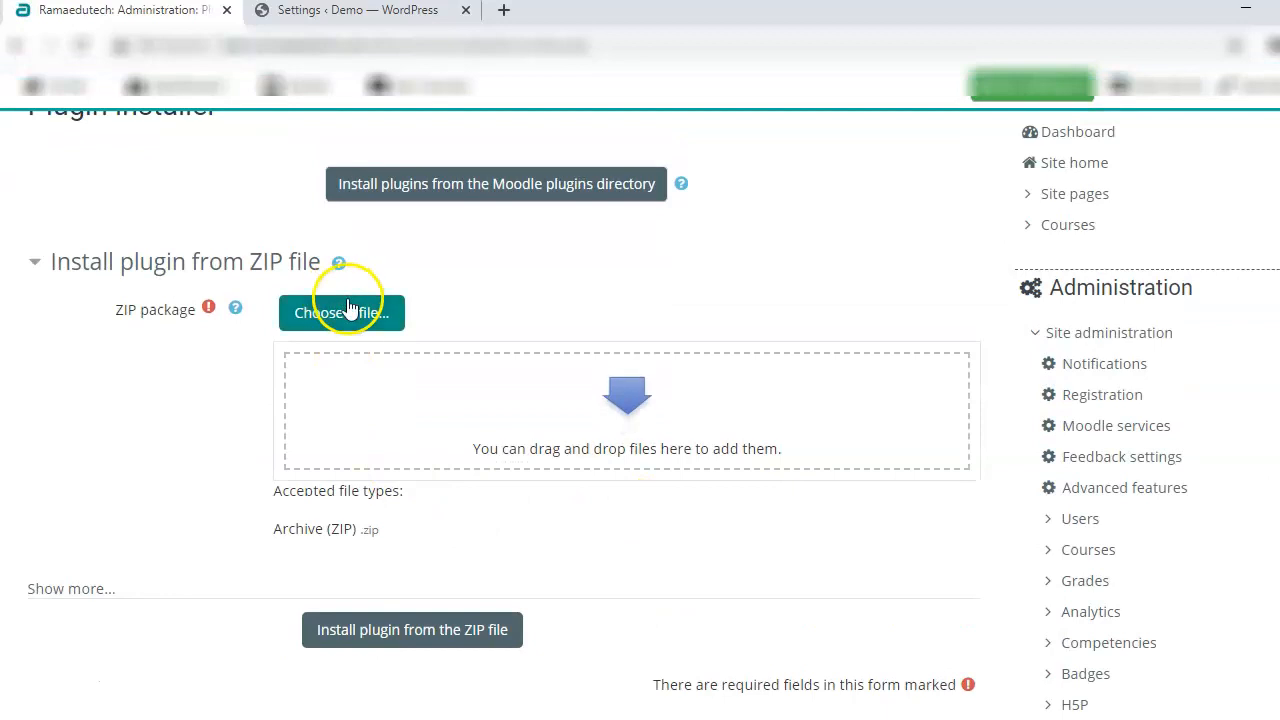
Upload edwiserbridgemoodle_1.4.5.zip from Downloads as the plugin package to install.
{"action": "left_click", "coordinate": [341, 312]}
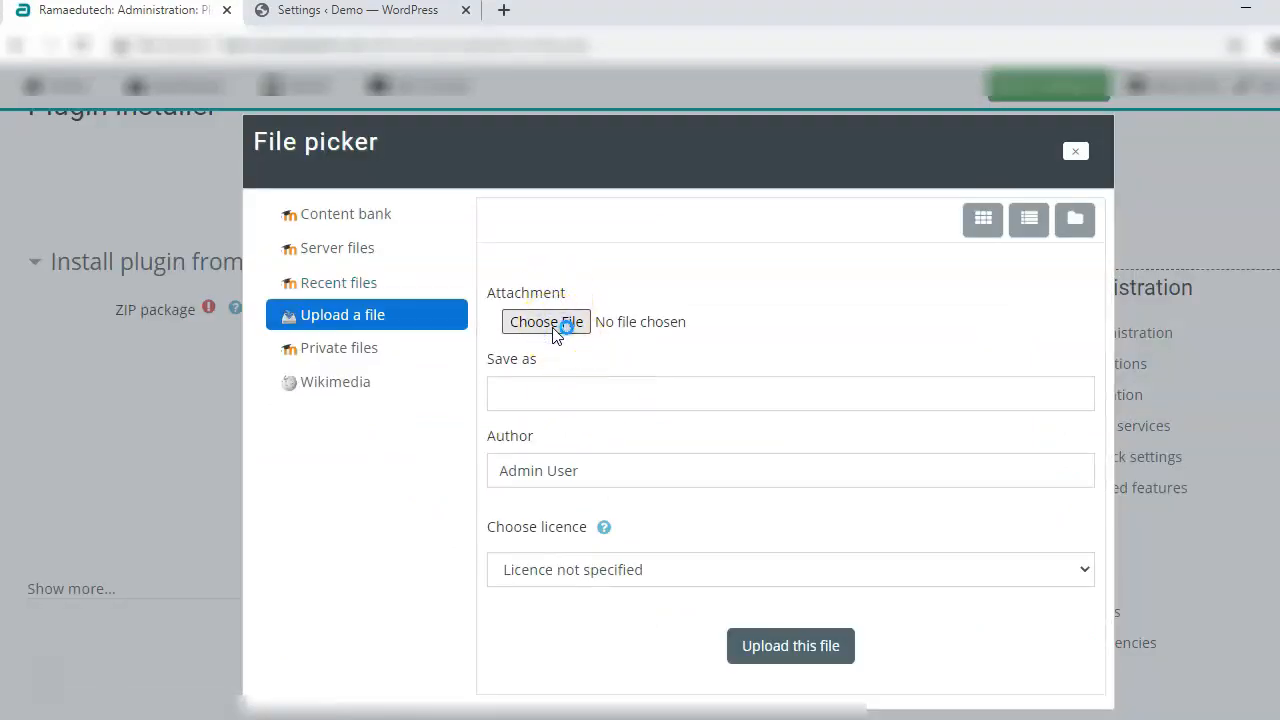
{"action": "left_click", "coordinate": [545, 321]}
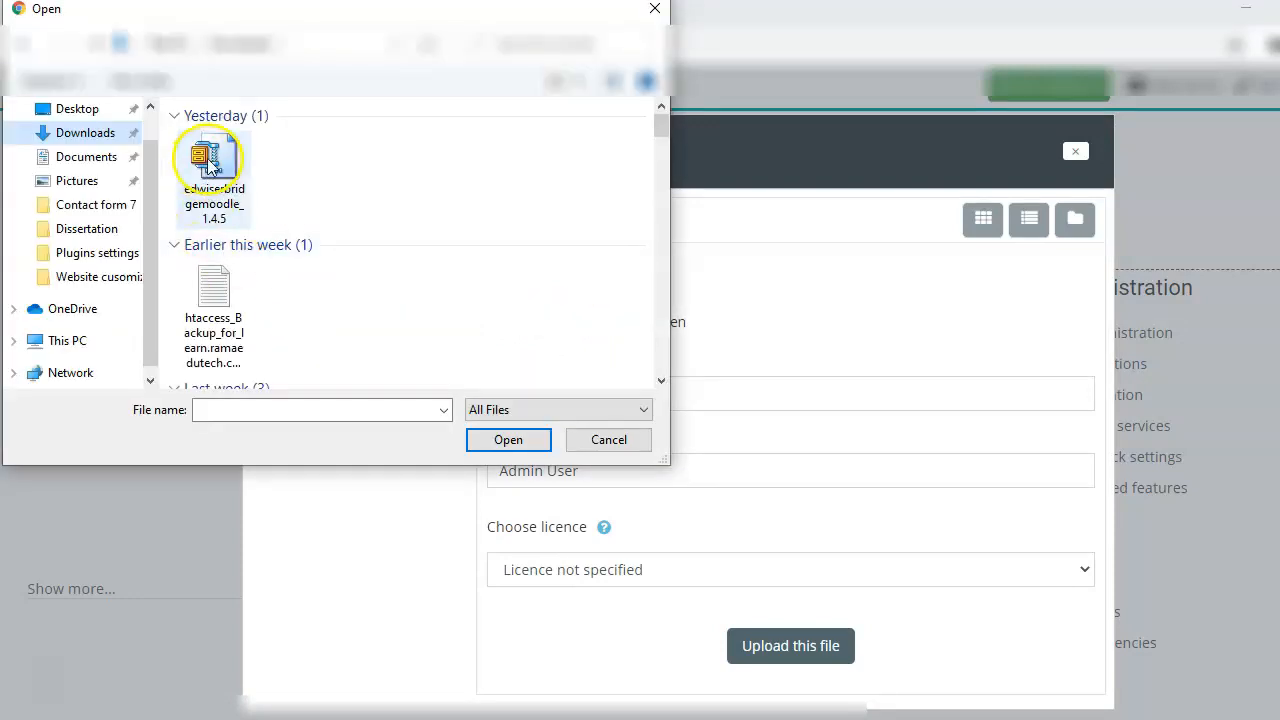
{"action": "left_click", "coordinate": [213, 177]}
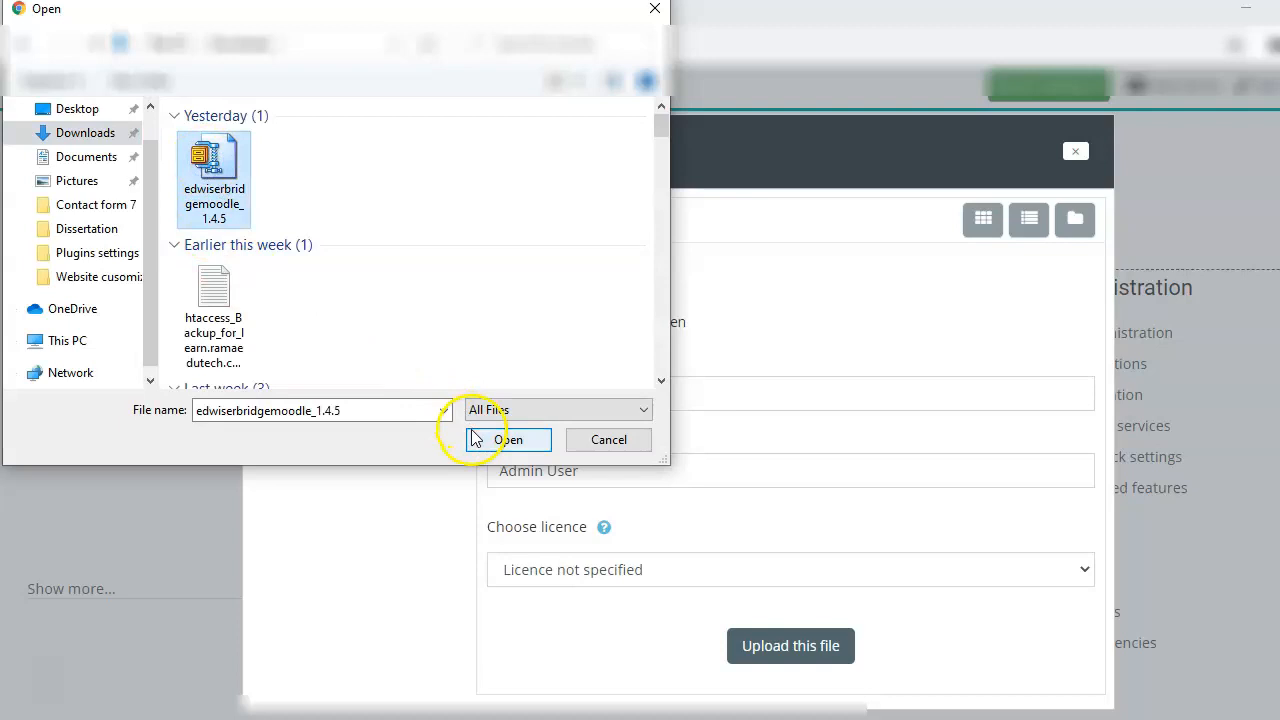
{"action": "left_click", "coordinate": [508, 439]}
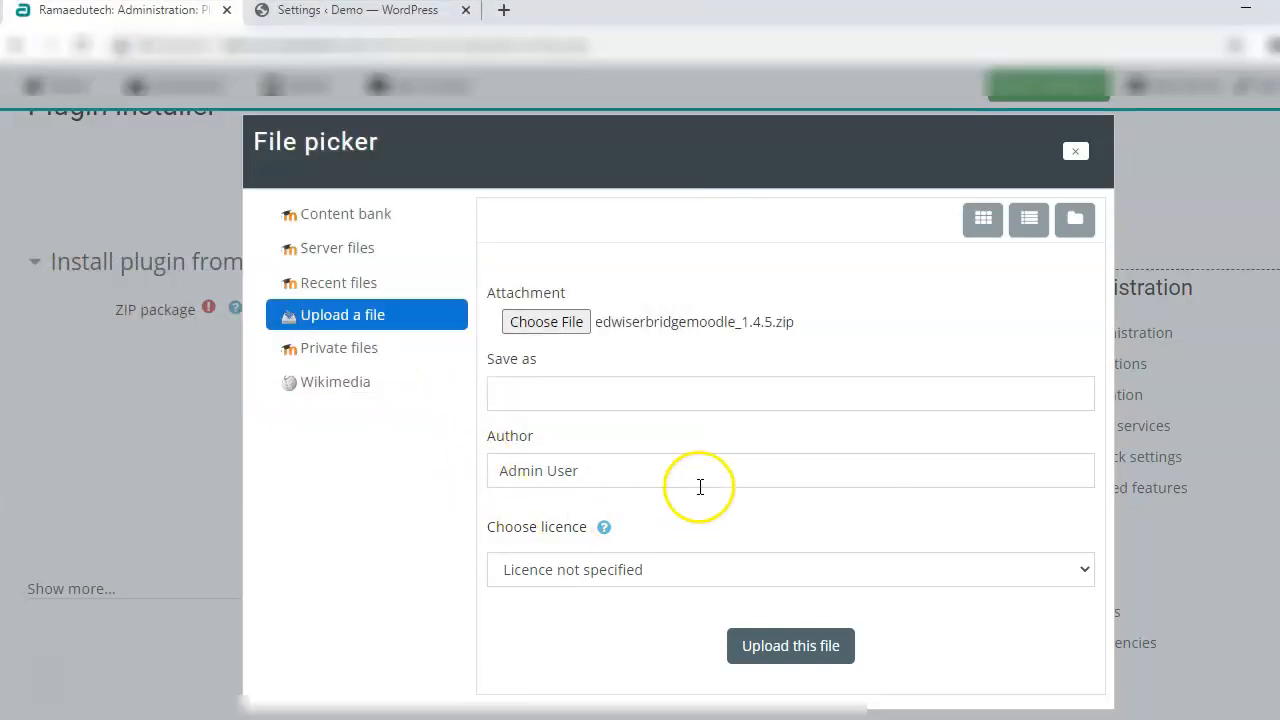
{"action": "left_click", "coordinate": [790, 645]}
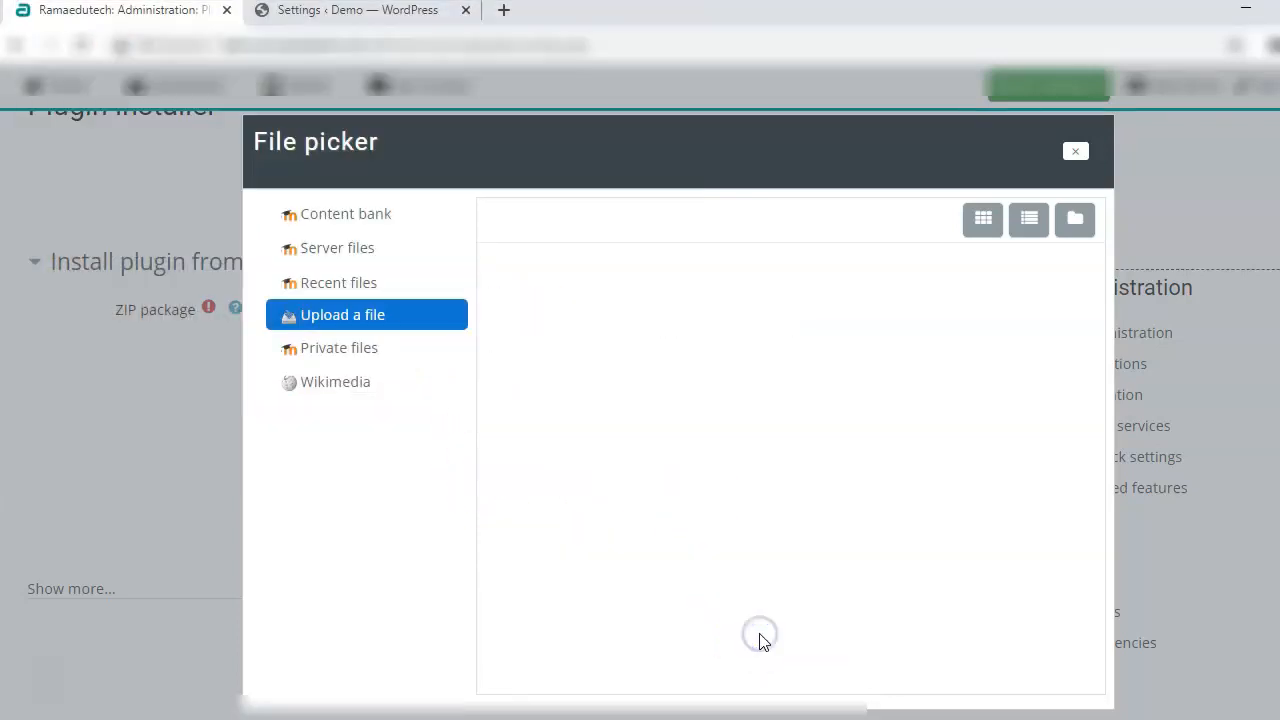
{"action": "left_click", "coordinate": [1075, 151]}
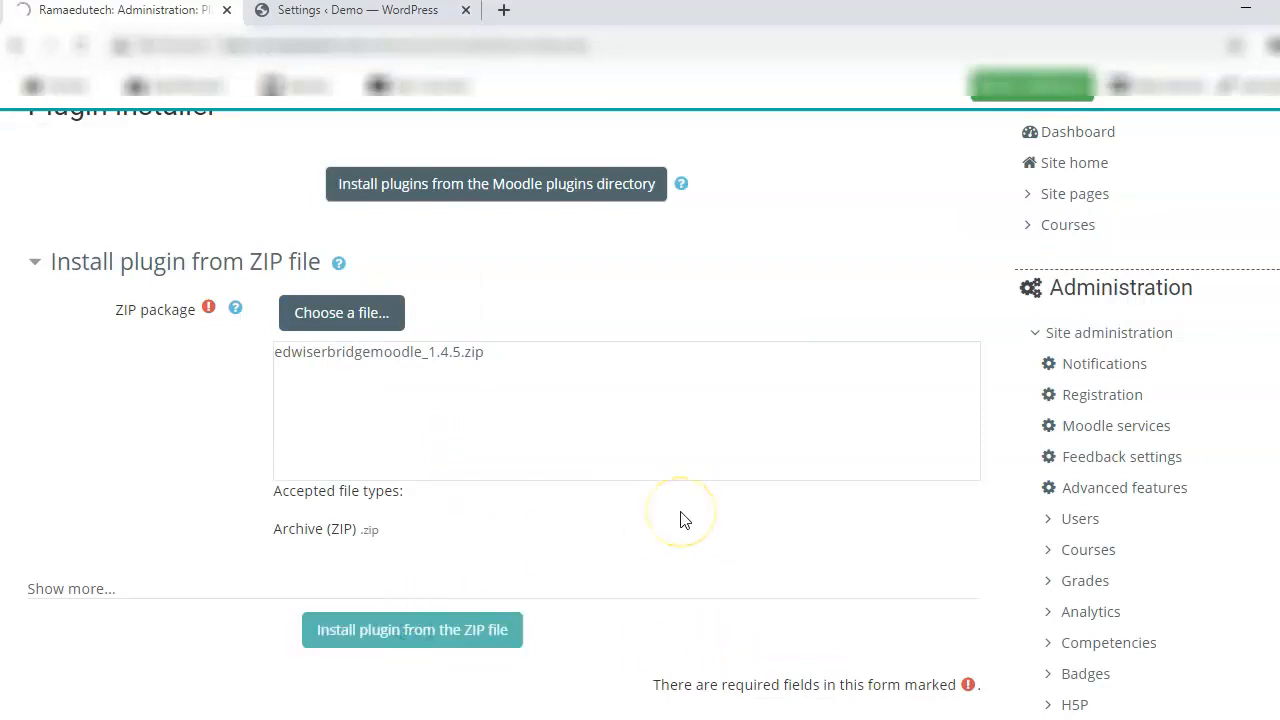
Install the plugin from the ZIP, passing validation and server checks.
{"action": "left_click", "coordinate": [411, 629]}
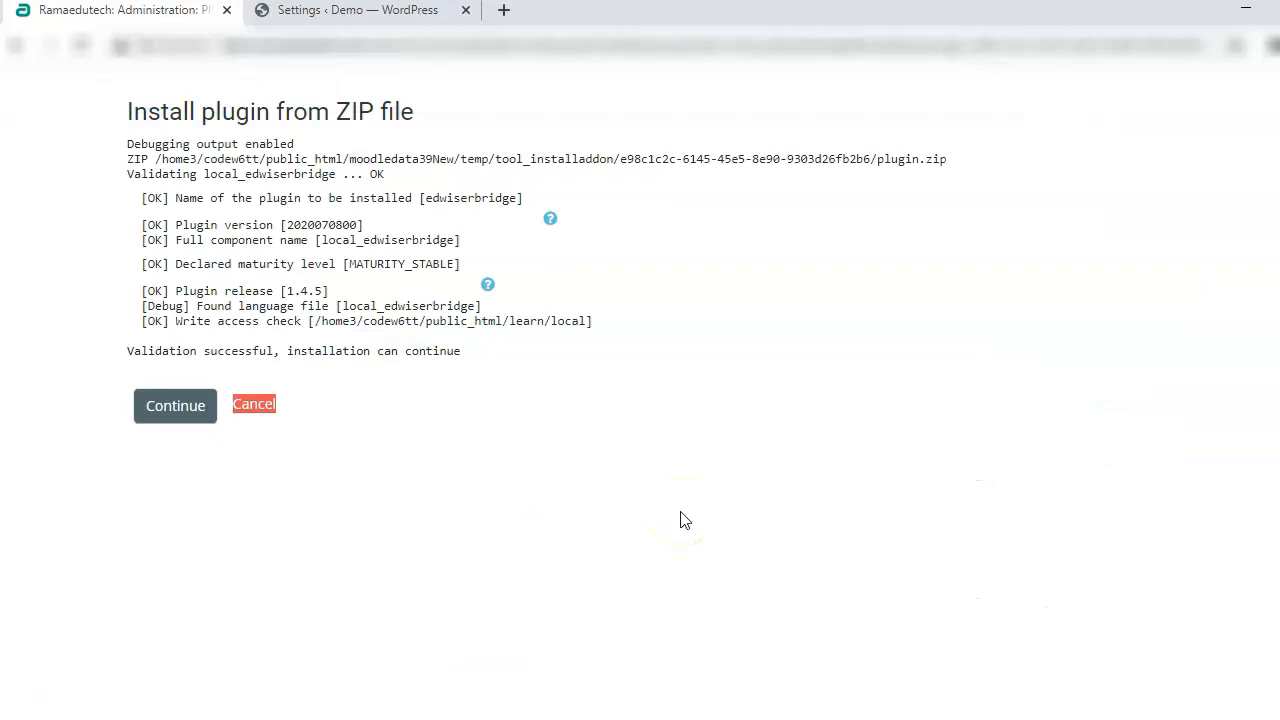
{"action": "left_click", "coordinate": [175, 405]}
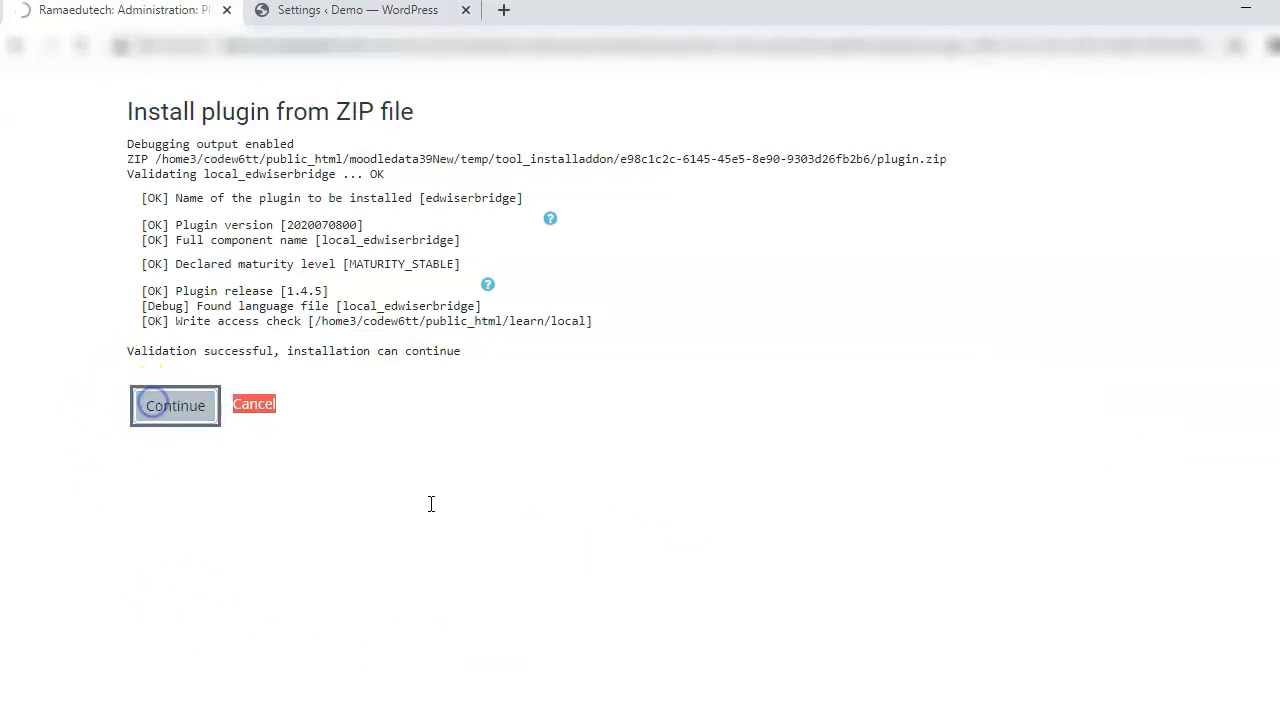
{"action": "left_click", "coordinate": [175, 405]}
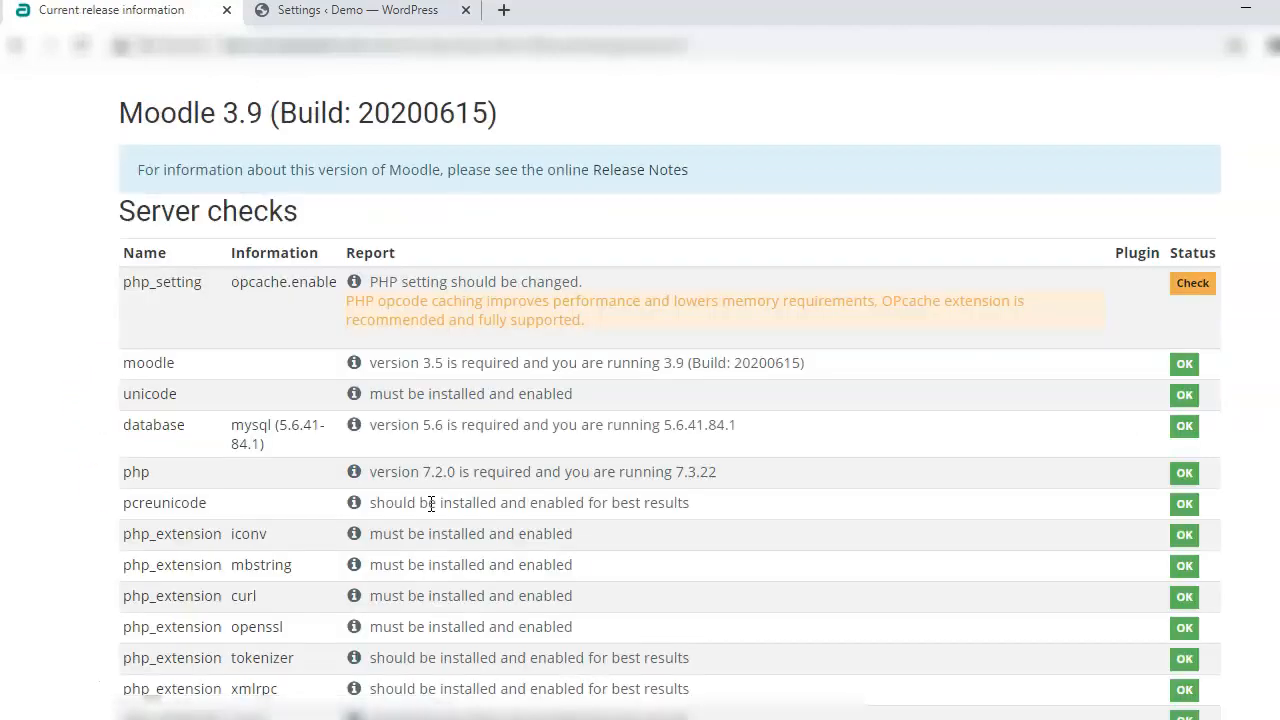
{"action": "scroll", "scroll_direction": "down", "scroll_amount": 3}
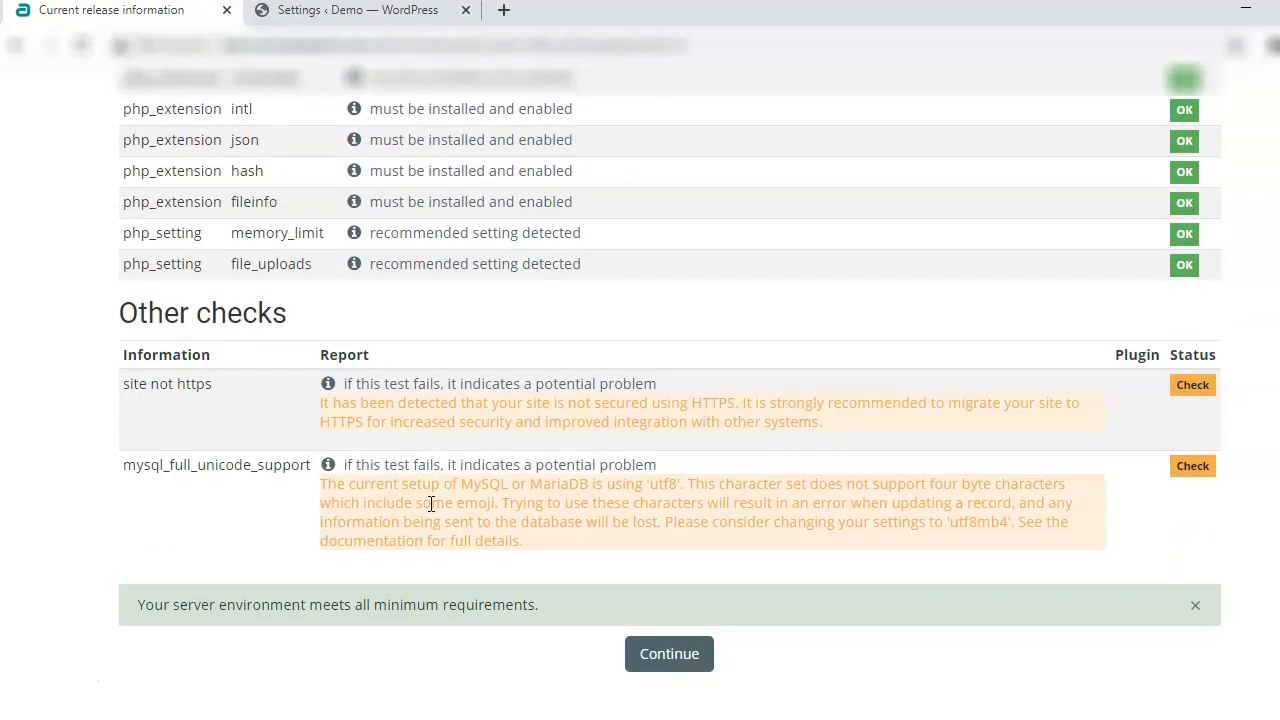
{"action": "left_click", "coordinate": [668, 653]}
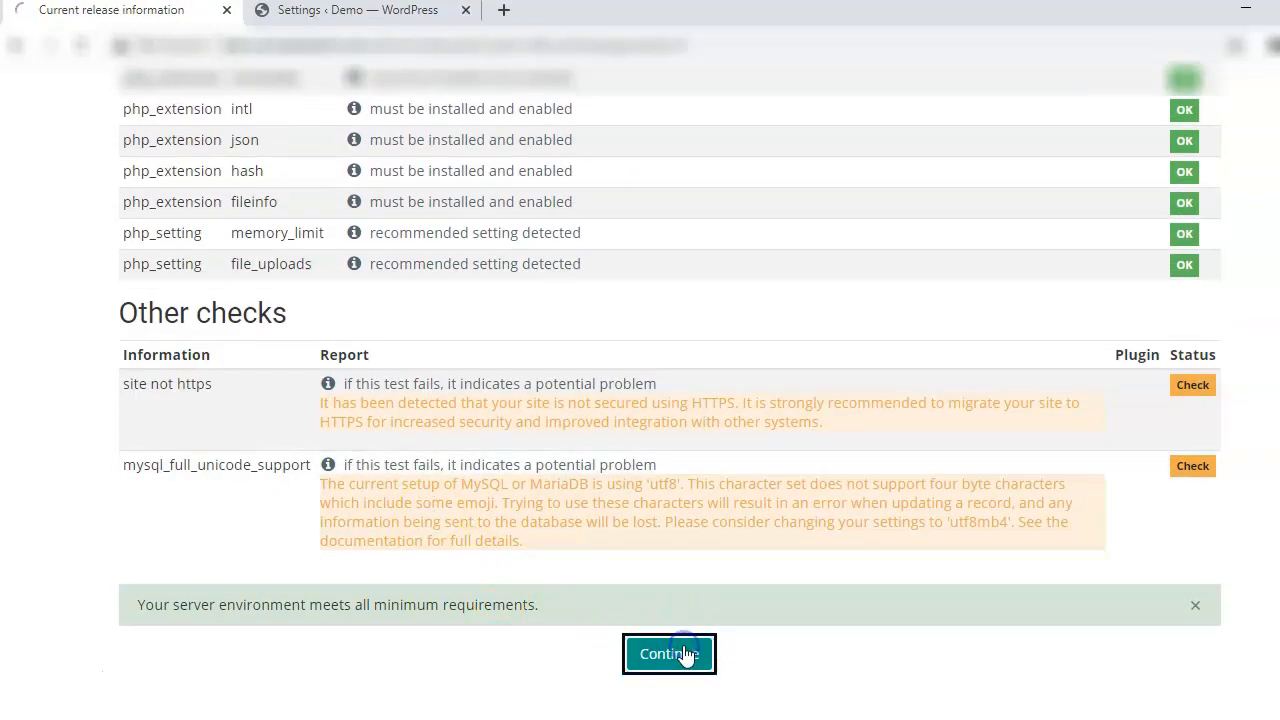
Upgrade the Moodle database and save the Edwiser Bridge plugin's default settings.
{"action": "left_click", "coordinate": [669, 654]}
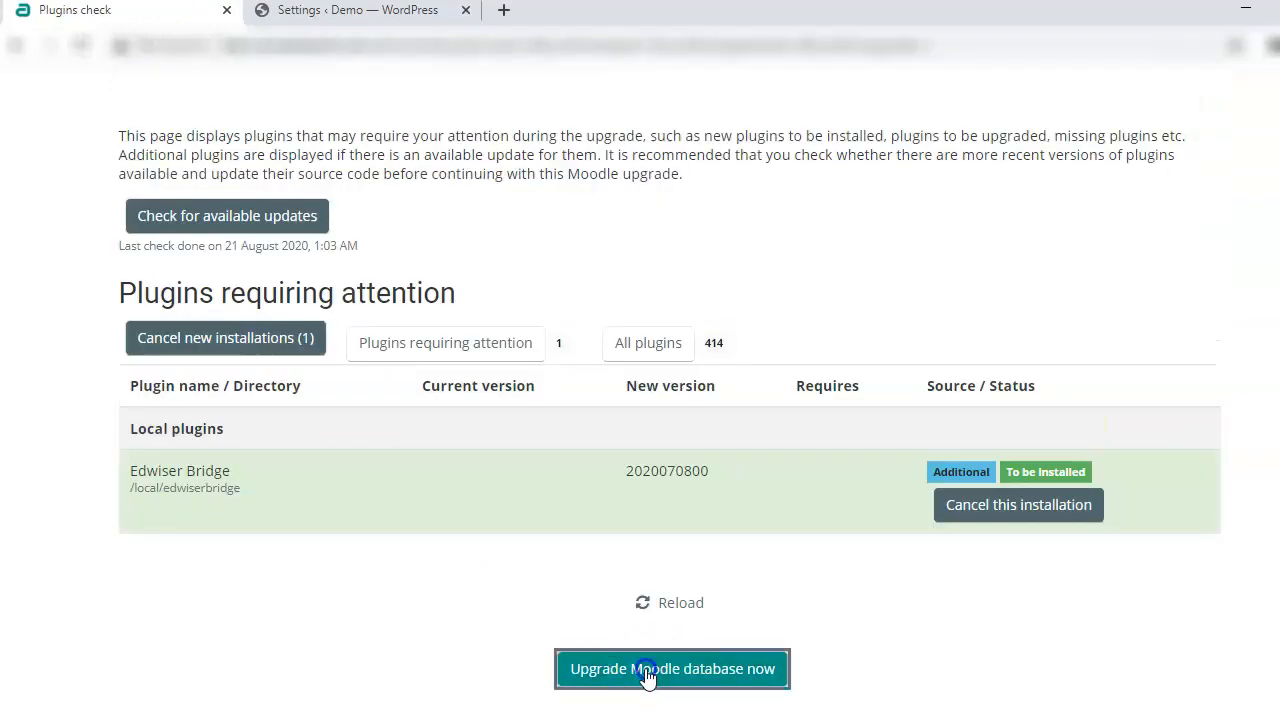
{"action": "left_click", "coordinate": [672, 668]}
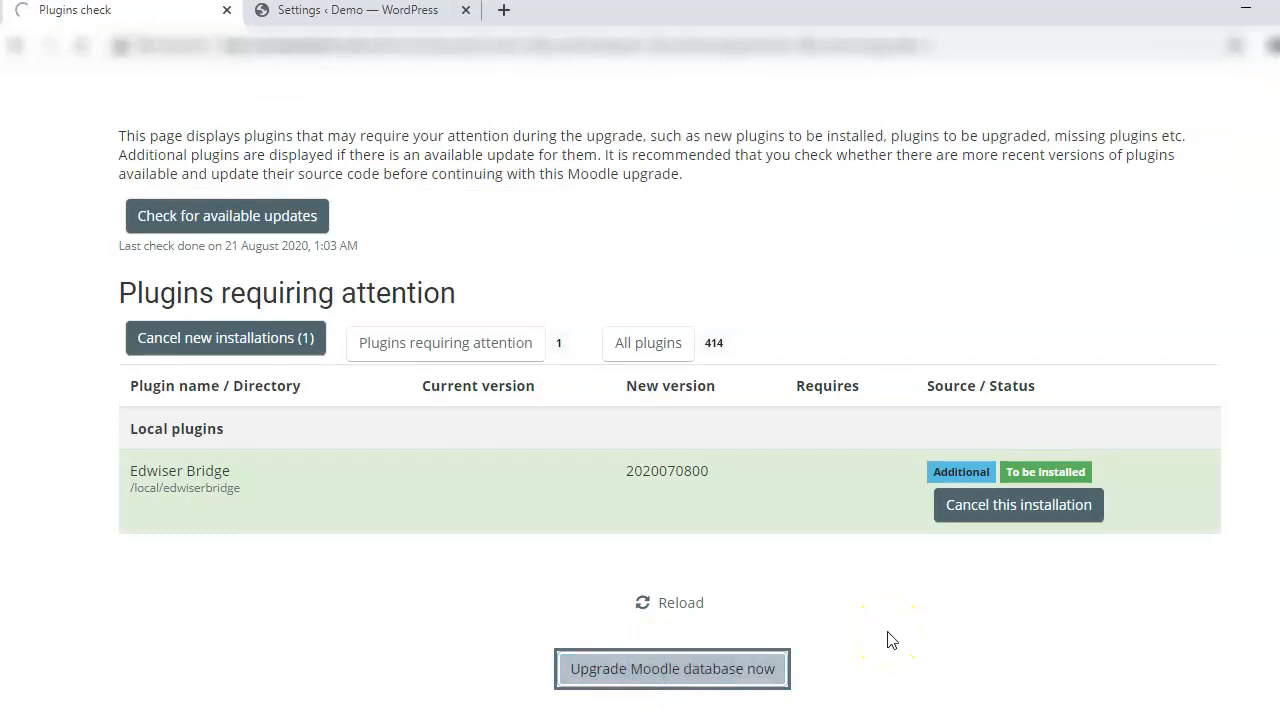
{"action": "left_click", "coordinate": [672, 668]}
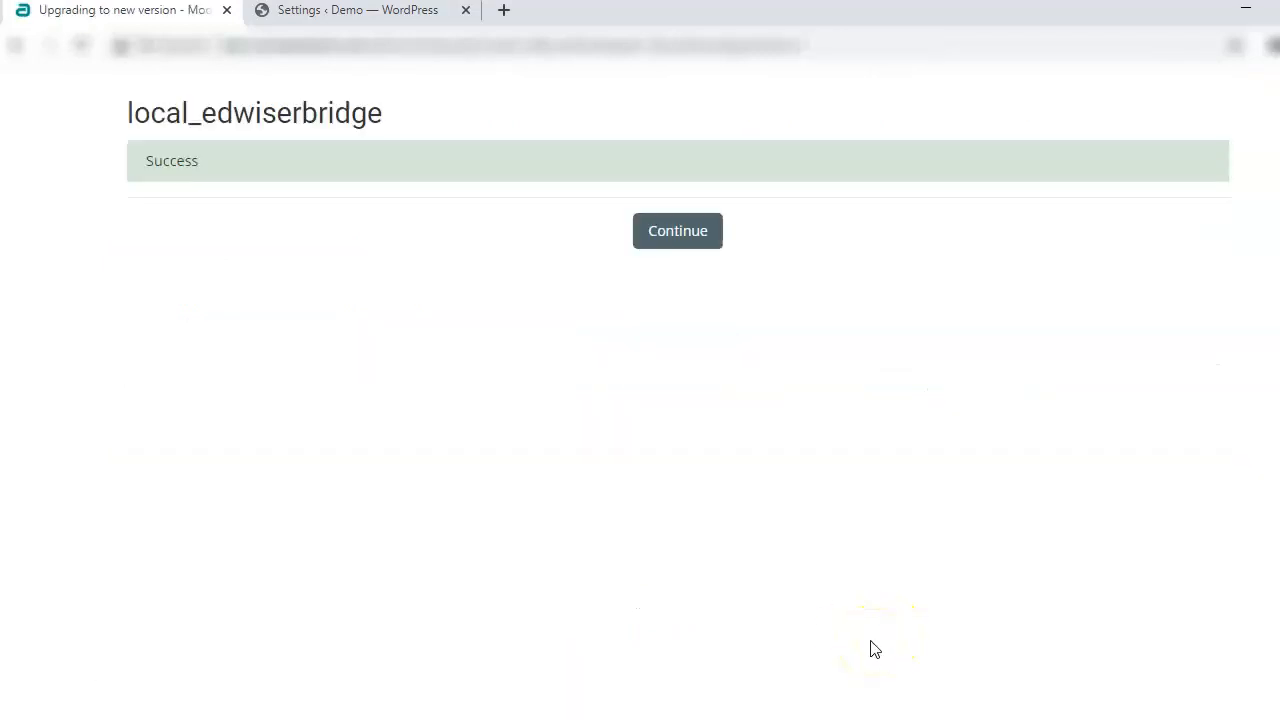
{"action": "left_click", "coordinate": [677, 231]}
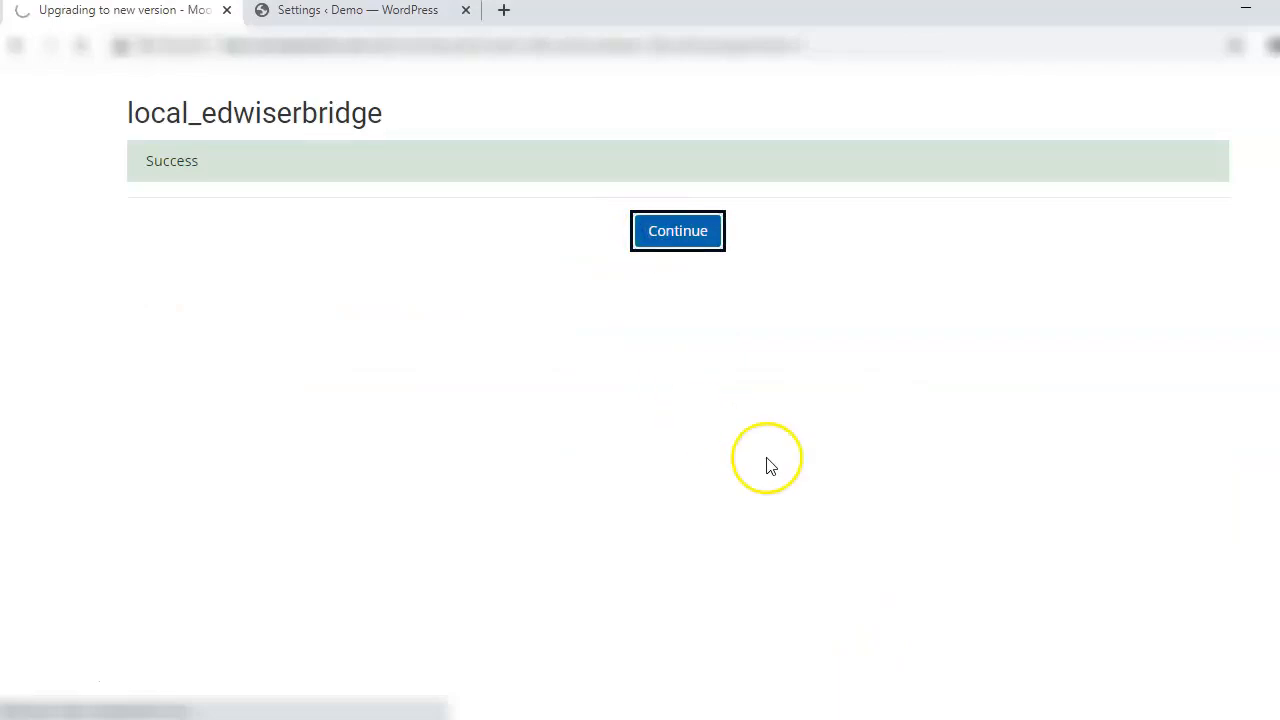
{"action": "left_click", "coordinate": [677, 231]}
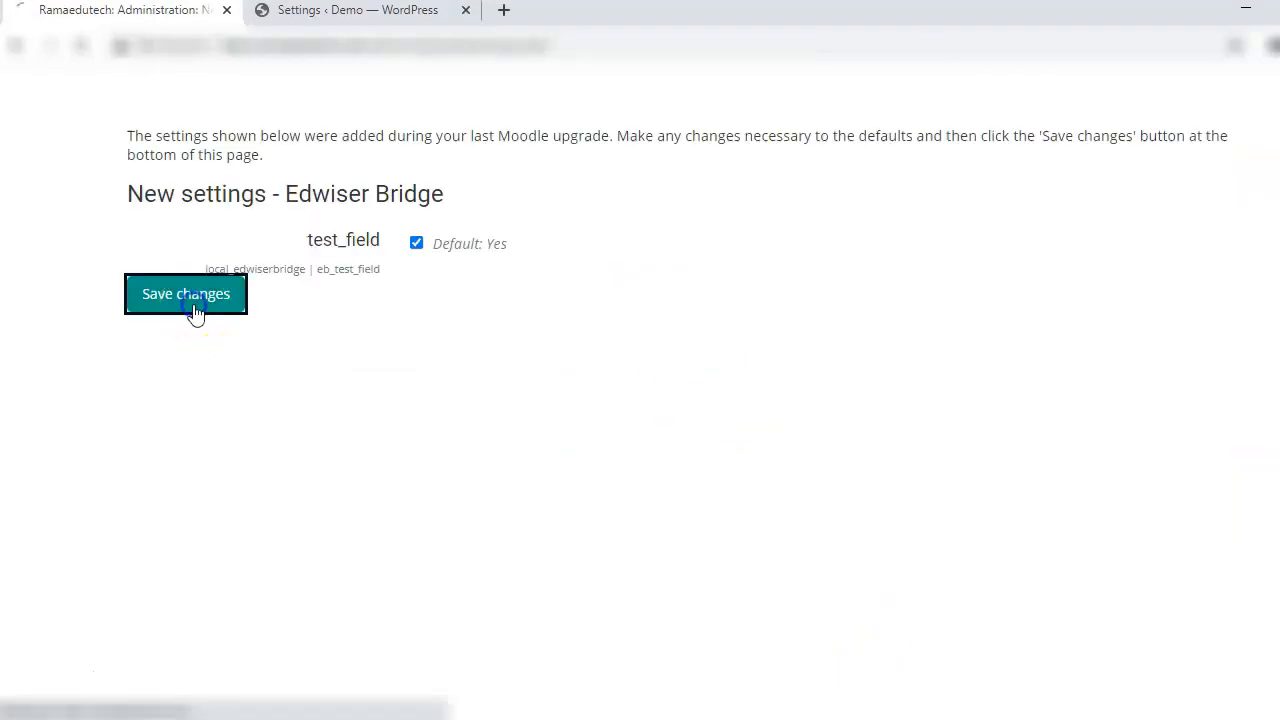
{"action": "left_click", "coordinate": [185, 294]}
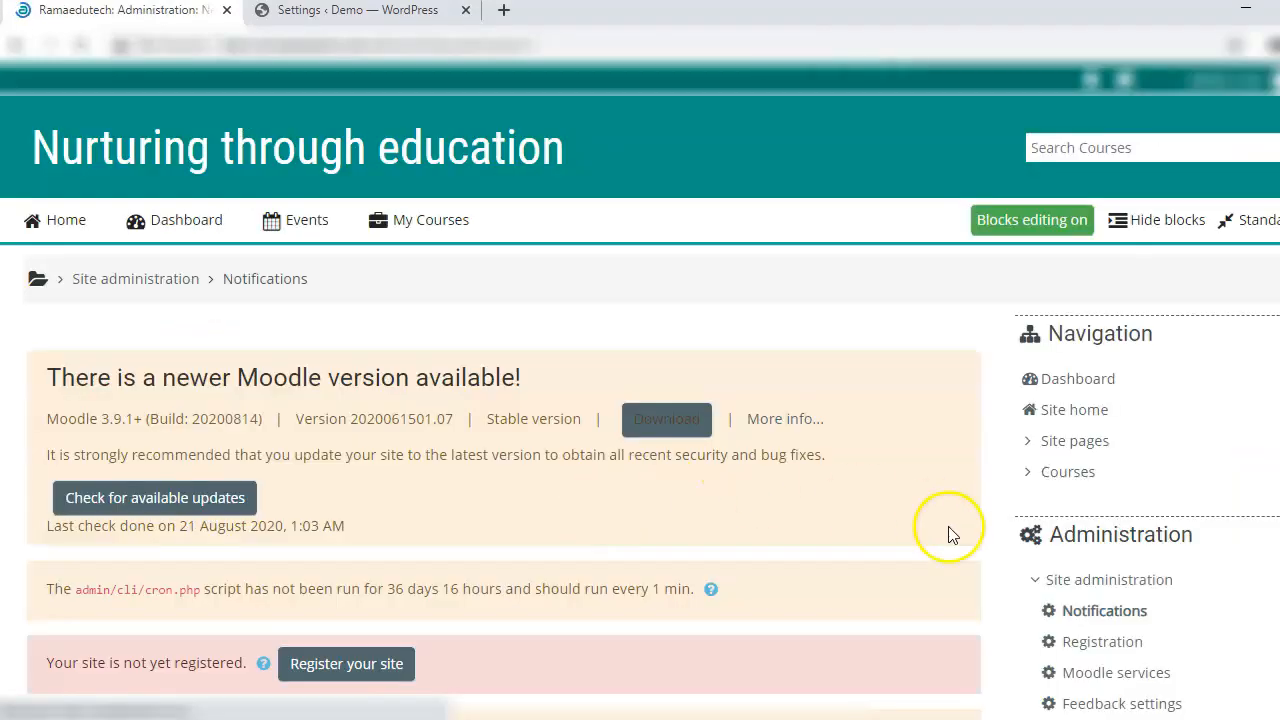
Expand Plugins in the Administration block and open the Edwiser Bridge category.
{"action": "scroll", "scroll_direction": "down", "scroll_amount": 3}
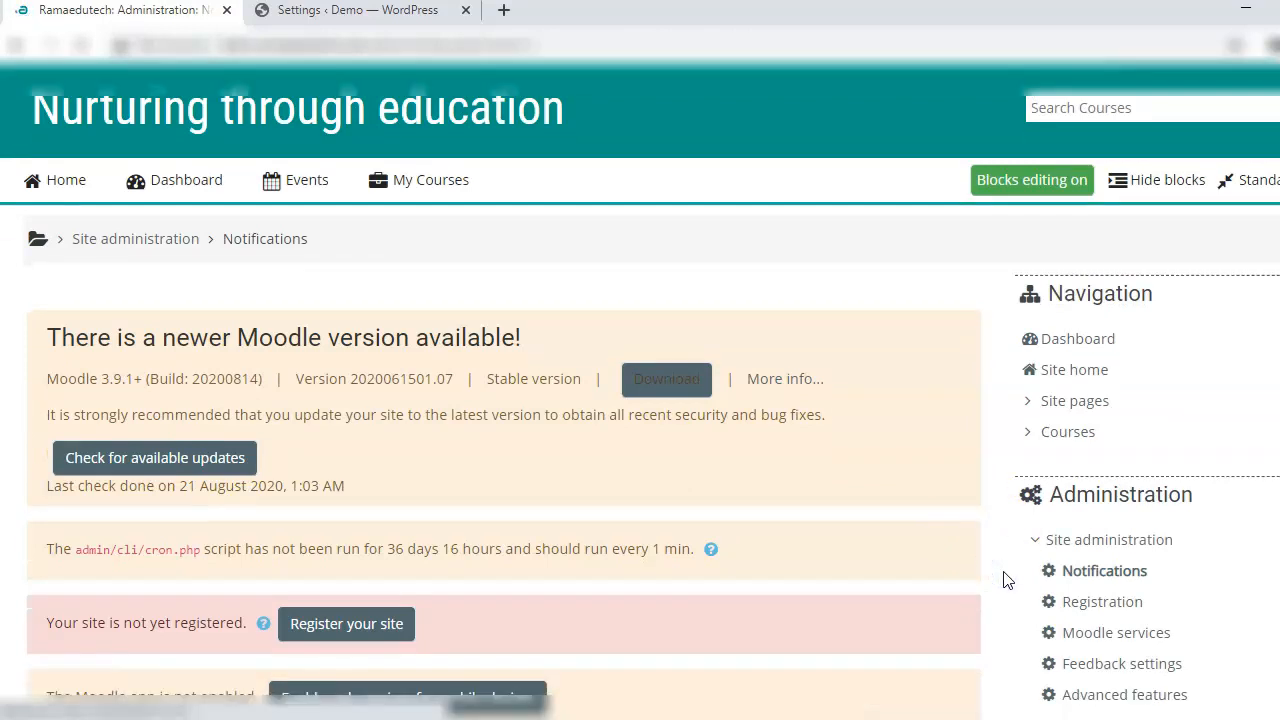
{"action": "scroll", "scroll_direction": "down", "scroll_amount": 3}
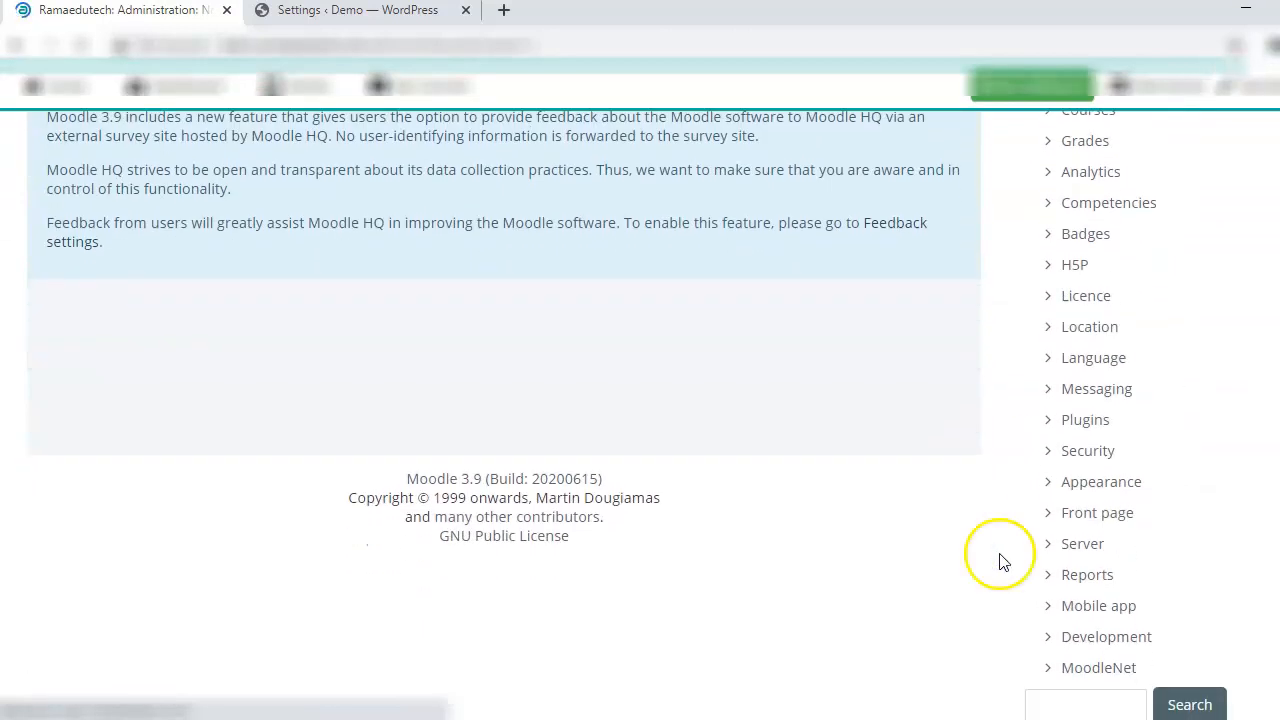
{"action": "left_click", "coordinate": [1085, 419]}
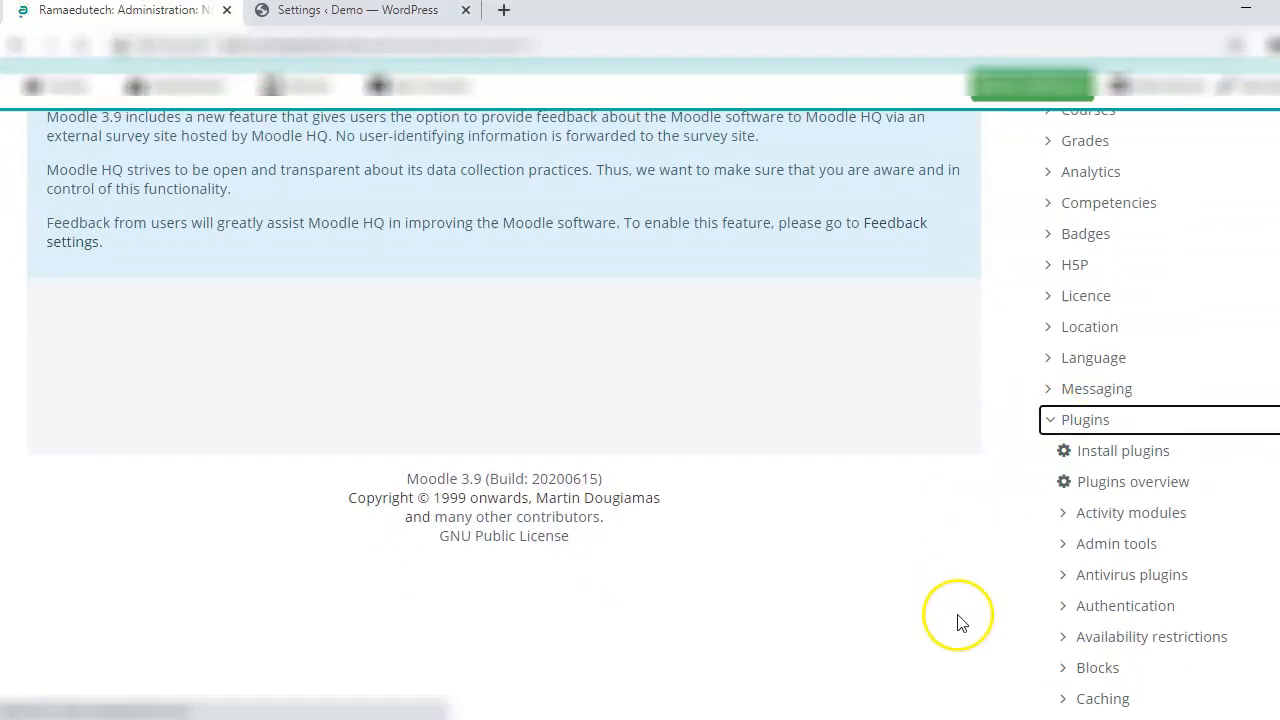
{"action": "scroll", "scroll_direction": "down", "scroll_amount": 3}
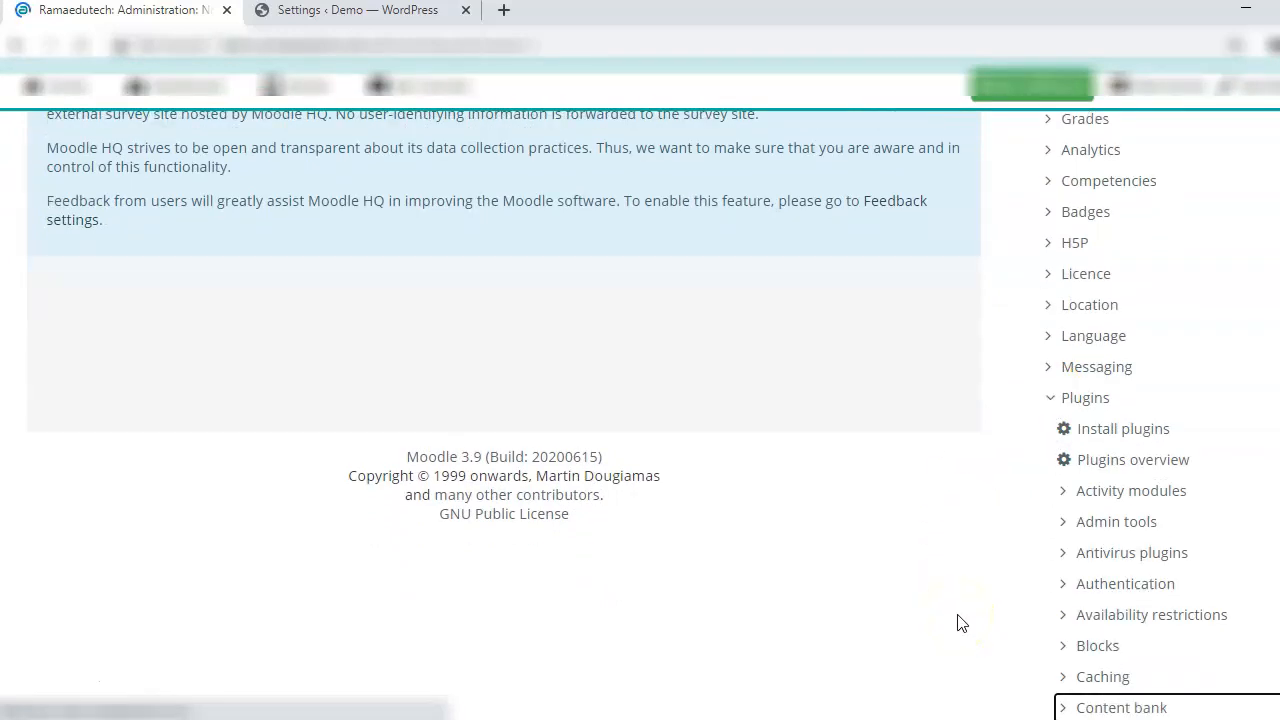
{"action": "scroll", "scroll_direction": "down", "scroll_amount": 3}
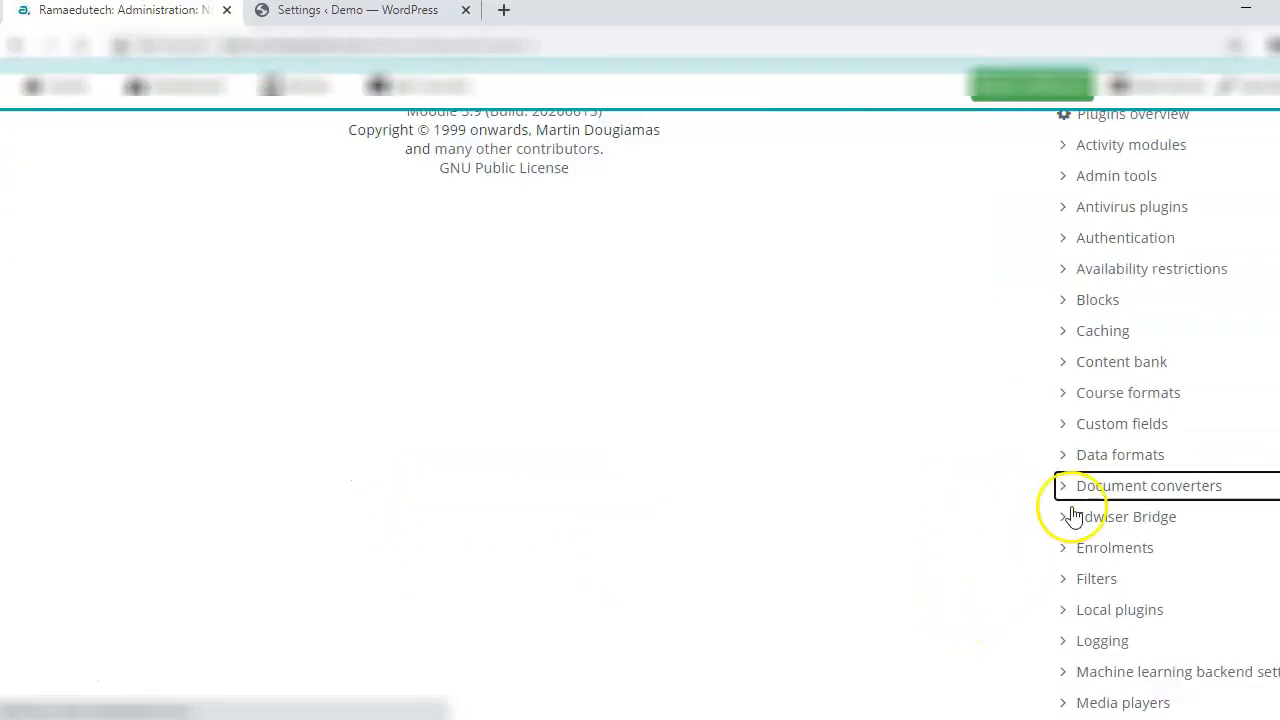
{"action": "left_click", "coordinate": [1126, 516]}
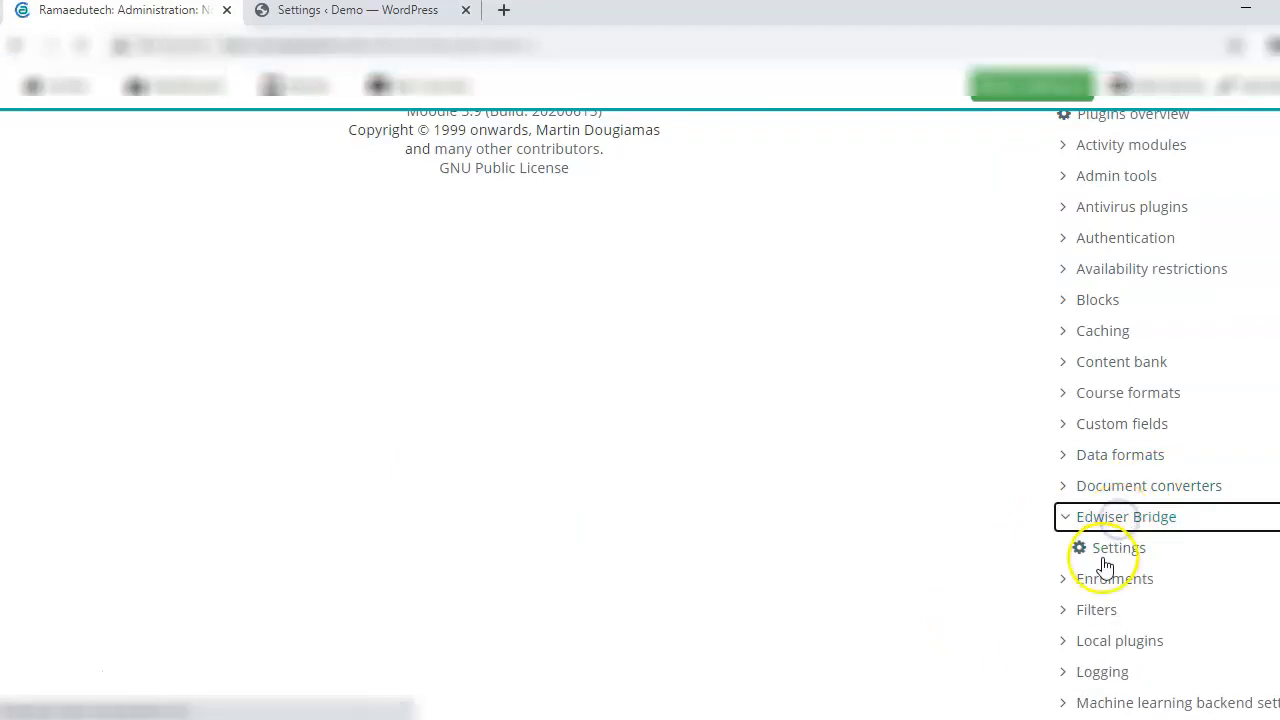
{"action": "left_click", "coordinate": [1117, 547]}
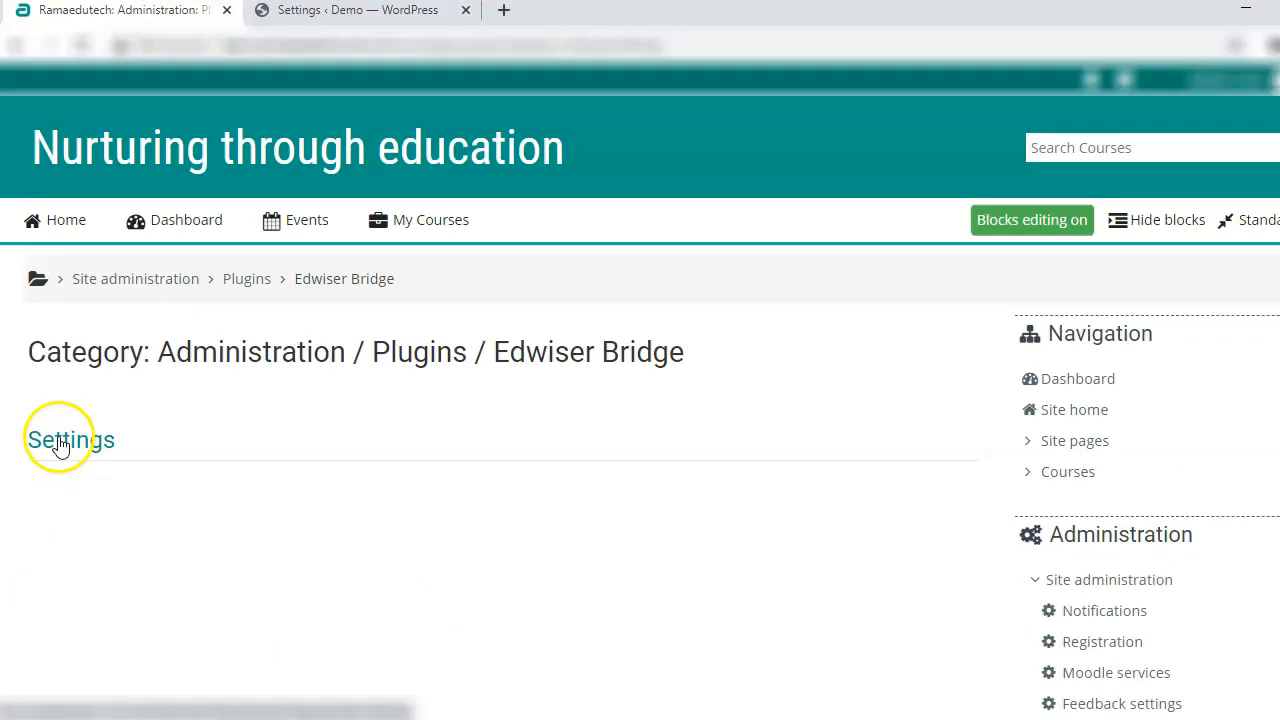
Disable password policy, allow extended username characters, and save the Edwiser Bridge settings.
{"action": "left_click", "coordinate": [70, 440]}
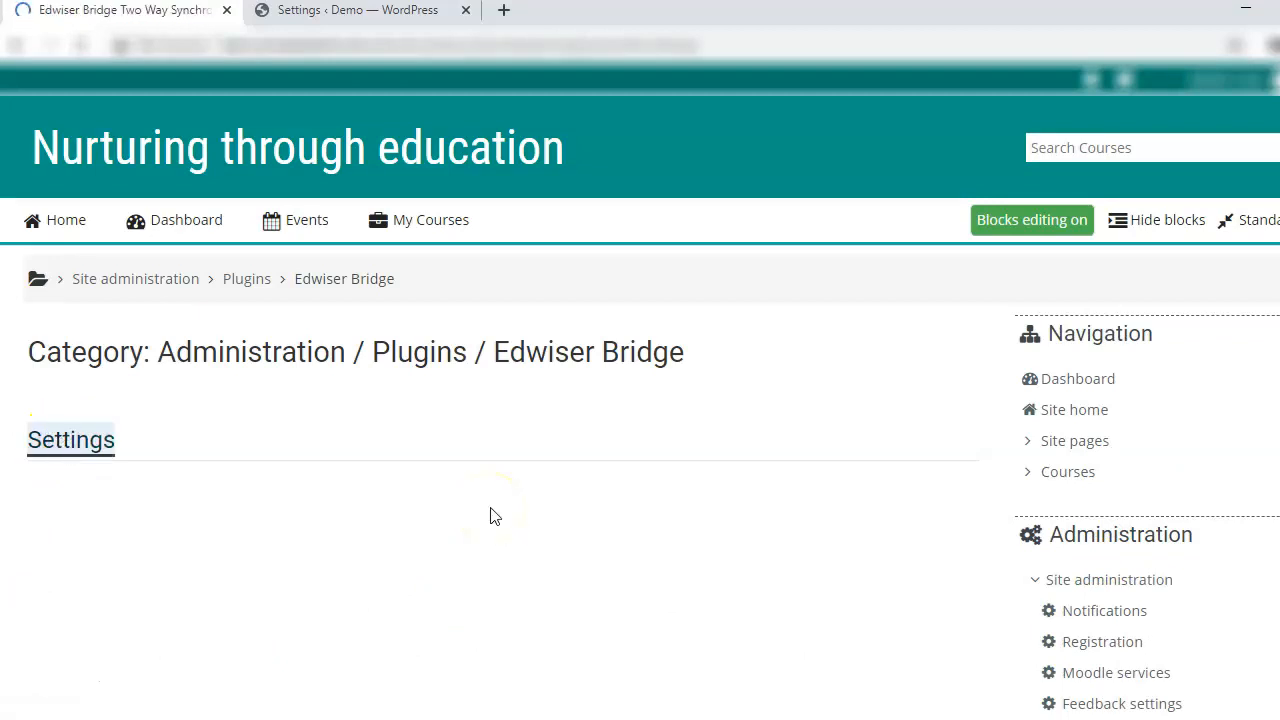
{"action": "left_click", "coordinate": [70, 439]}
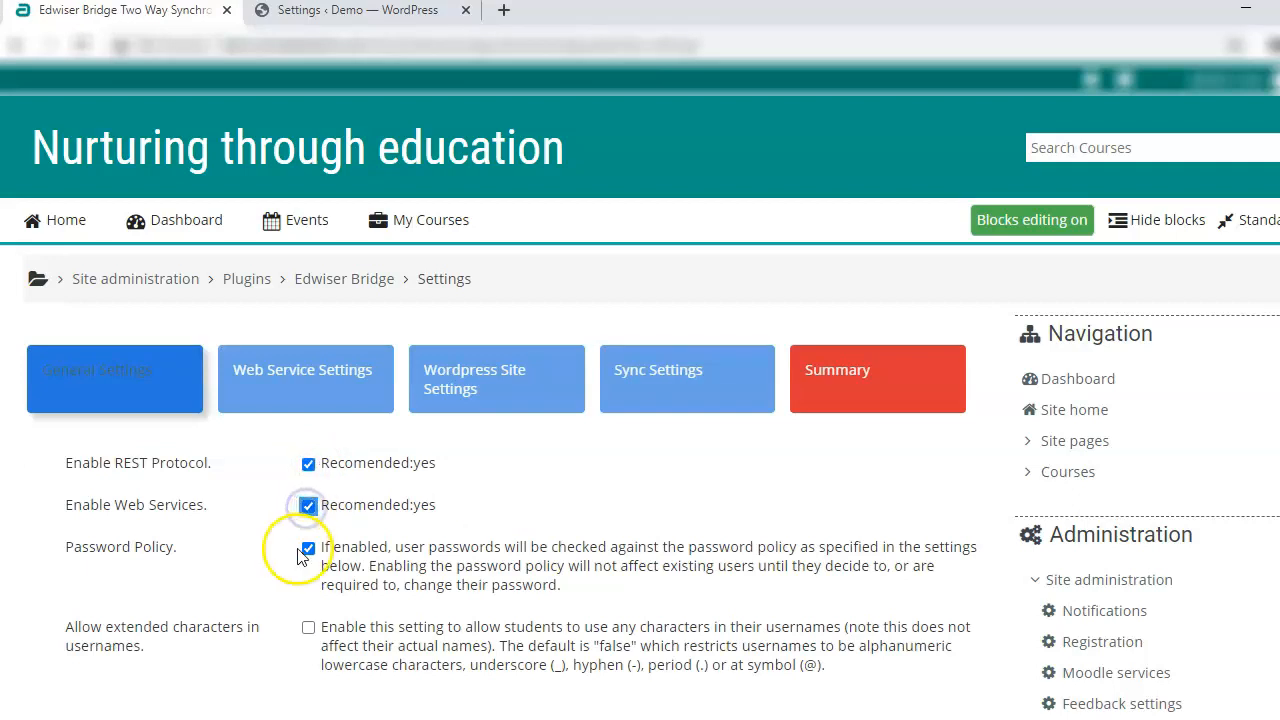
{"action": "left_click", "coordinate": [308, 548]}
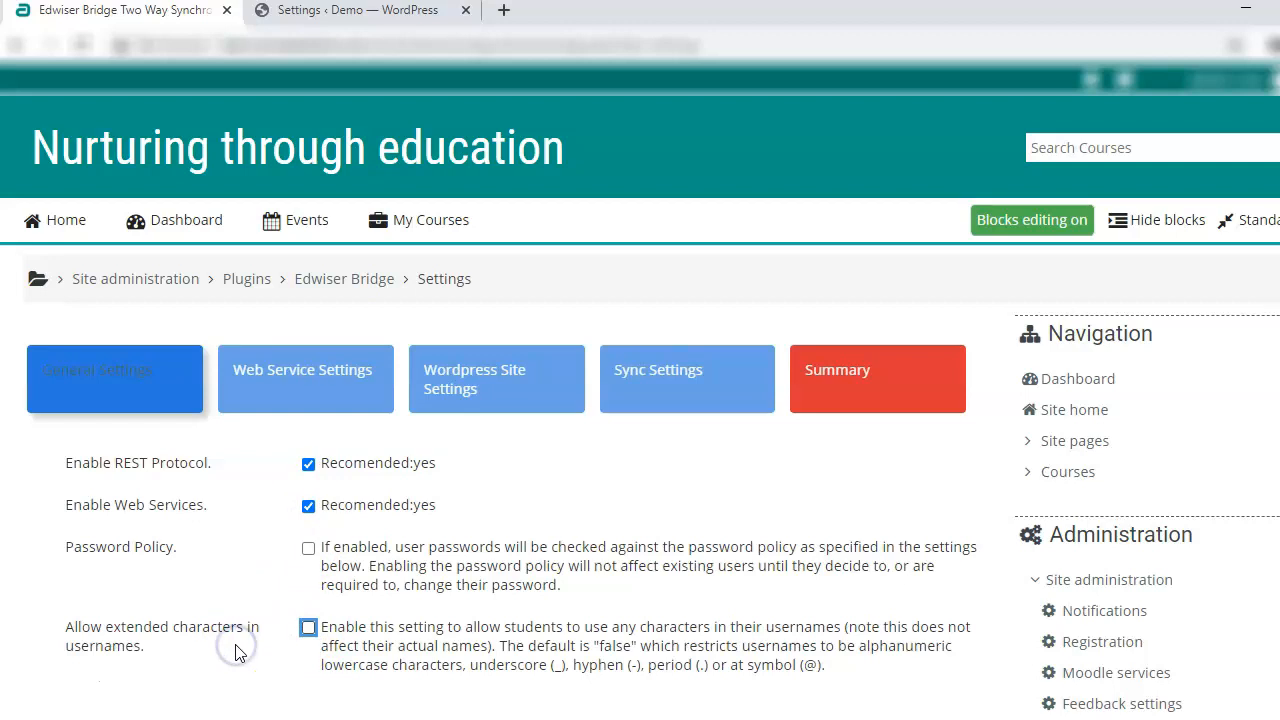
{"action": "left_click", "coordinate": [308, 627]}
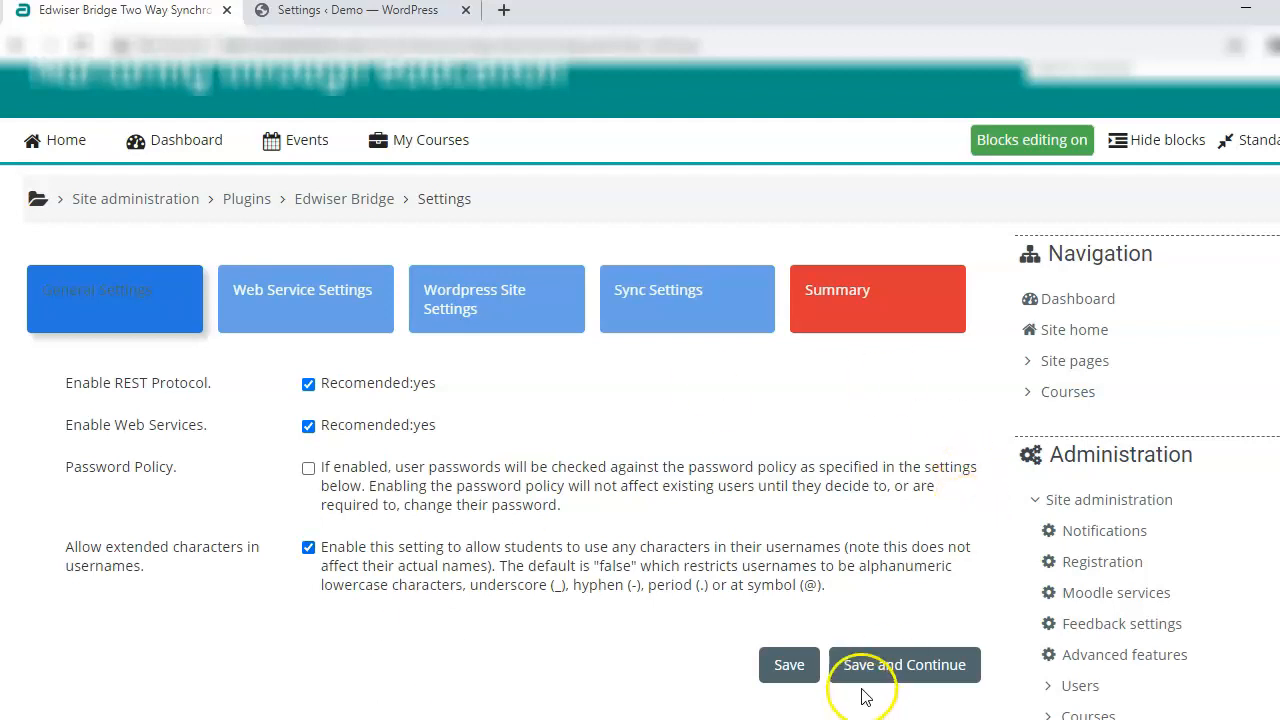
{"action": "left_click", "coordinate": [903, 664]}
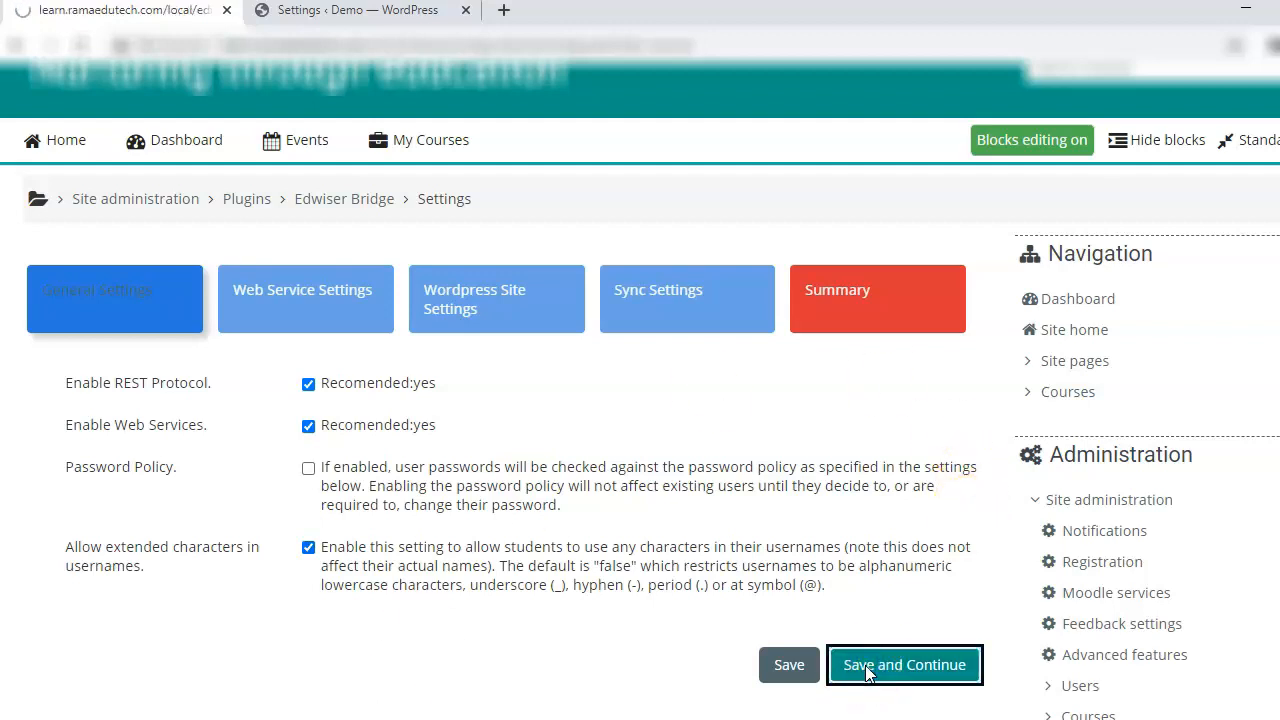
Set up a new web service named moodlewped assigned to the admin user.
{"action": "left_click", "coordinate": [903, 664]}
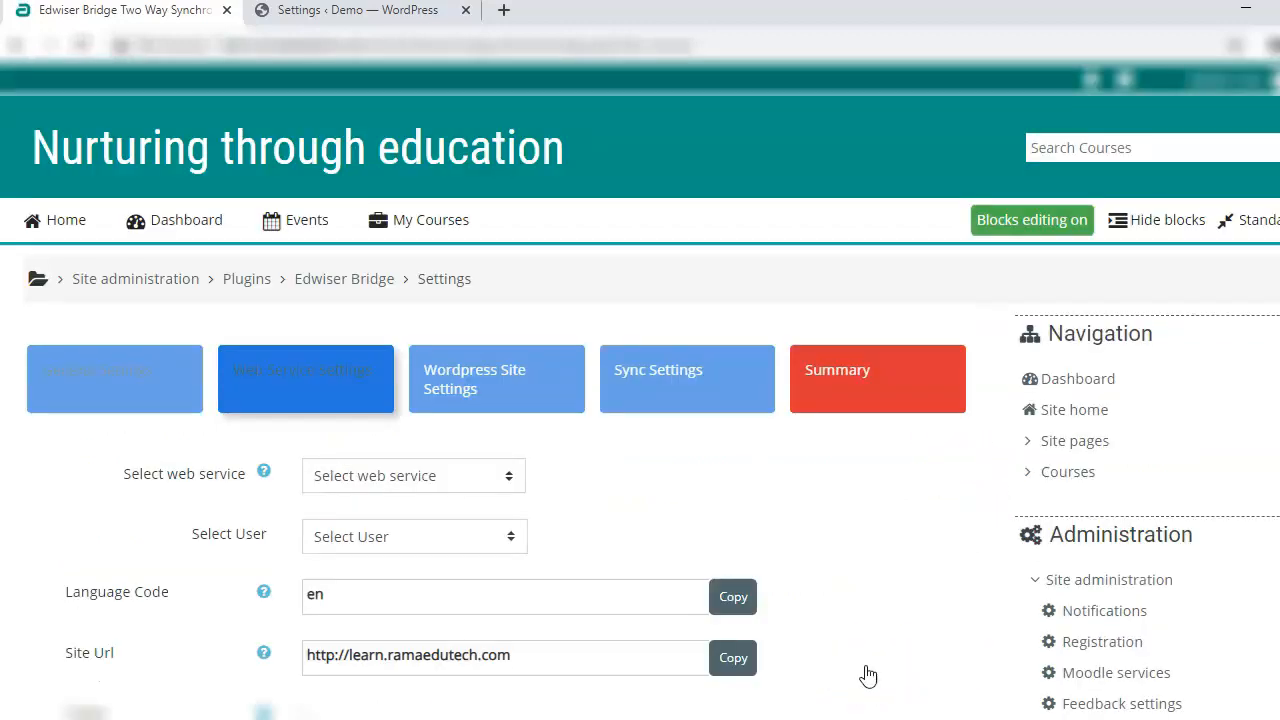
{"action": "left_click", "coordinate": [413, 475]}
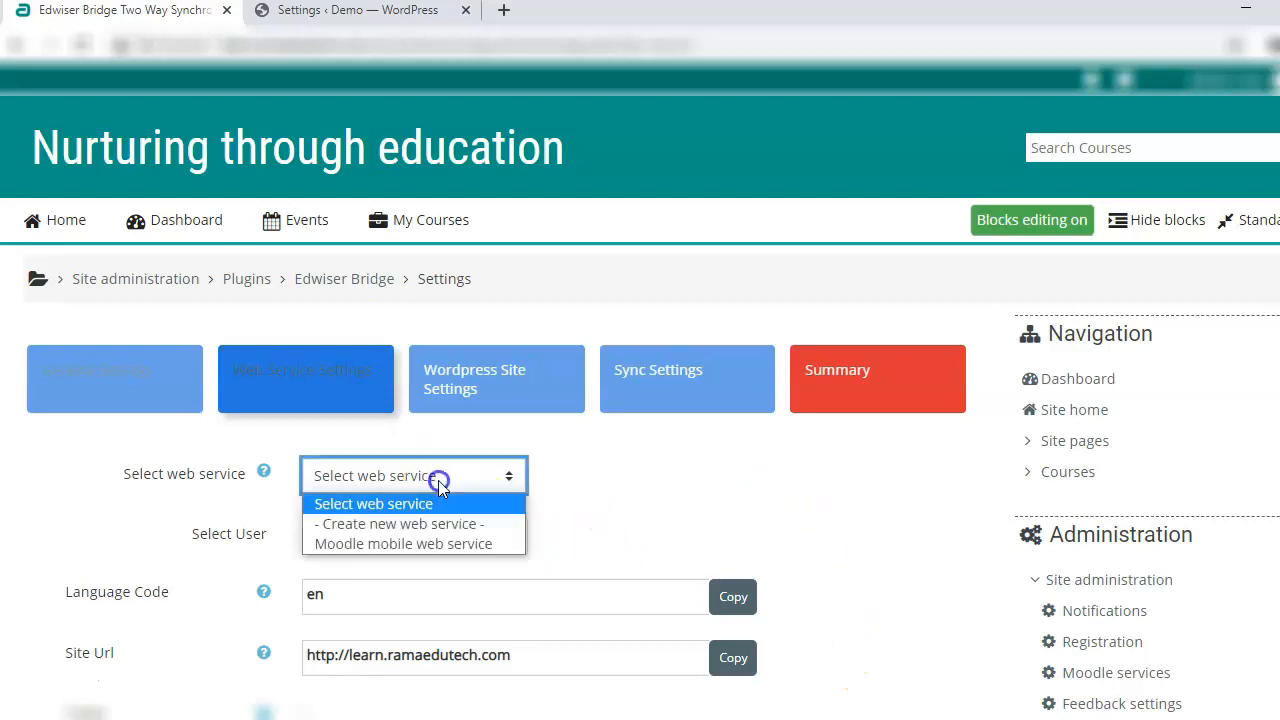
{"action": "left_click", "coordinate": [398, 523]}
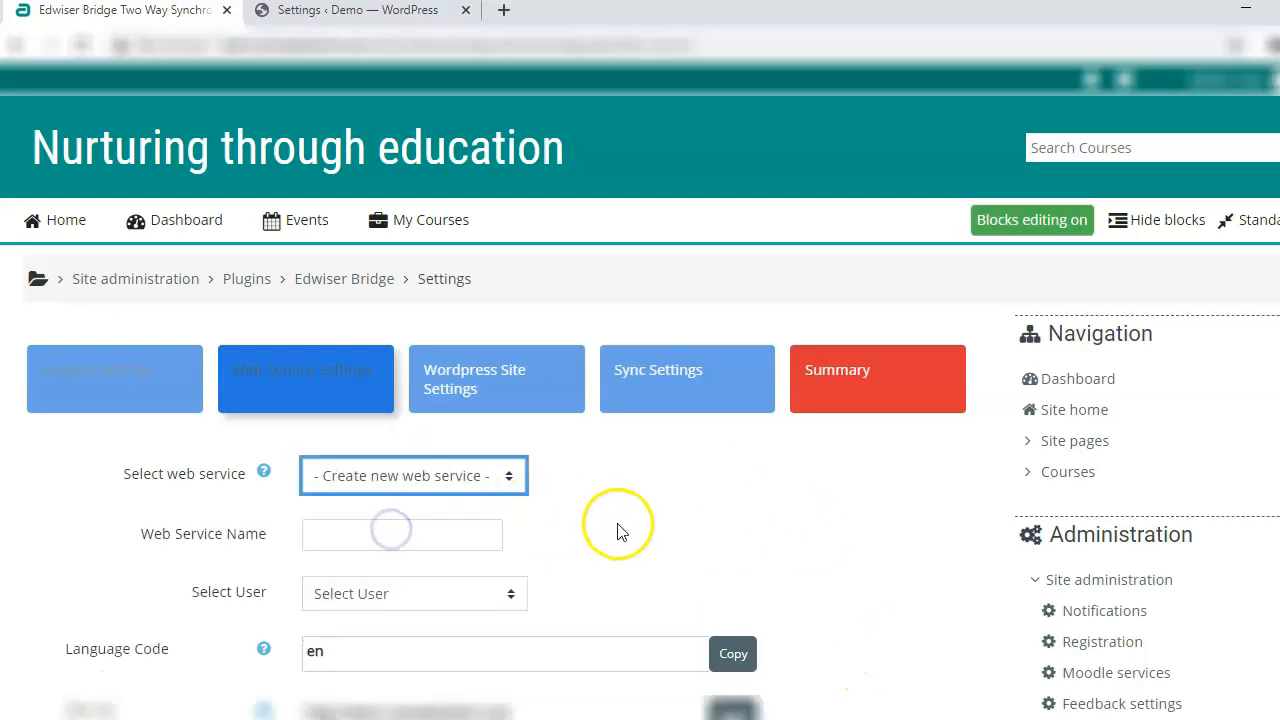
{"action": "left_click", "coordinate": [401, 534]}
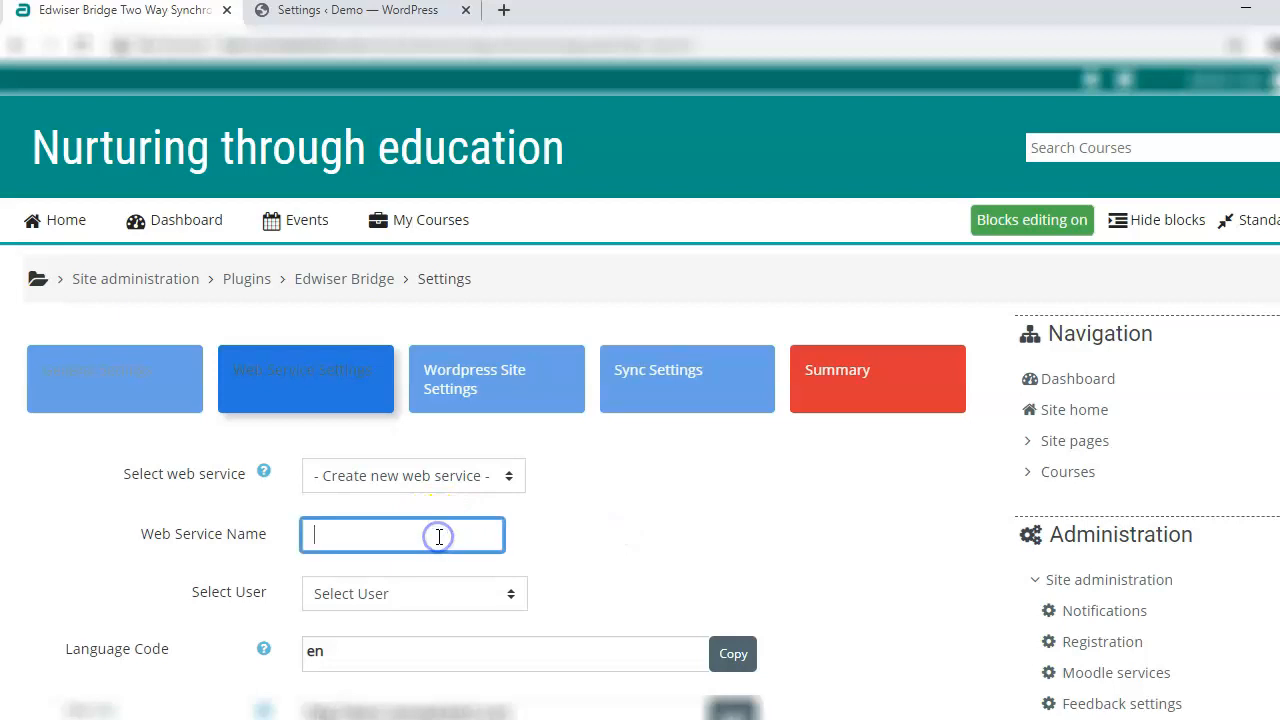
{"action": "type", "text": "moodlewped"}
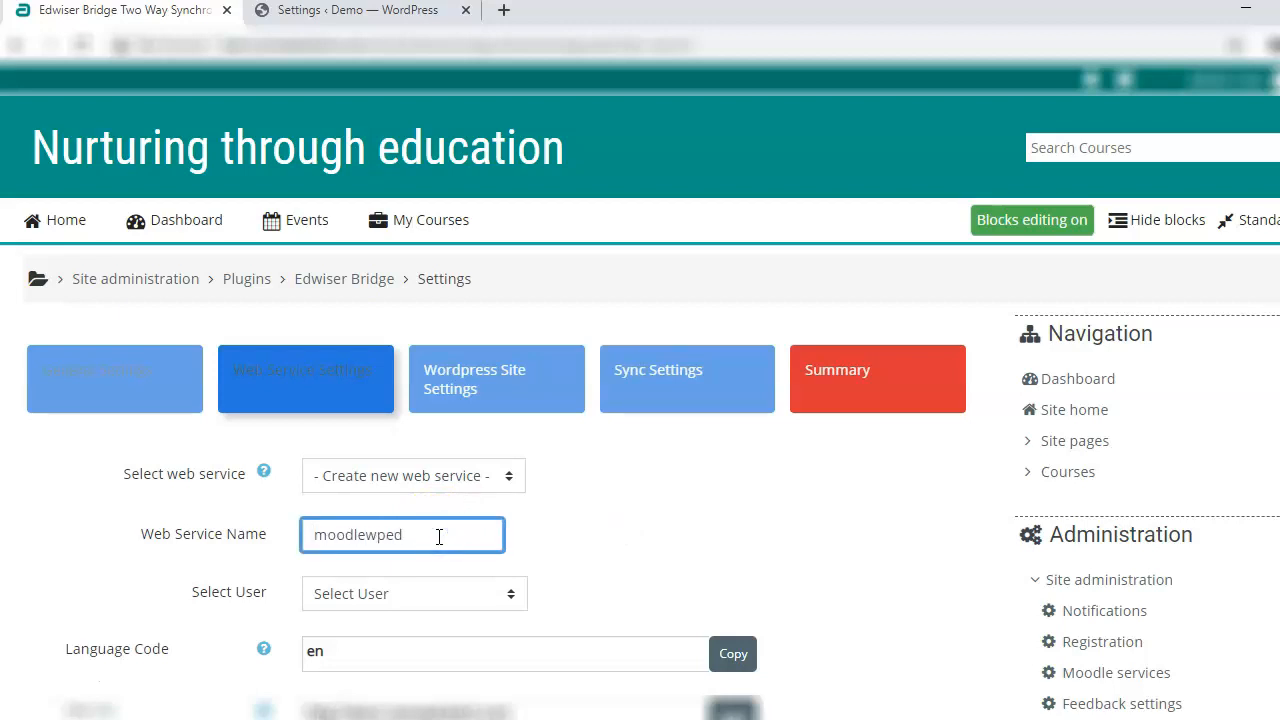
{"action": "left_click", "coordinate": [413, 593]}
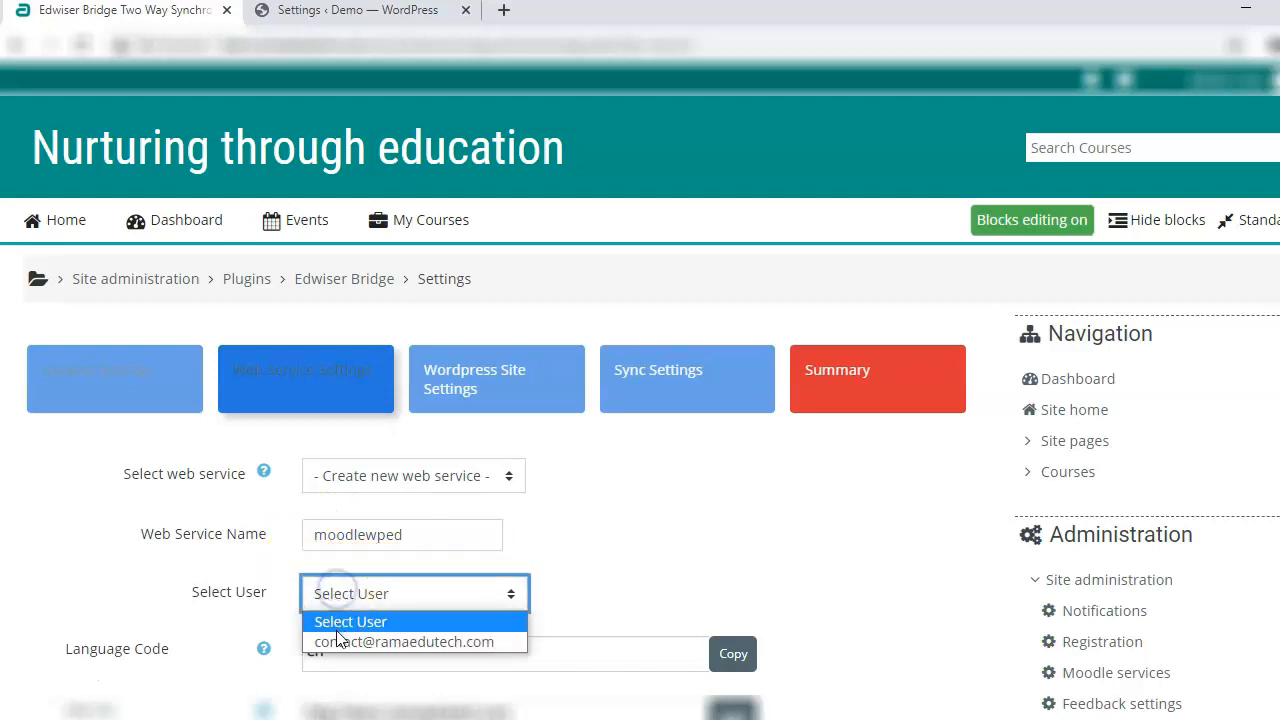
{"action": "left_click", "coordinate": [405, 641]}
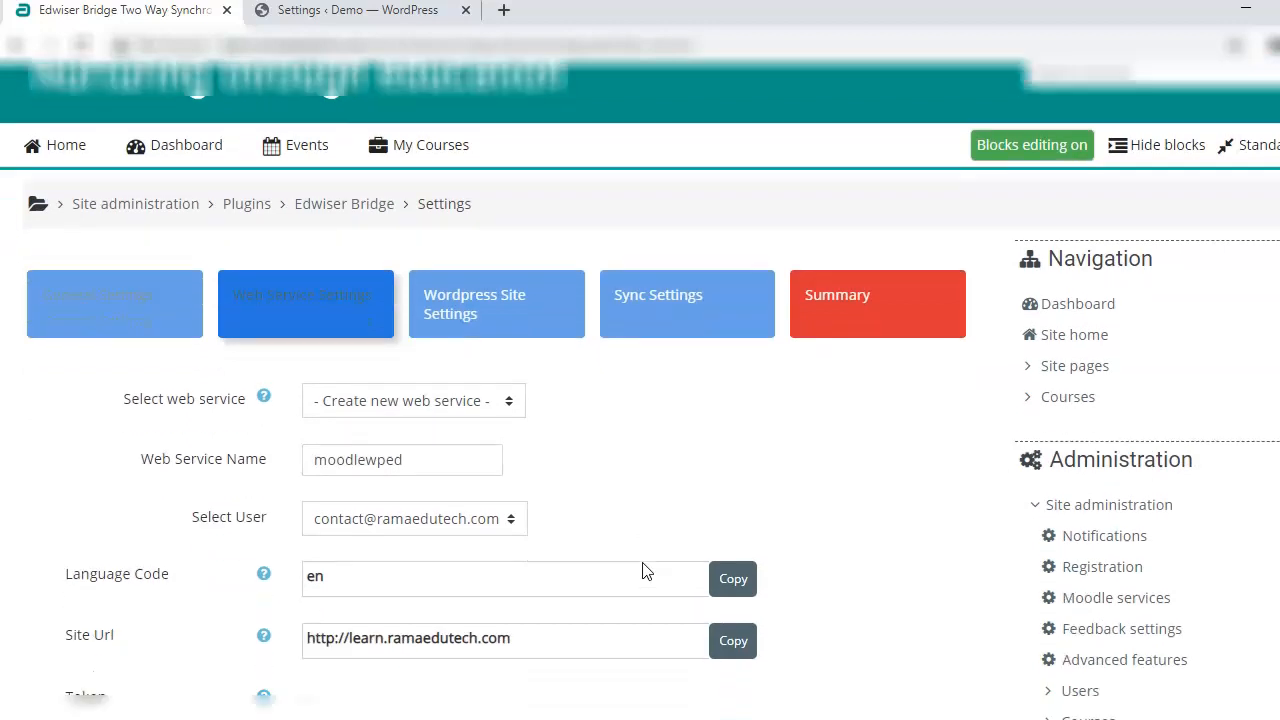
Create the web service, dismiss the token notice, and leave for the next step.
{"action": "scroll", "scroll_direction": "down", "scroll_amount": 3}
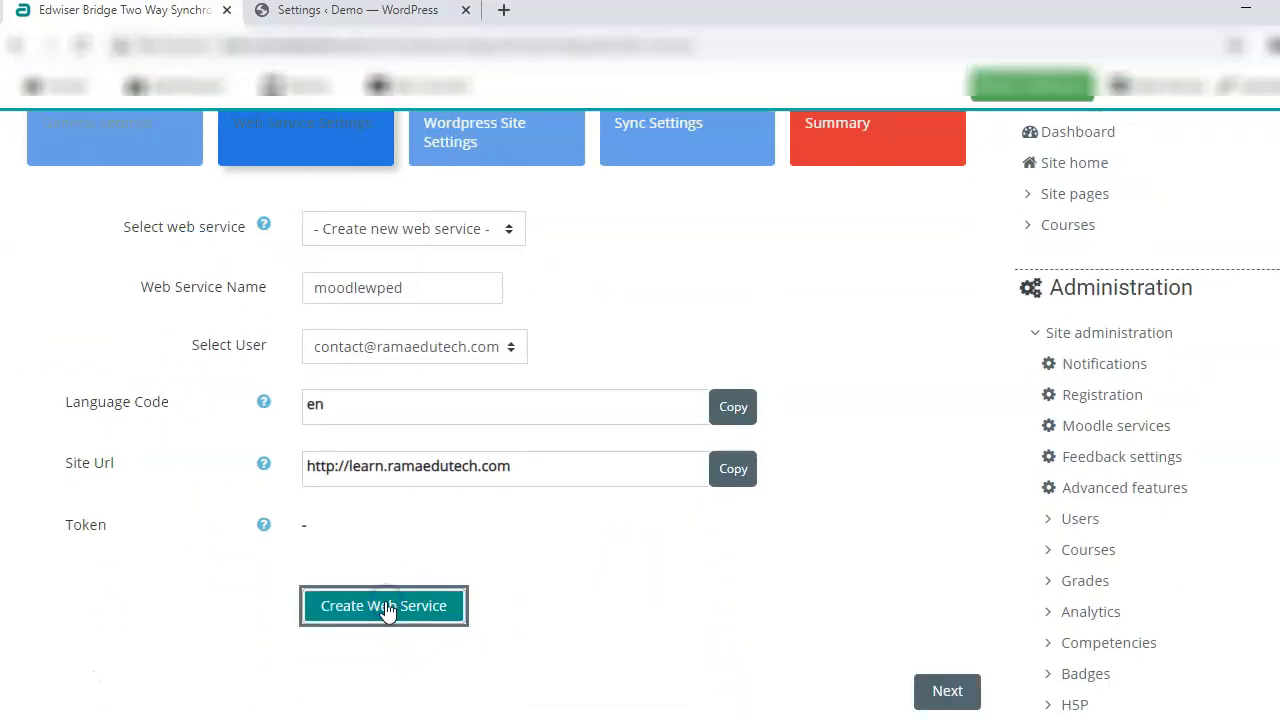
{"action": "left_click", "coordinate": [383, 605]}
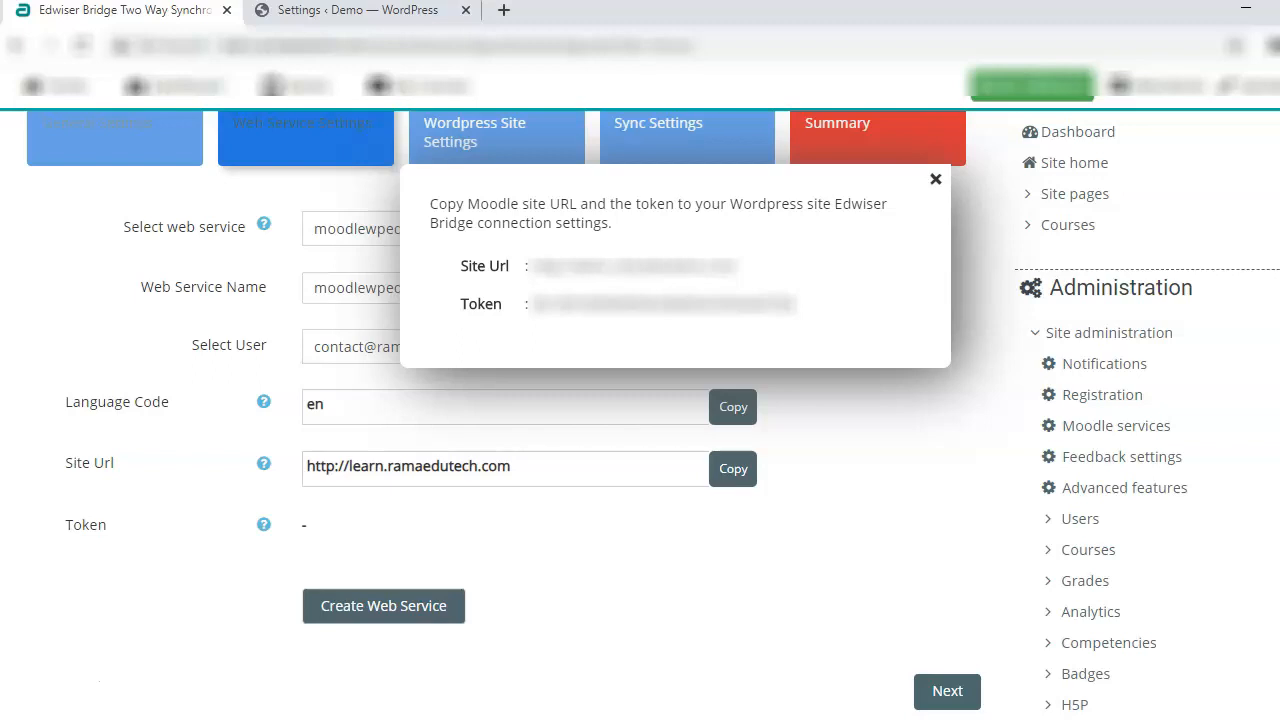
{"action": "left_click", "coordinate": [935, 179]}
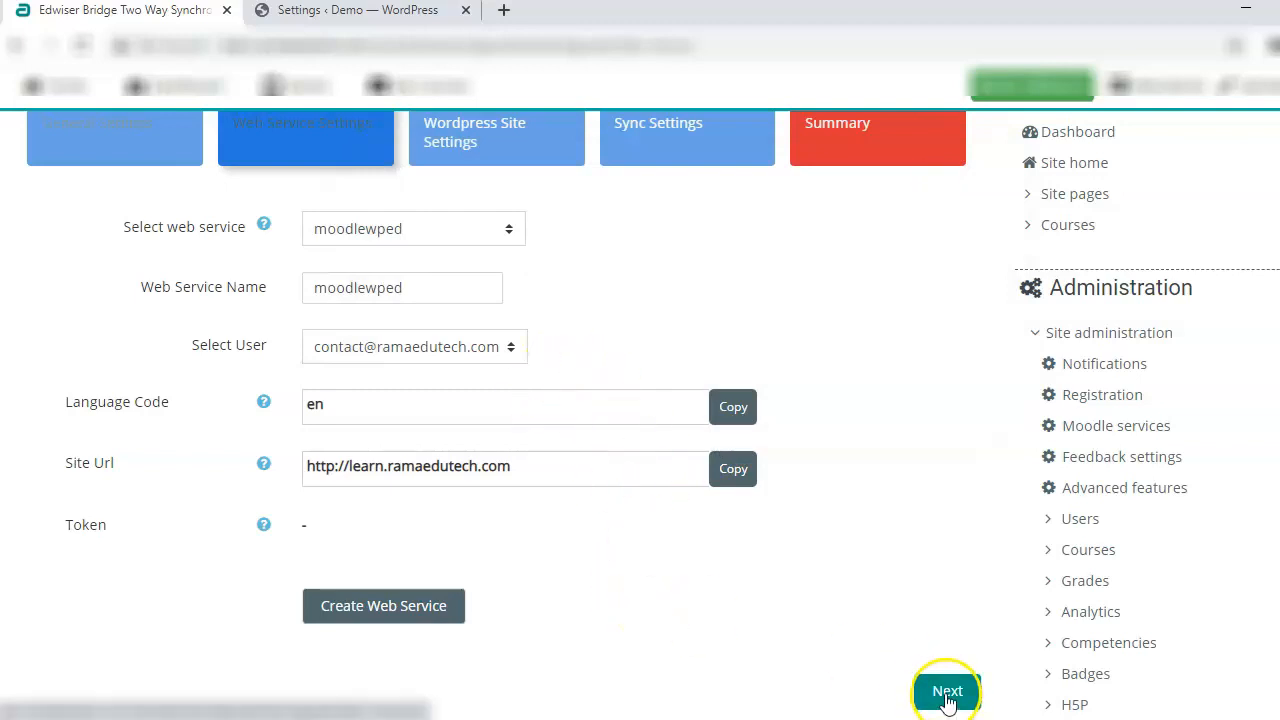
{"action": "left_click", "coordinate": [946, 691]}
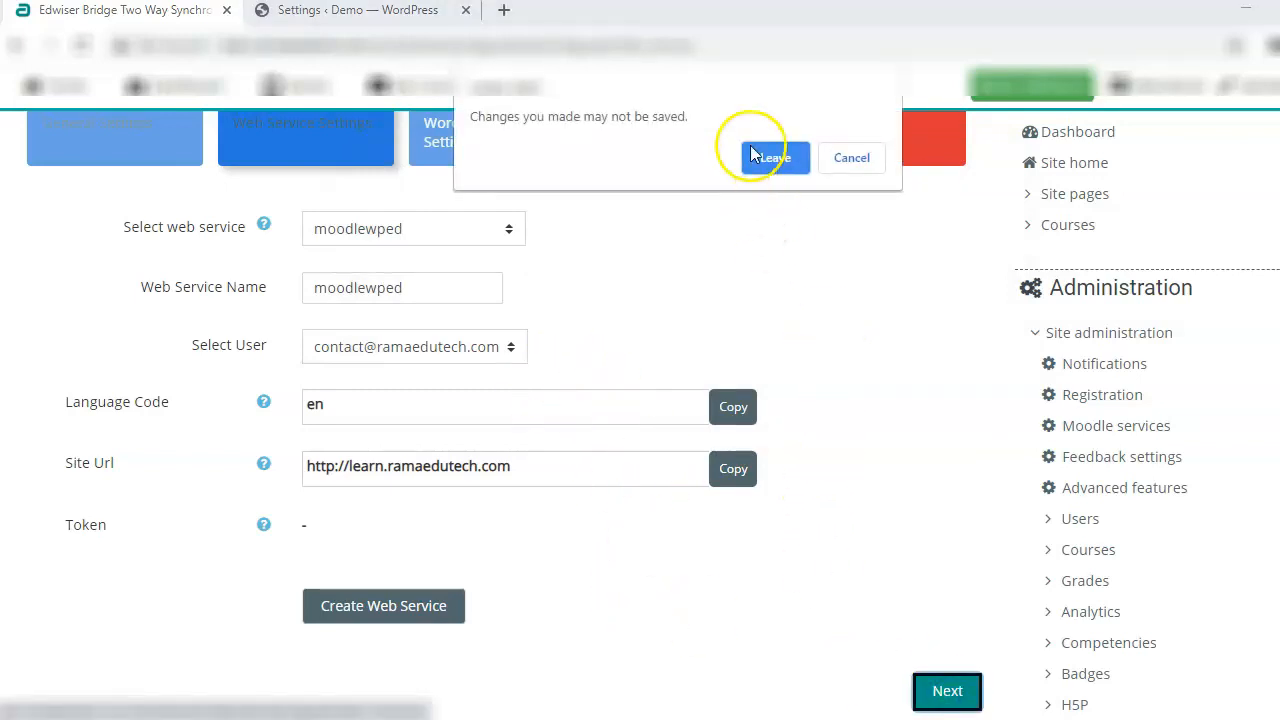
{"action": "left_click", "coordinate": [770, 157]}
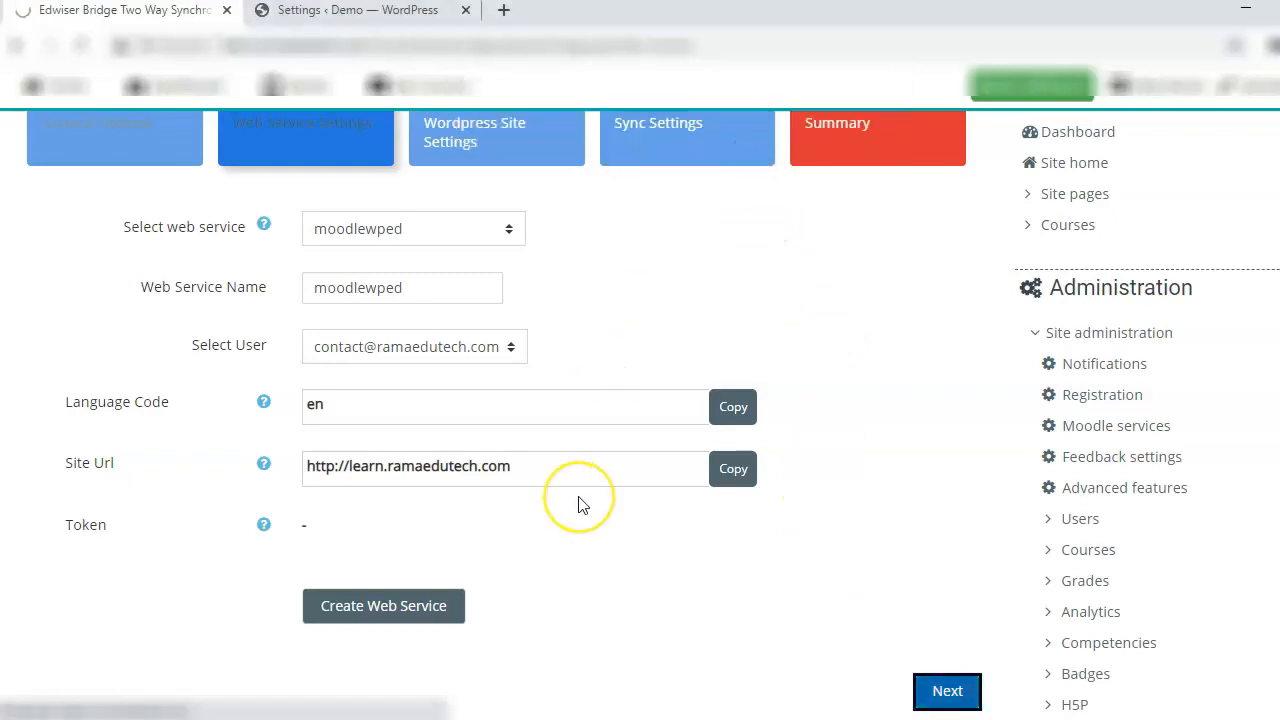
Enter 'Learning' as the WordPress site name in Site Settings.
{"action": "left_click", "coordinate": [496, 135]}
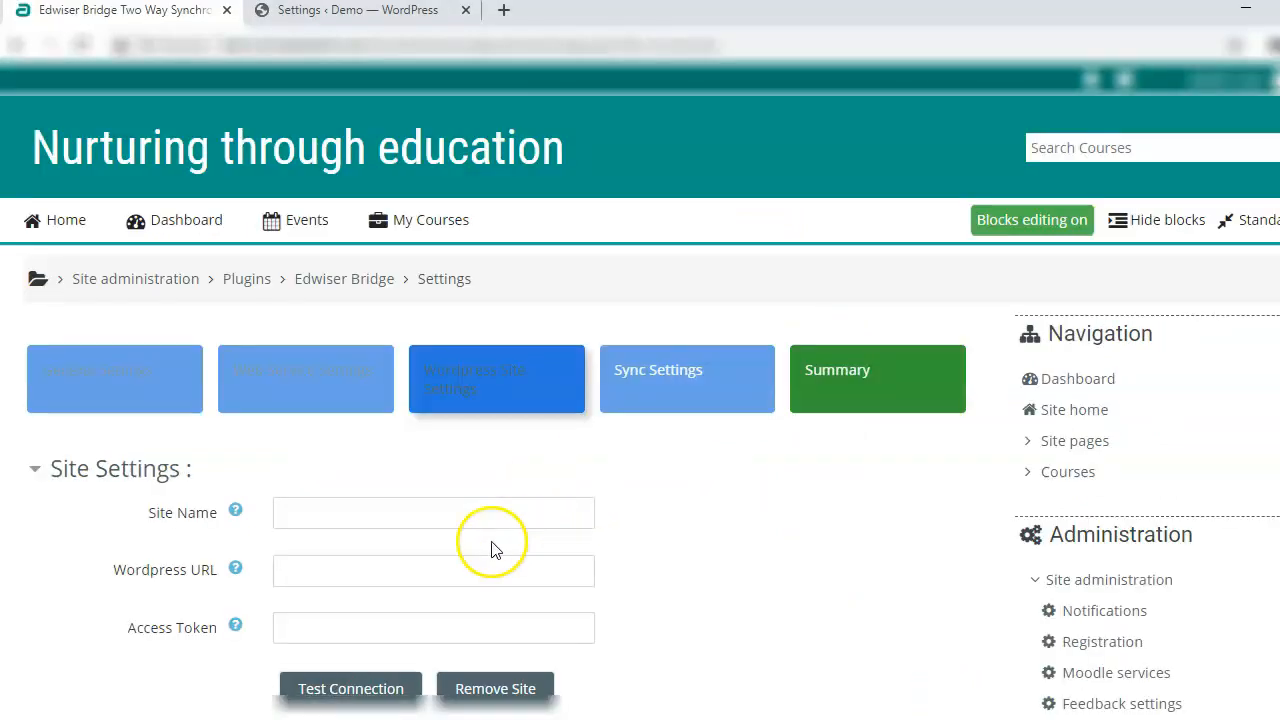
{"action": "left_click", "coordinate": [433, 512]}
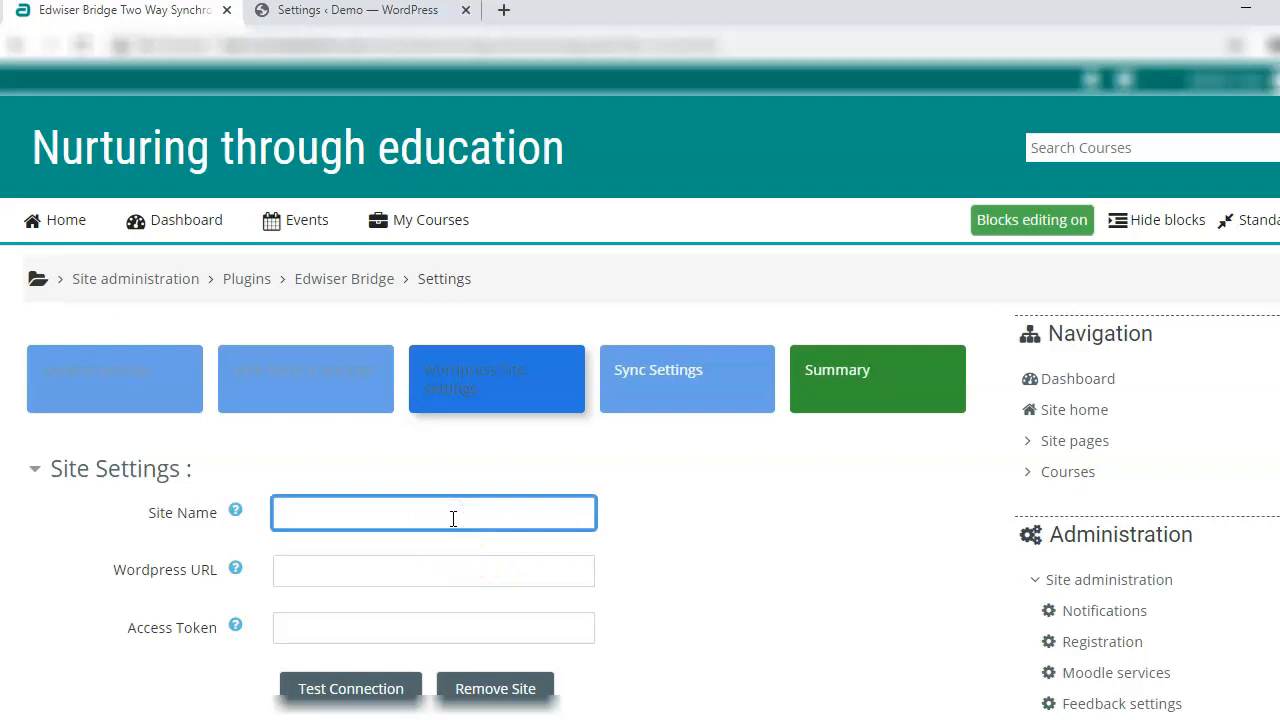
{"action": "type", "text": "Learning"}
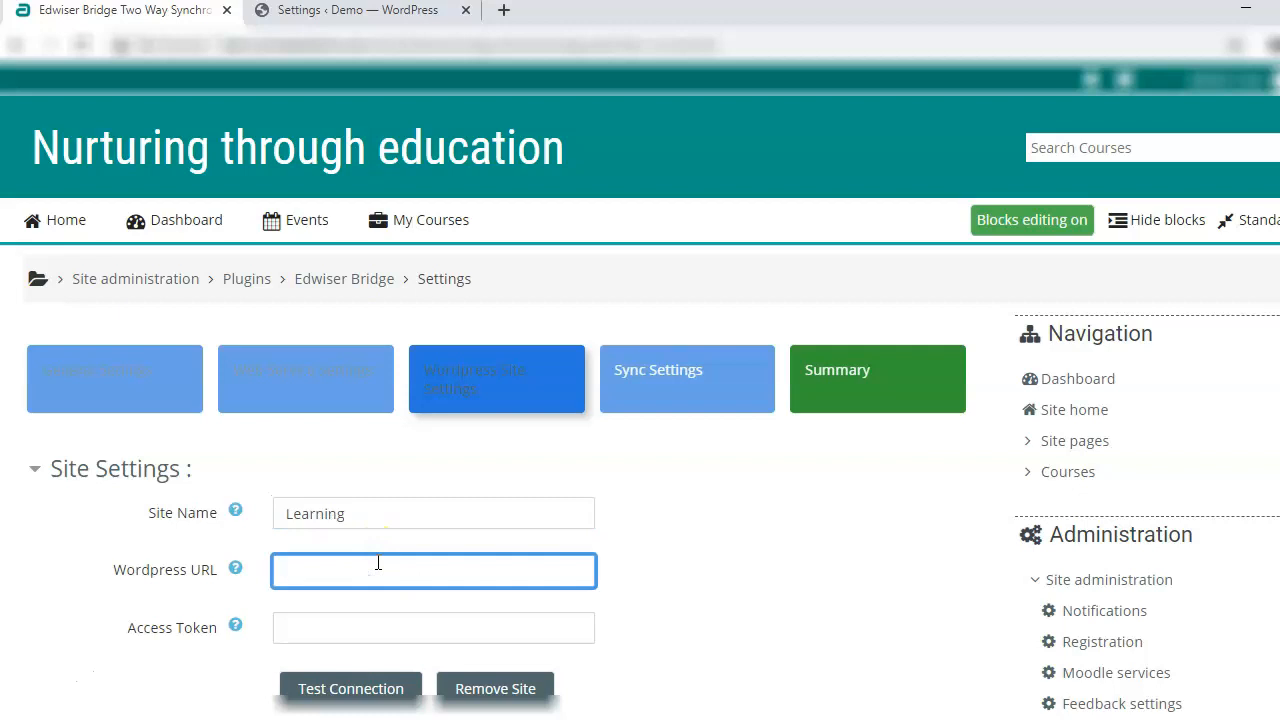
{"action": "mouse_move", "coordinate": [237, 13]}
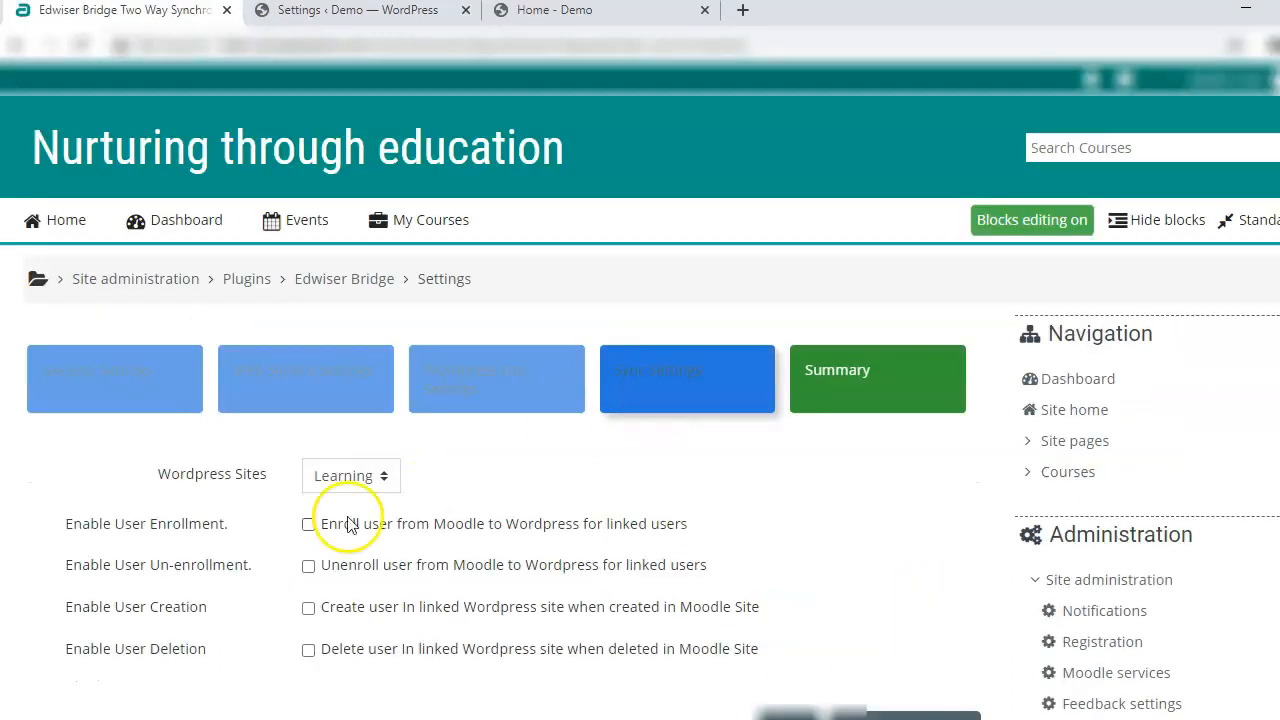
Enable Moodle's user enrollment and deletion sync options, then save to reach the Edwiser Bridge summary.
{"action": "left_click", "coordinate": [308, 523]}
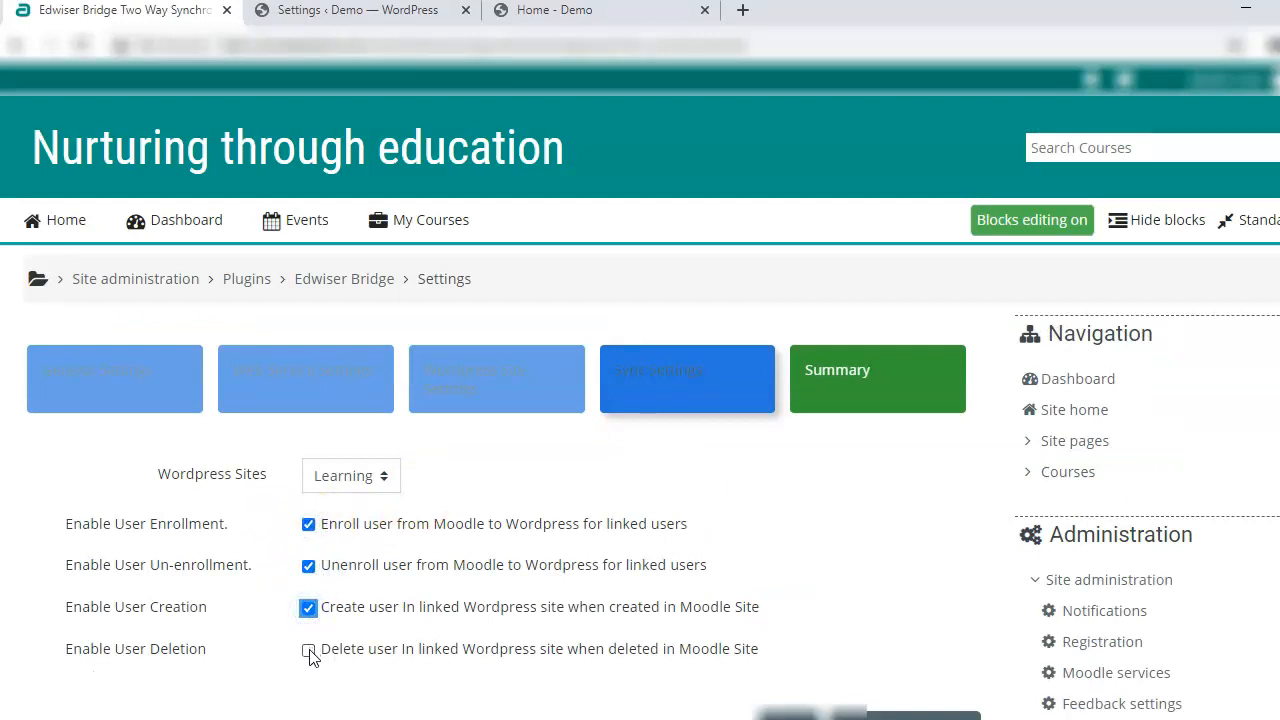
{"action": "left_click", "coordinate": [308, 648]}
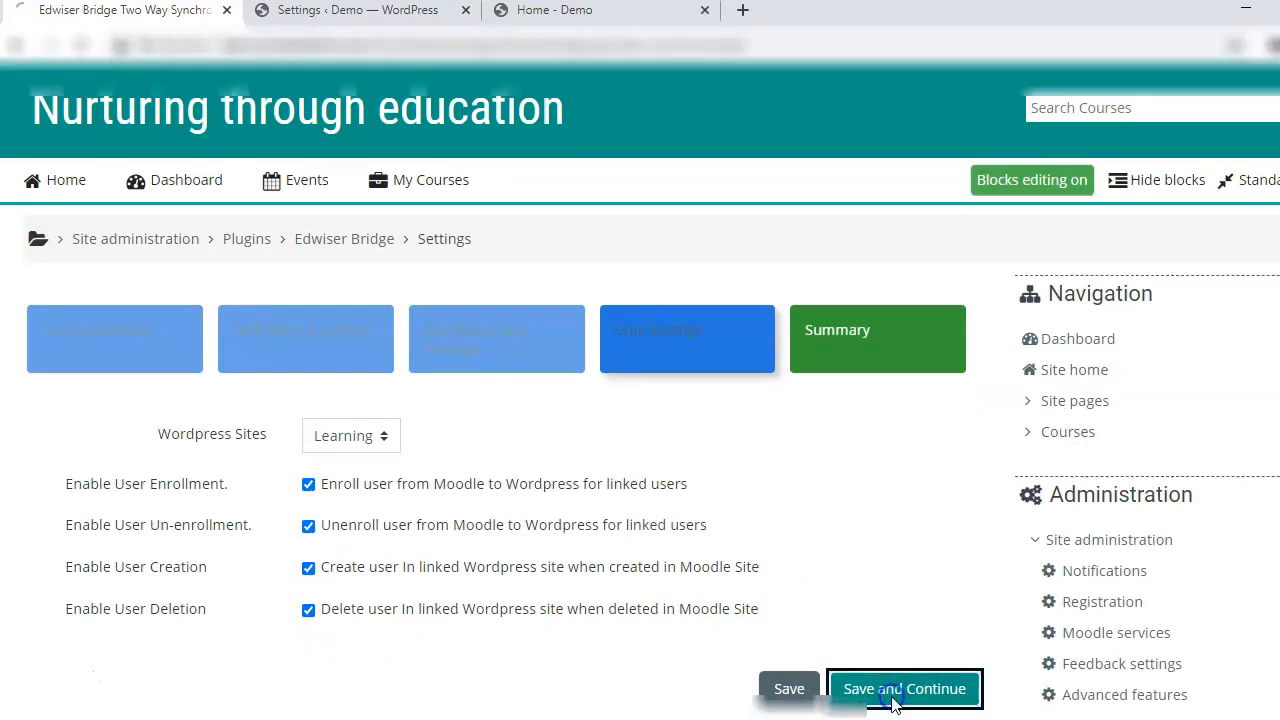
{"action": "left_click", "coordinate": [903, 688]}
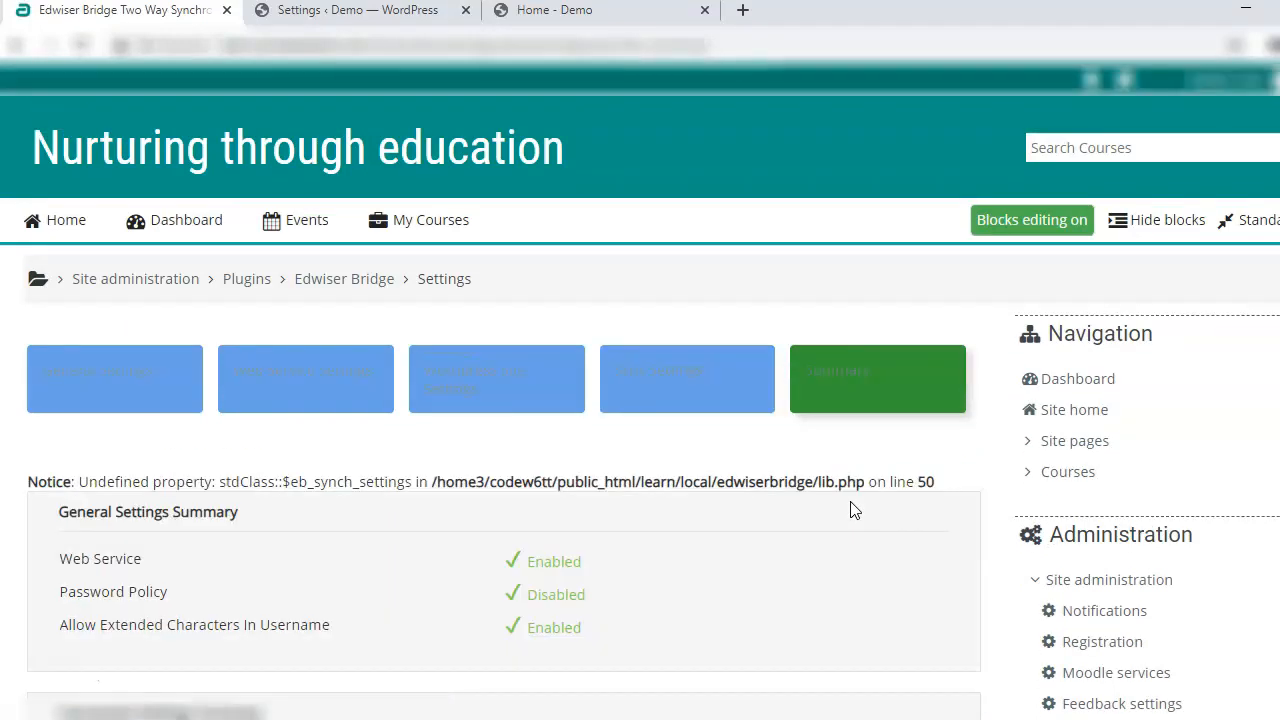
{"action": "scroll", "scroll_direction": "down", "scroll_amount": 3}
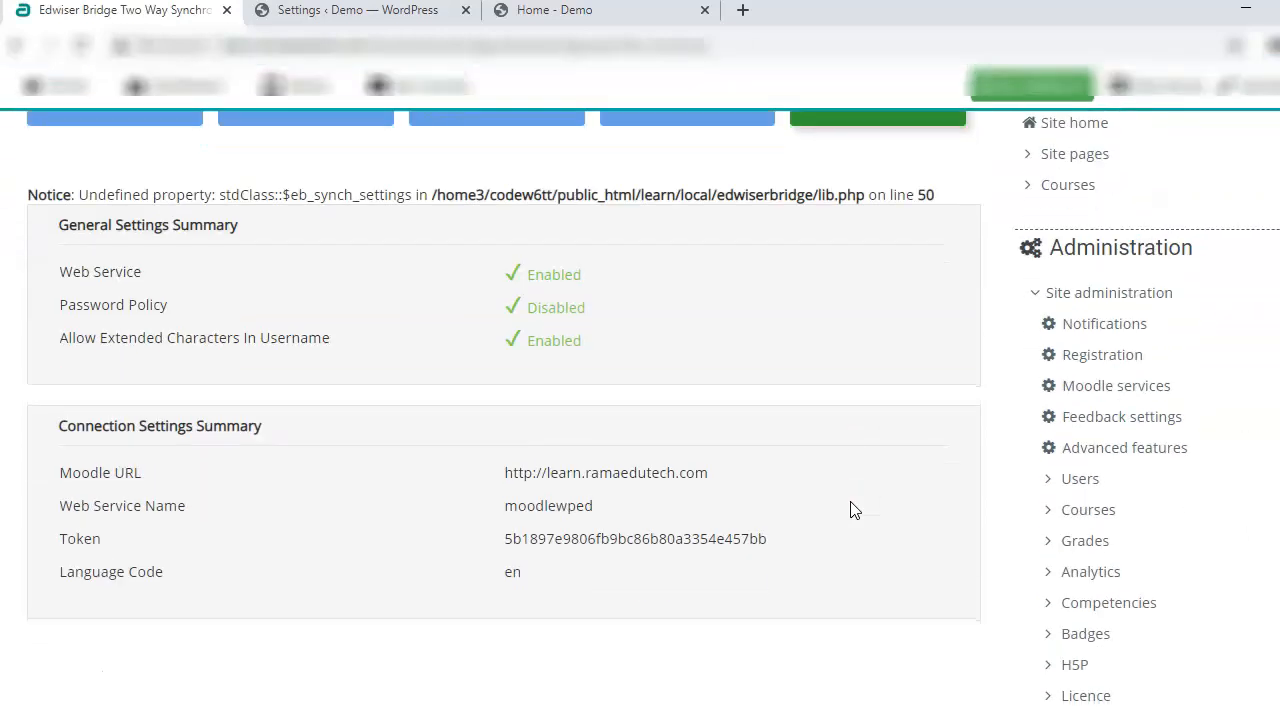
{"action": "left_click", "coordinate": [358, 10]}
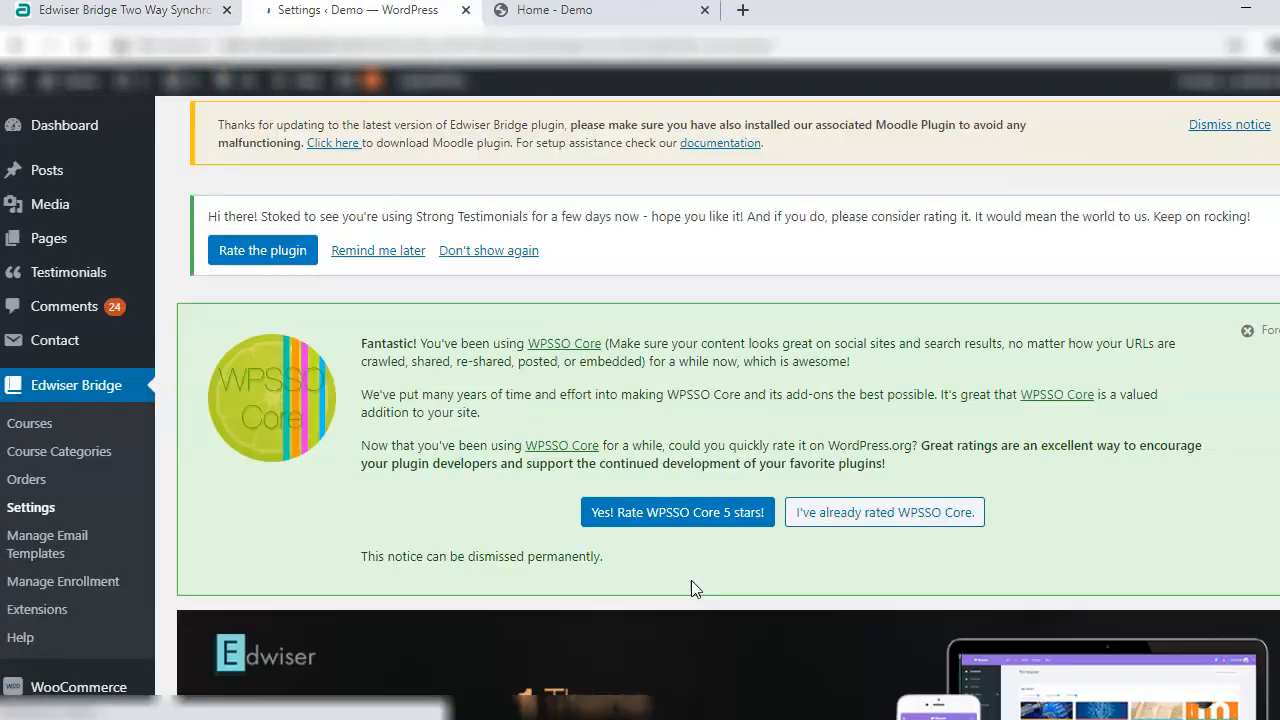
Enter the Moodle URL and access token in Connection Settings, test the connection, and save.
{"action": "scroll", "scroll_direction": "down", "scroll_amount": 3}
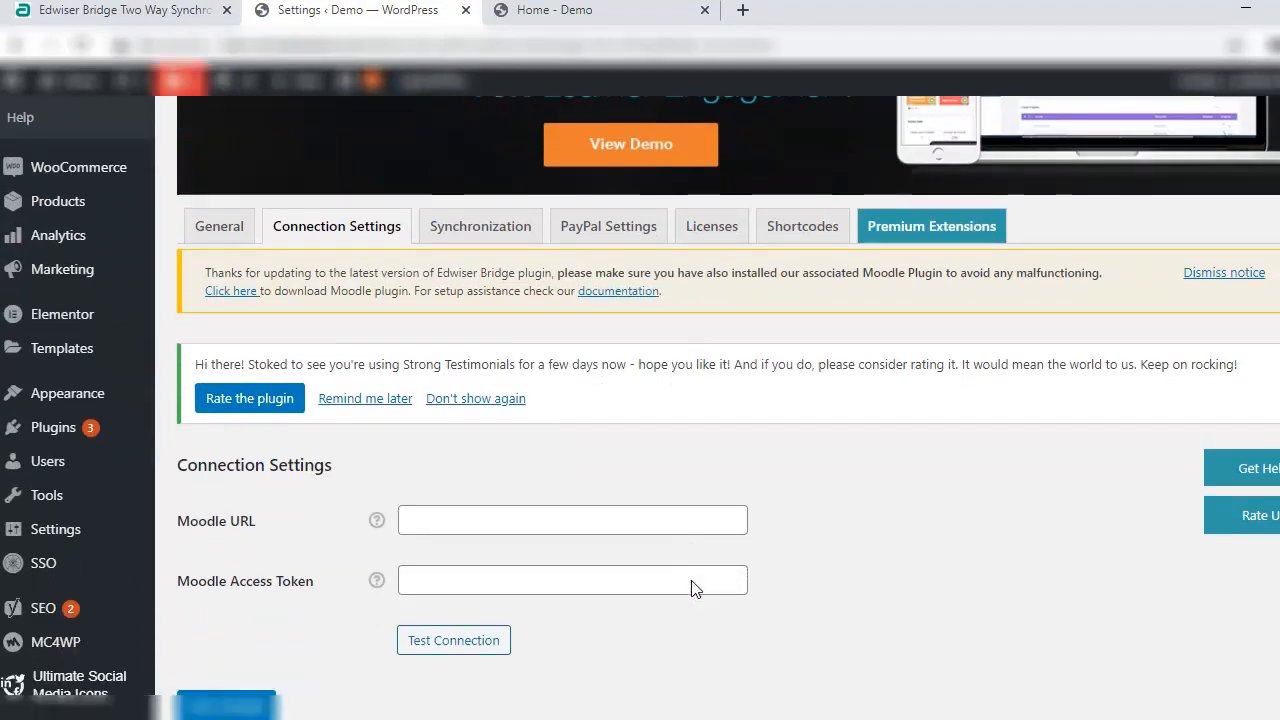
{"action": "scroll", "scroll_direction": "down", "scroll_amount": 3}
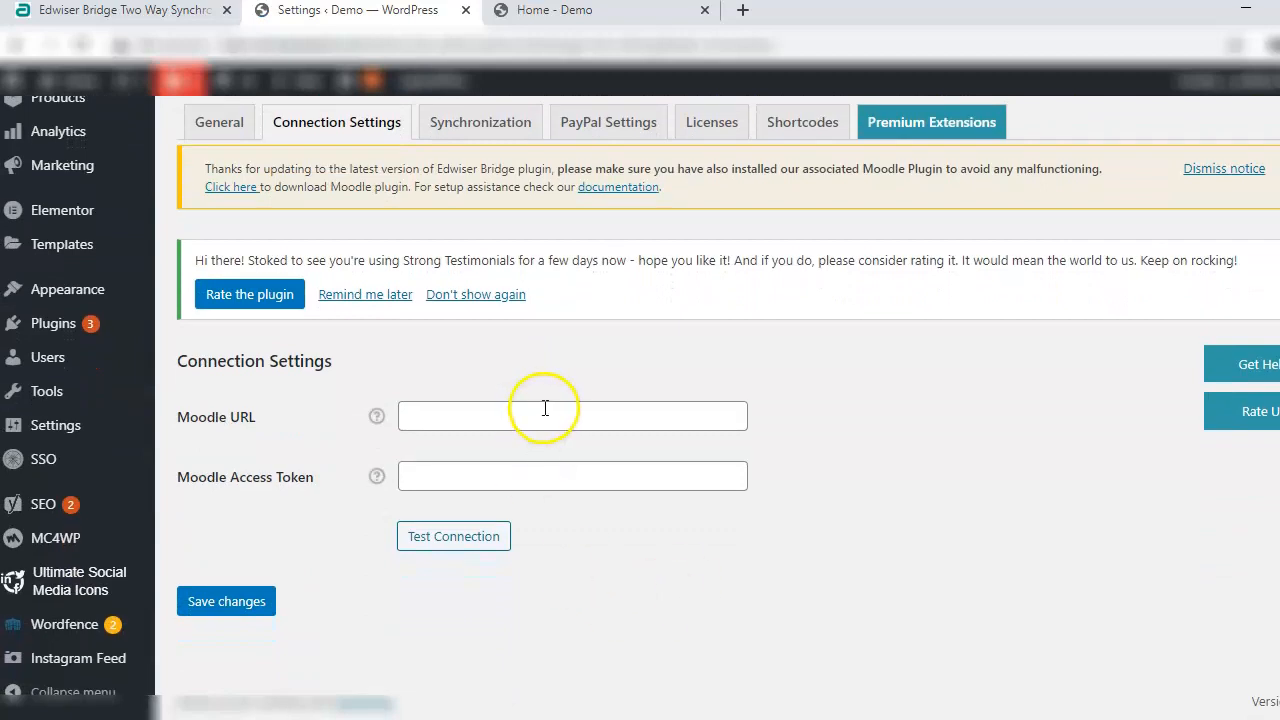
{"action": "left_click", "coordinate": [572, 416]}
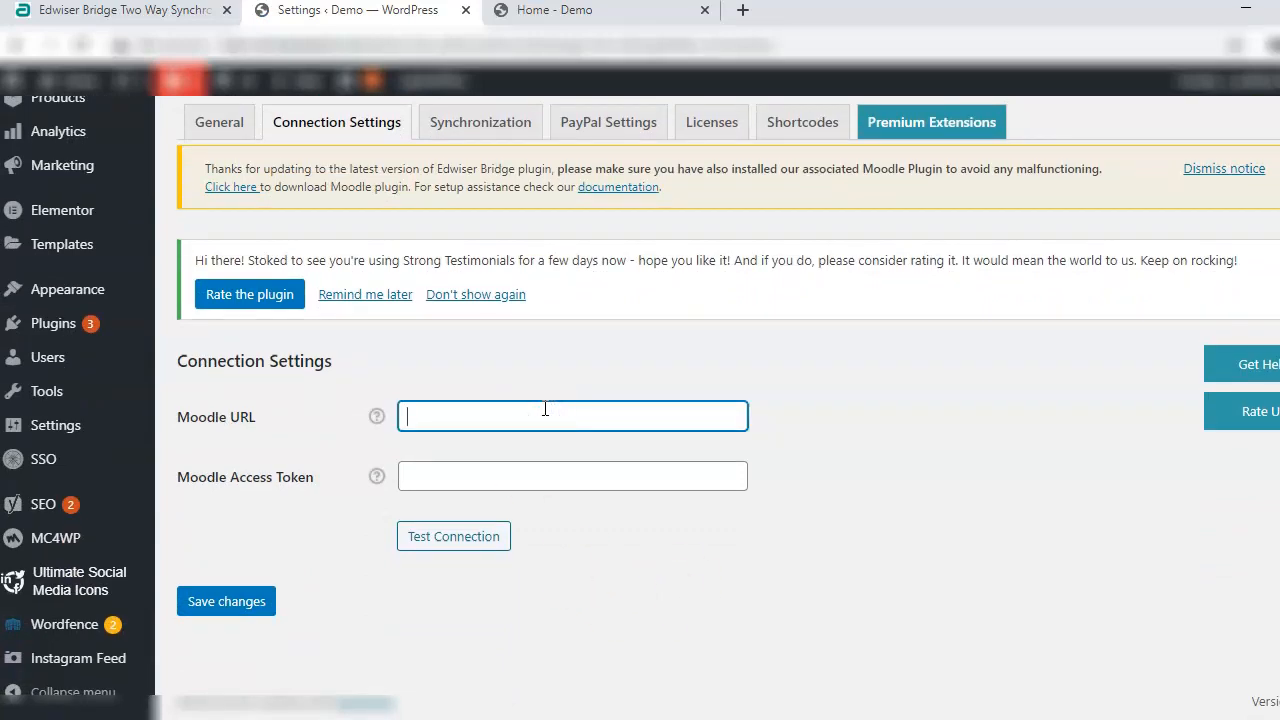
{"action": "mouse_move", "coordinate": [487, 300]}
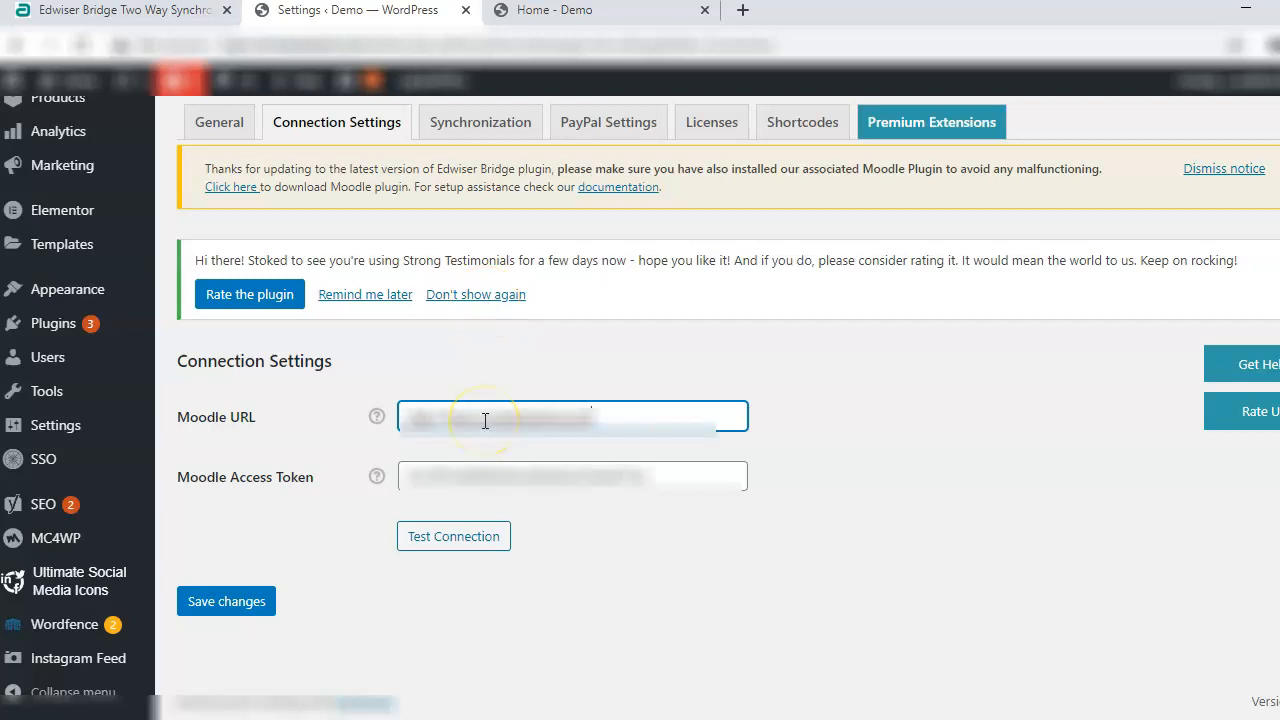
{"action": "left_click", "coordinate": [453, 536]}
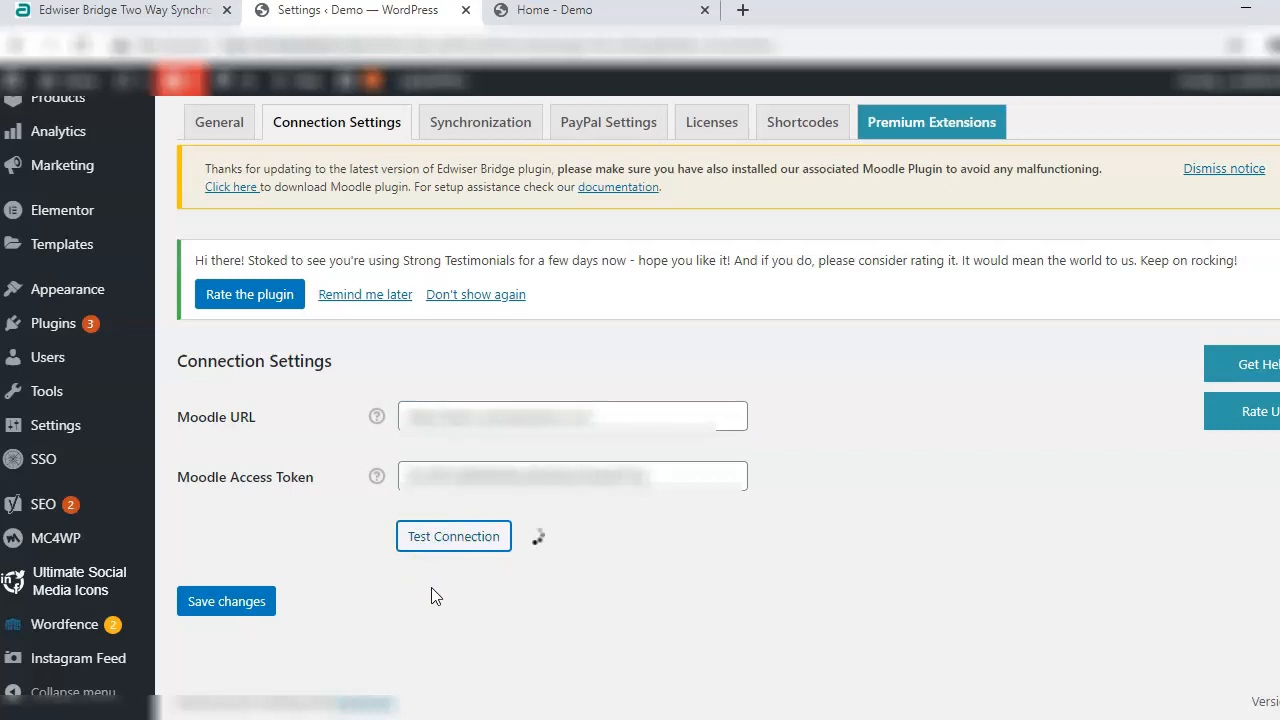
{"action": "left_click", "coordinate": [453, 536]}
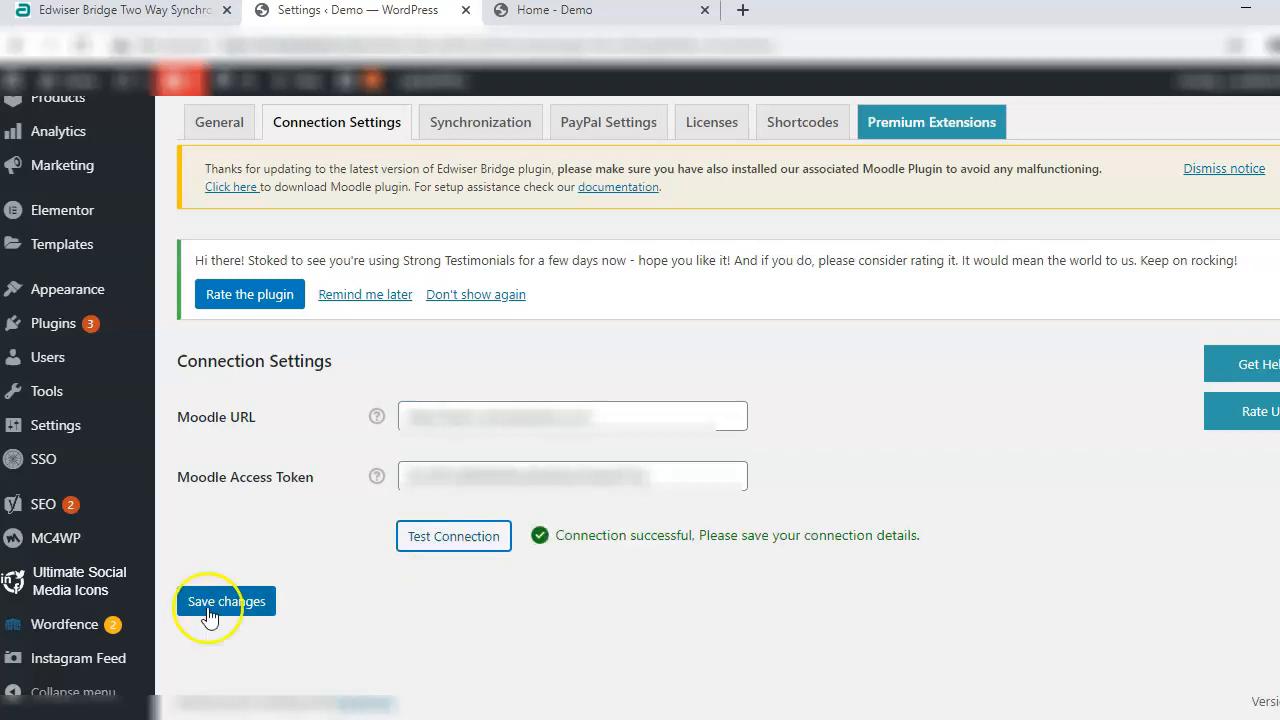
{"action": "left_click", "coordinate": [226, 601]}
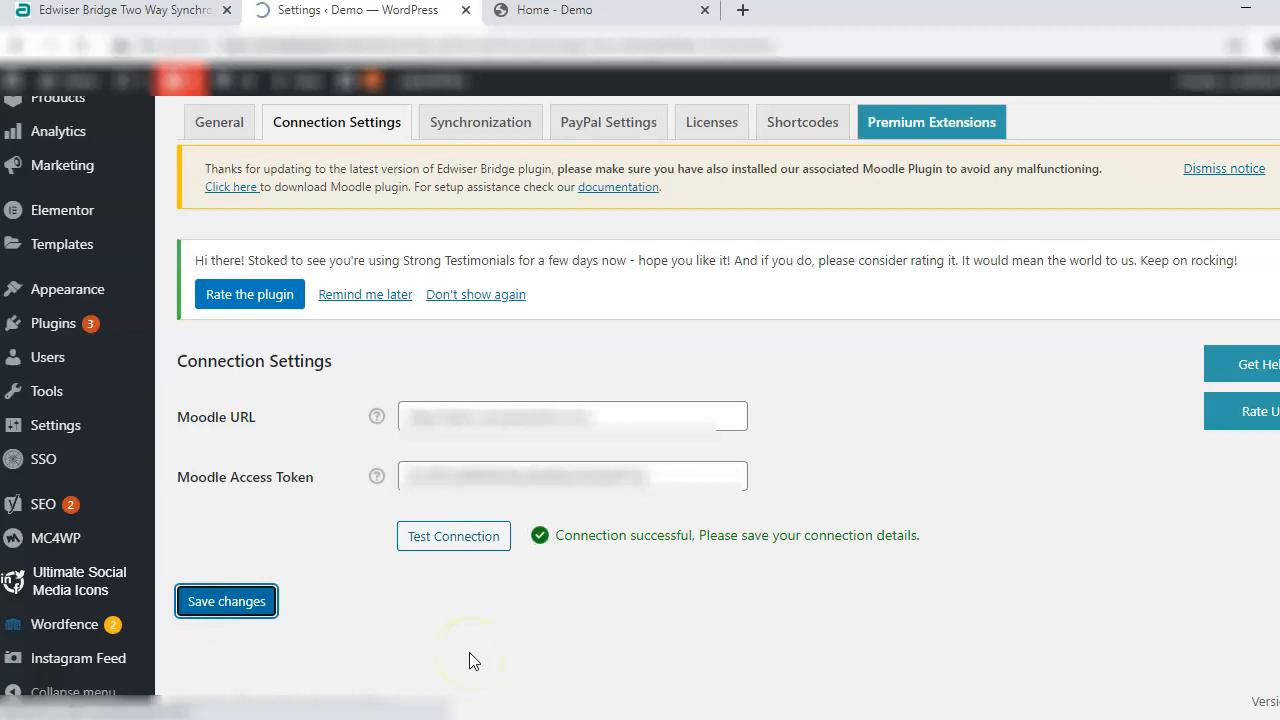
{"action": "left_click", "coordinate": [226, 601]}
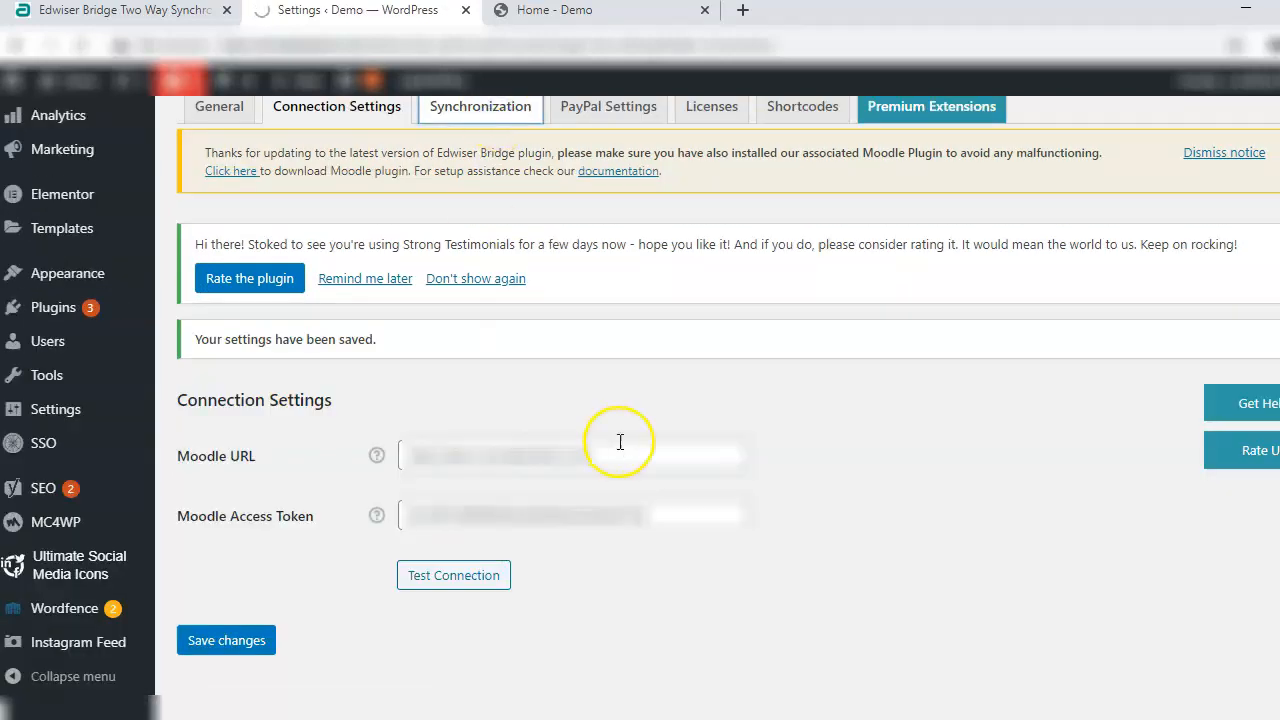
Sync Moodle courses, including course categories and updates to previously synchronized courses.
{"action": "left_click", "coordinate": [480, 106]}
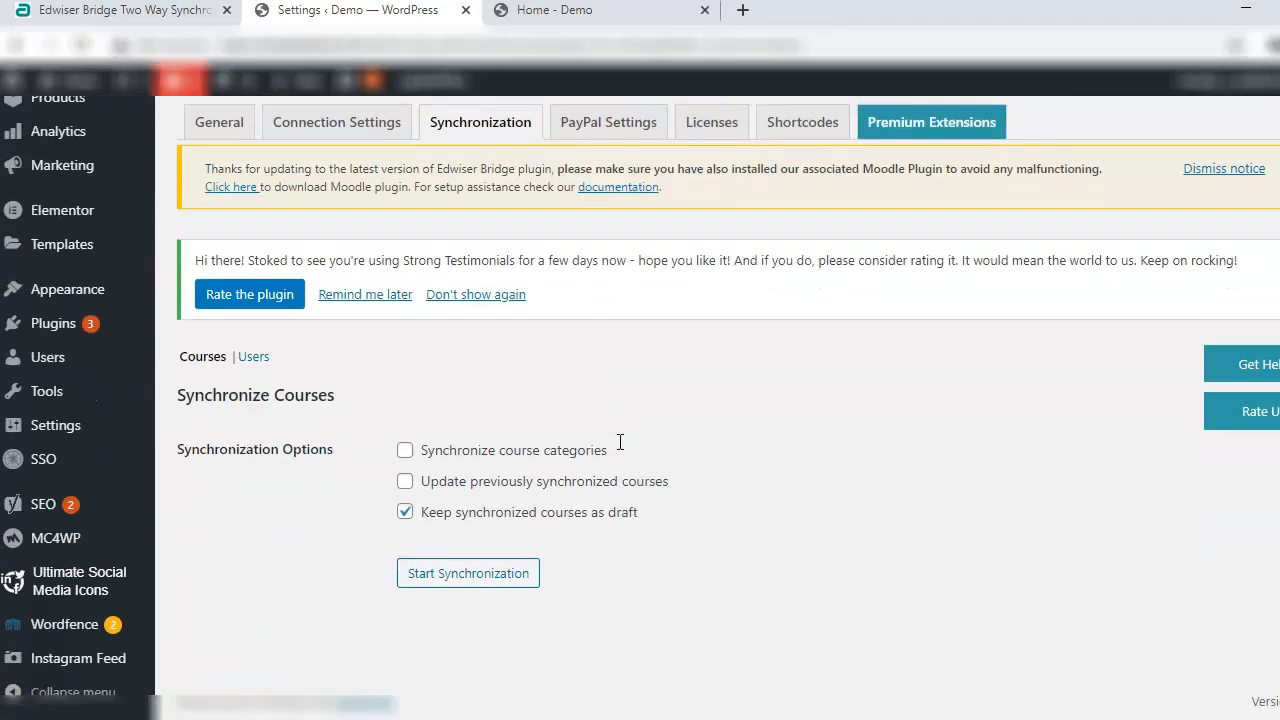
{"action": "mouse_move", "coordinate": [452, 390]}
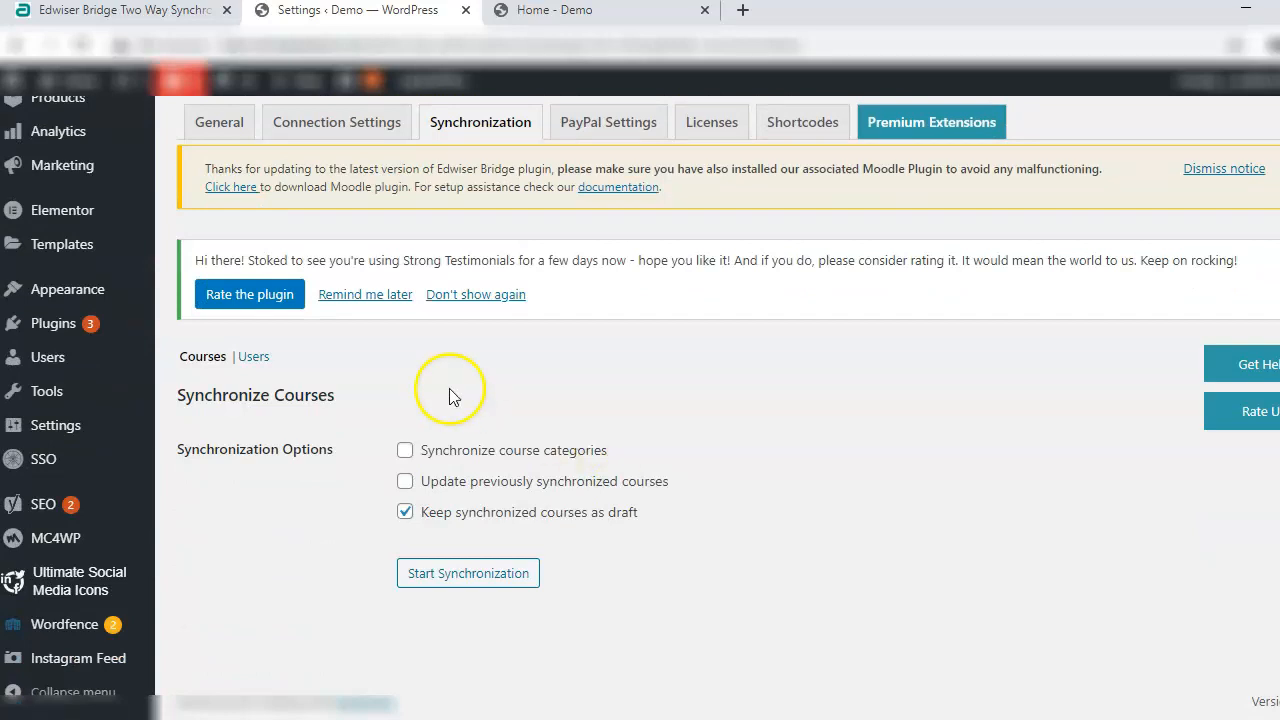
{"action": "mouse_move", "coordinate": [345, 400]}
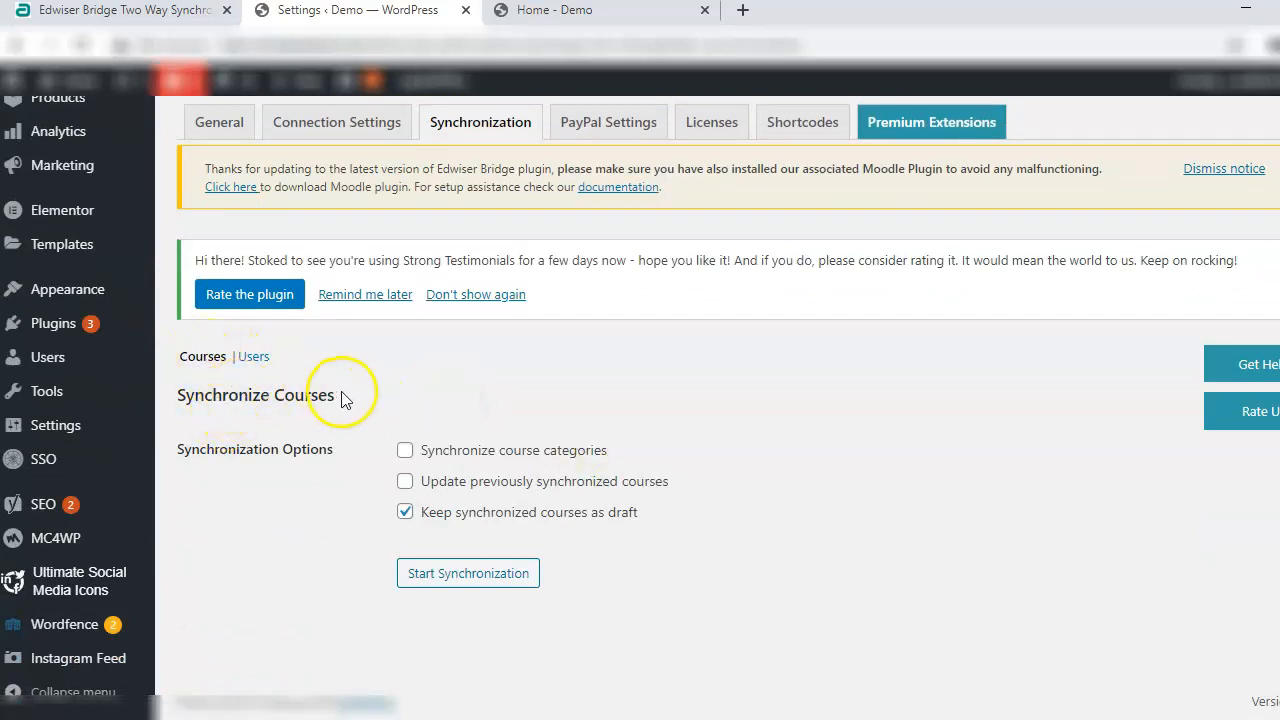
{"action": "left_click", "coordinate": [405, 450]}
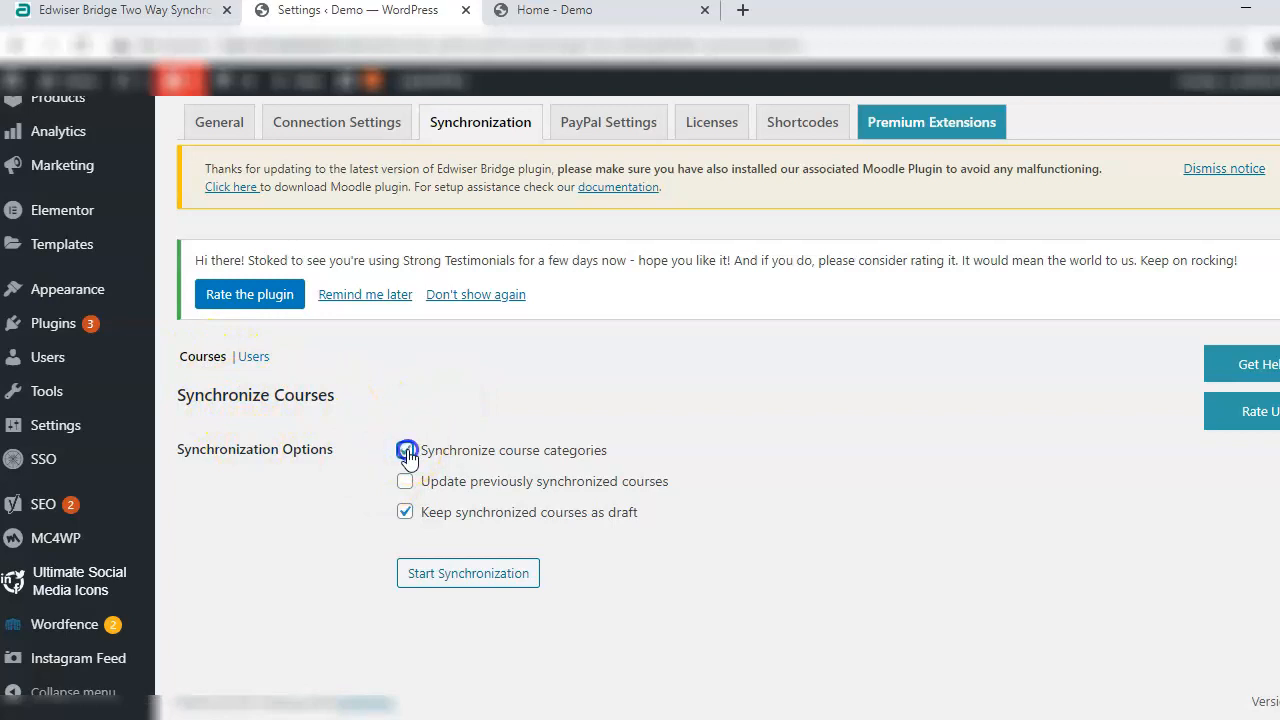
{"action": "left_click", "coordinate": [405, 481]}
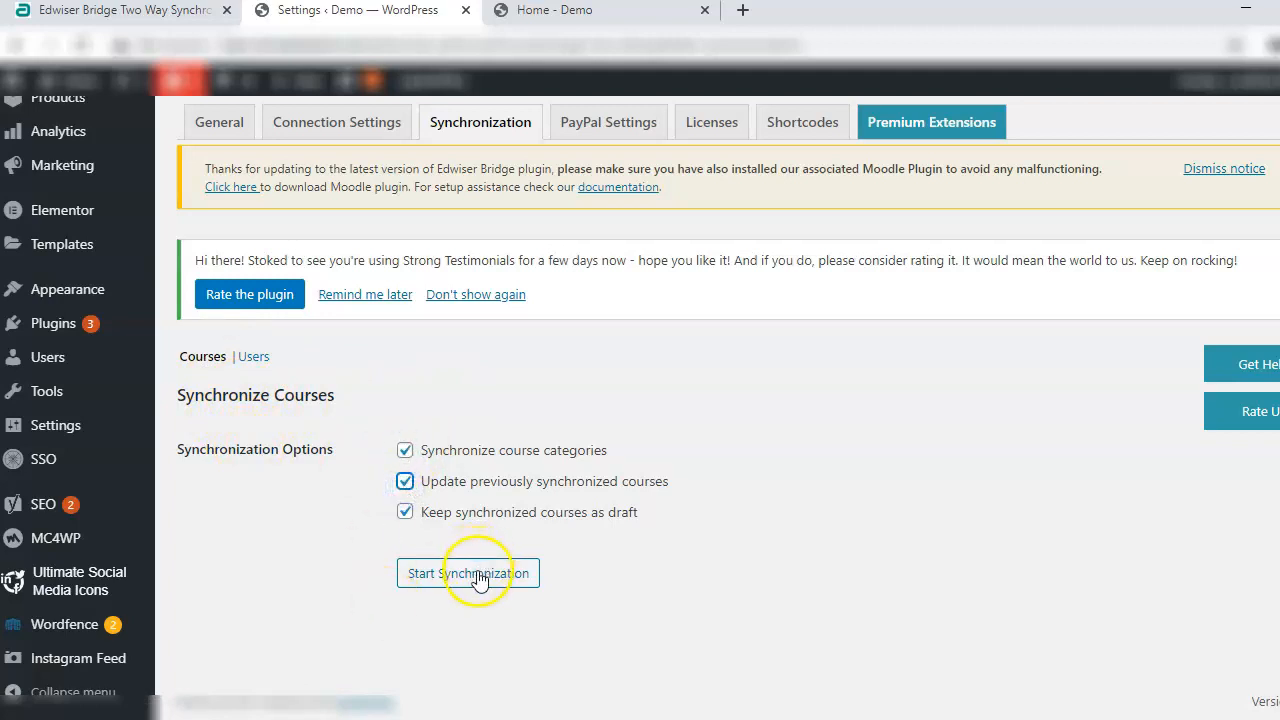
{"action": "left_click", "coordinate": [468, 573]}
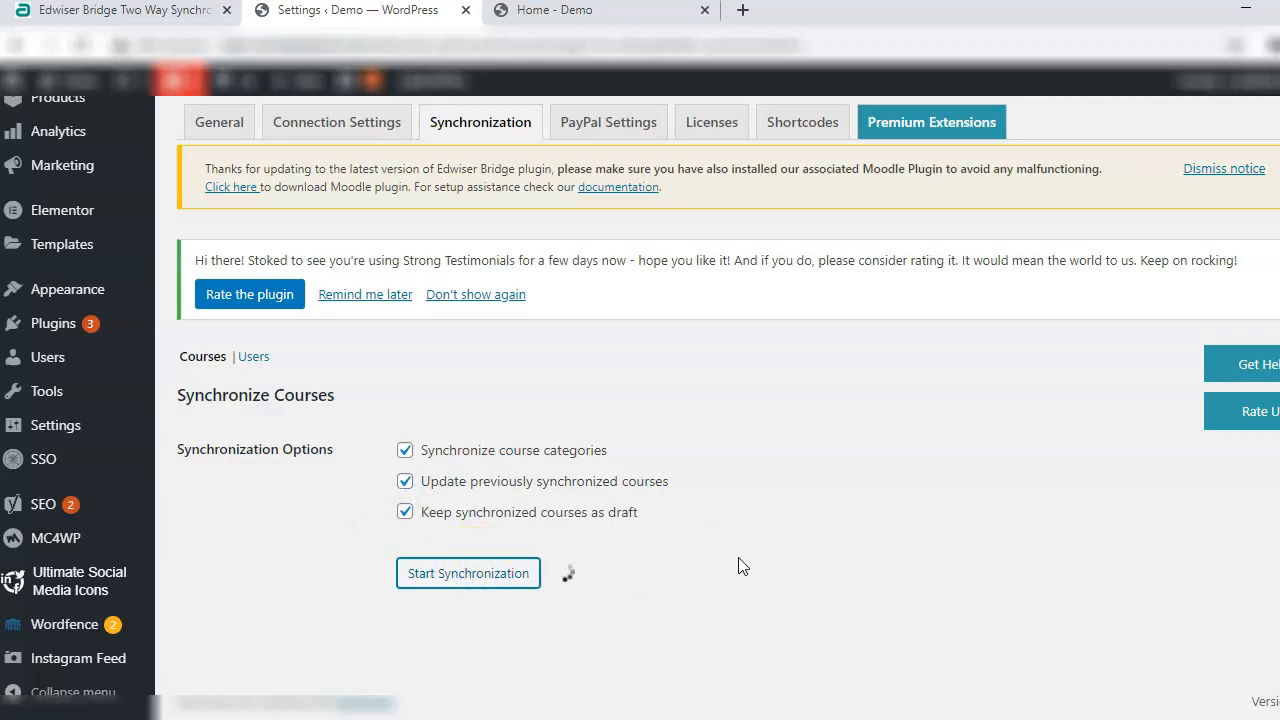
{"action": "left_click", "coordinate": [468, 573]}
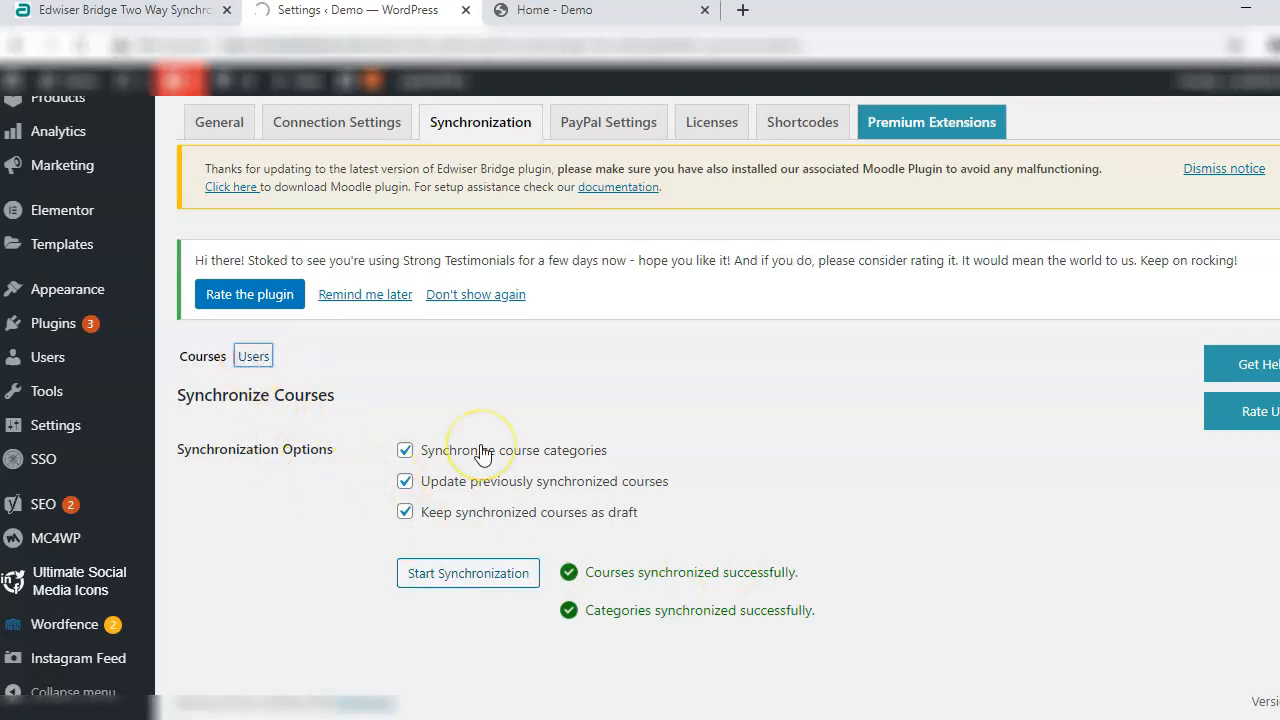
Run the Users sync with enrollment status and Moodle account linking enabled.
{"action": "left_click", "coordinate": [253, 355]}
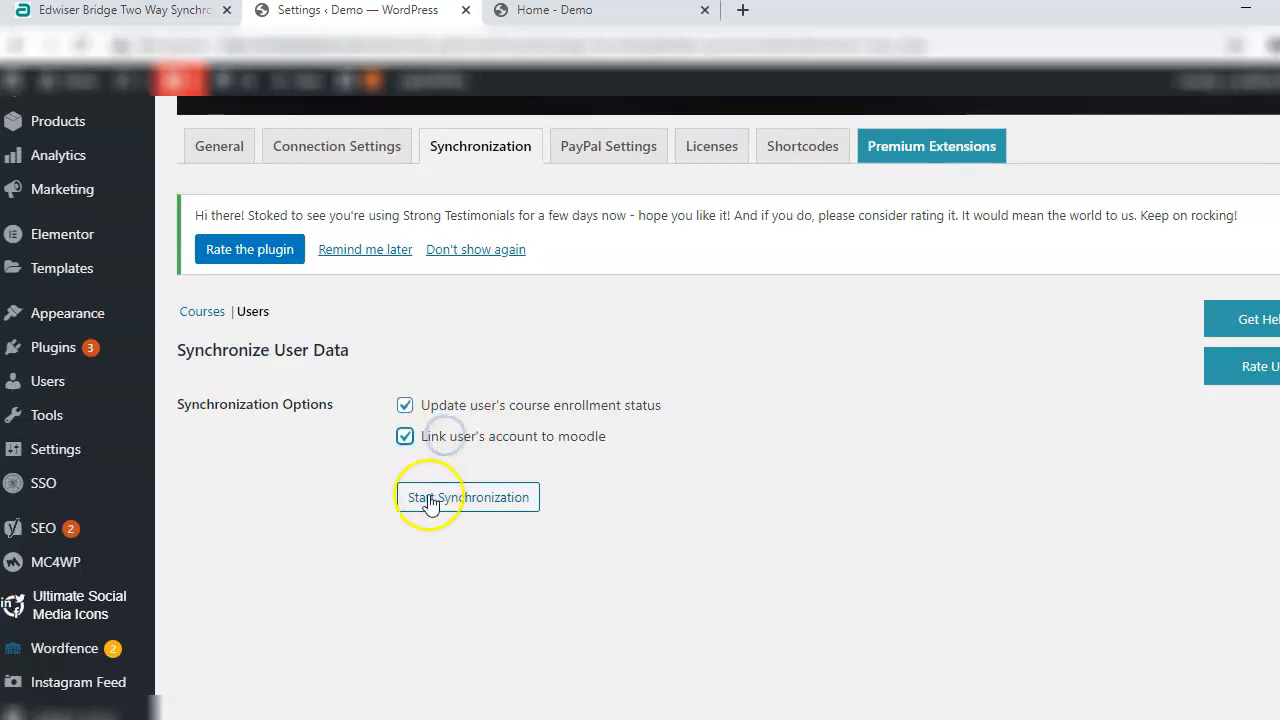
{"action": "left_click", "coordinate": [468, 497]}
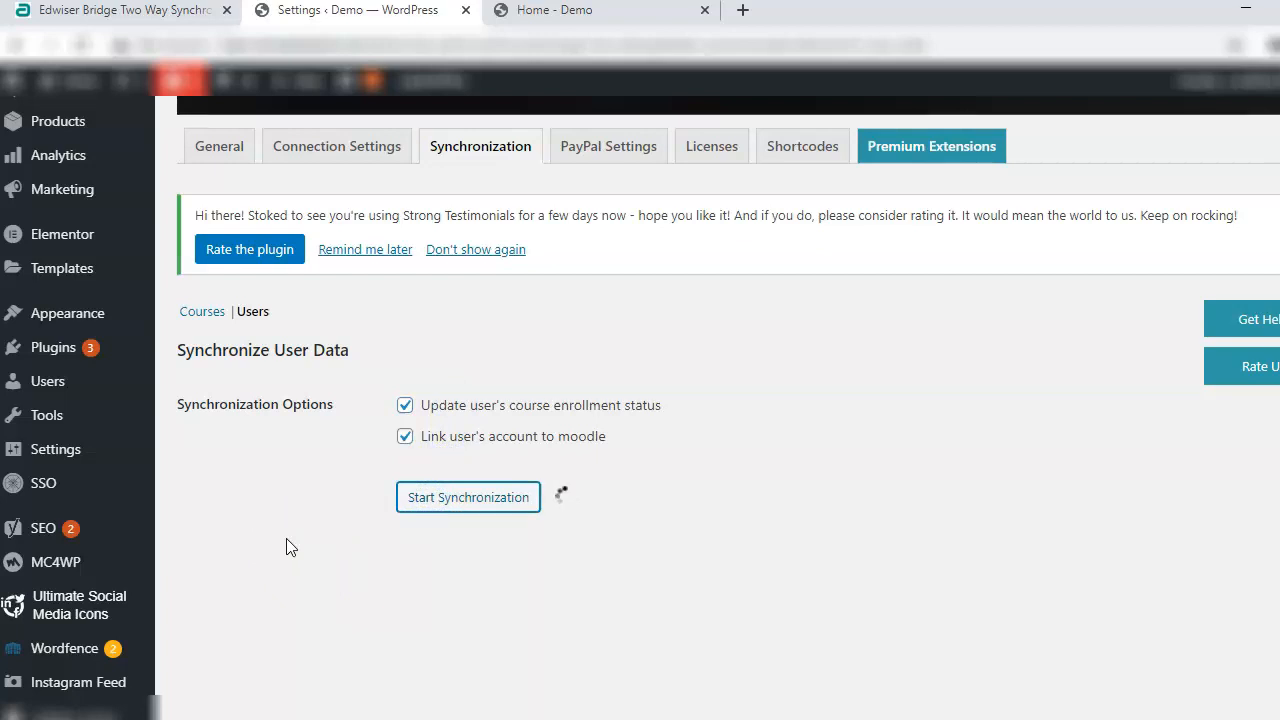
{"action": "left_click", "coordinate": [468, 497]}
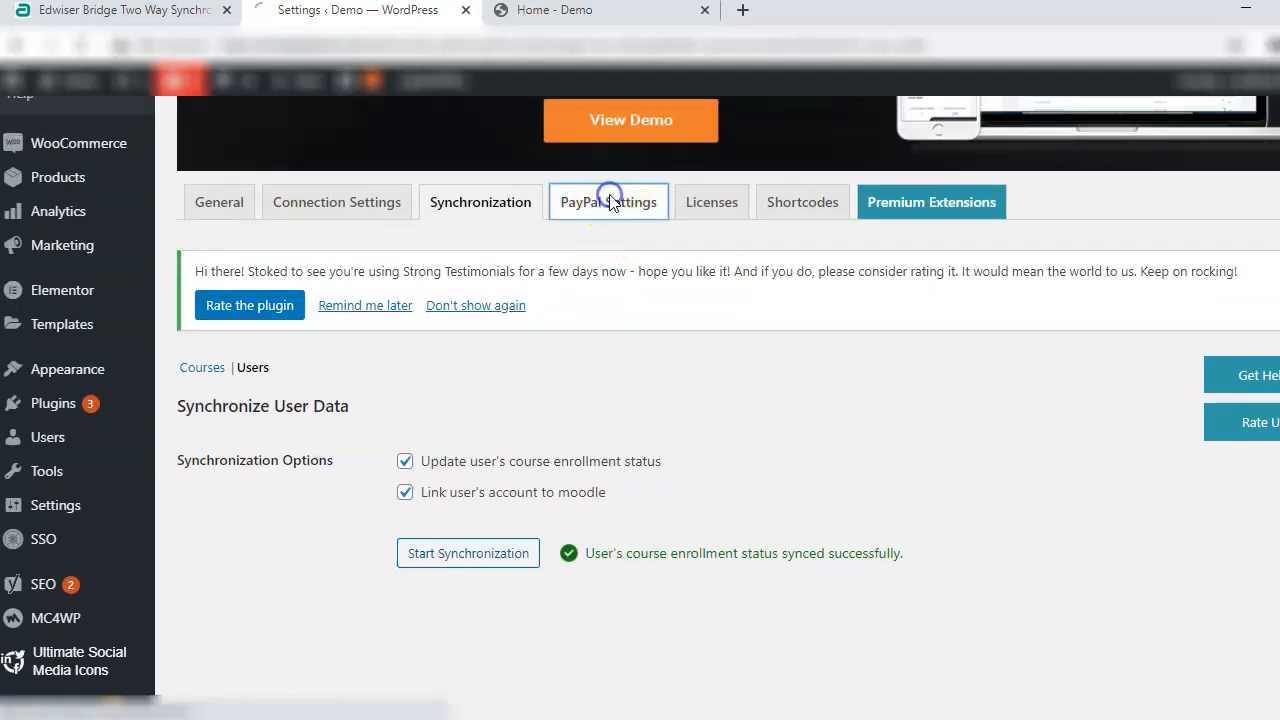
Review the fields on the Edwiser Bridge PayPal Settings tab.
{"action": "left_click", "coordinate": [608, 201]}
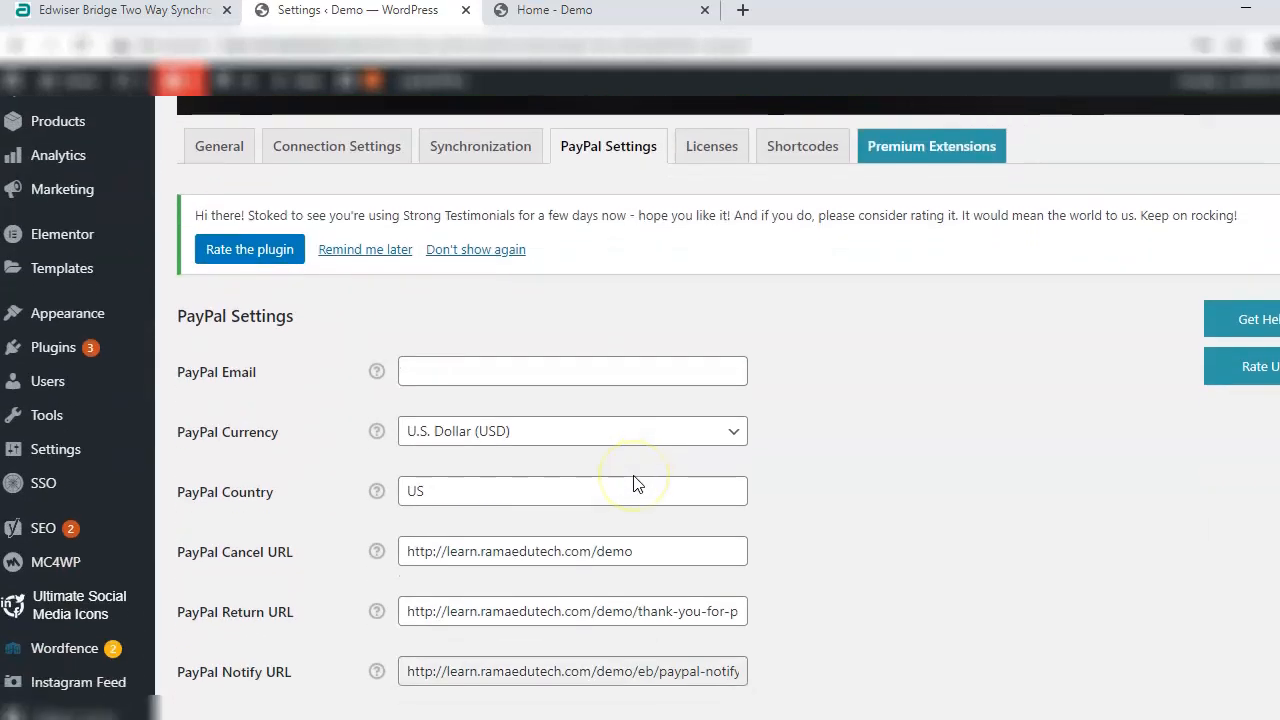
{"action": "mouse_move", "coordinate": [600, 386]}
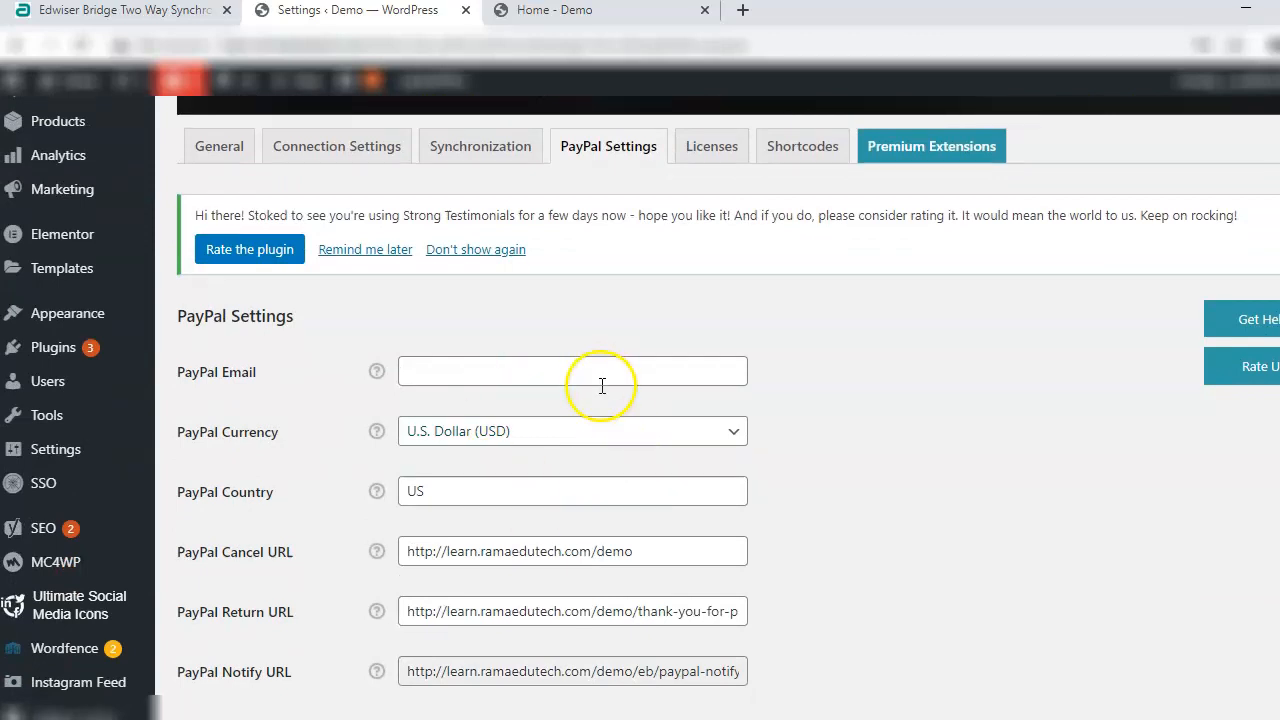
{"action": "scroll", "scroll_direction": "down", "scroll_amount": 3}
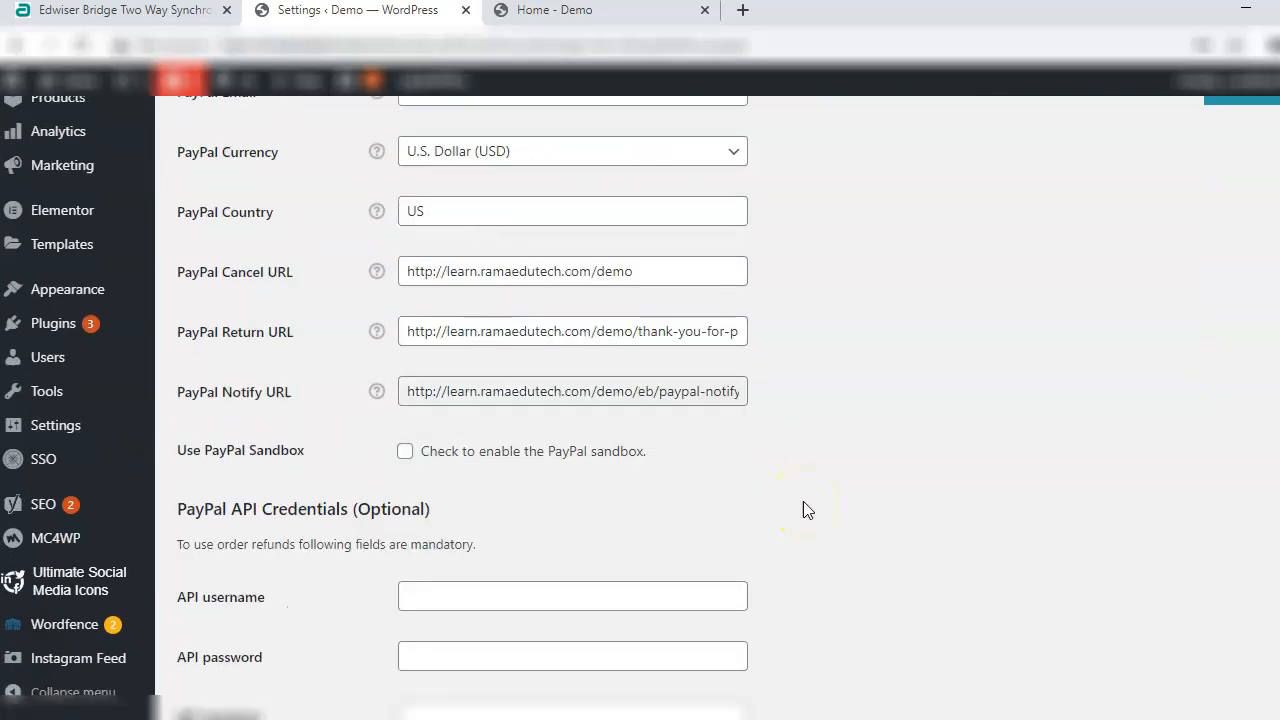
{"action": "scroll", "scroll_direction": "down", "scroll_amount": 3}
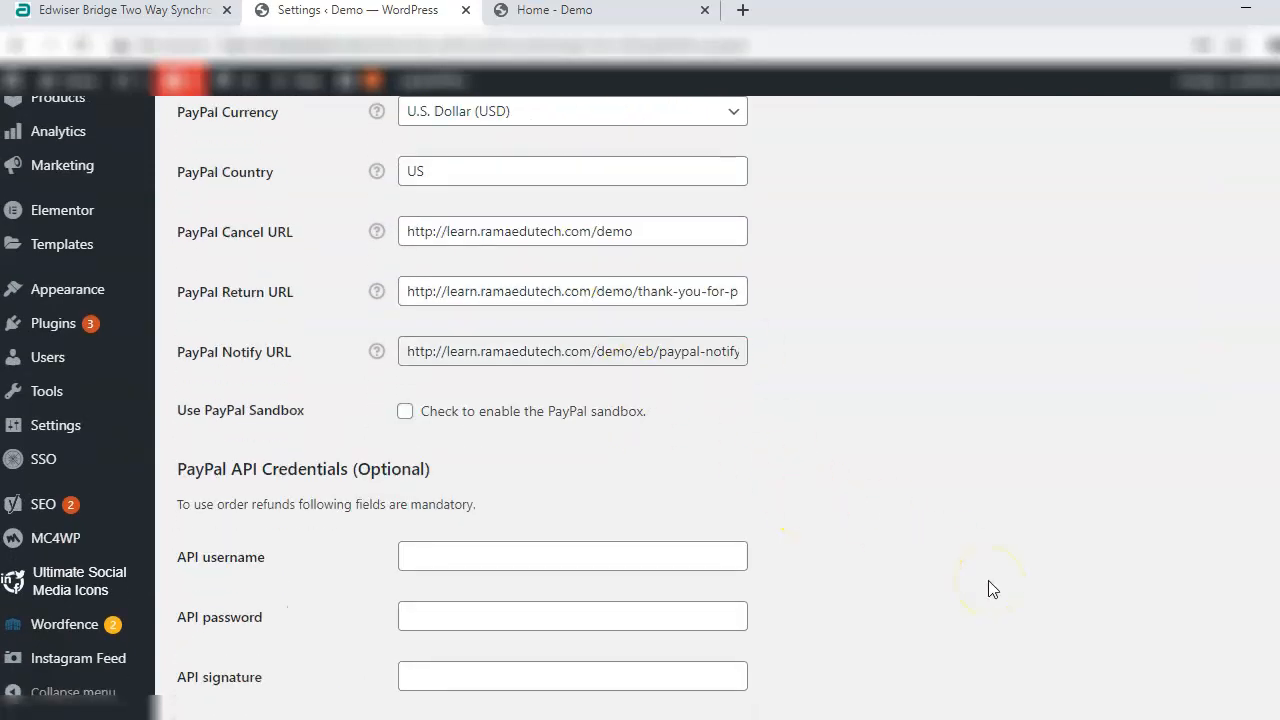
{"action": "mouse_move", "coordinate": [745, 650]}
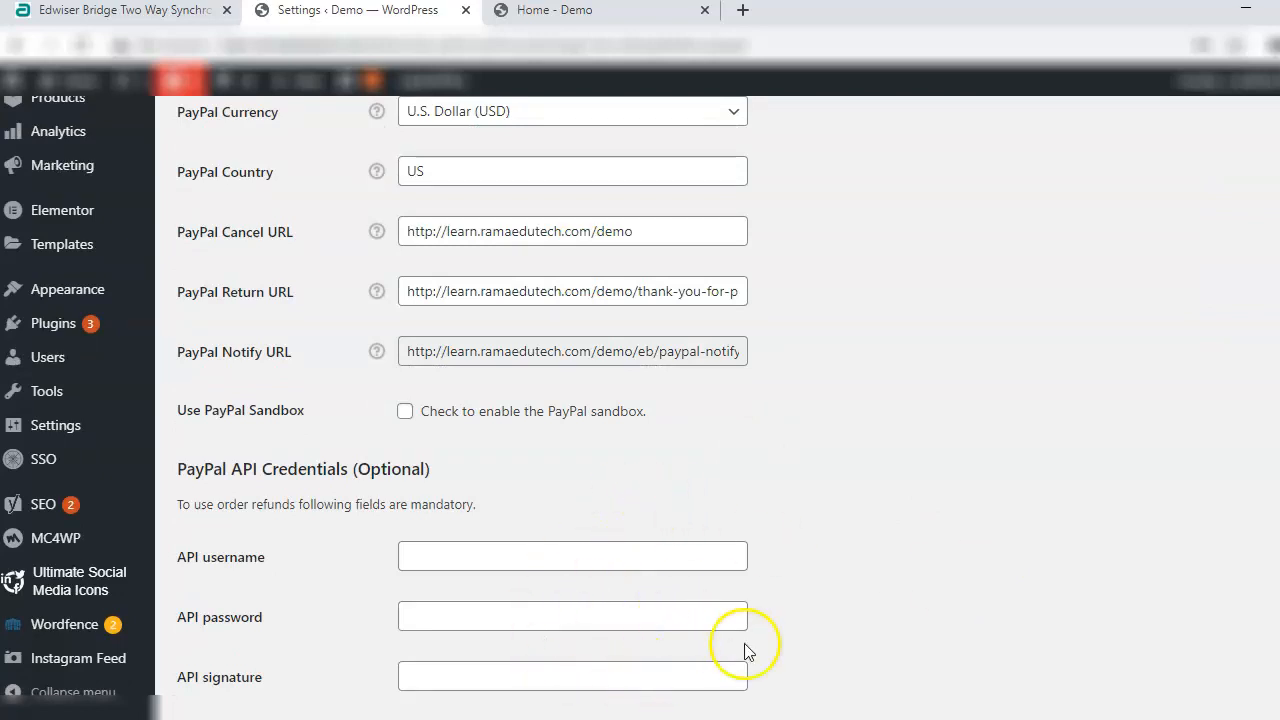
{"action": "scroll", "scroll_direction": "down", "scroll_amount": 3}
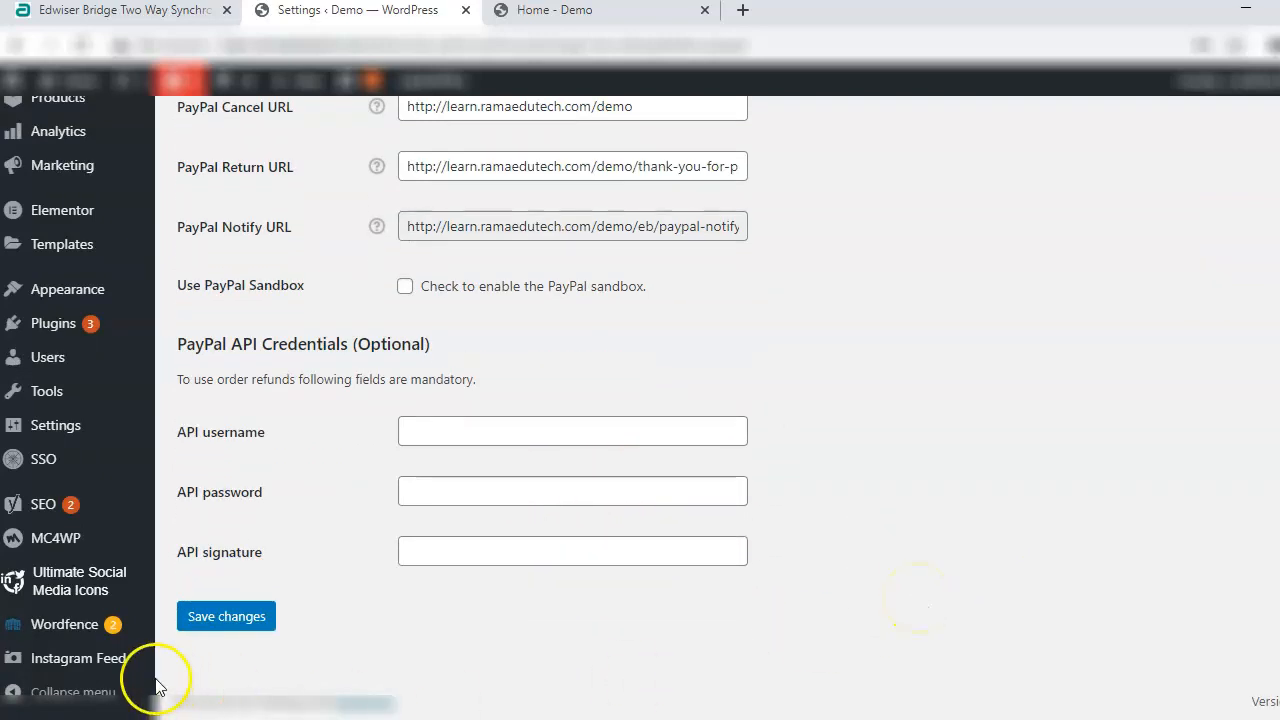
{"action": "mouse_move", "coordinate": [577, 630]}
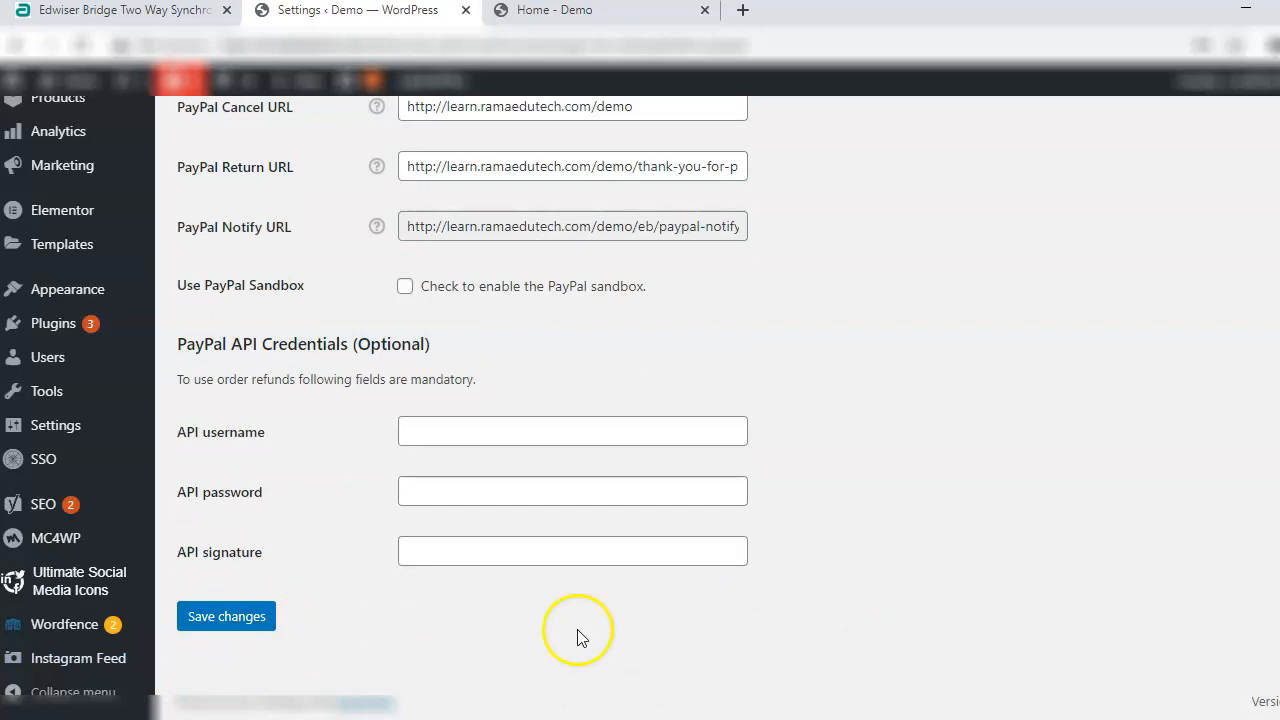
{"action": "scroll", "scroll_direction": "up", "scroll_amount": 3}
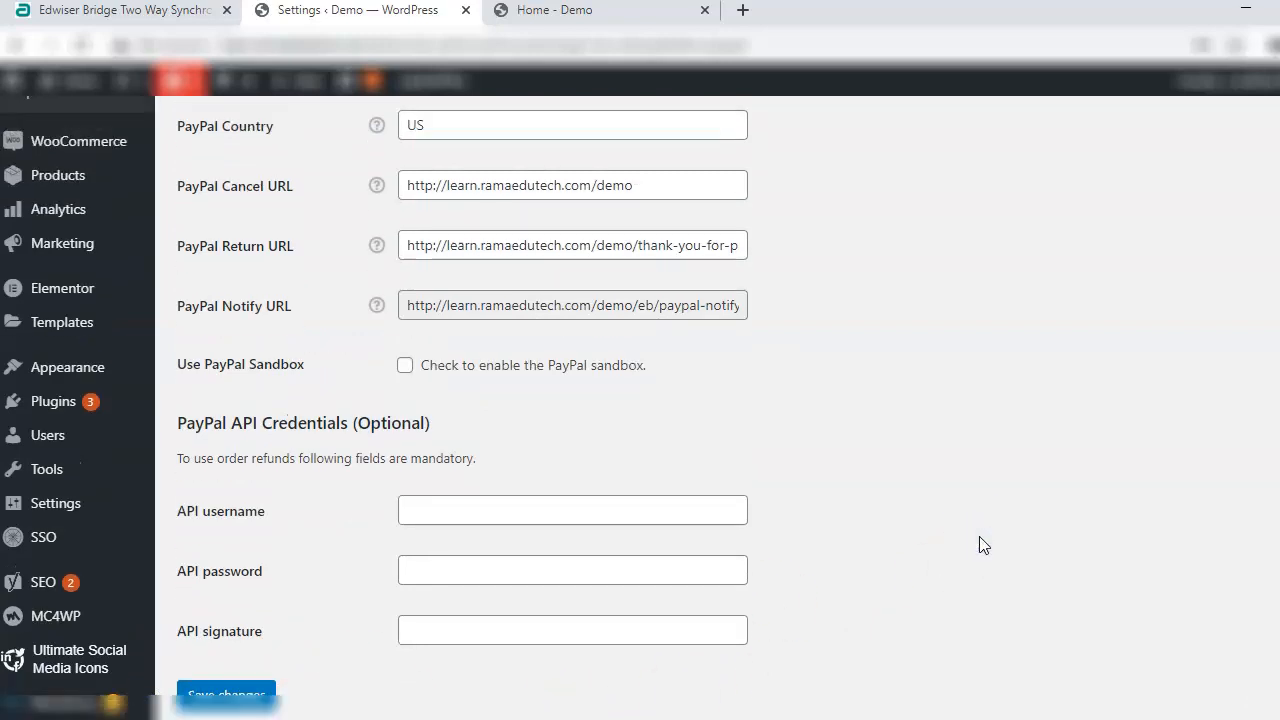
{"action": "scroll", "scroll_direction": "up", "scroll_amount": 3}
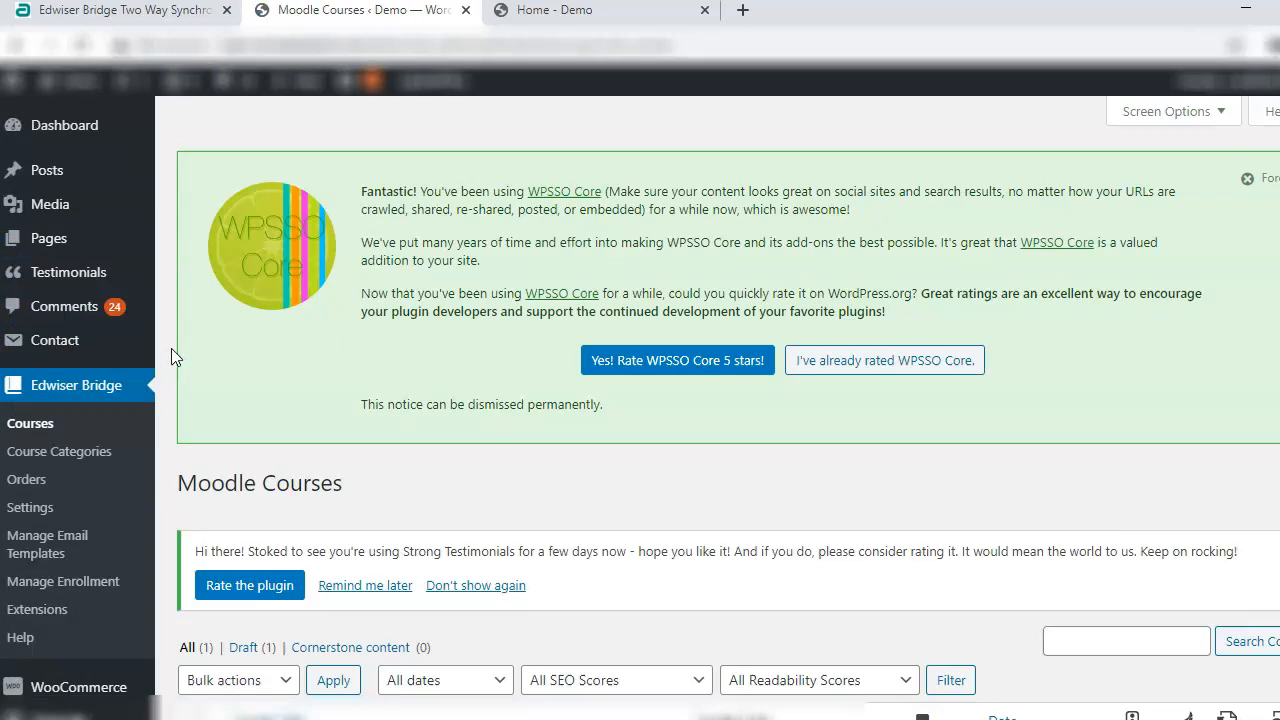
Edit the Programming Logic and Techniques course from the Moodle Courses list.
{"action": "scroll", "scroll_direction": "down", "scroll_amount": 3}
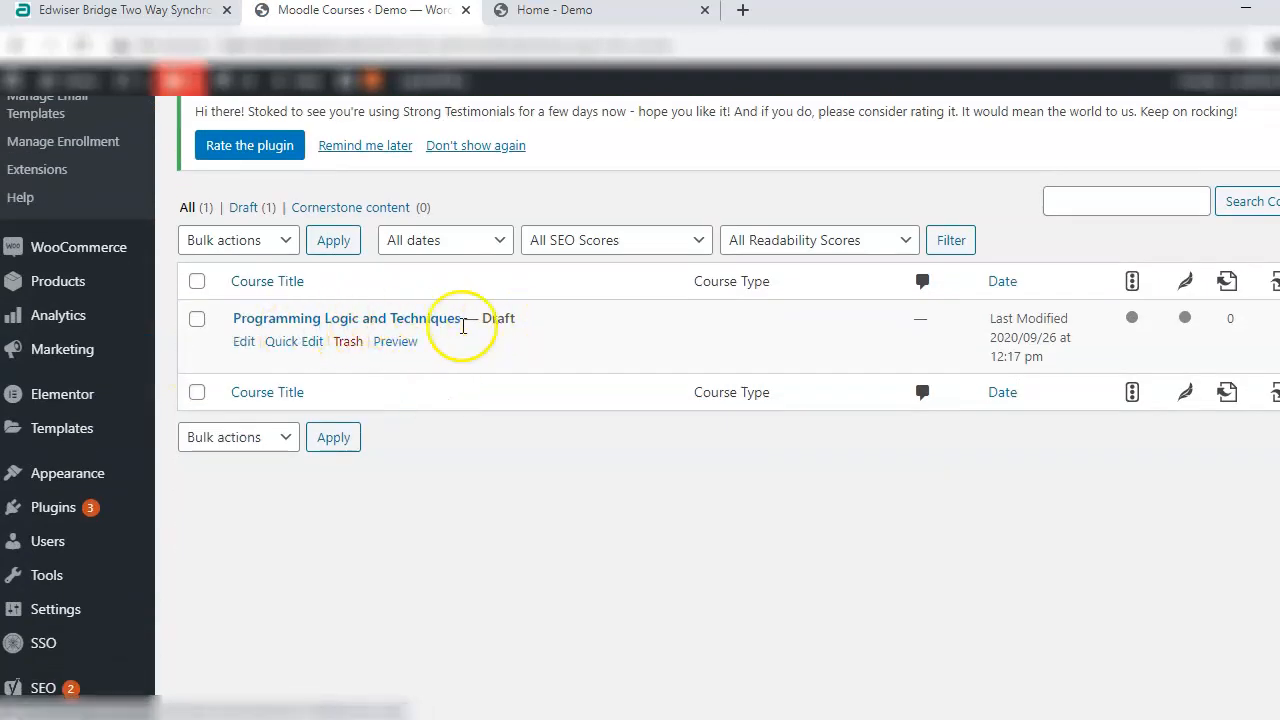
{"action": "mouse_move", "coordinate": [458, 363]}
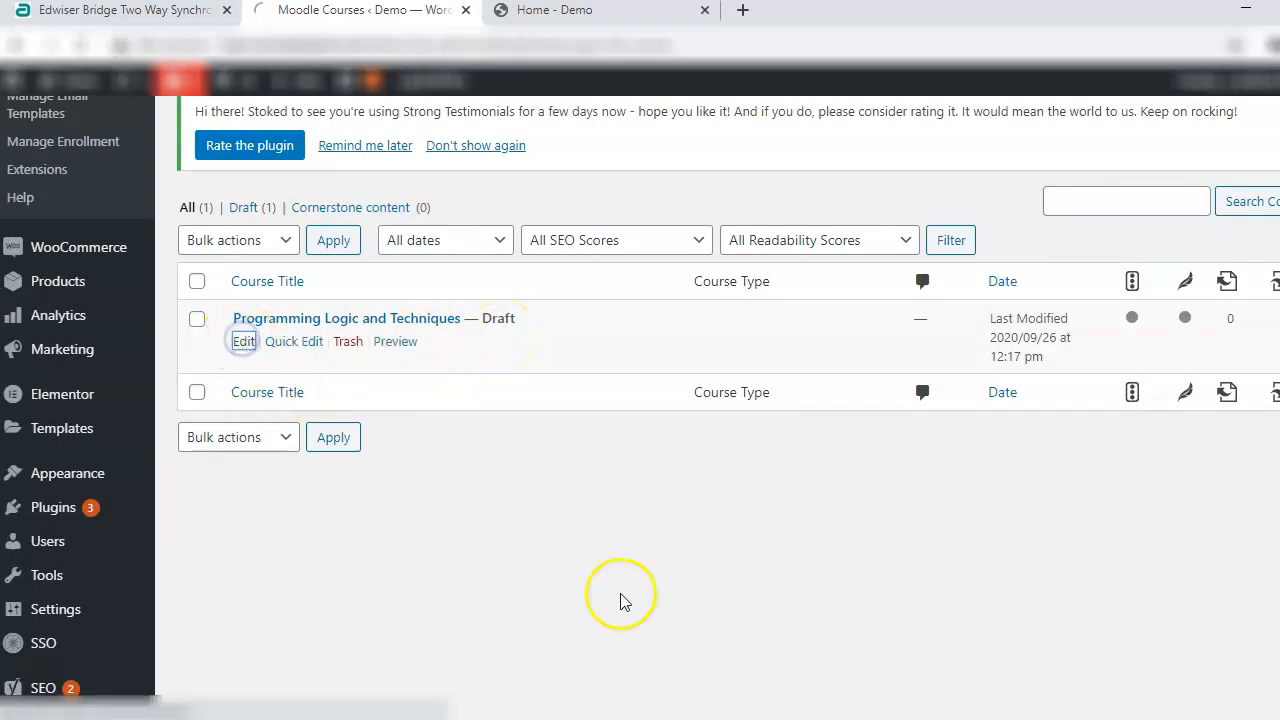
{"action": "mouse_move", "coordinate": [620, 601]}
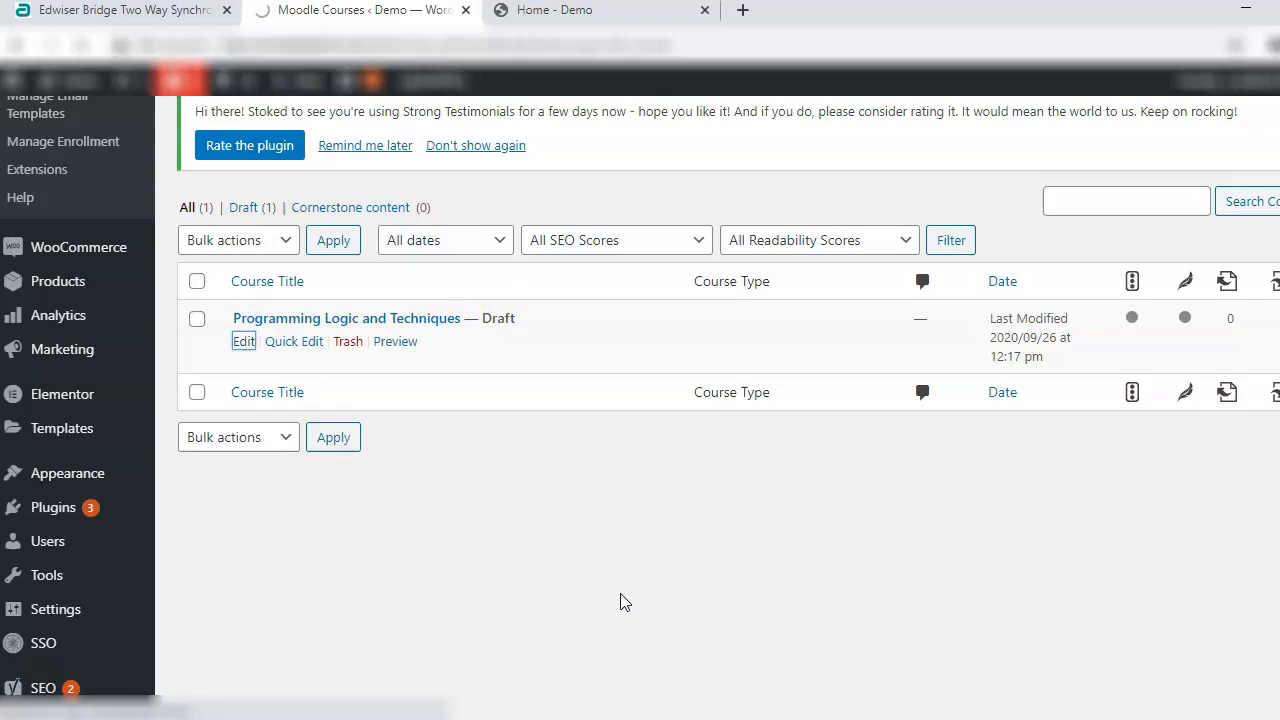
{"action": "left_click", "coordinate": [243, 341]}
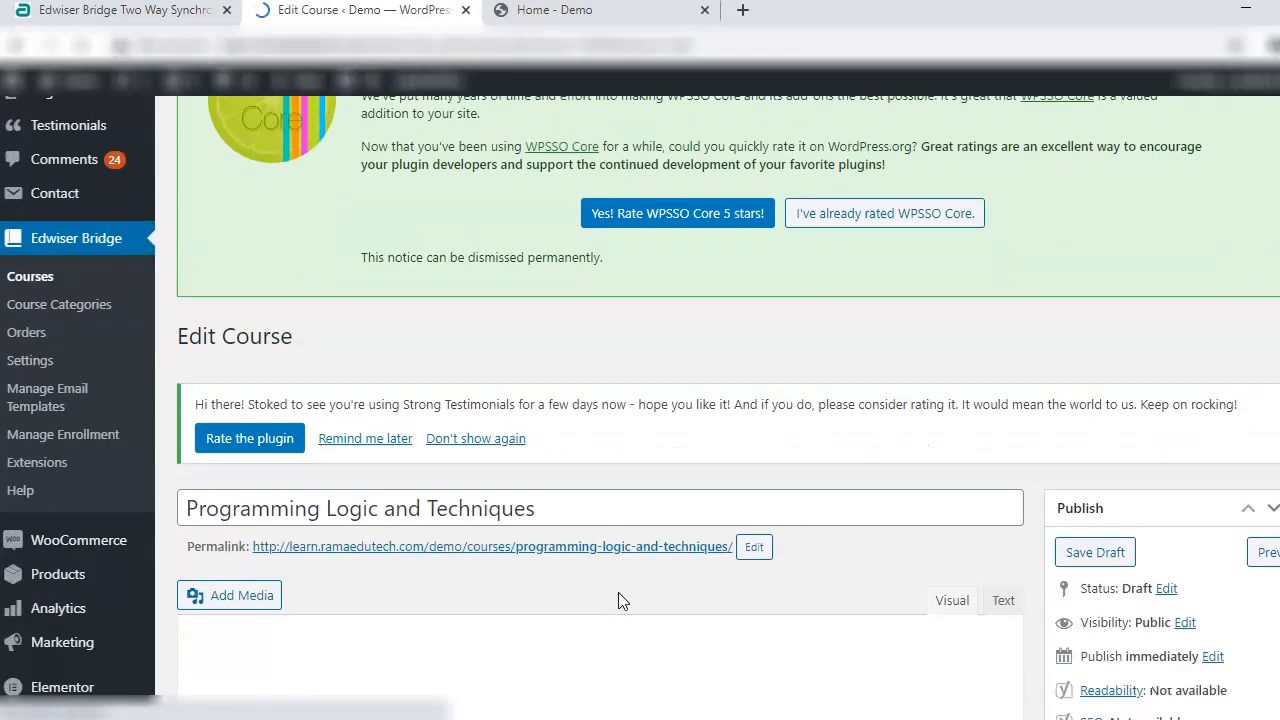
{"action": "scroll", "scroll_direction": "down", "scroll_amount": 3}
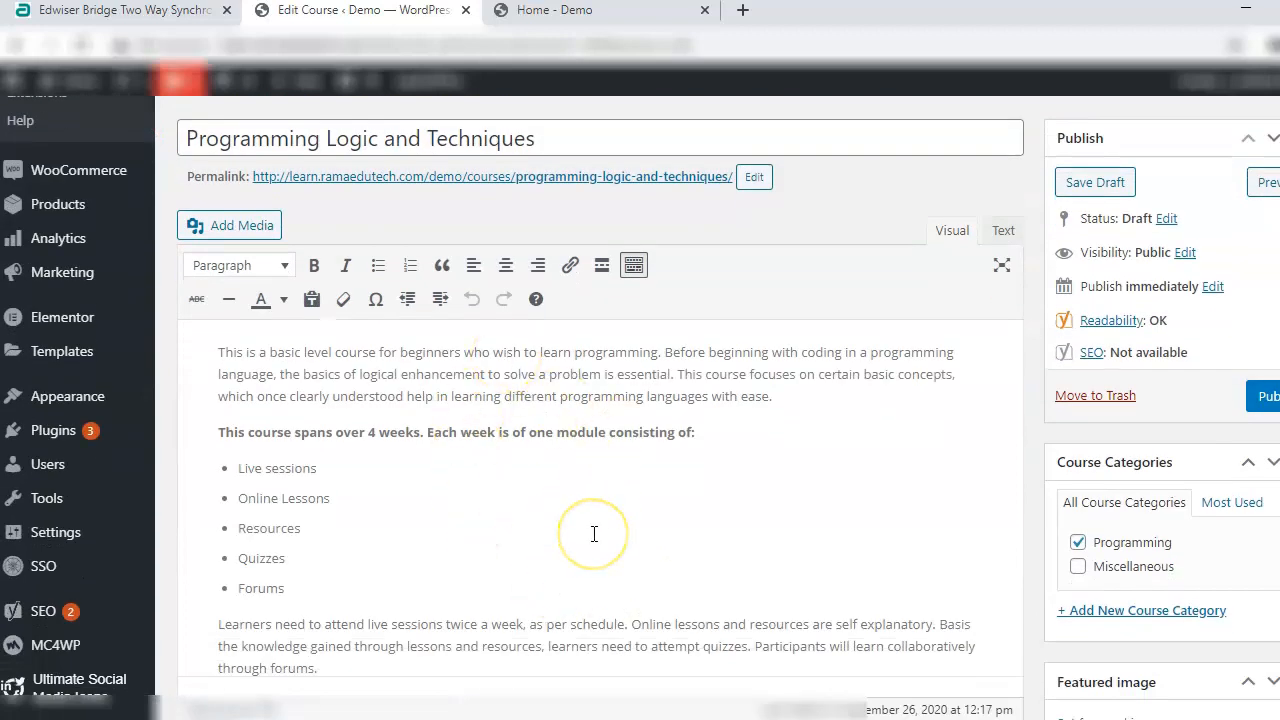
{"action": "scroll", "scroll_direction": "down", "scroll_amount": 3}
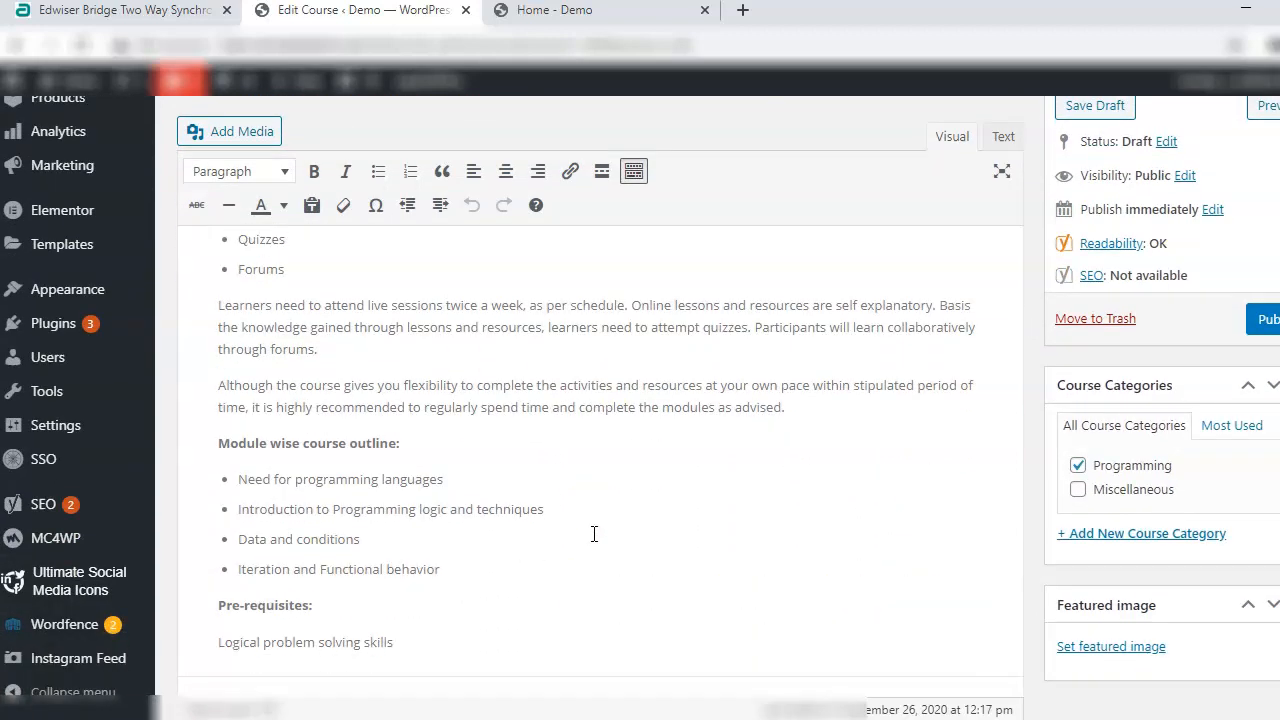
{"action": "scroll", "scroll_direction": "down", "scroll_amount": 3}
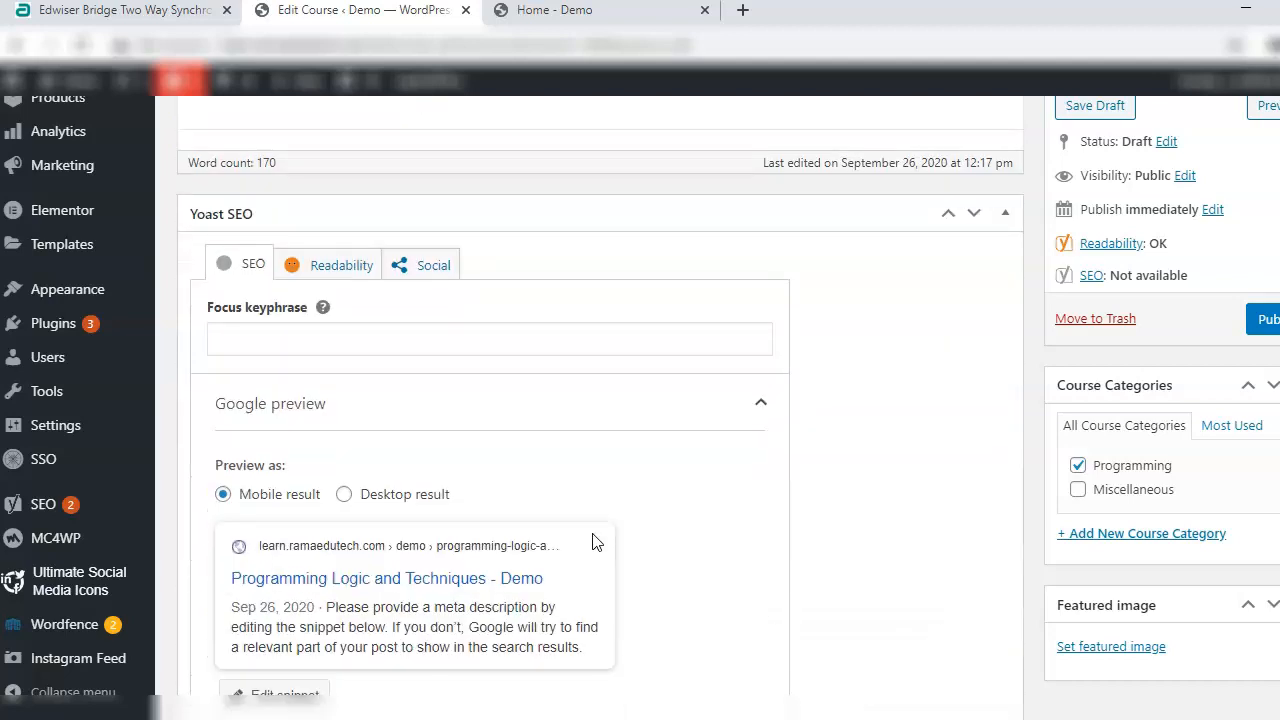
{"action": "scroll", "scroll_direction": "down", "scroll_amount": 3}
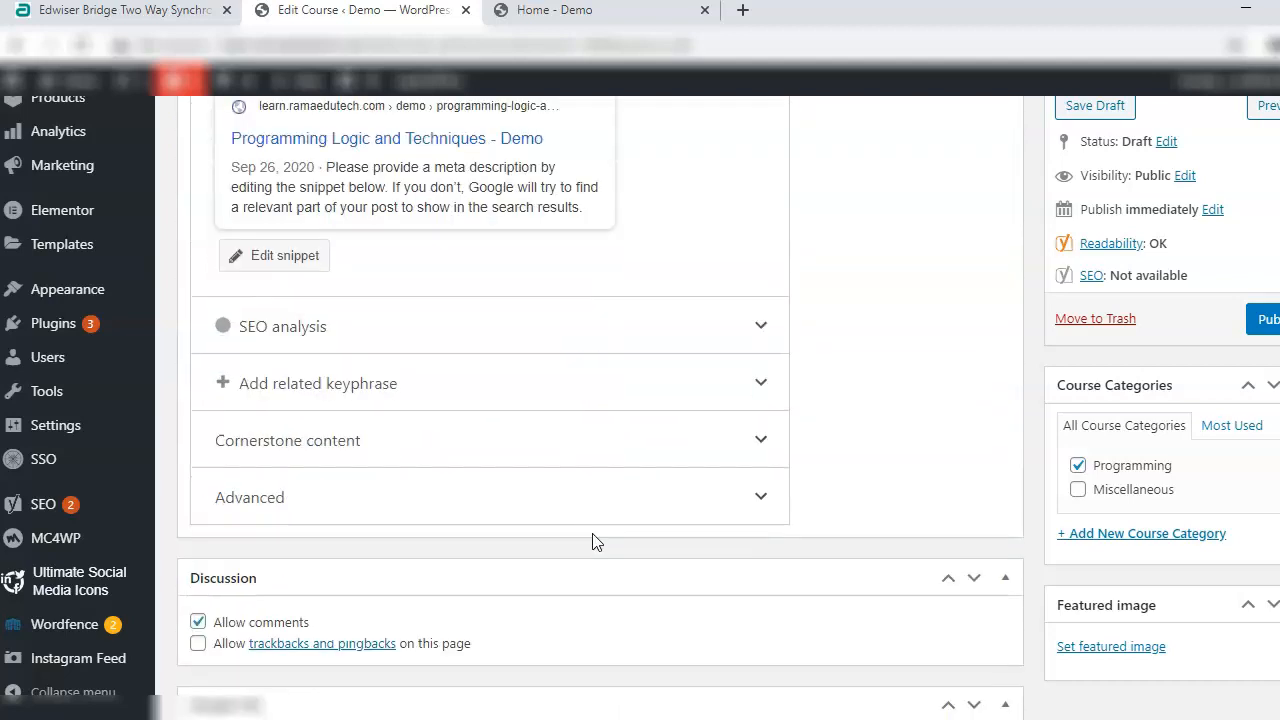
{"action": "scroll", "scroll_direction": "down", "scroll_amount": 3}
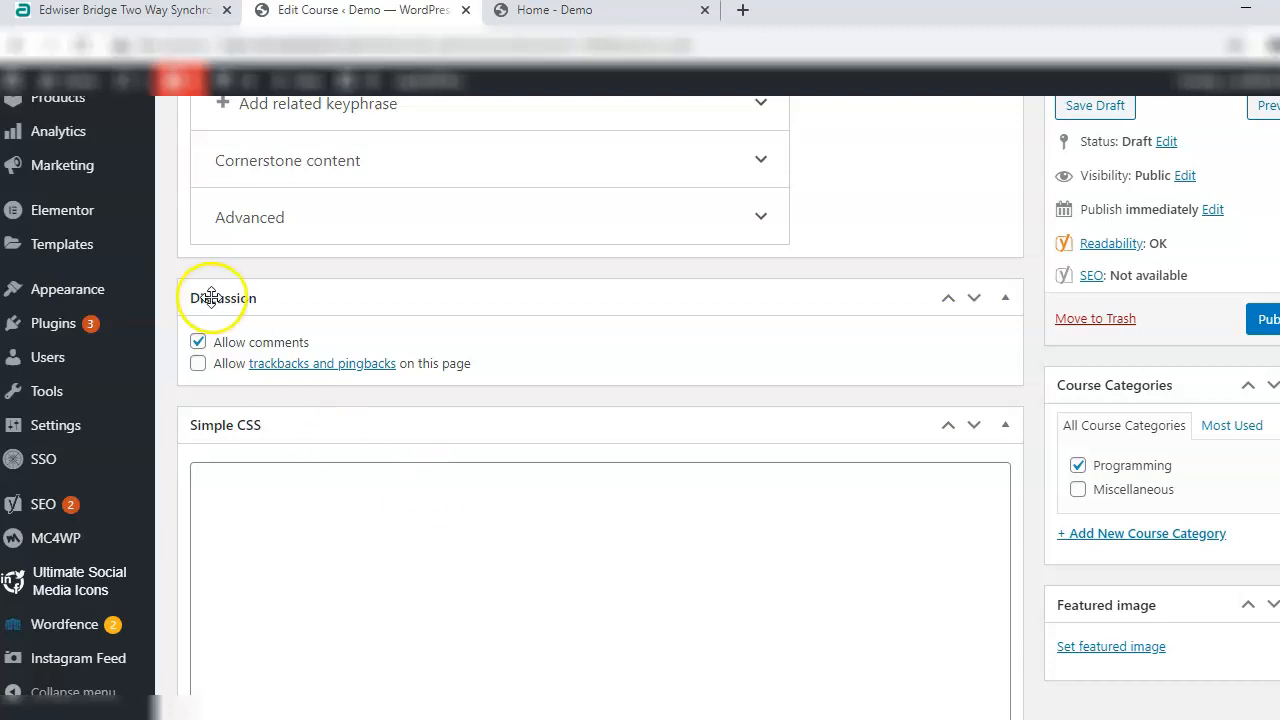
{"action": "scroll", "scroll_direction": "down", "scroll_amount": 3}
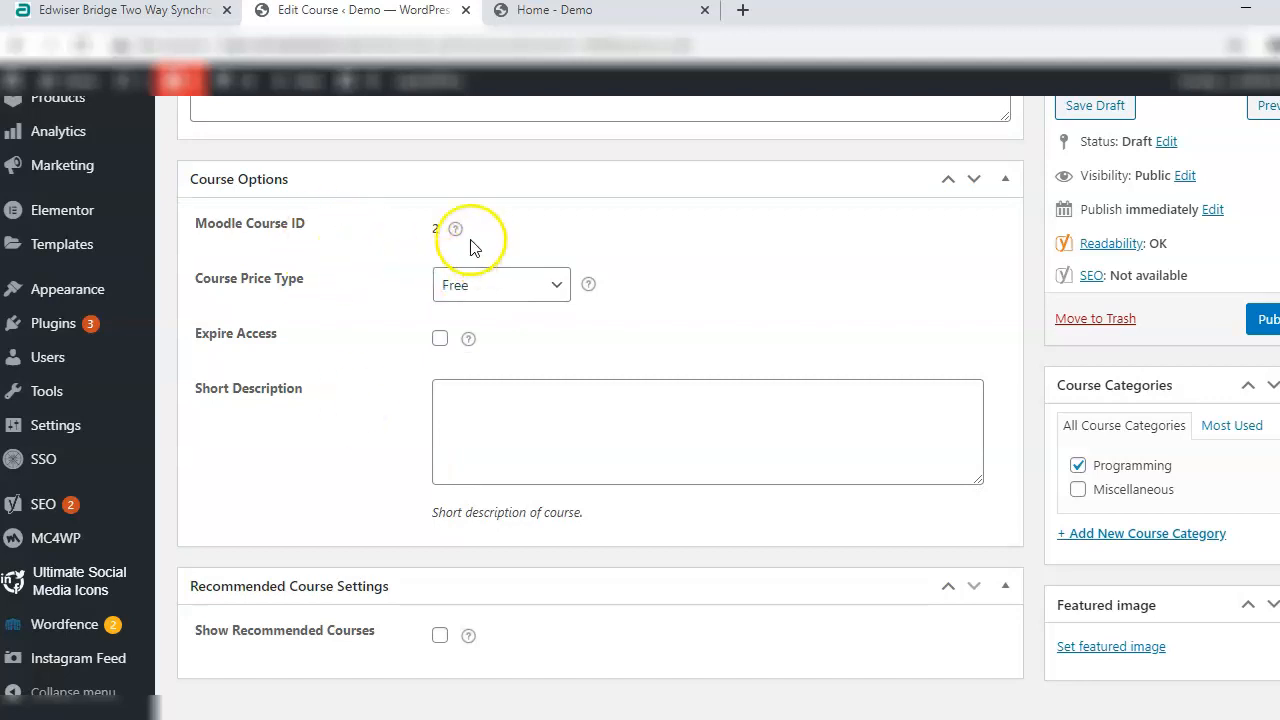
{"action": "mouse_move", "coordinate": [493, 293]}
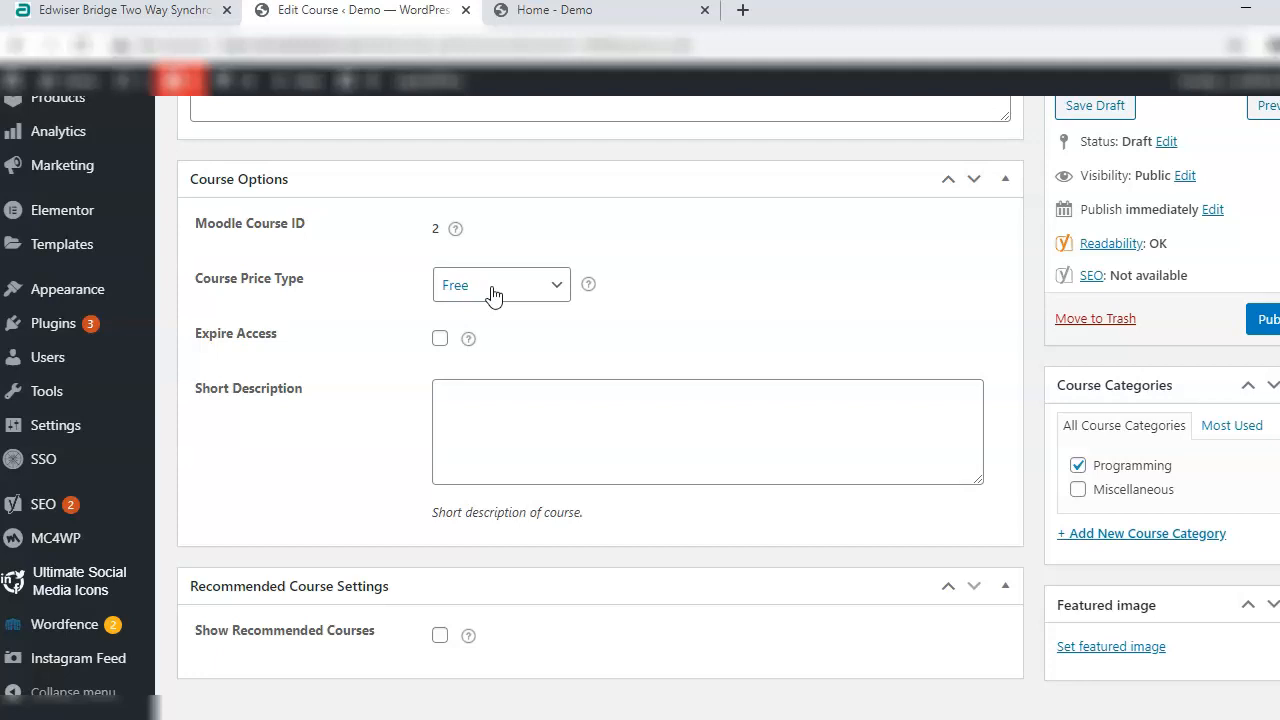
Set Course Price Type to Free after trying Closed, with access expiring after 70 days.
{"action": "left_click", "coordinate": [500, 284]}
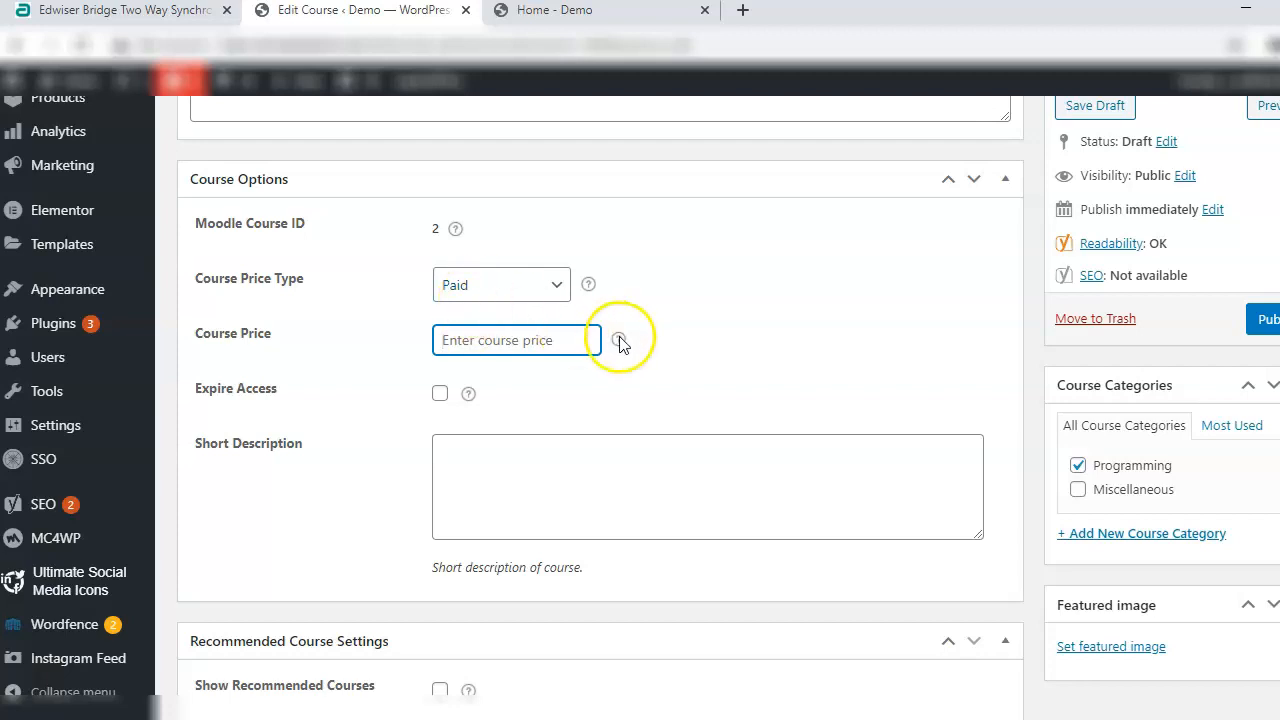
{"action": "mouse_move", "coordinate": [619, 340]}
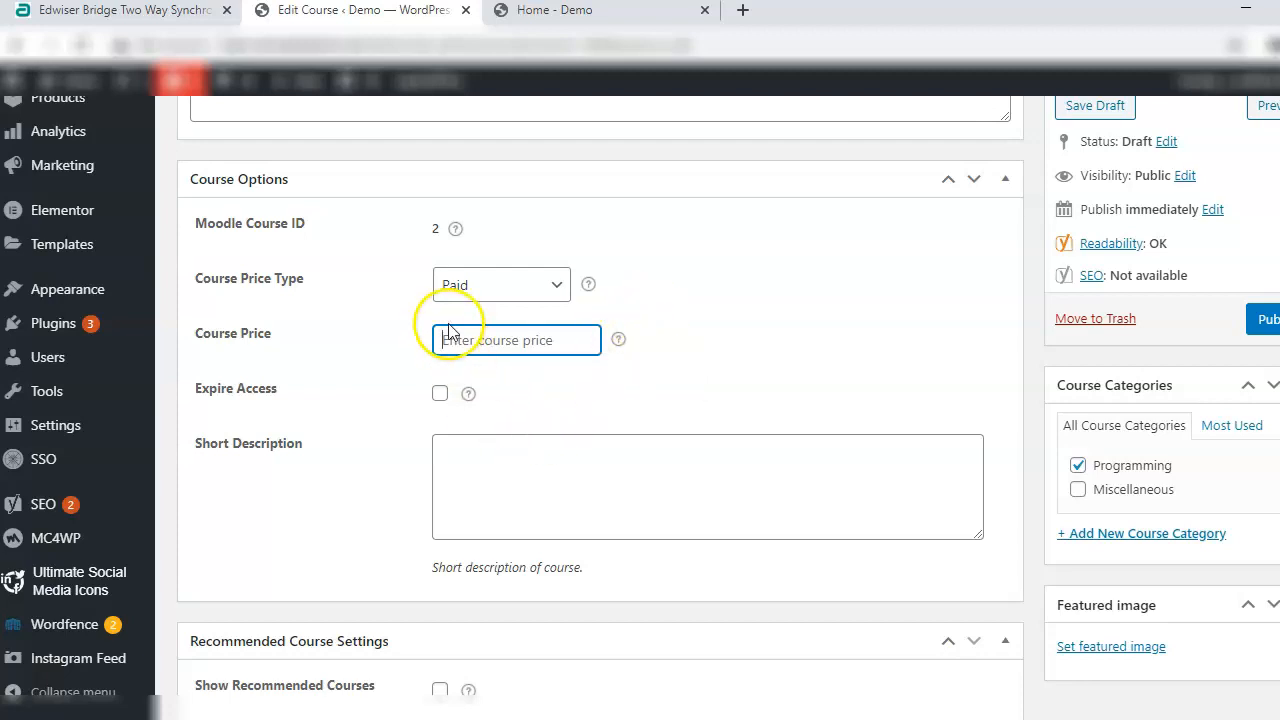
{"action": "left_click", "coordinate": [500, 284]}
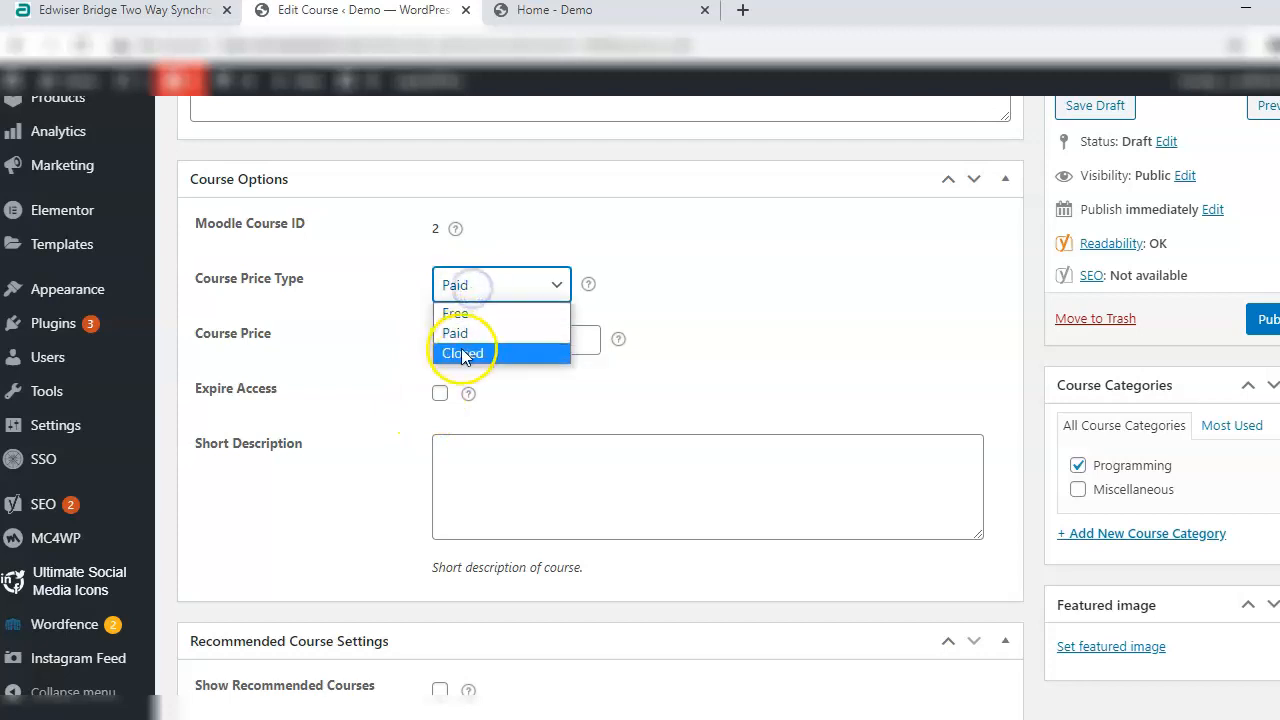
{"action": "left_click", "coordinate": [462, 352]}
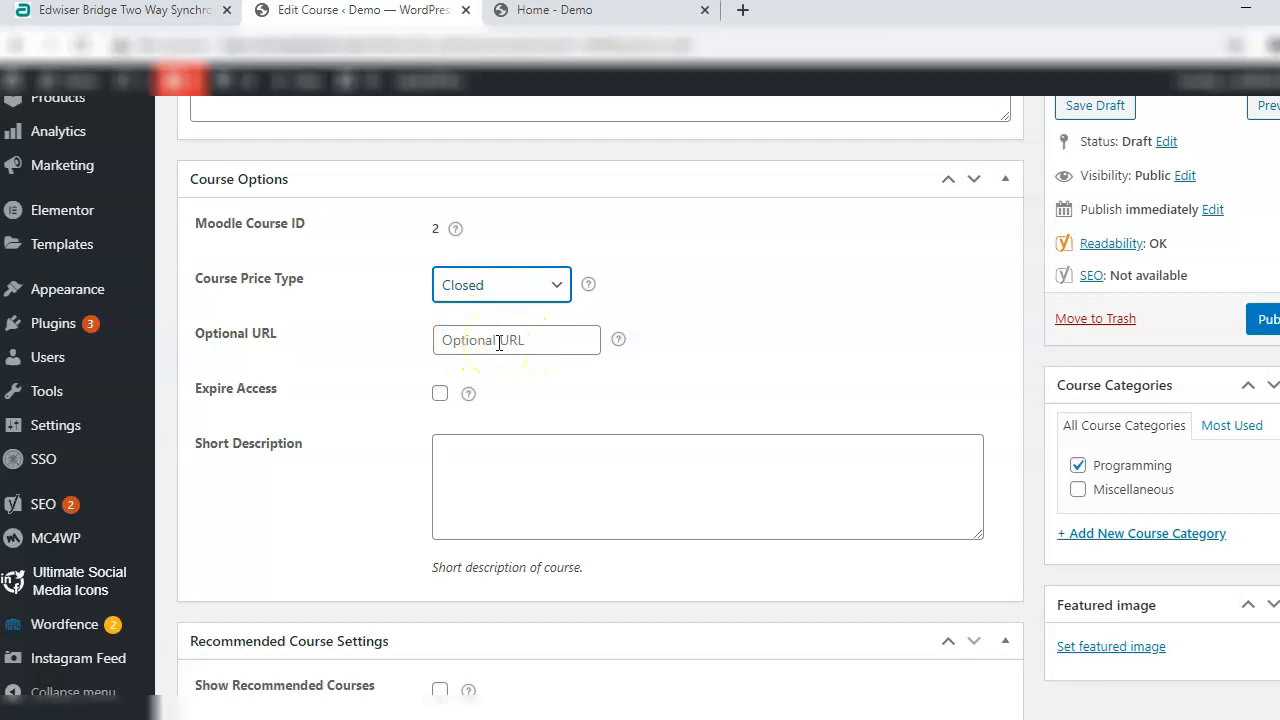
{"action": "mouse_move", "coordinate": [530, 368]}
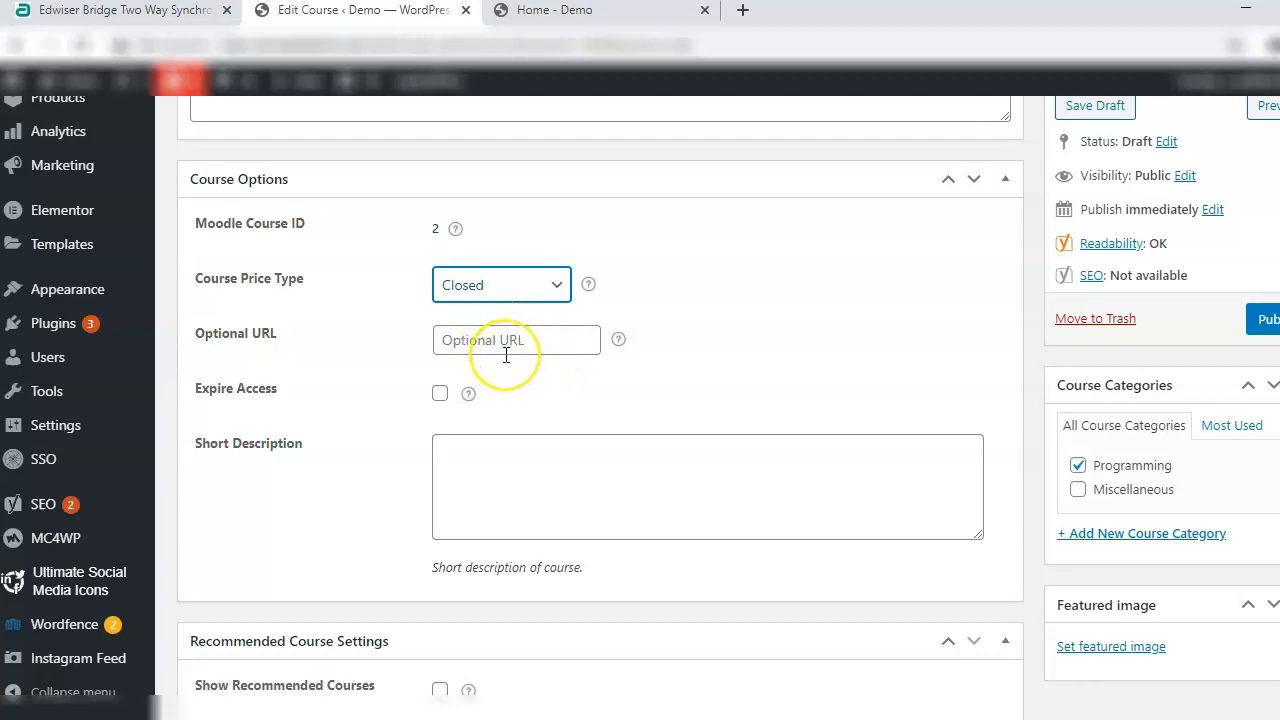
{"action": "mouse_move", "coordinate": [505, 355]}
{"action": "type", "text": "70"}
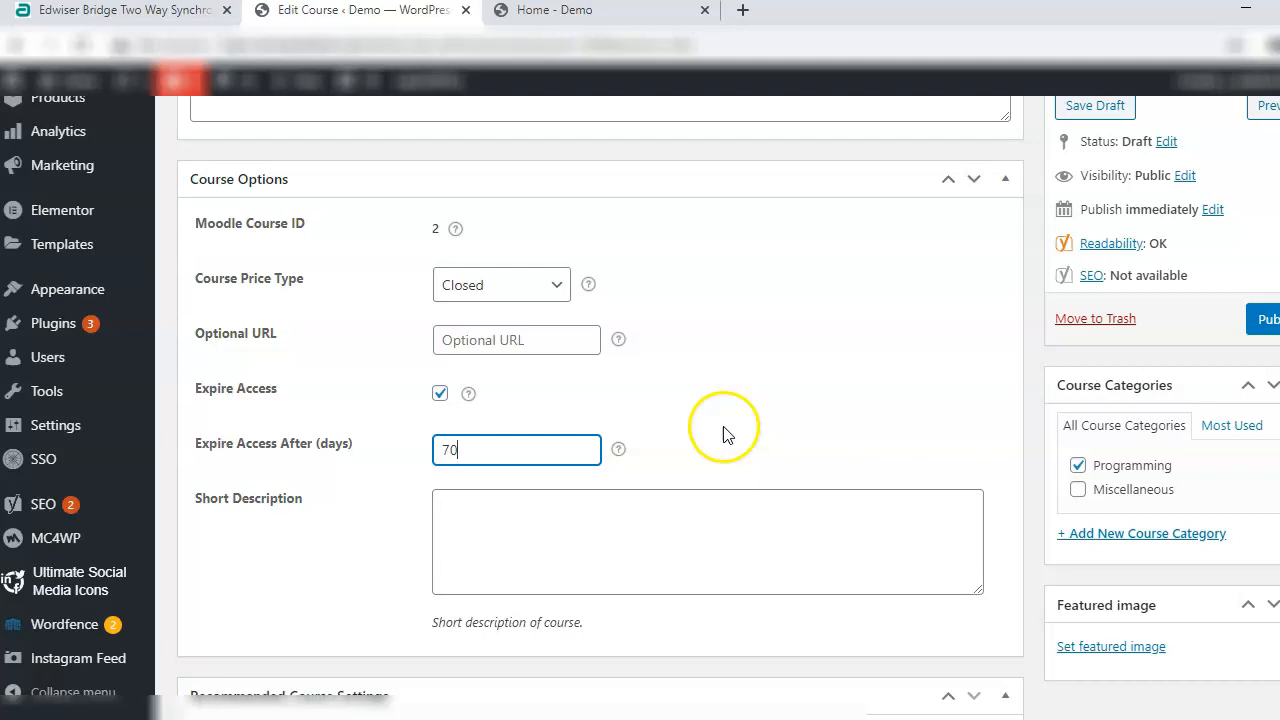
{"action": "left_click", "coordinate": [500, 284]}
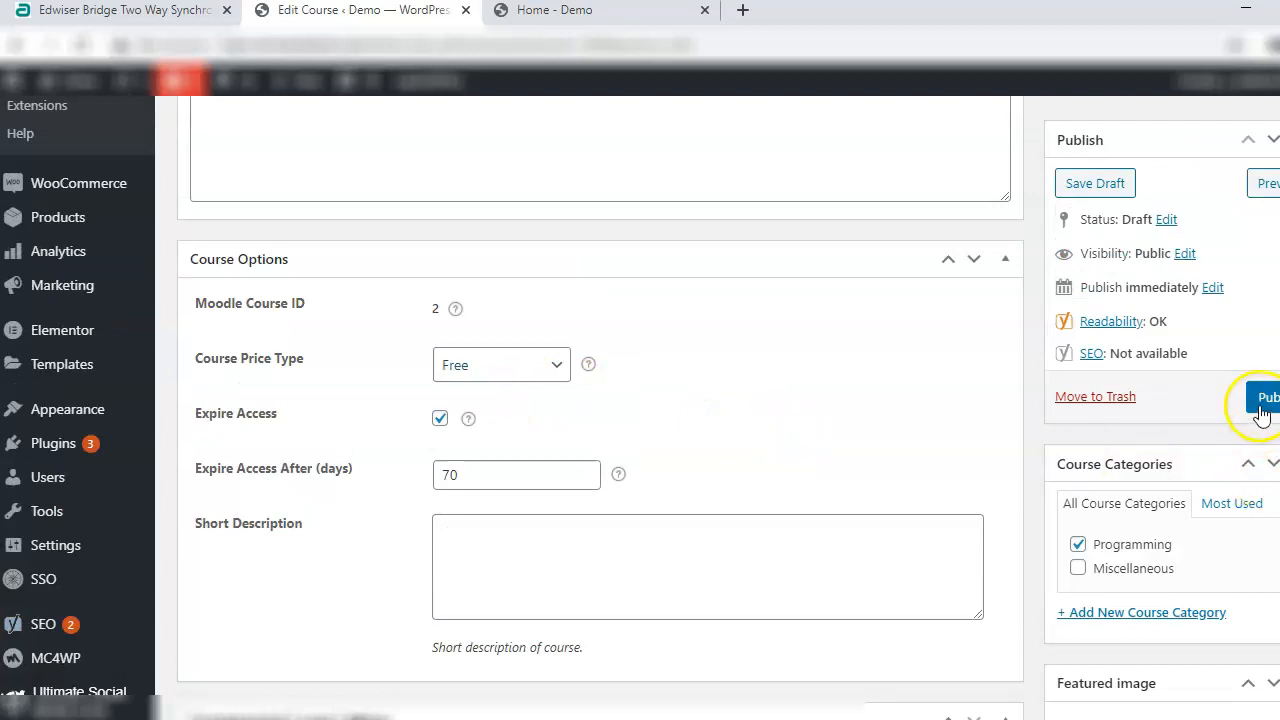
Publish the Programming Logic and Techniques course and check the Moodle confirmation.
{"action": "left_click", "coordinate": [1268, 397]}
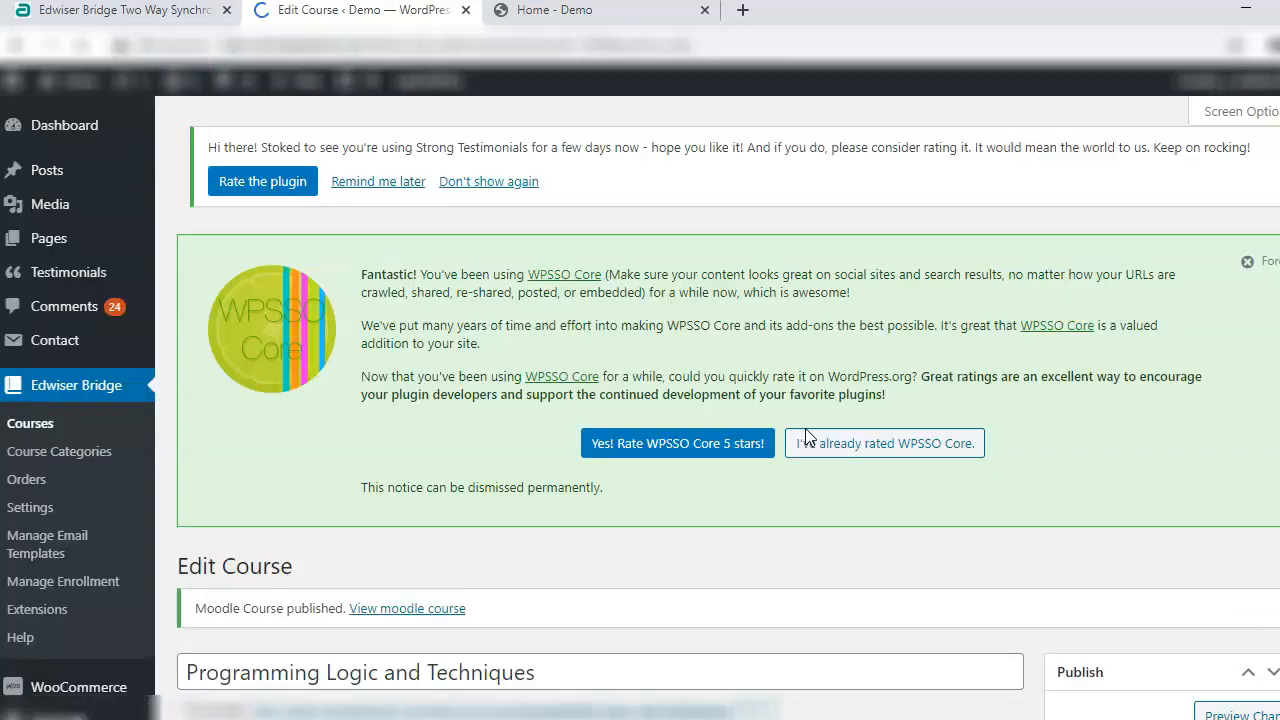
{"action": "scroll", "scroll_direction": "down", "scroll_amount": 3}
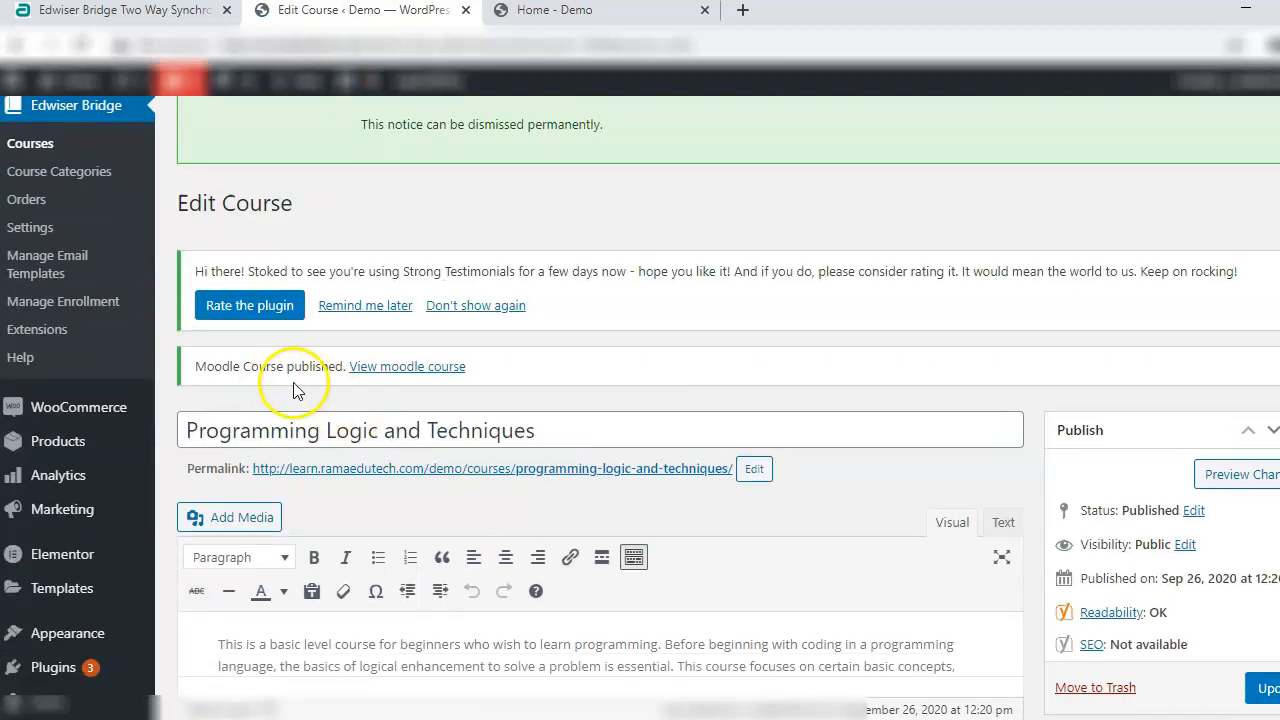
{"action": "mouse_move", "coordinate": [47, 263]}
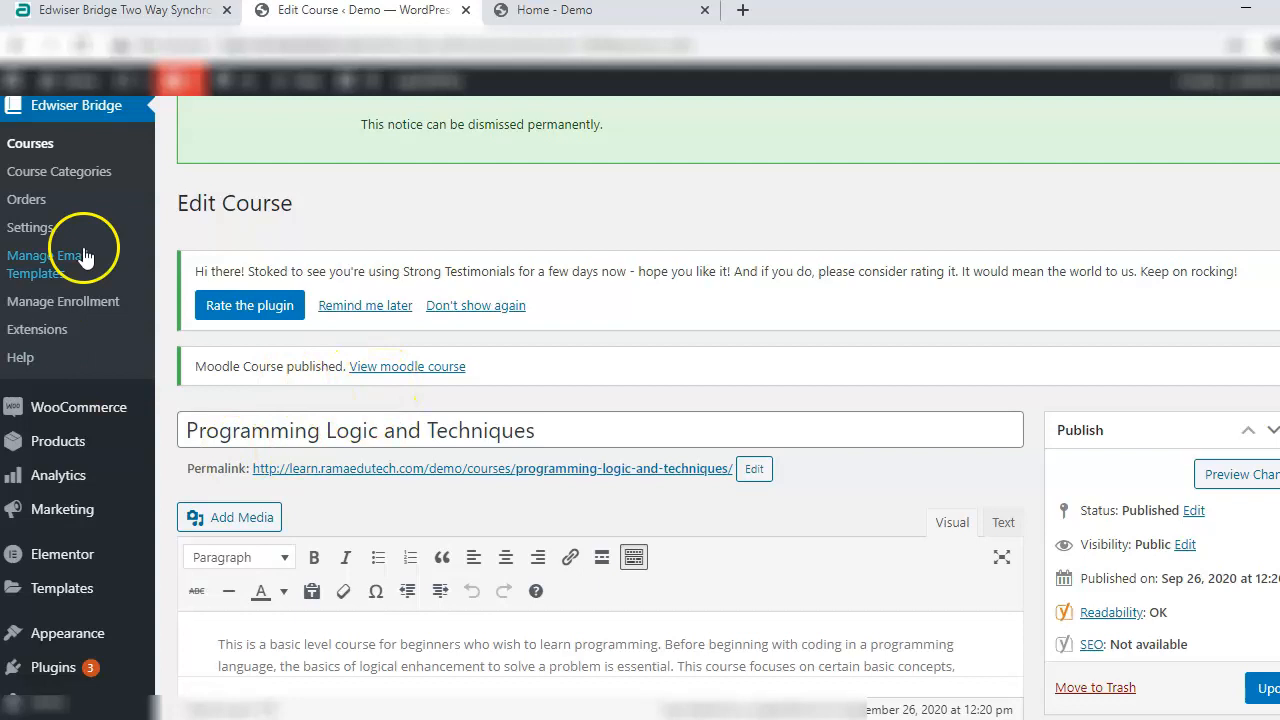
Open the Courses page in the block editor, dismiss the welcome tour, and return to All Pages.
{"action": "left_click", "coordinate": [30, 227]}
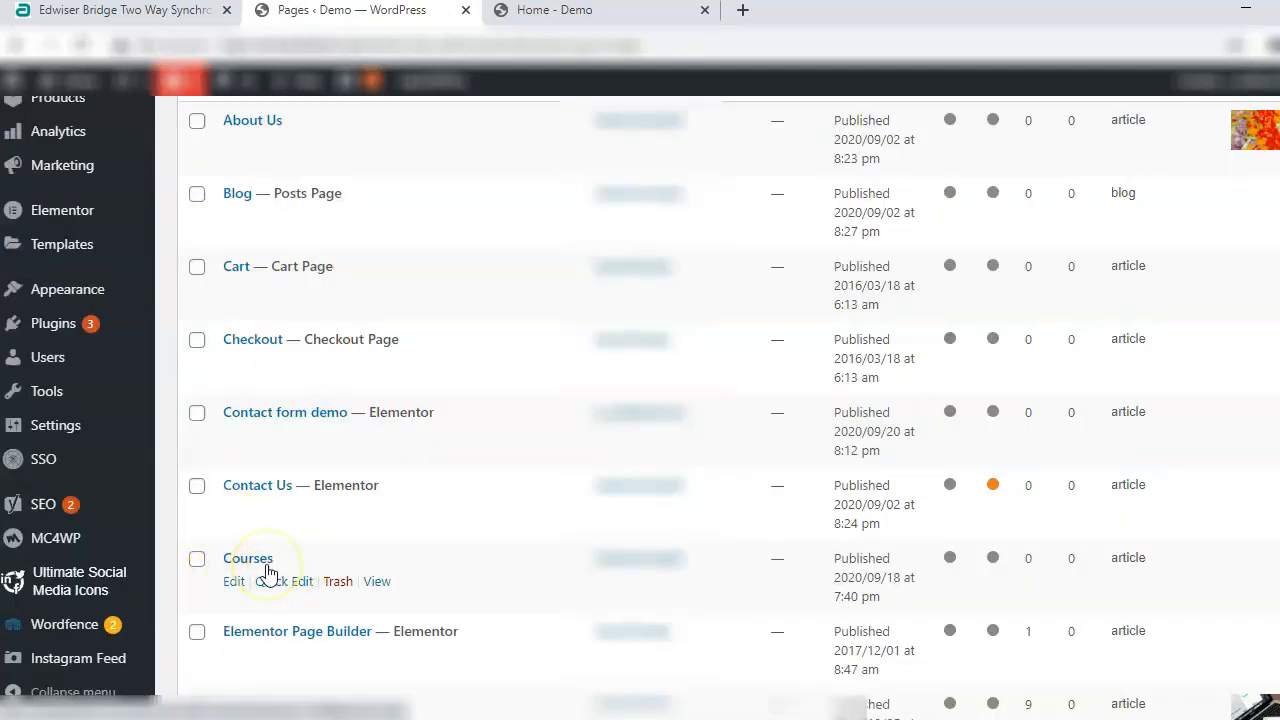
{"action": "mouse_move", "coordinate": [234, 581]}
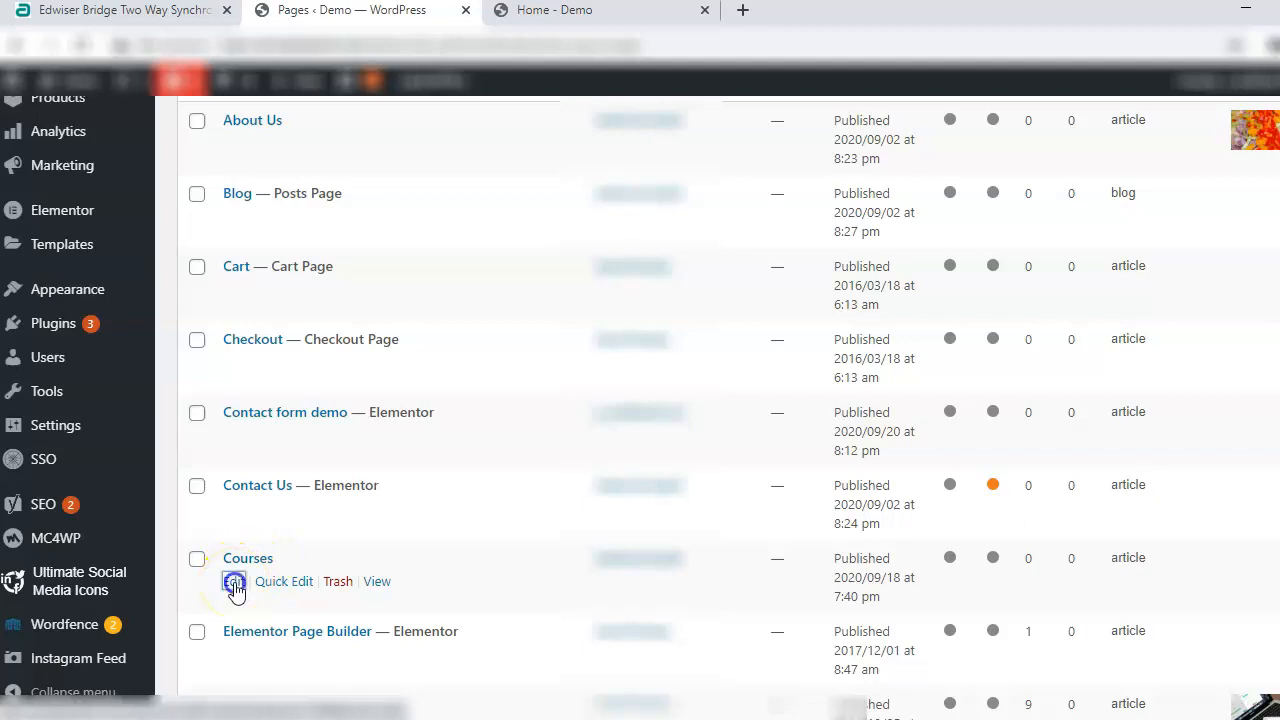
{"action": "mouse_move", "coordinate": [428, 555]}
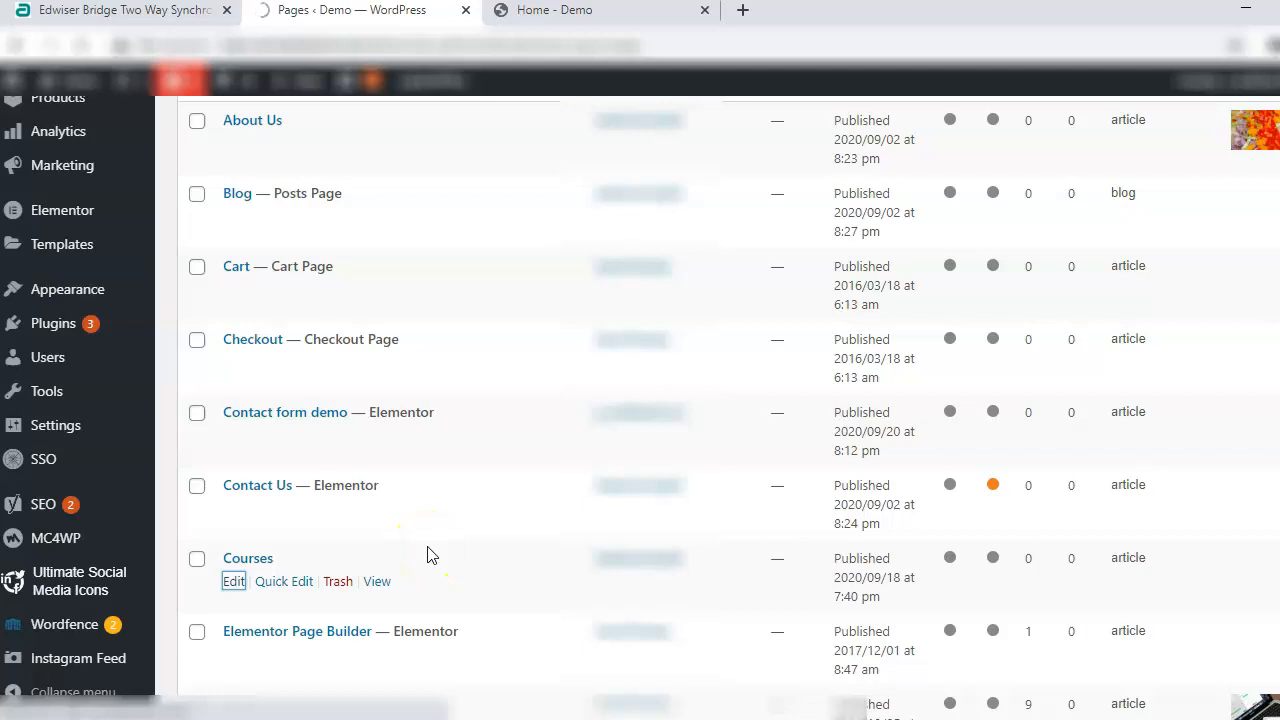
{"action": "left_click", "coordinate": [234, 581]}
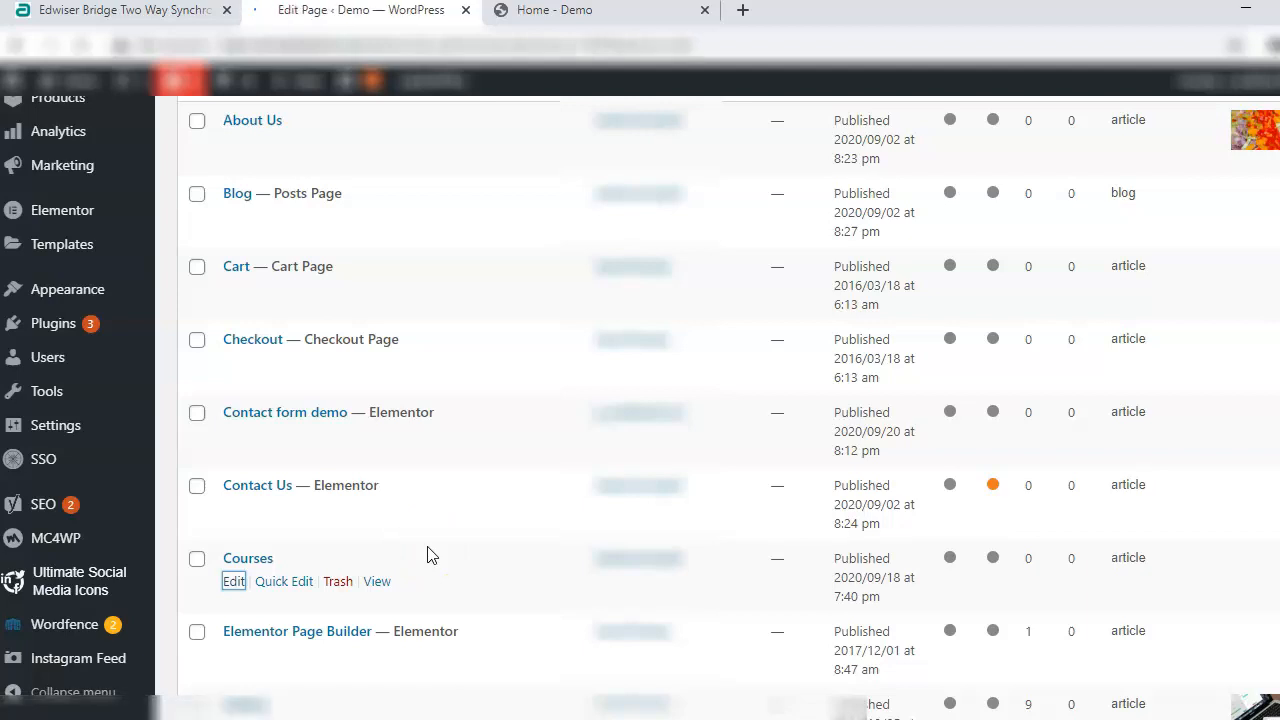
{"action": "left_click", "coordinate": [233, 581]}
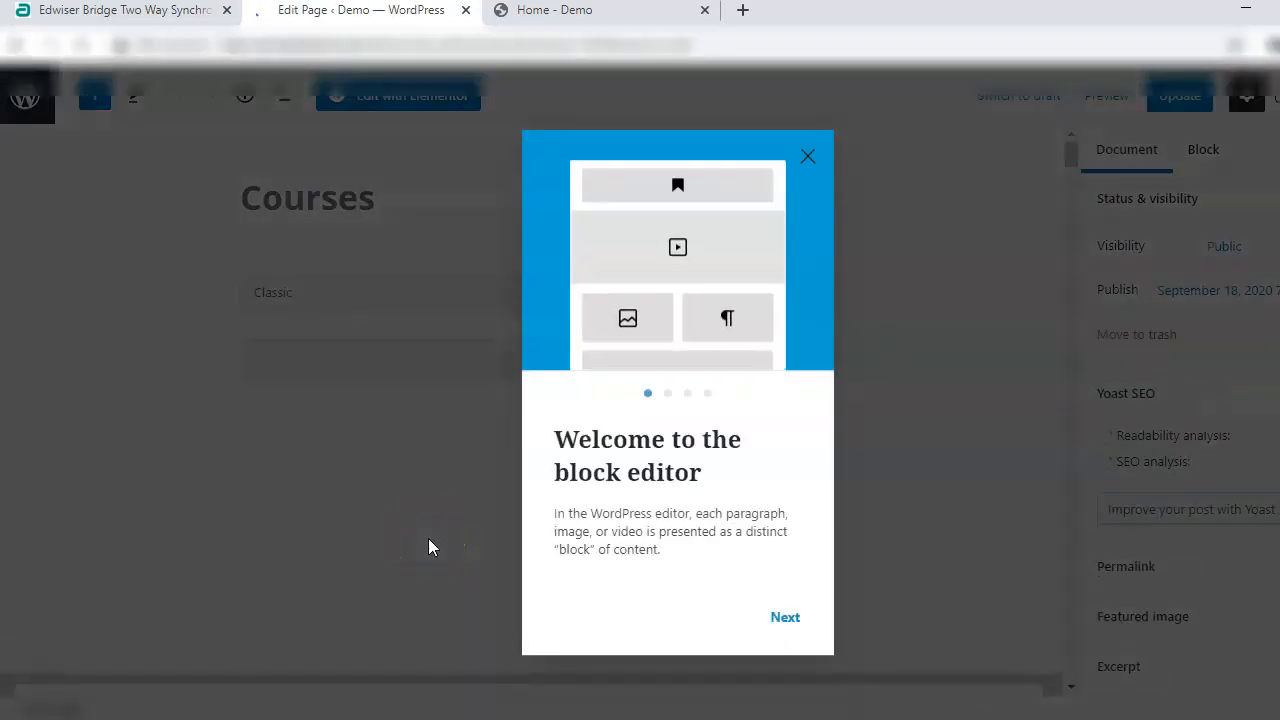
{"action": "left_click", "coordinate": [807, 156]}
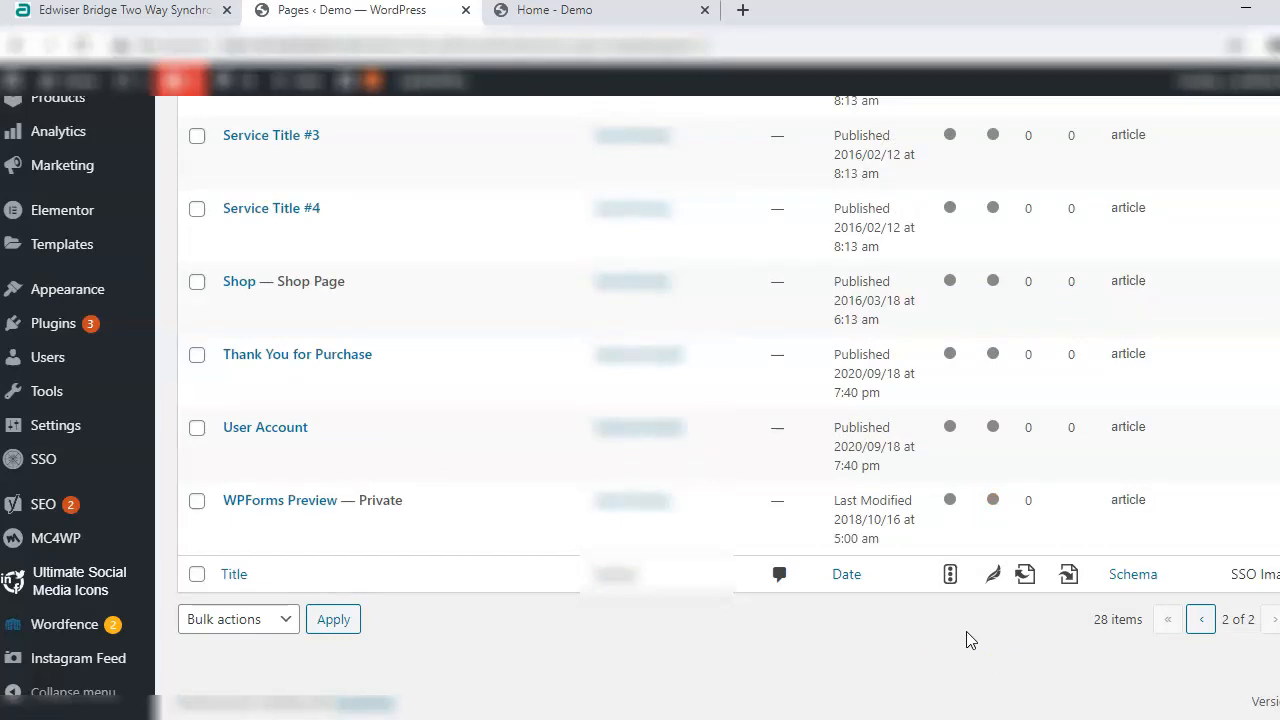
{"action": "scroll", "scroll_direction": "up", "scroll_amount": 3}
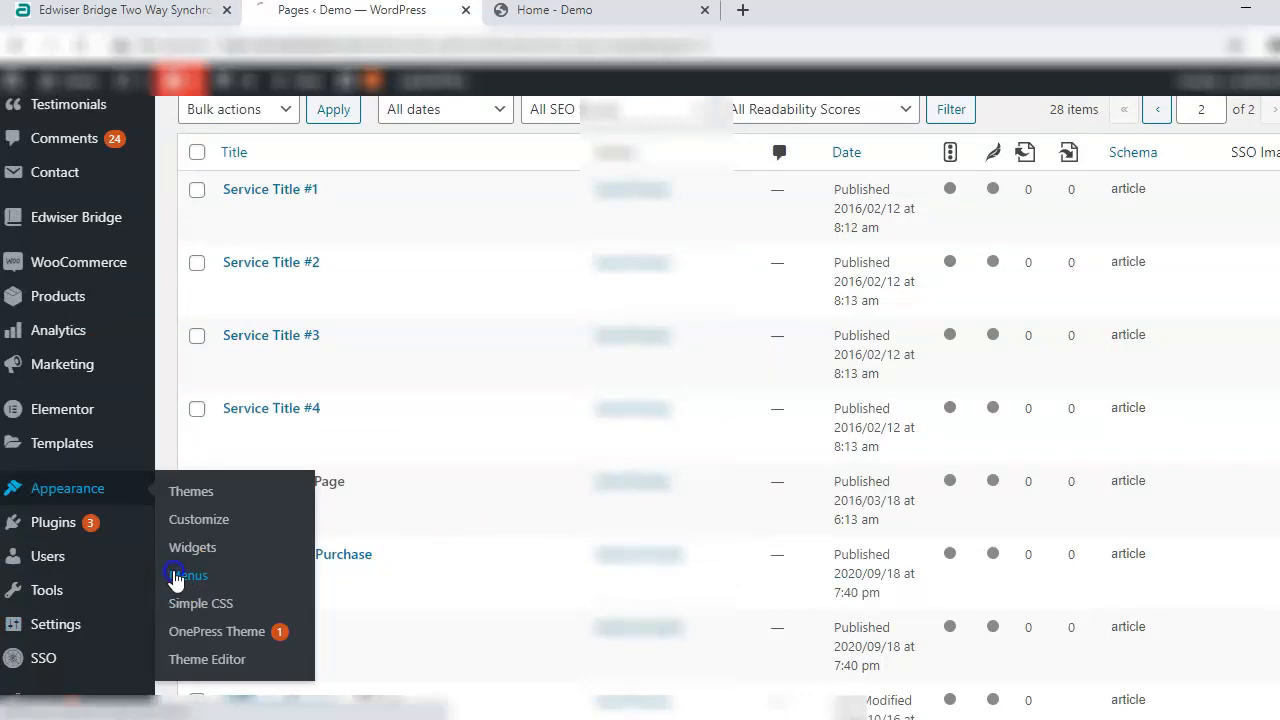
Select the Primary menu for editing under Appearance > Menus.
{"action": "left_click", "coordinate": [187, 575]}
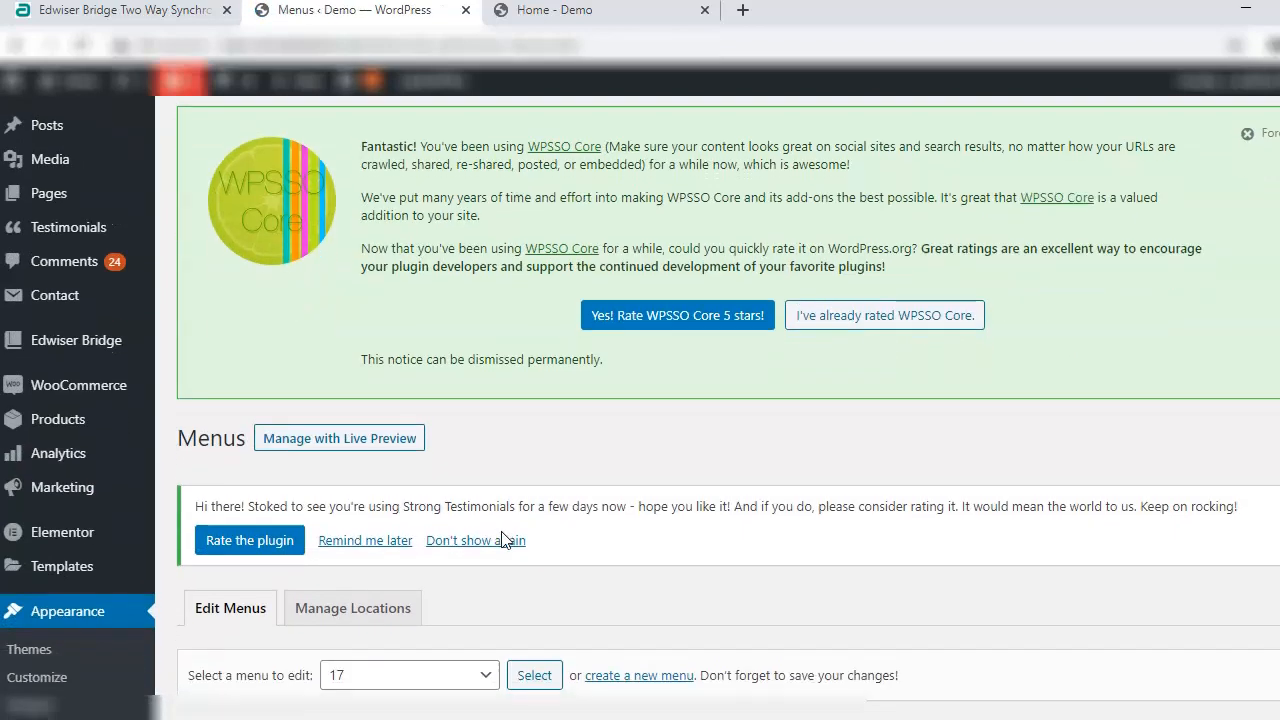
{"action": "left_click", "coordinate": [408, 240]}
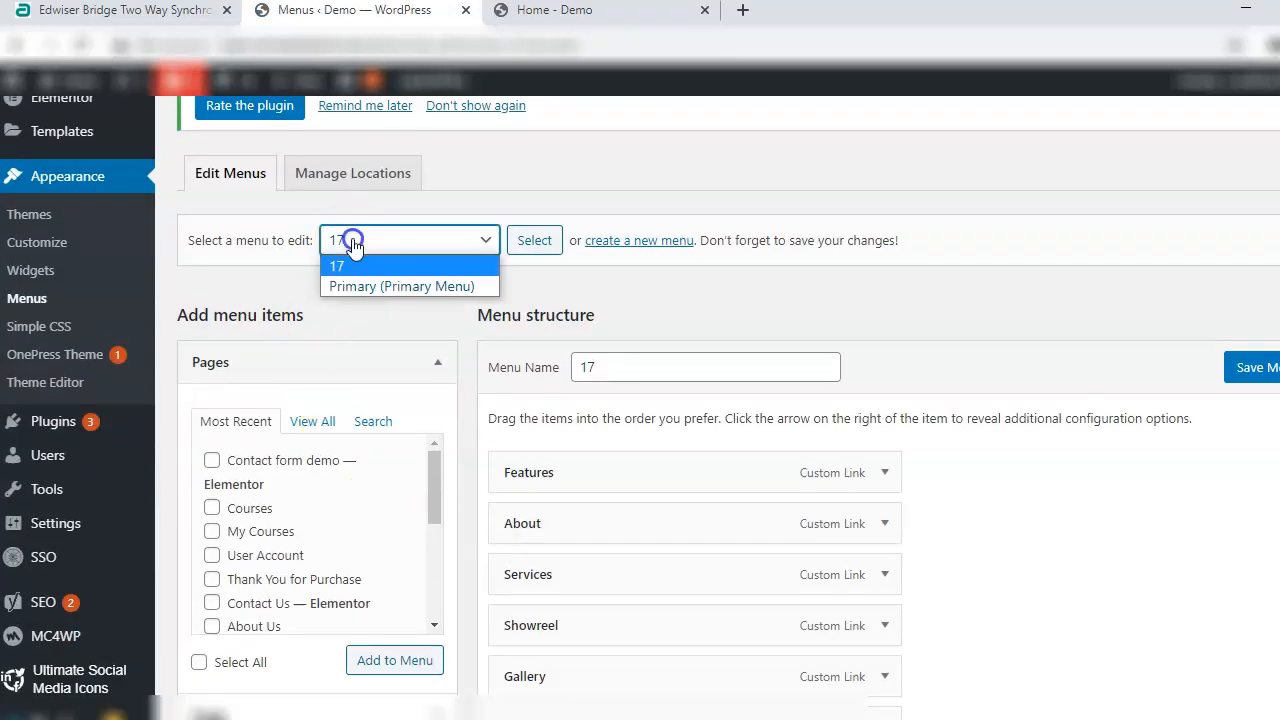
{"action": "left_click", "coordinate": [403, 286]}
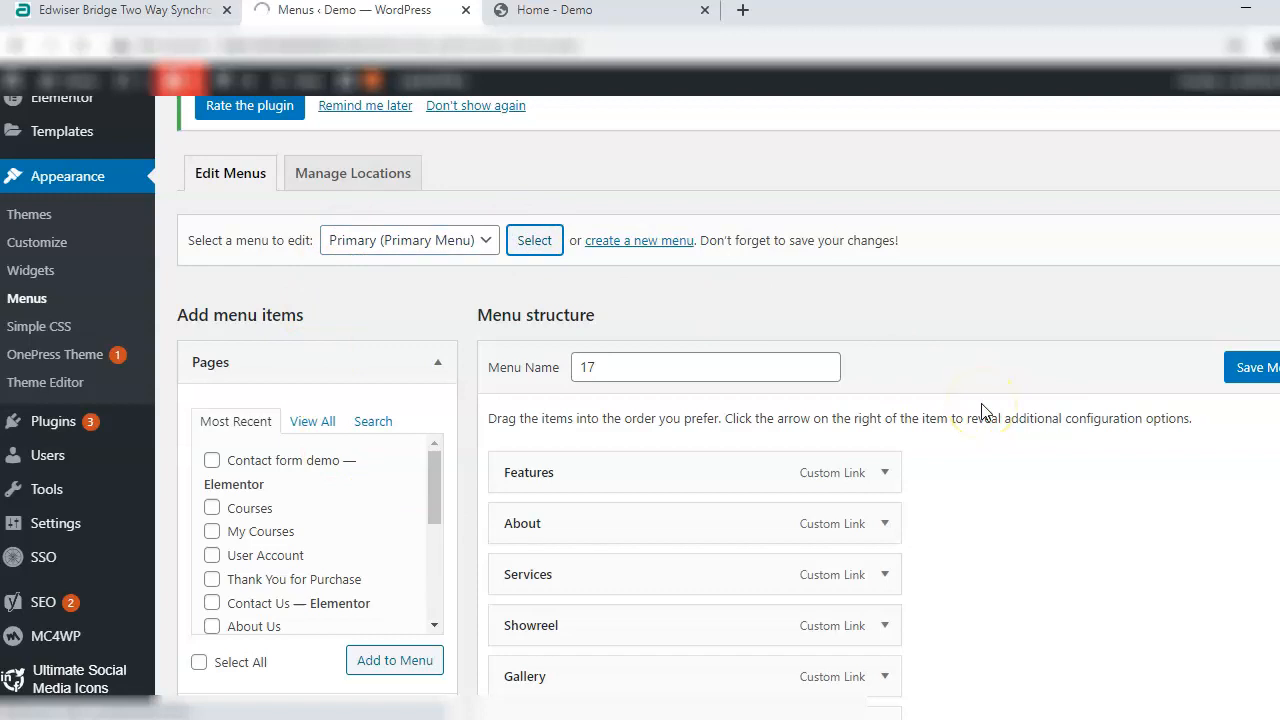
{"action": "scroll", "scroll_direction": "up", "scroll_amount": 3}
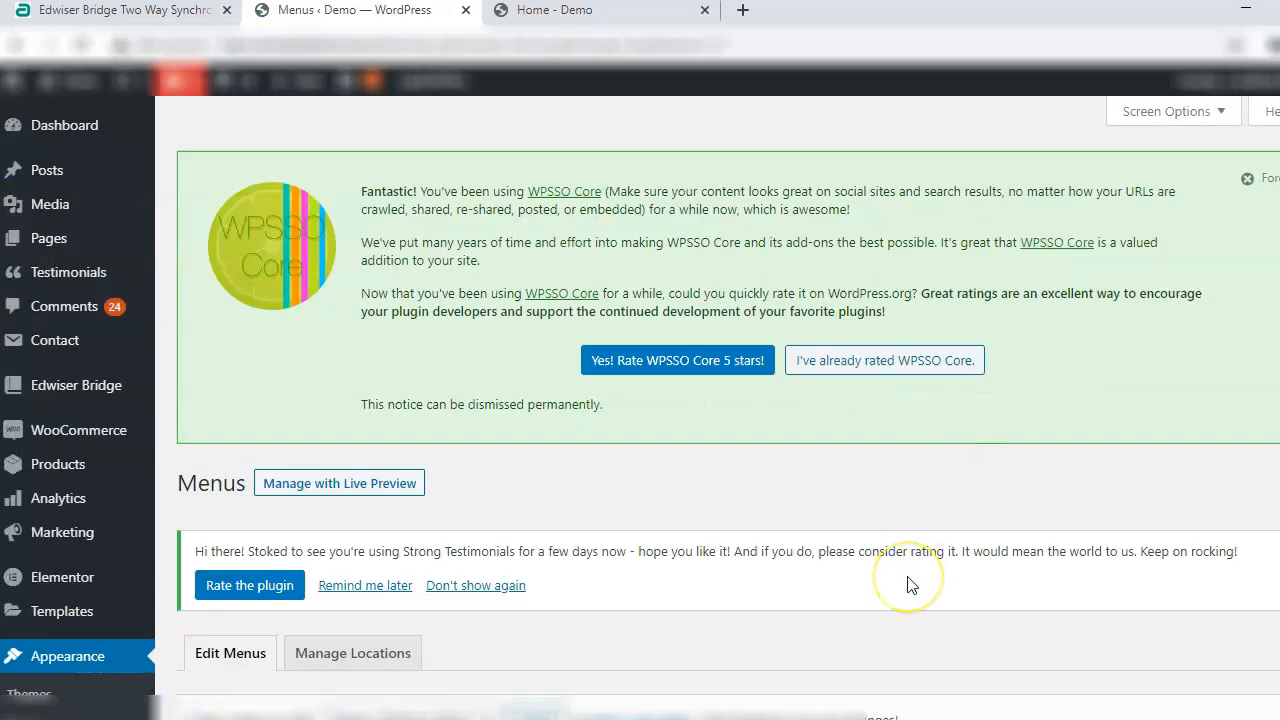
{"action": "scroll", "scroll_direction": "down", "scroll_amount": 3}
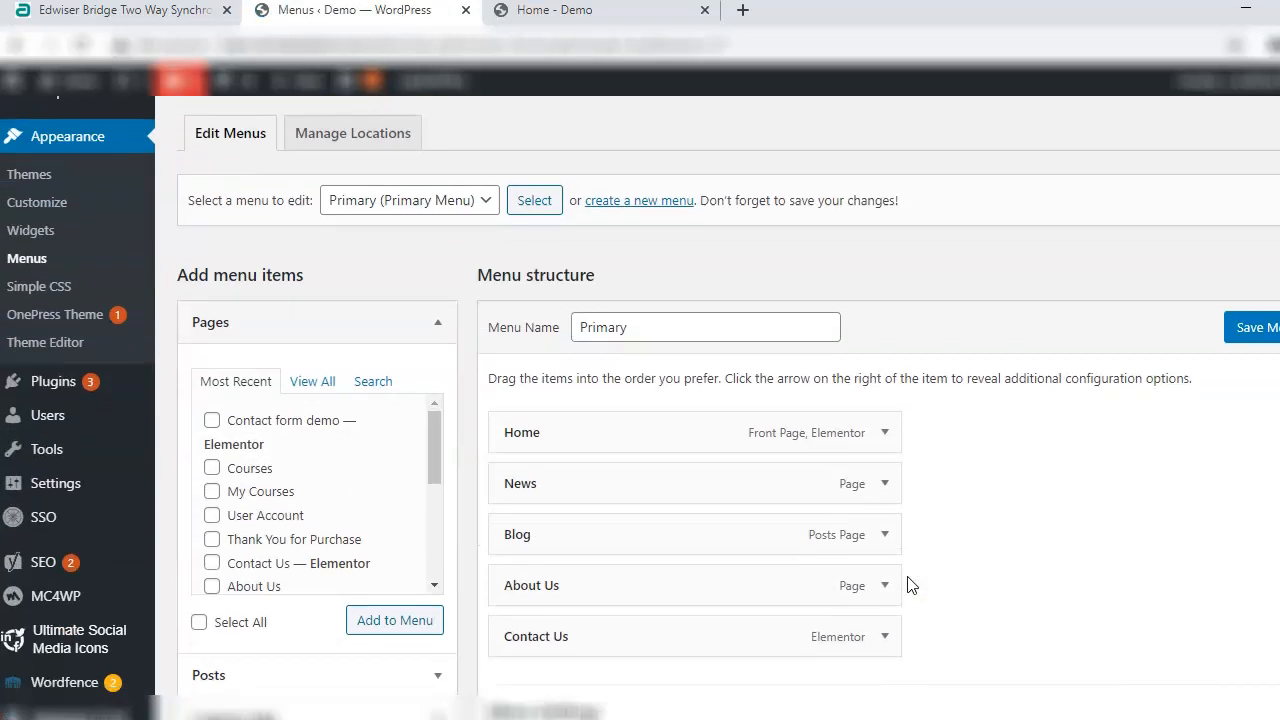
{"action": "scroll", "scroll_direction": "down", "scroll_amount": 3}
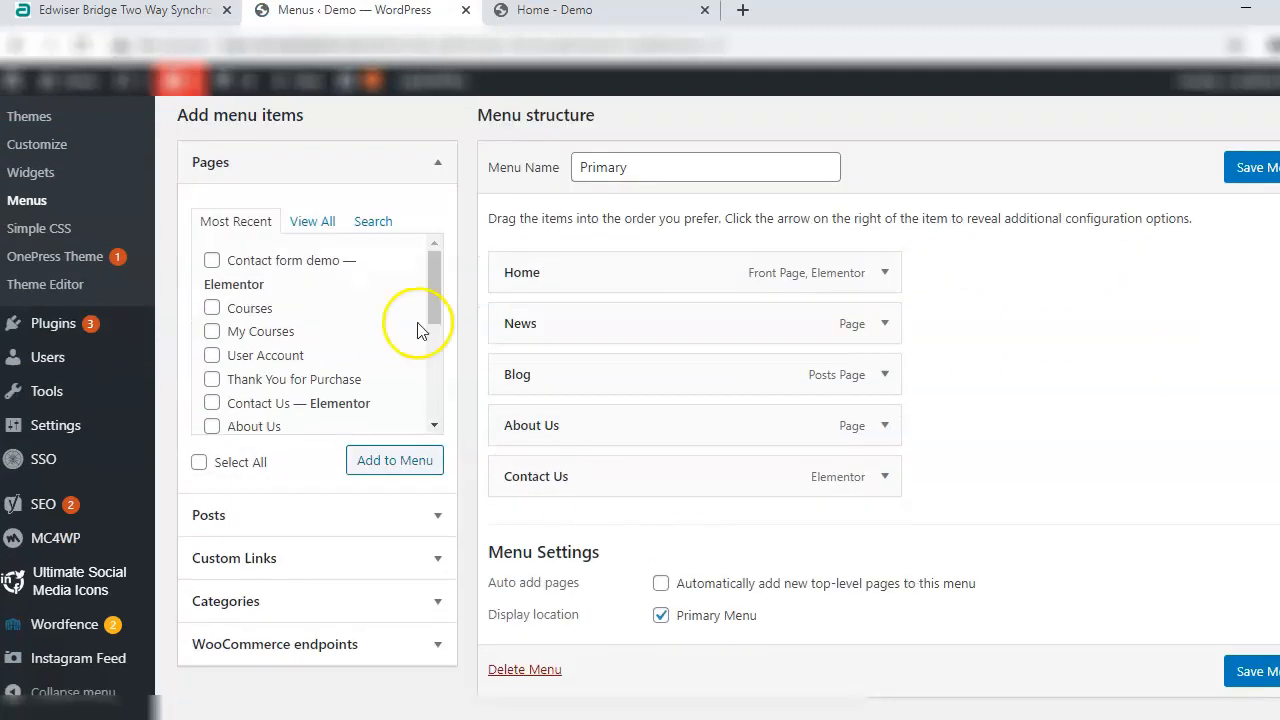
Add the Courses page to the Primary menu and place it right after Home.
{"action": "left_click", "coordinate": [211, 308]}
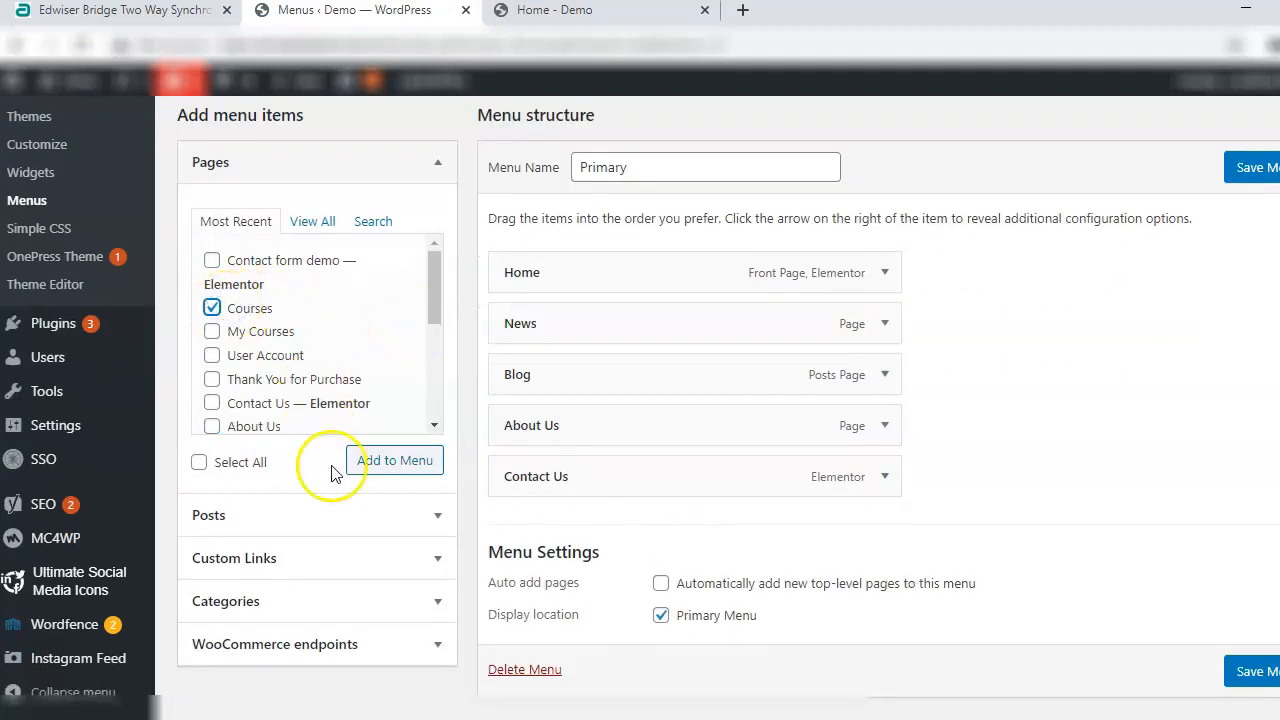
{"action": "left_click", "coordinate": [394, 460]}
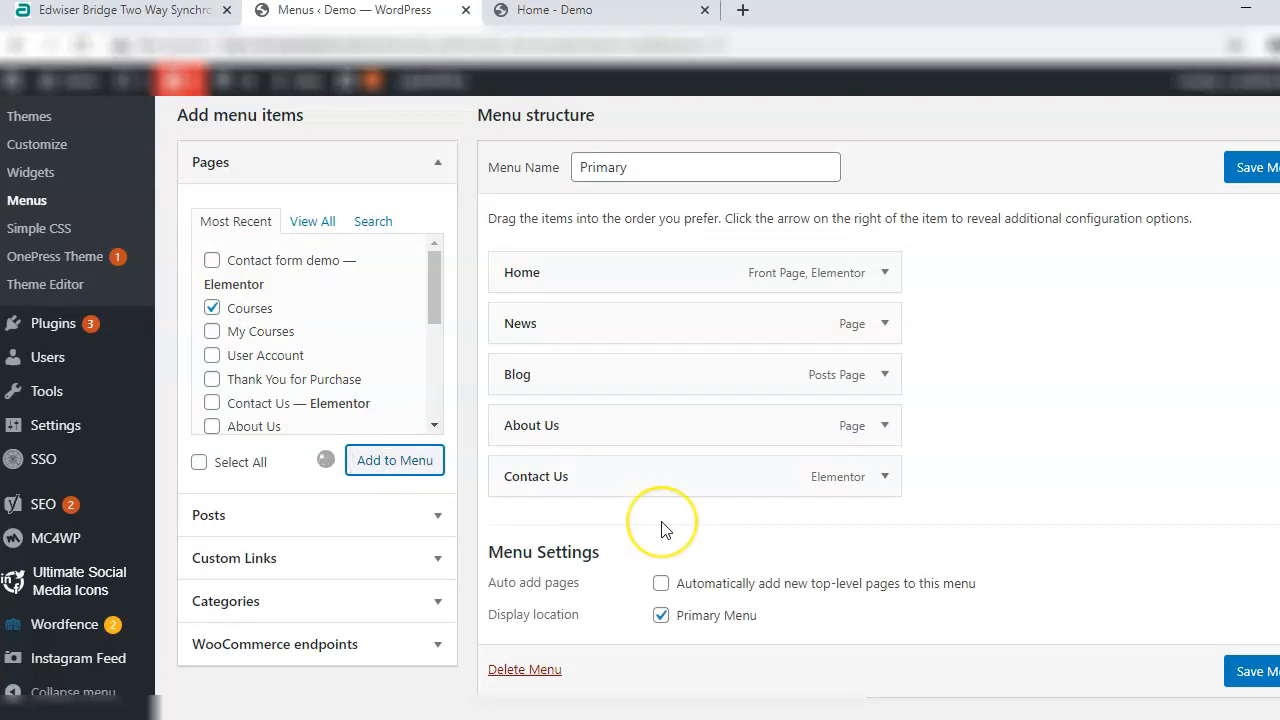
{"action": "left_click", "coordinate": [394, 460]}
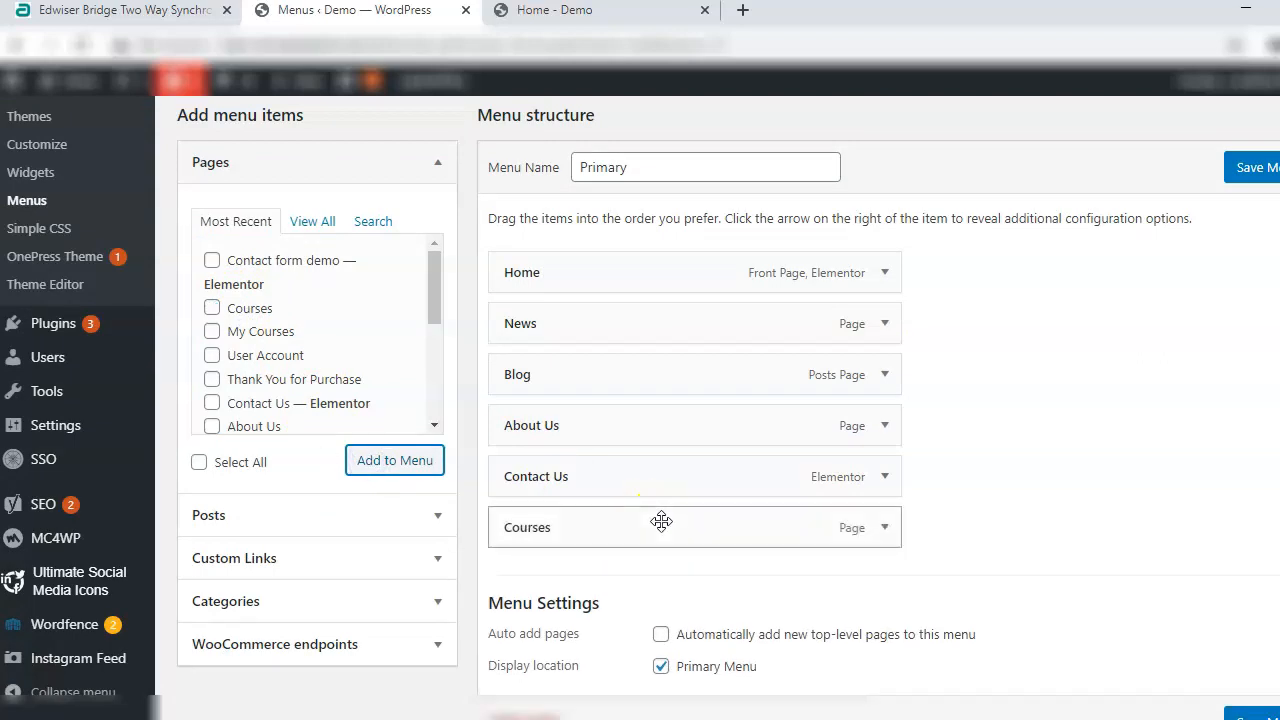
{"action": "left_click_drag", "start_coordinate": [660, 520], "coordinate": [675, 335]}
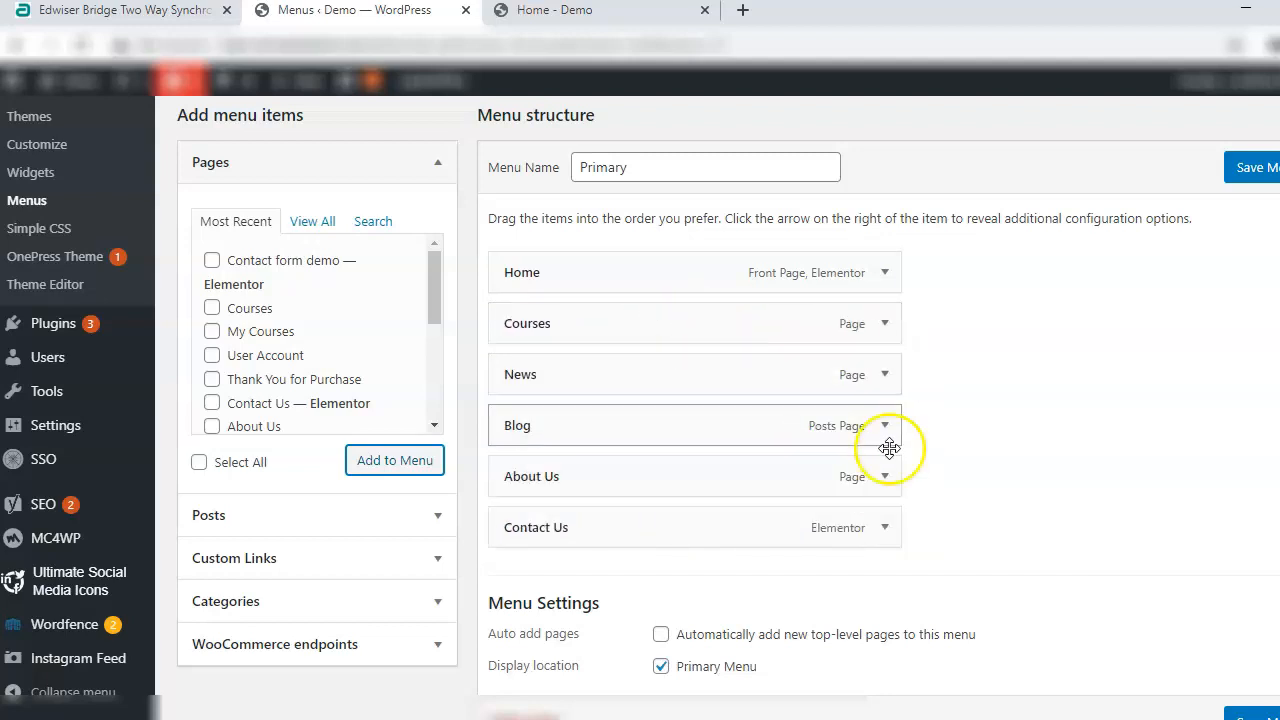
Add the User Account page to the end of the Primary menu.
{"action": "left_click", "coordinate": [211, 355]}
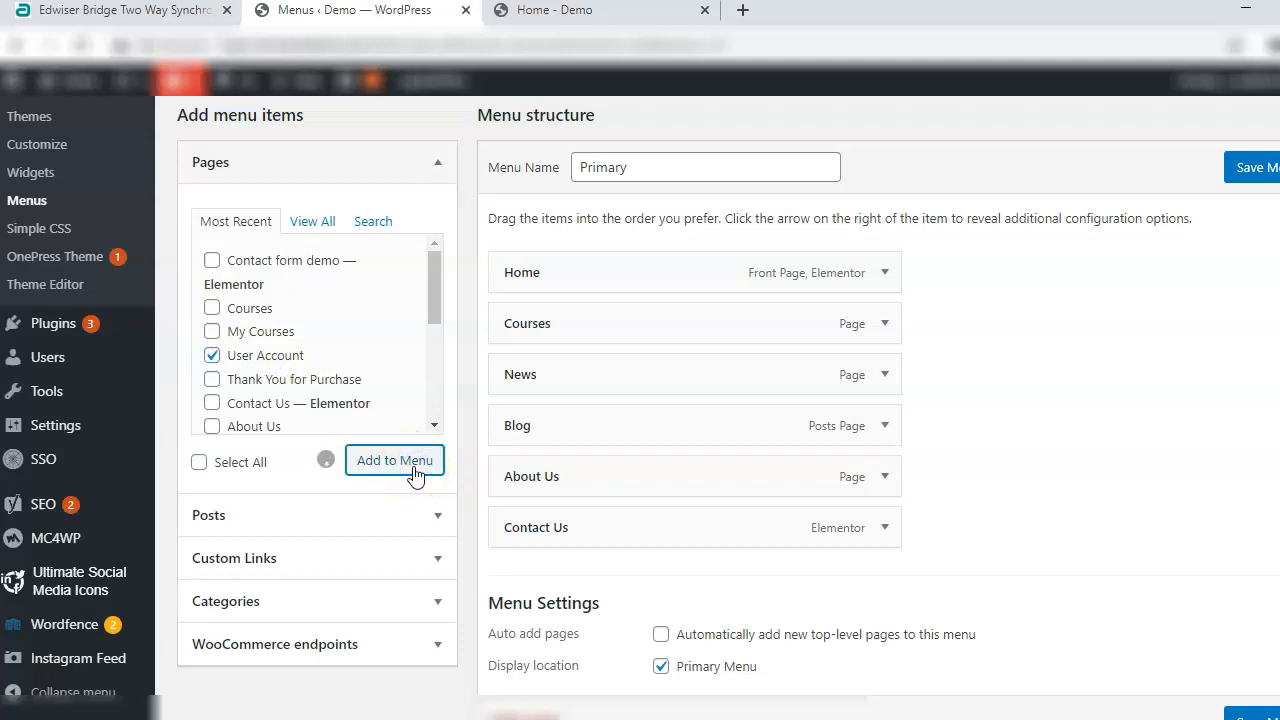
{"action": "left_click", "coordinate": [394, 460]}
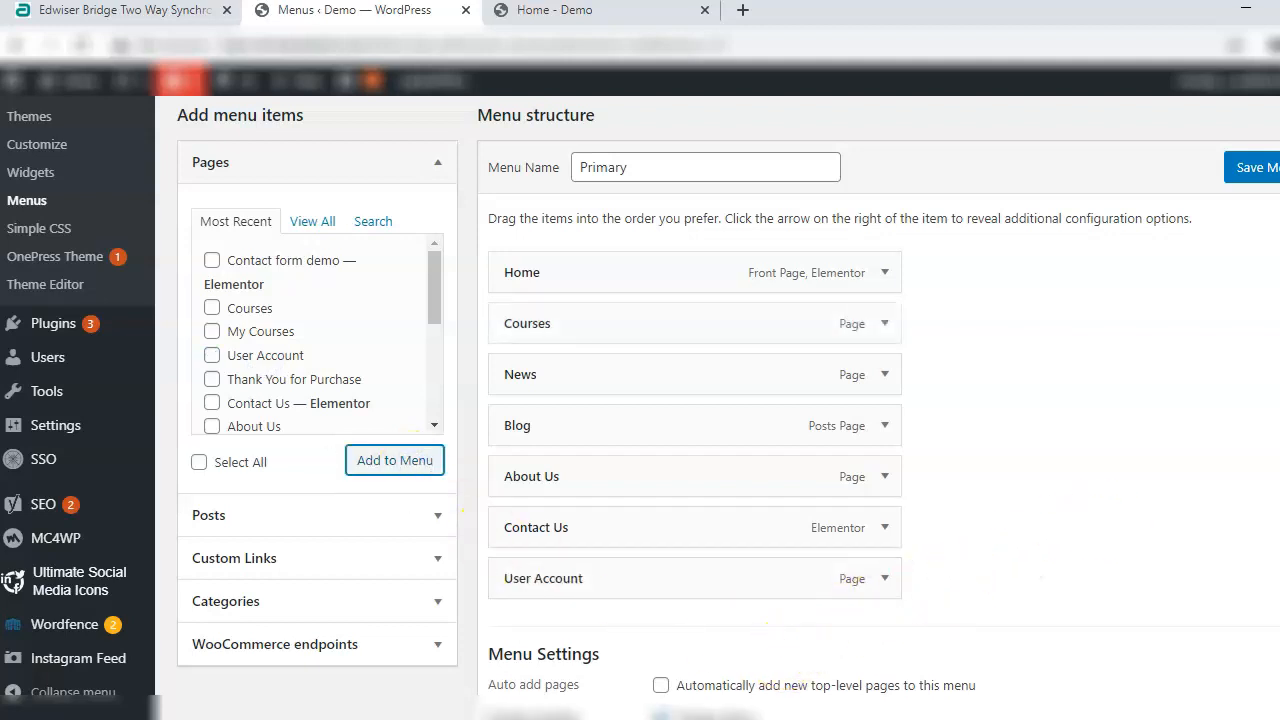
{"action": "scroll", "scroll_direction": "down", "scroll_amount": 3}
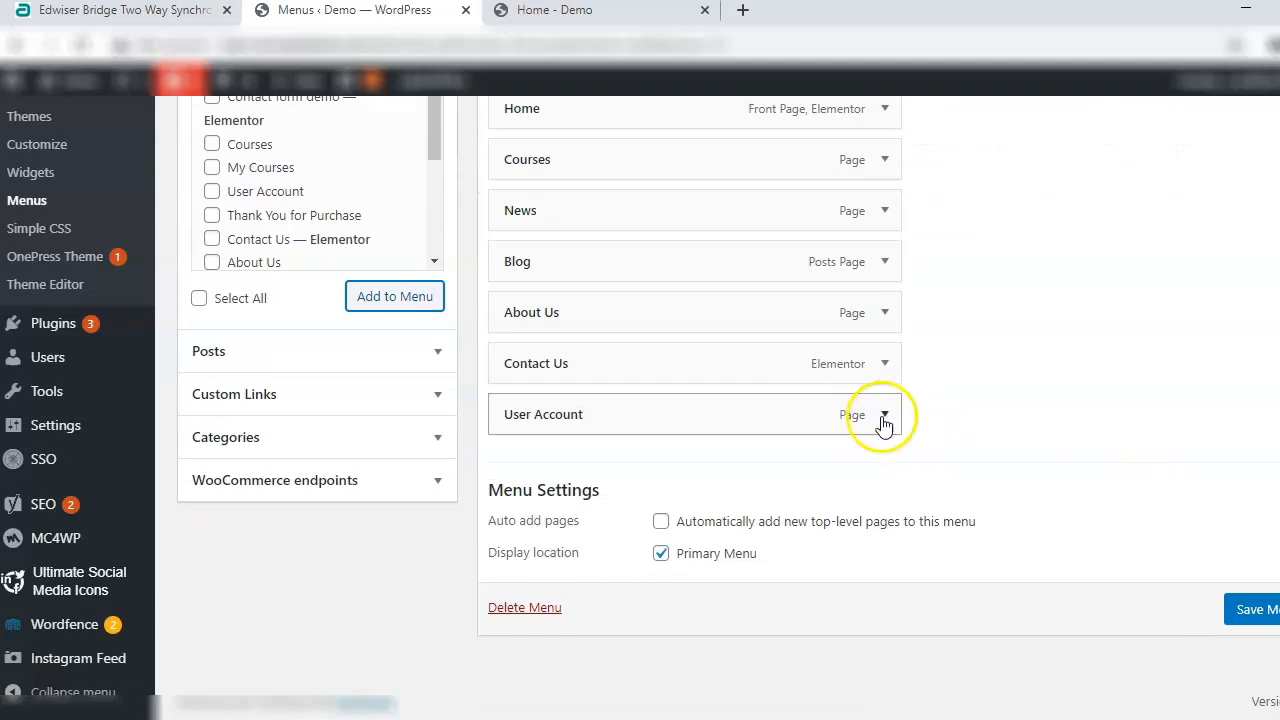
Relabel the User Account menu item to 'Login' and save the primary menu.
{"action": "left_click", "coordinate": [884, 414]}
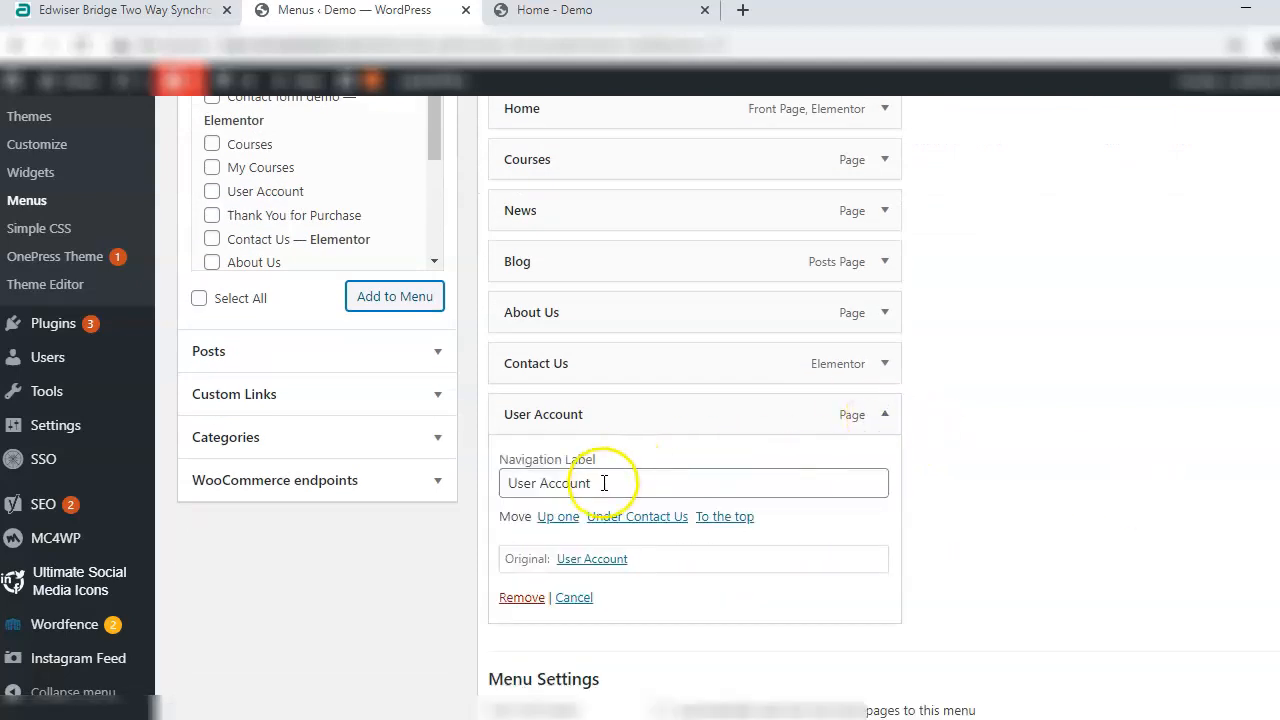
{"action": "key", "text": "Backspace"}
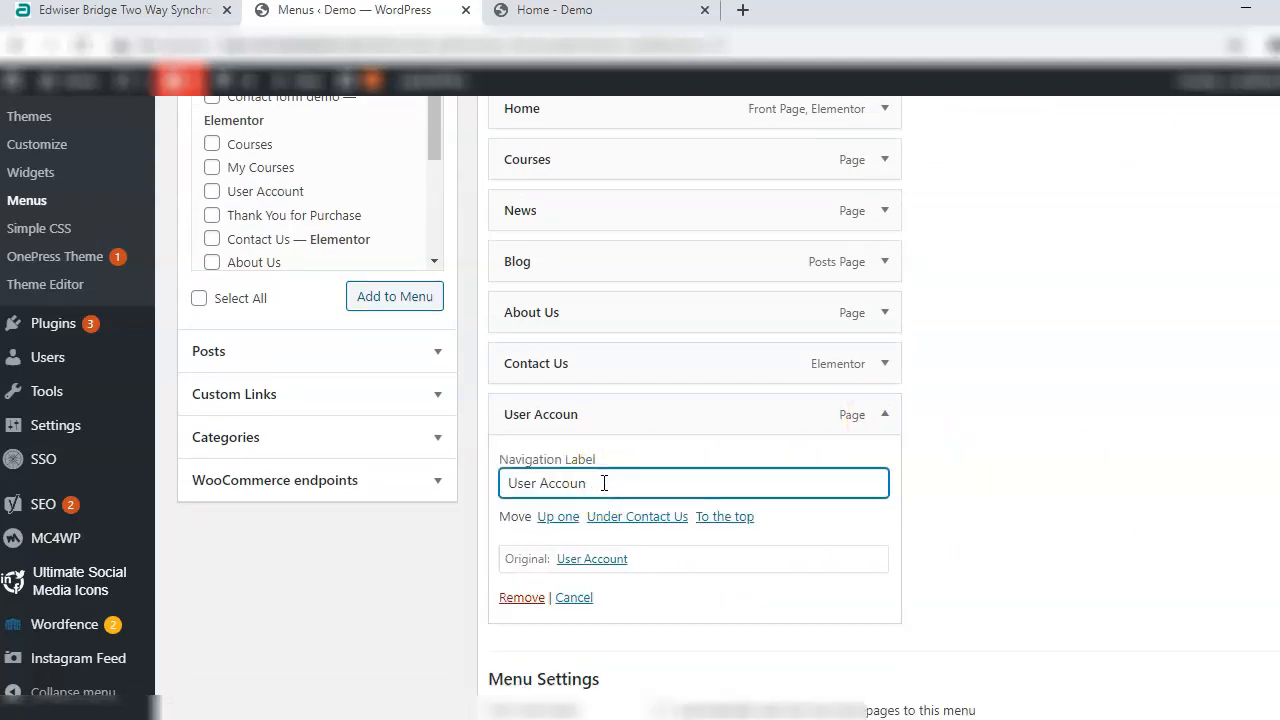
{"action": "type", "text": "Login"}
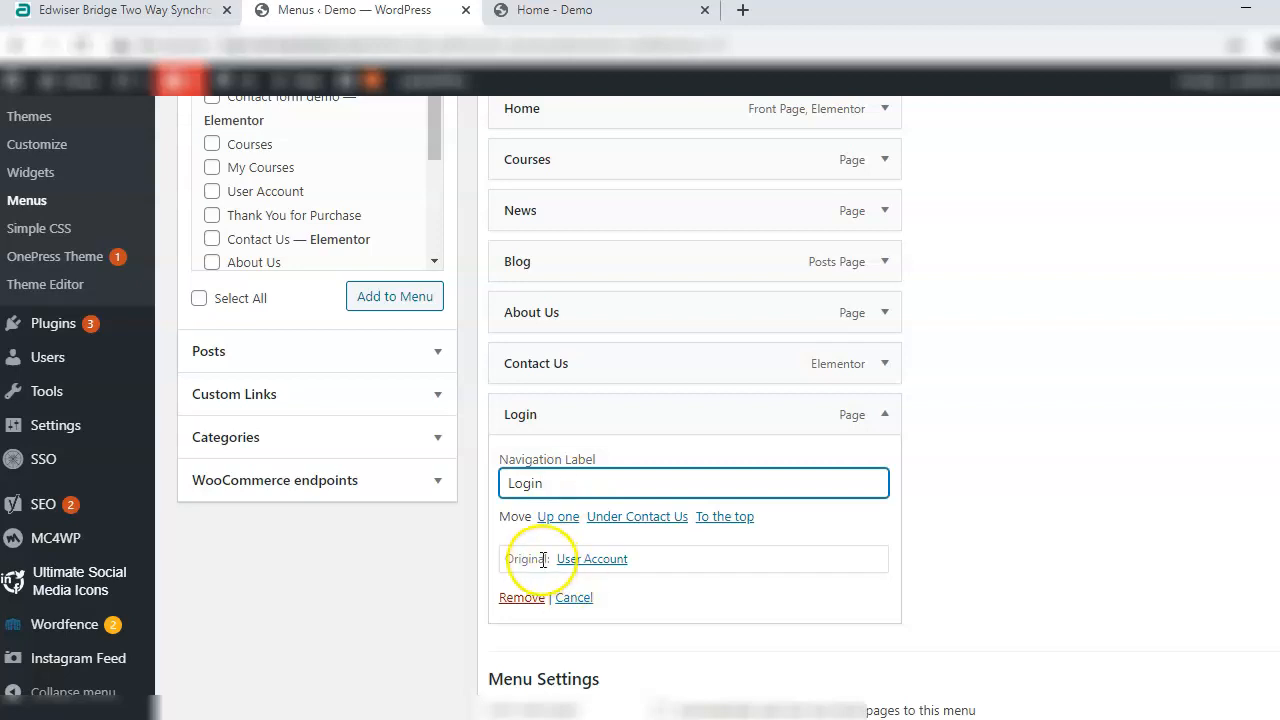
{"action": "mouse_move", "coordinate": [585, 559]}
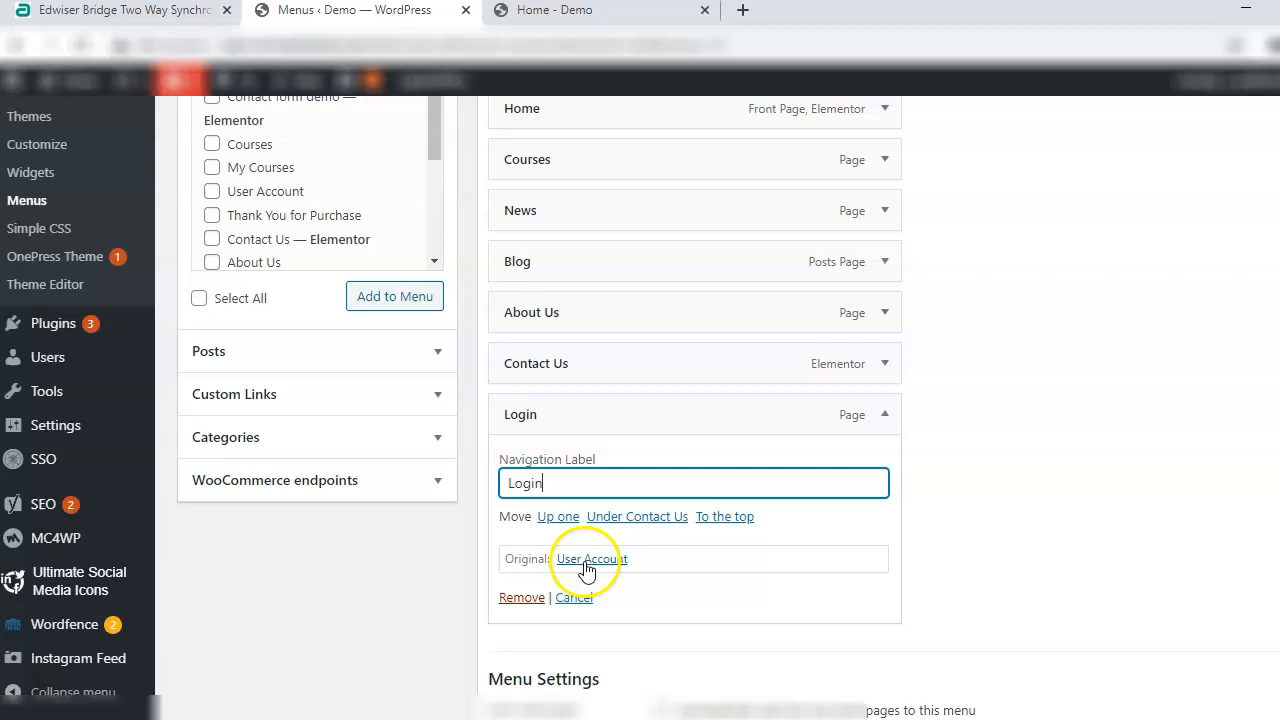
{"action": "scroll", "scroll_direction": "down", "scroll_amount": 3}
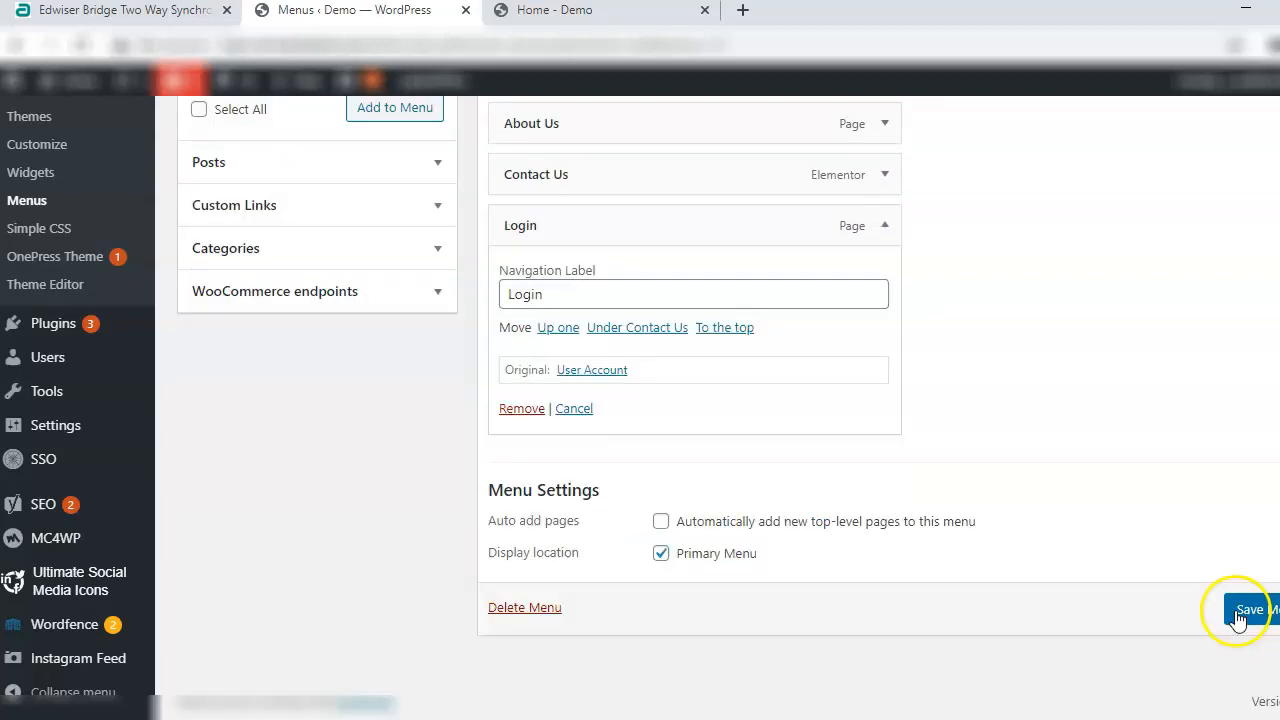
{"action": "left_click", "coordinate": [600, 10]}
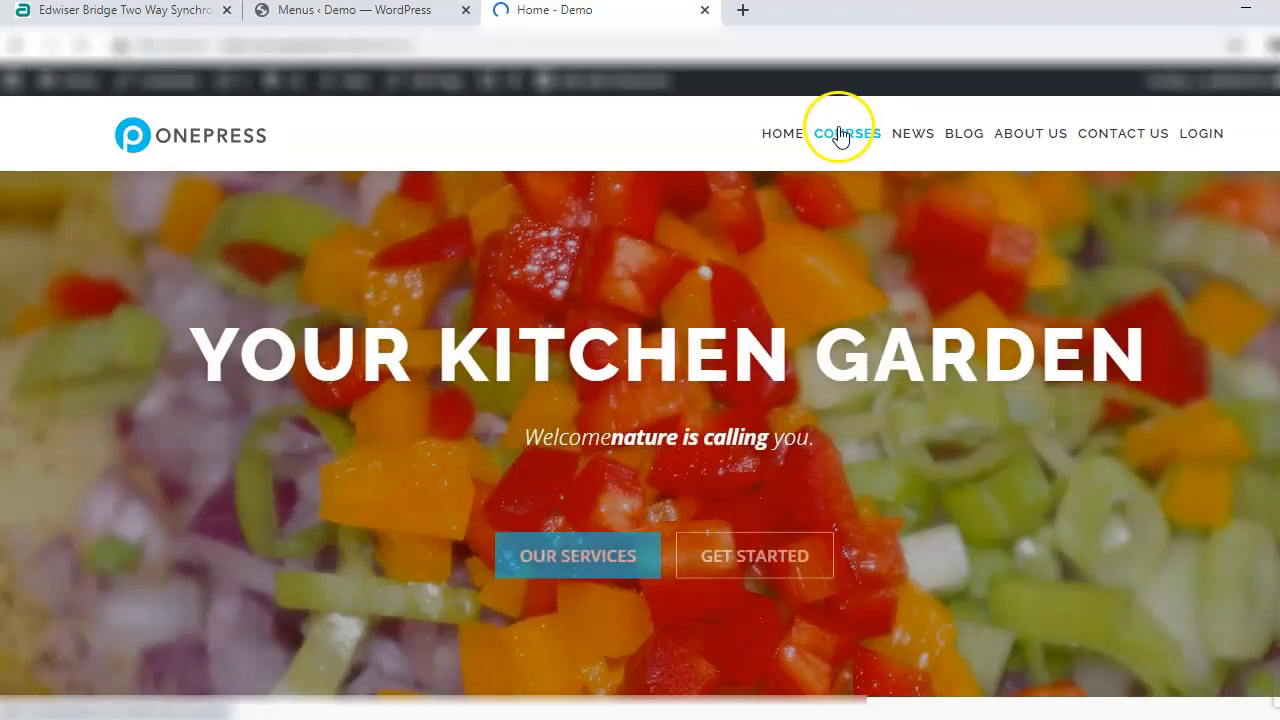
Open the Courses page from the live site header, then return to the Menus admin tab.
{"action": "left_click", "coordinate": [846, 133]}
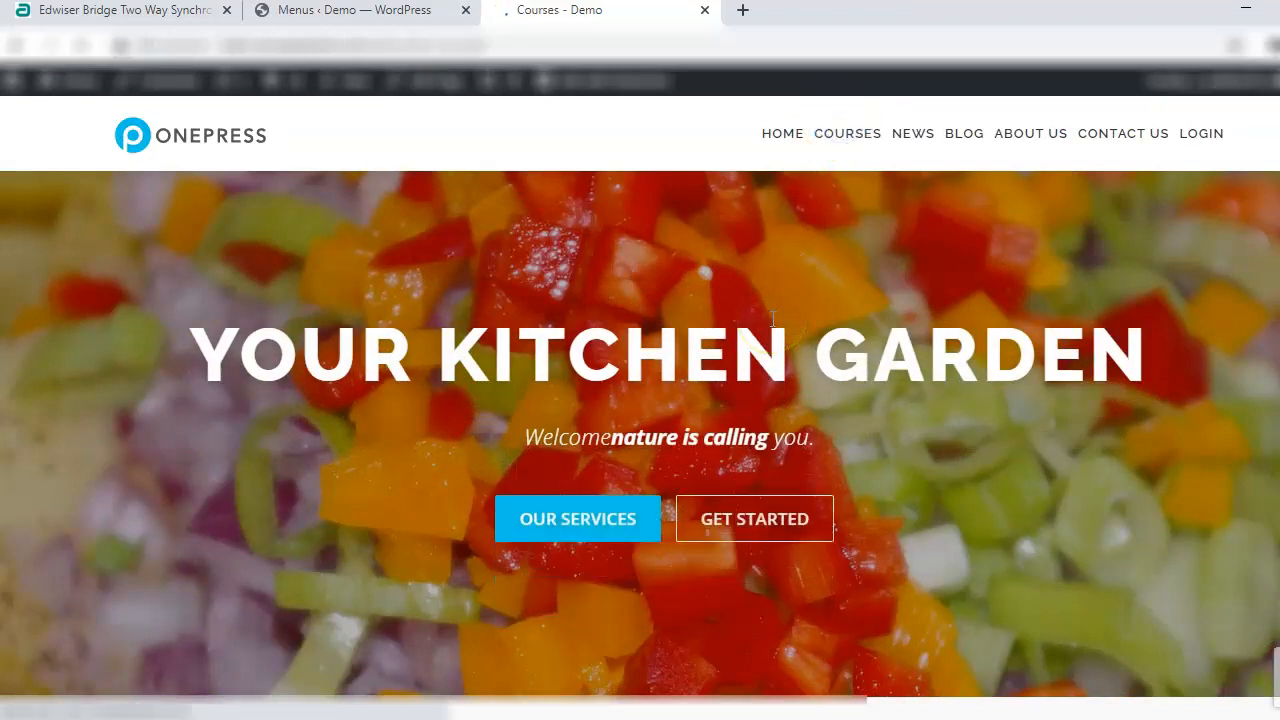
{"action": "left_click", "coordinate": [847, 133]}
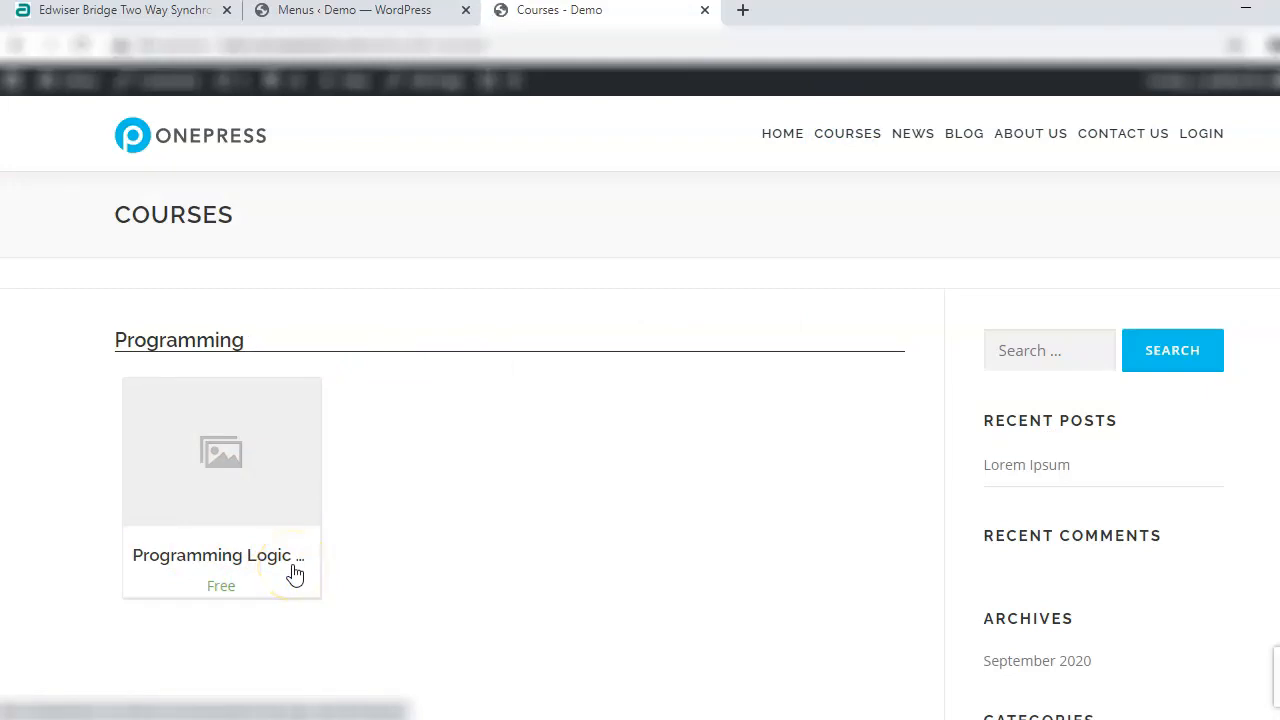
{"action": "mouse_move", "coordinate": [1143, 505]}
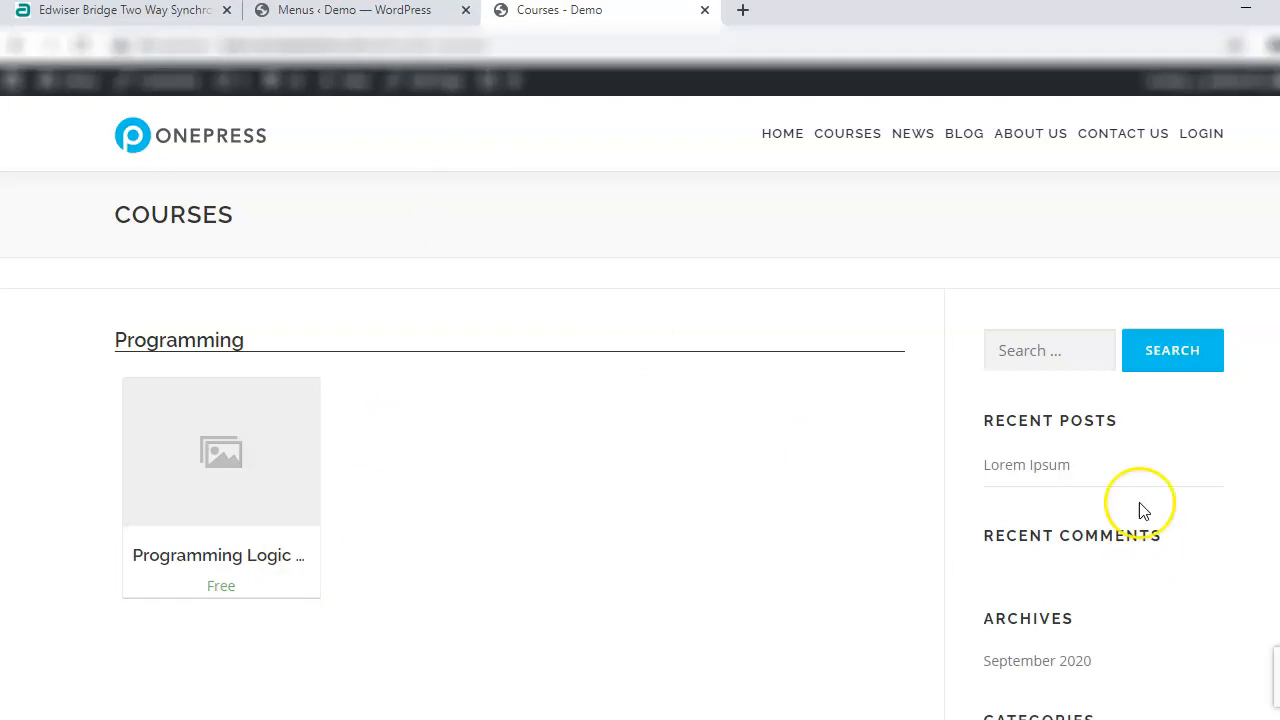
{"action": "left_click", "coordinate": [360, 9]}
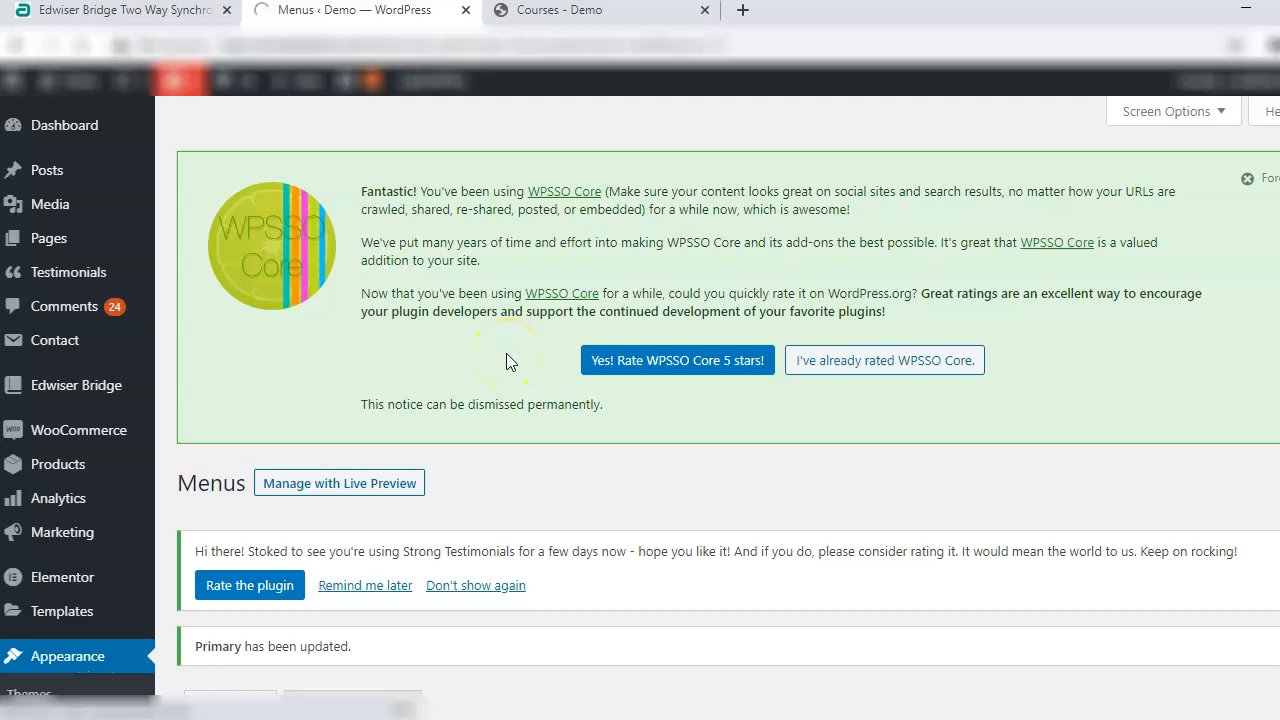
Open the Courses page for editing from the Pages list.
{"action": "left_click", "coordinate": [48, 231]}
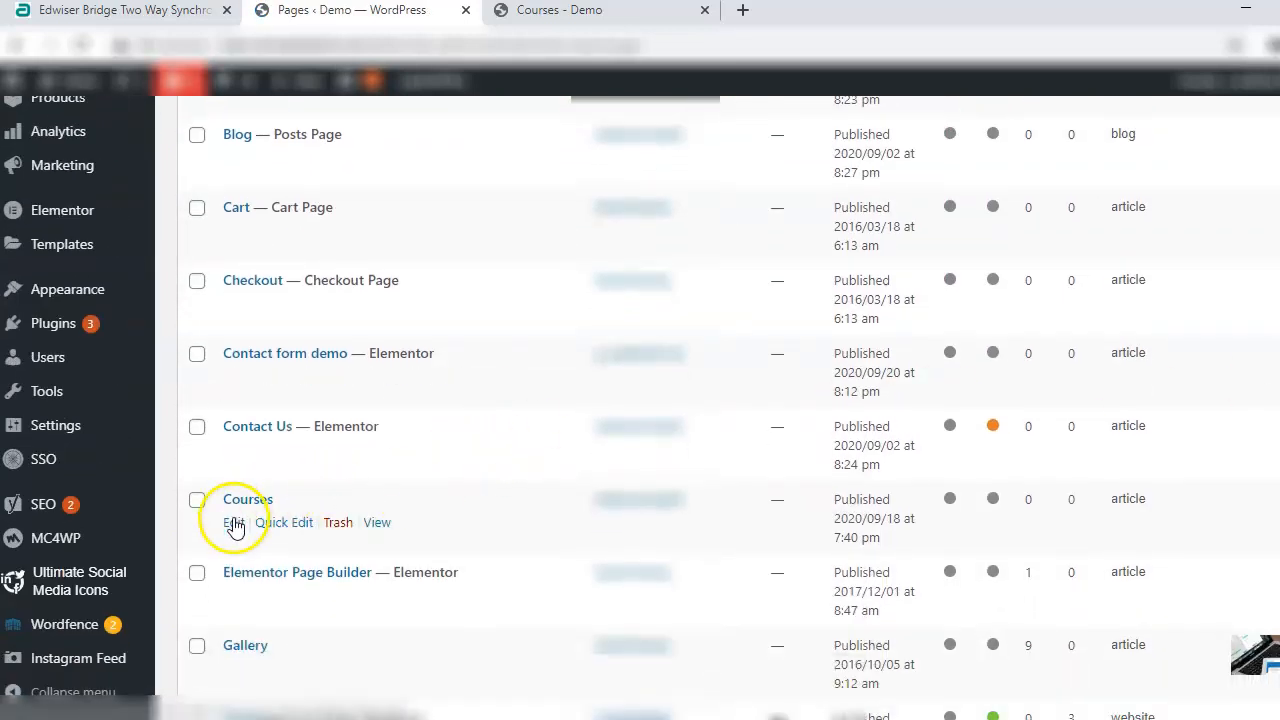
{"action": "left_click", "coordinate": [233, 522]}
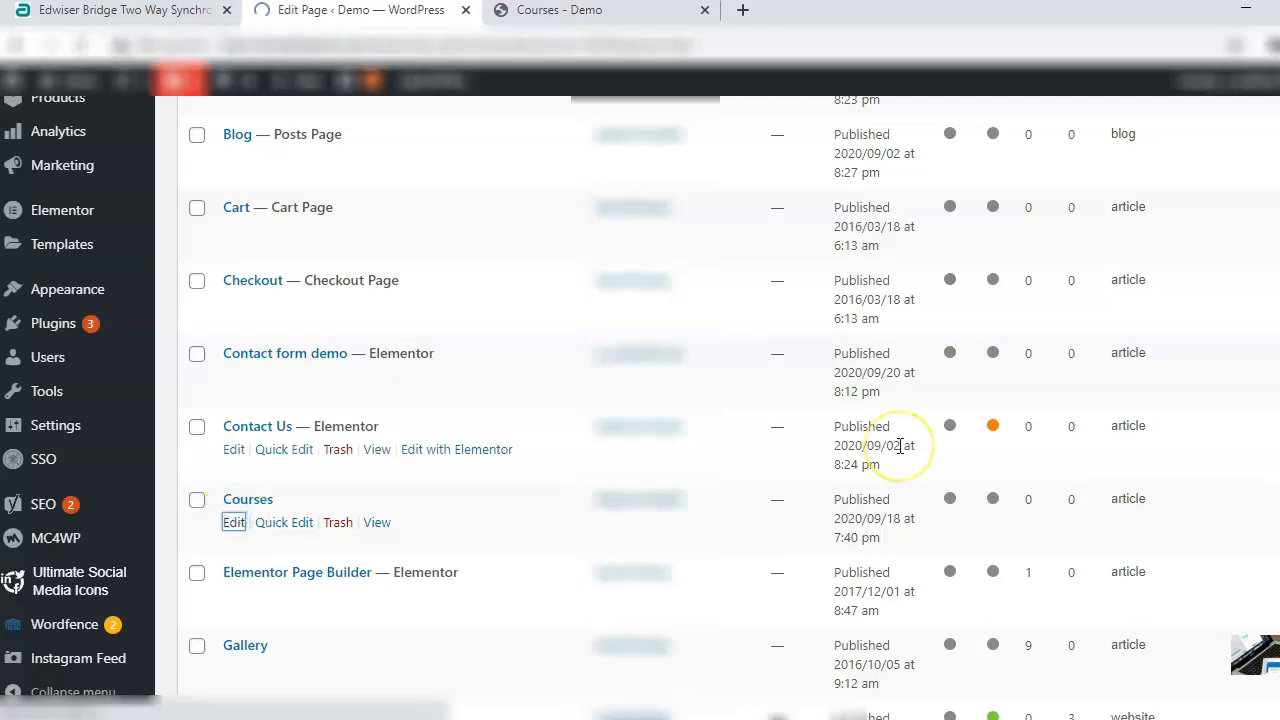
{"action": "left_click", "coordinate": [233, 522]}
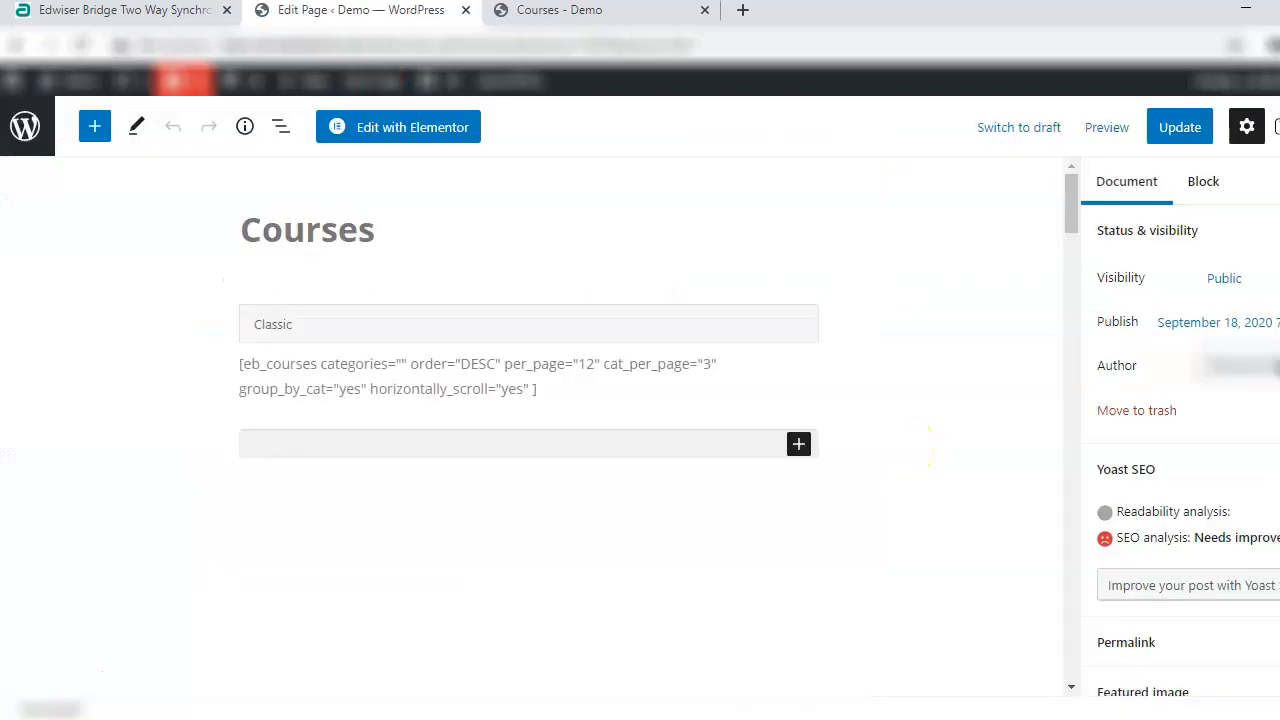
{"action": "scroll", "scroll_direction": "down", "scroll_amount": 3}
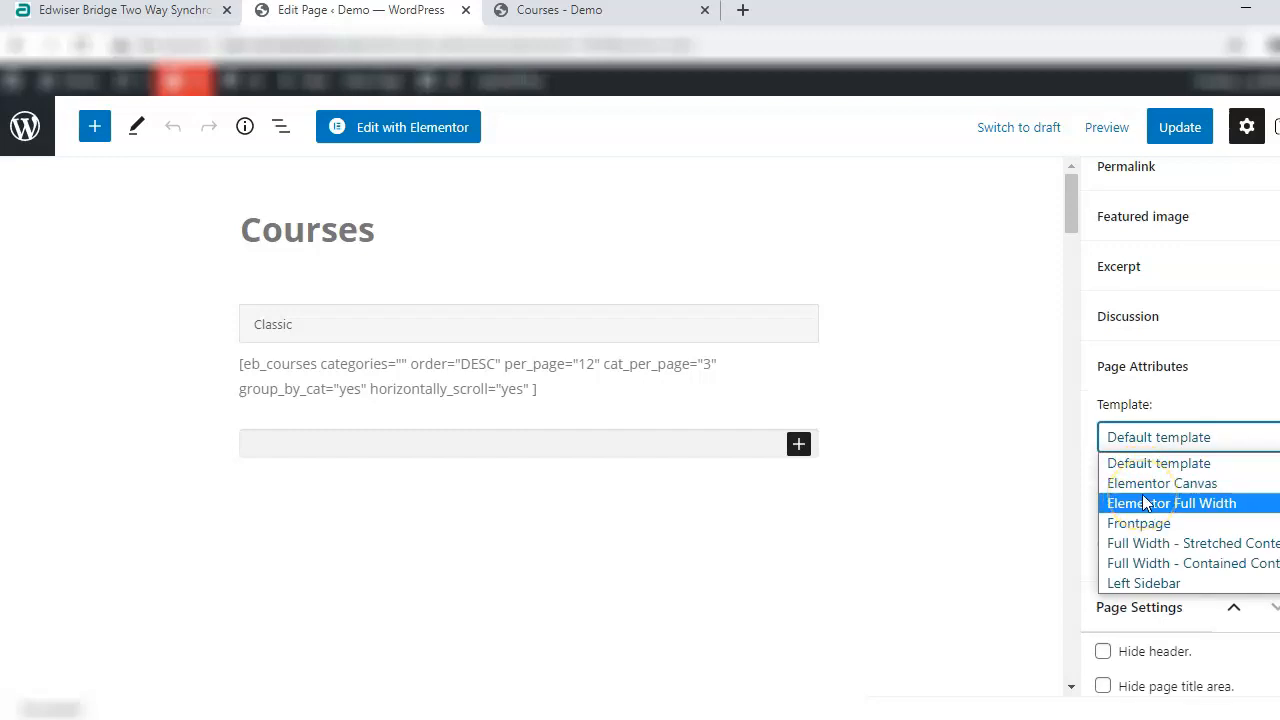
{"action": "mouse_move", "coordinate": [1180, 563]}
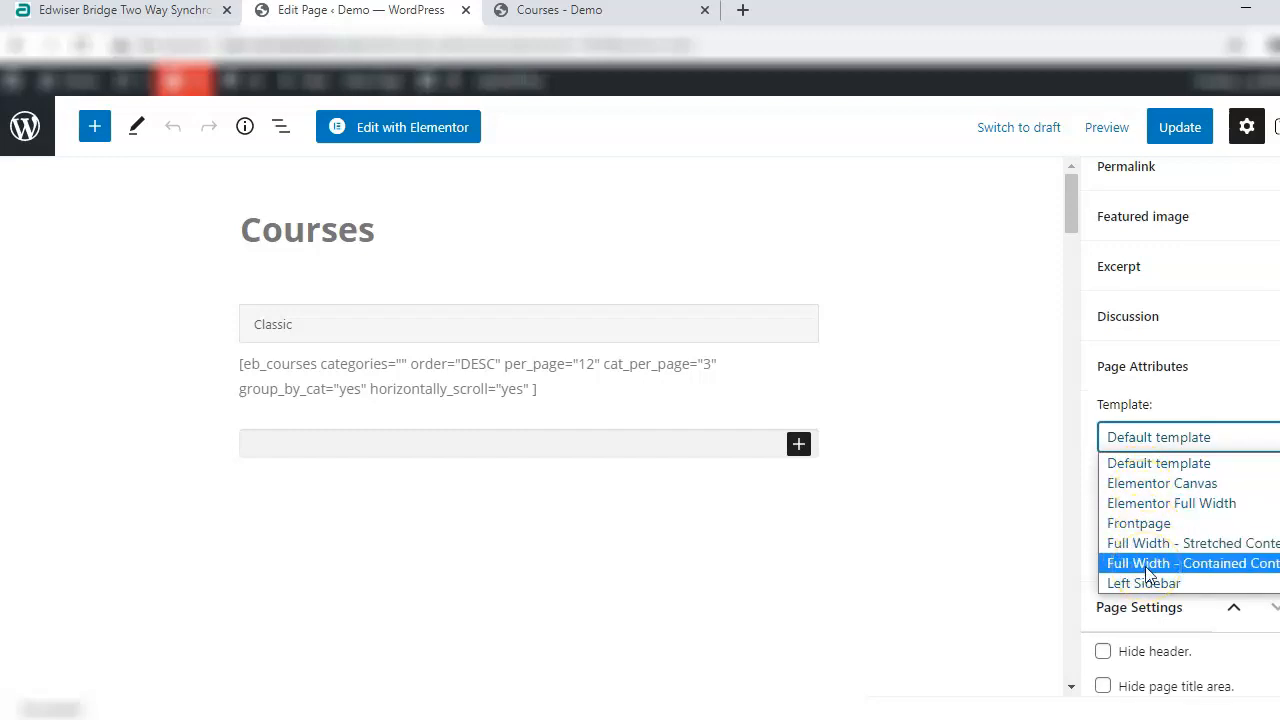
Apply the Full Width – Contained Content template, update the page, and view it live.
{"action": "left_click", "coordinate": [1190, 563]}
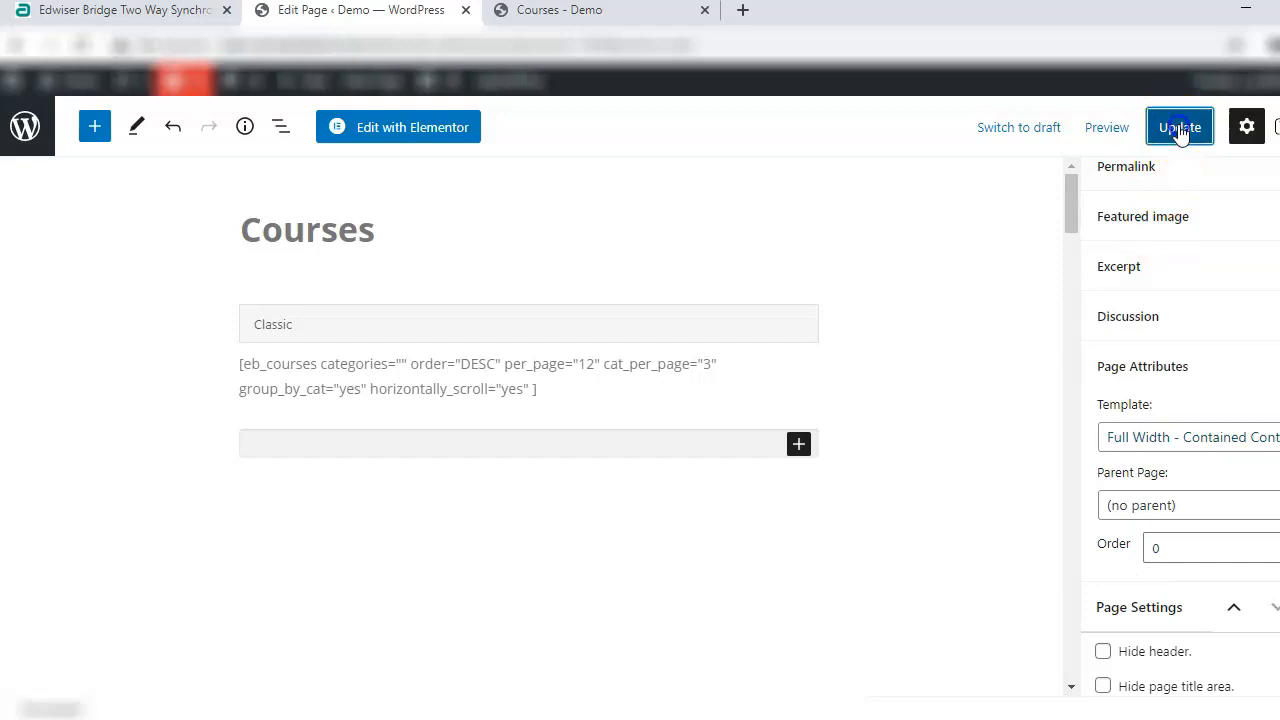
{"action": "left_click", "coordinate": [1179, 127]}
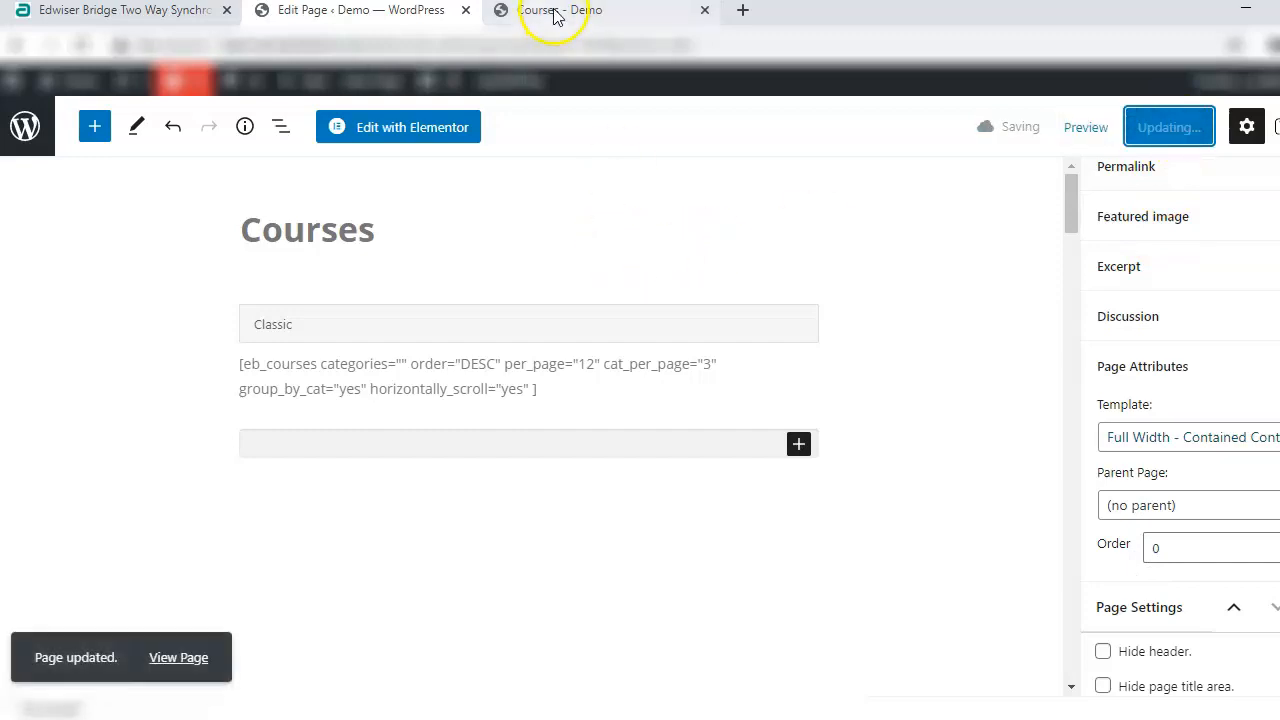
{"action": "left_click", "coordinate": [555, 10]}
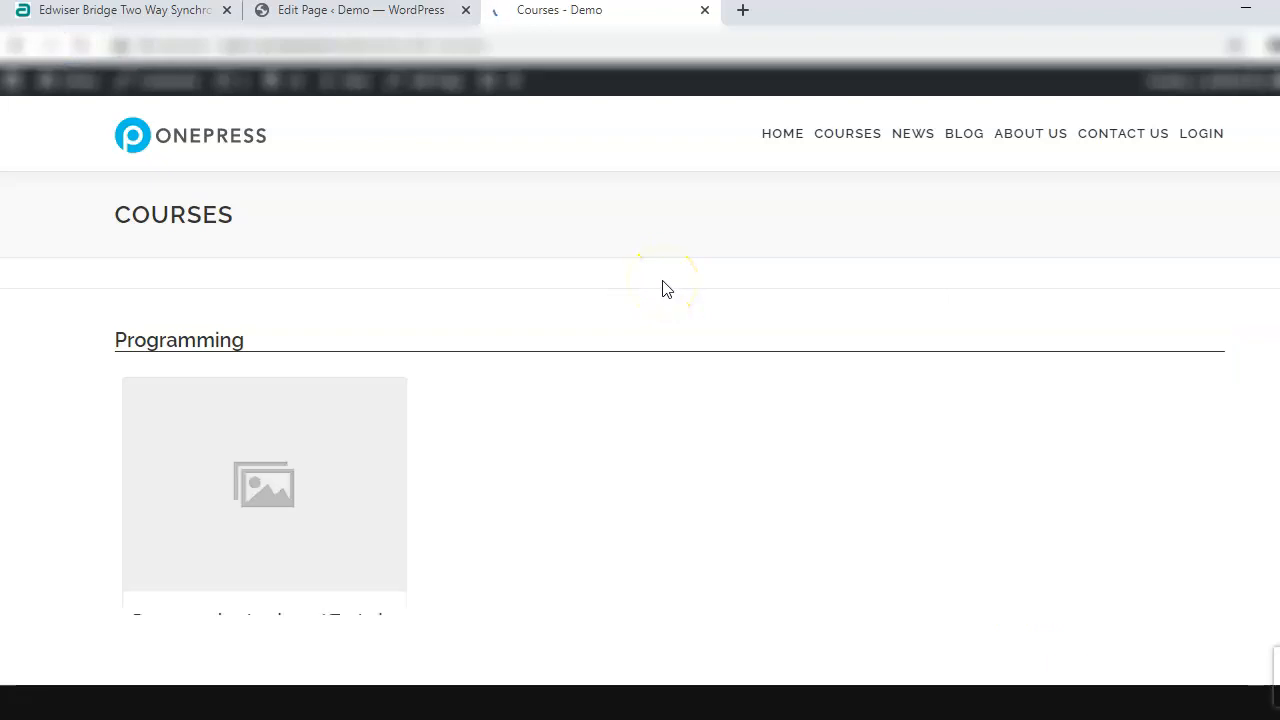
{"action": "scroll", "scroll_direction": "down", "scroll_amount": 3}
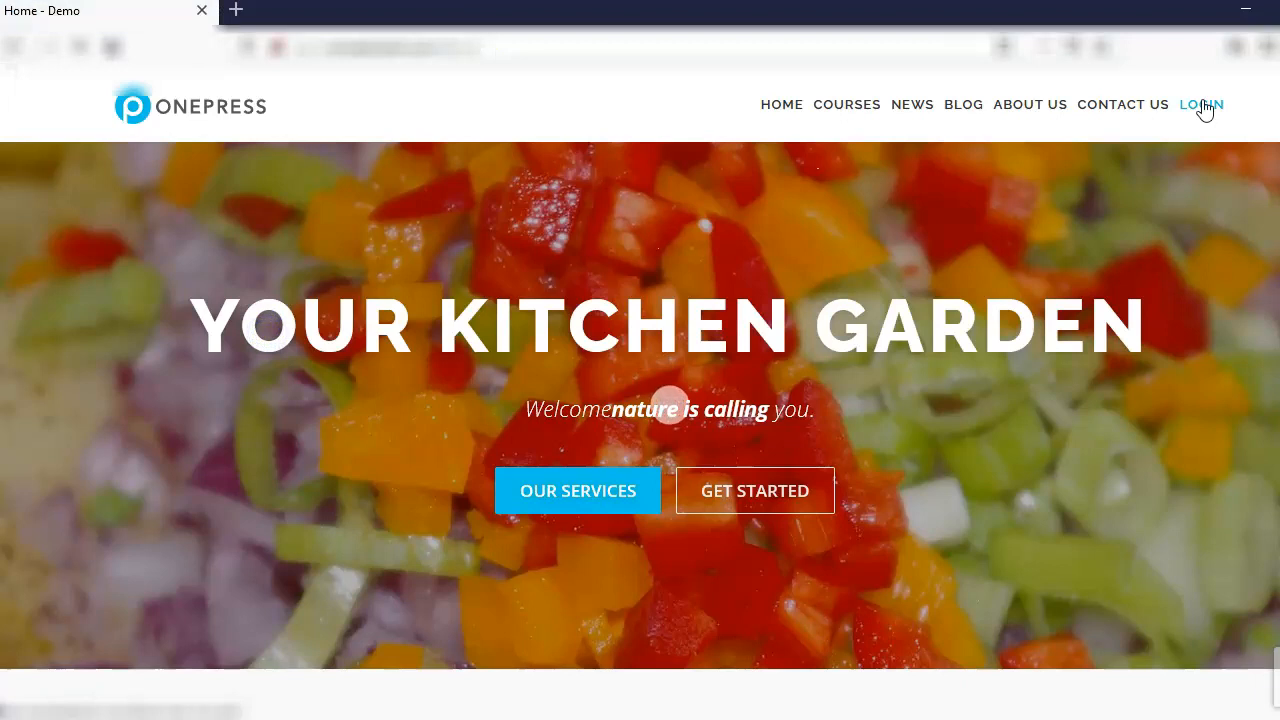
{"action": "mouse_move", "coordinate": [1188, 305]}
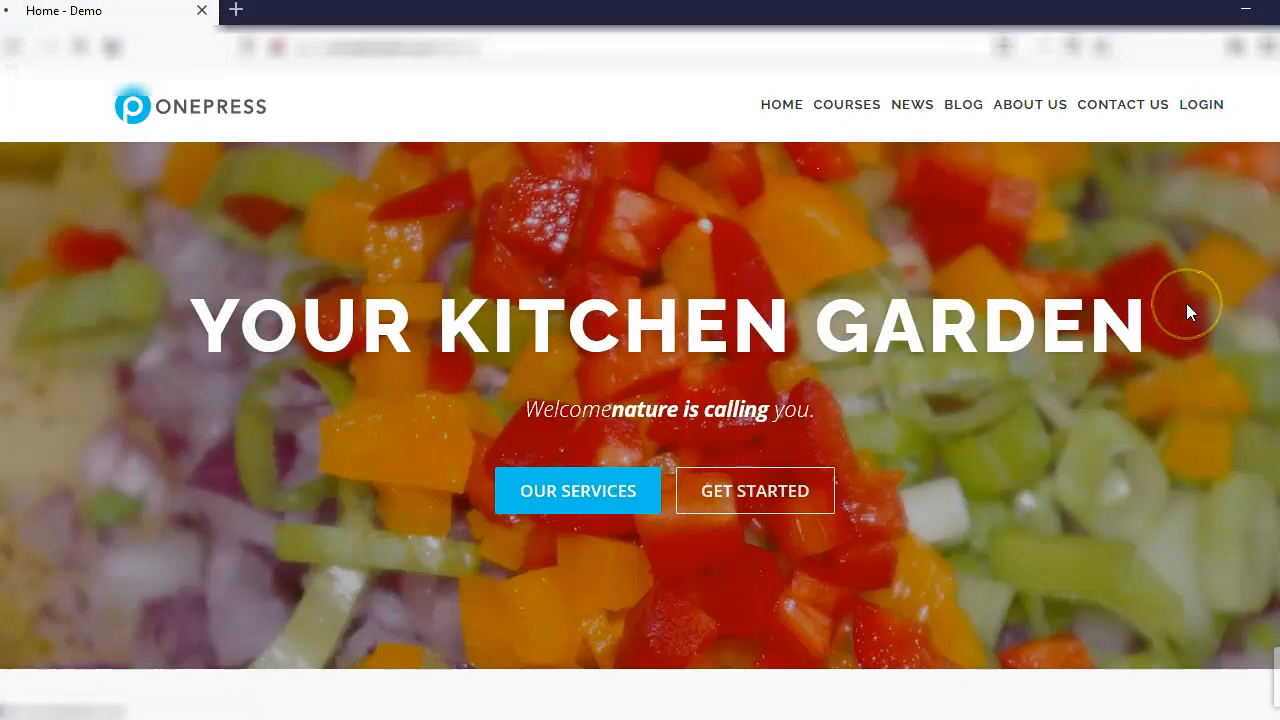
From Login, open the registration form, enter first name, last name and email, and register.
{"action": "left_click", "coordinate": [1201, 104]}
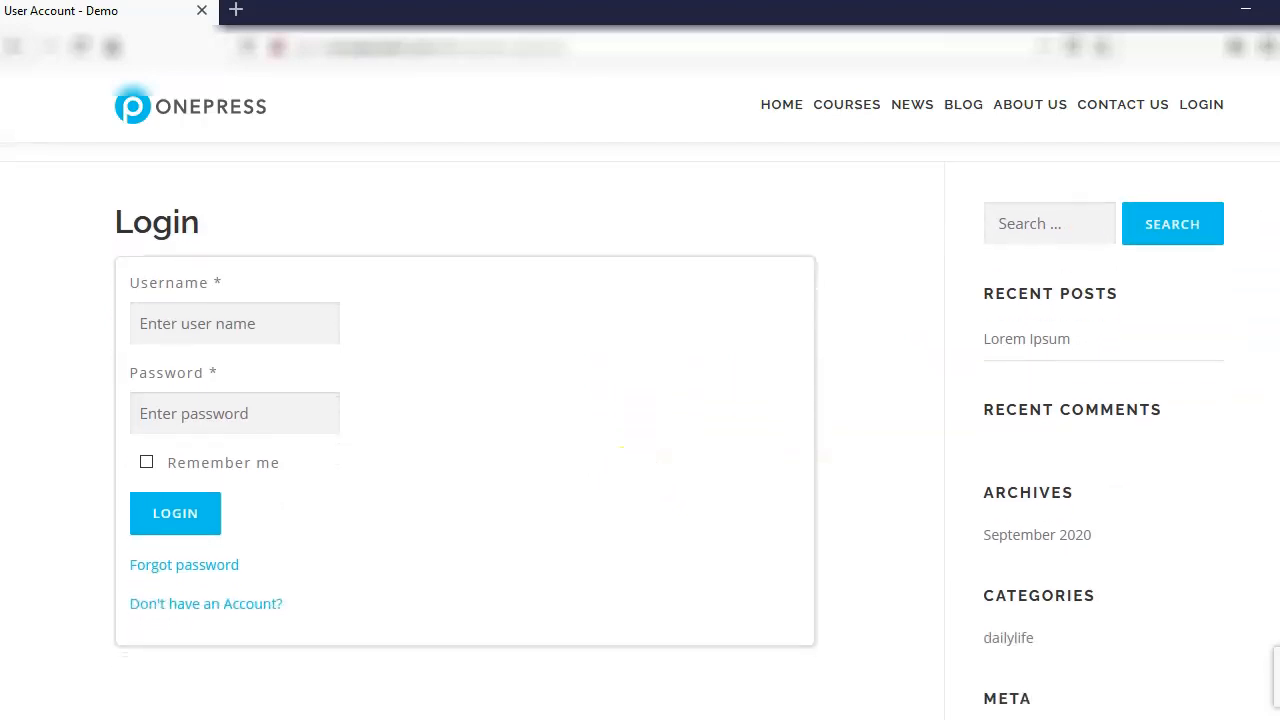
{"action": "left_click", "coordinate": [205, 603]}
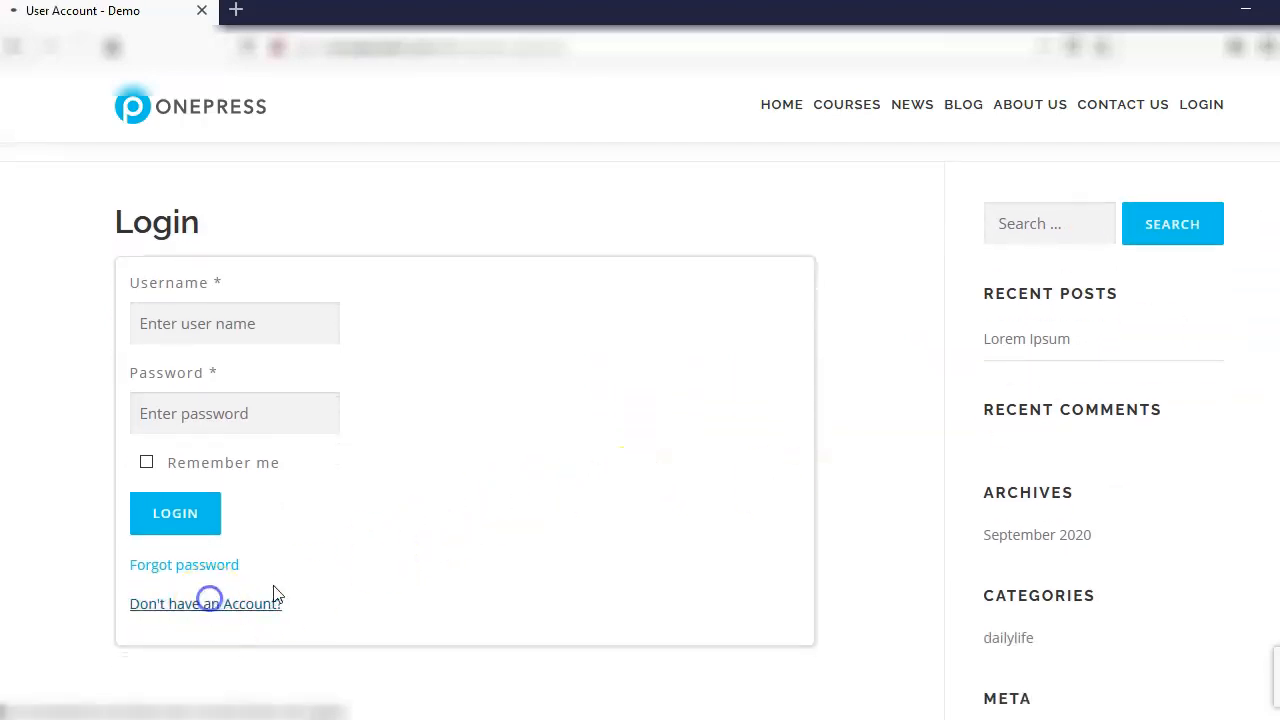
{"action": "left_click", "coordinate": [206, 603]}
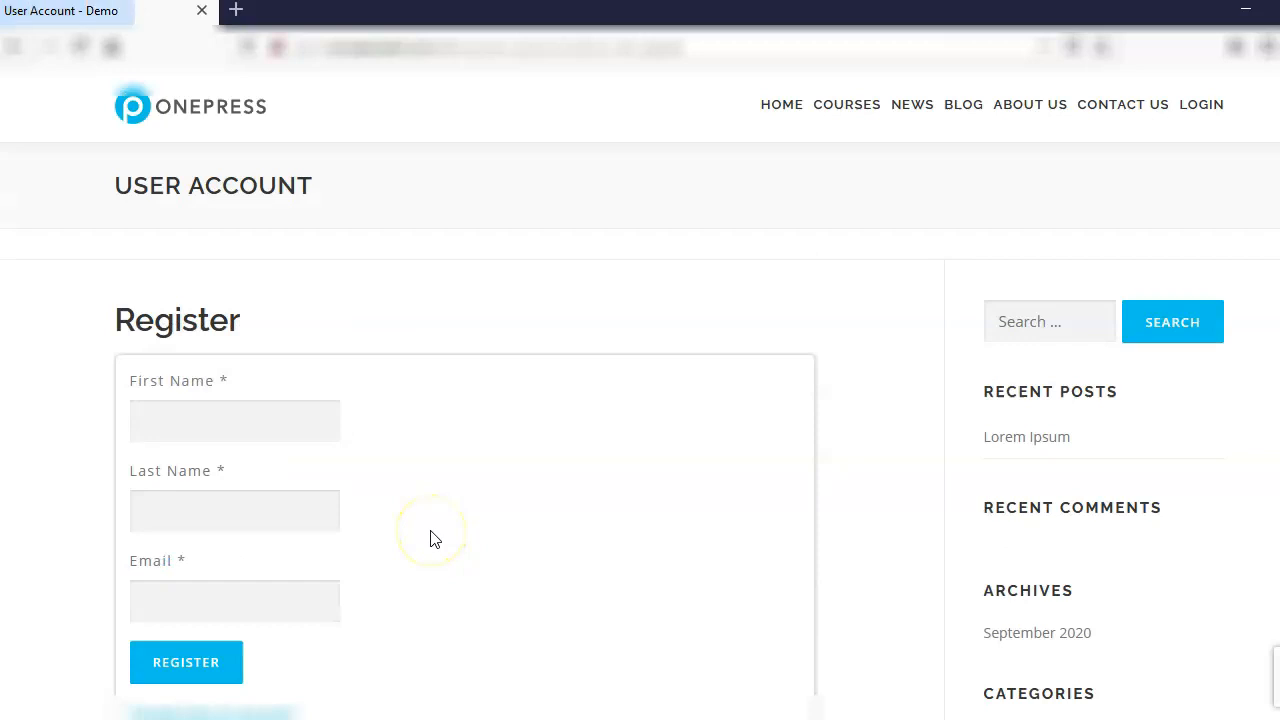
{"action": "scroll", "scroll_direction": "up", "scroll_amount": 3}
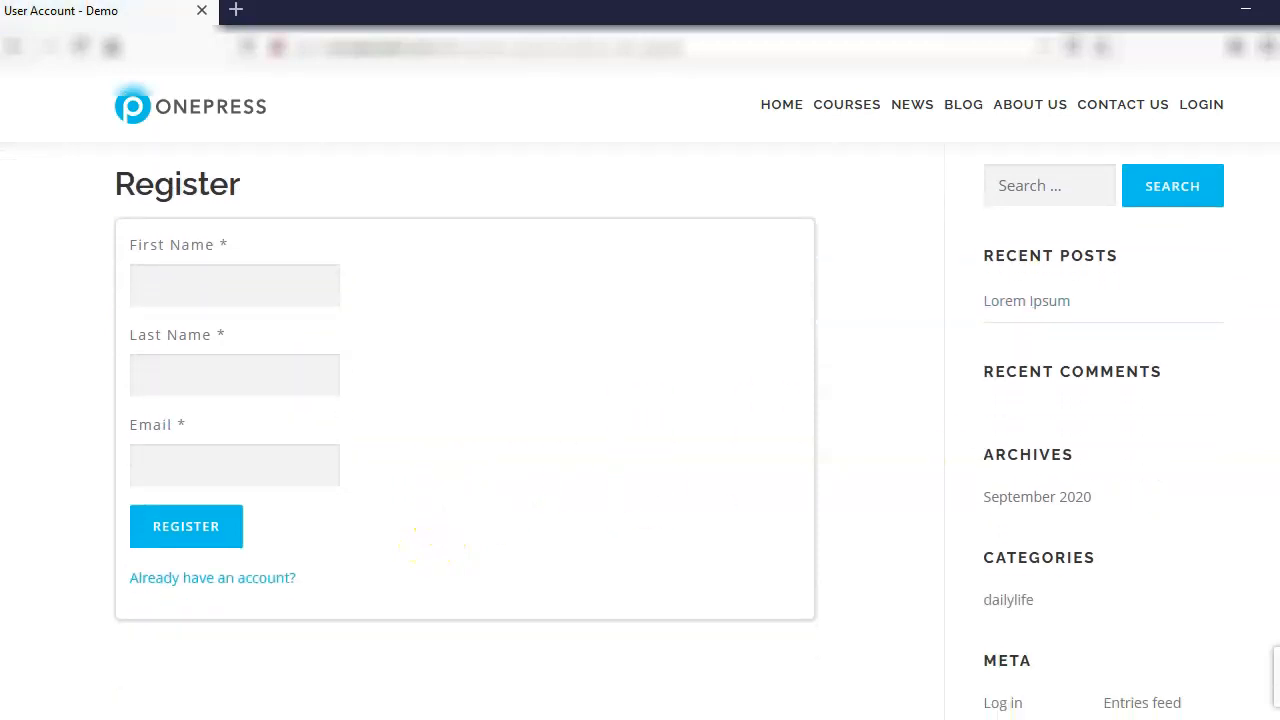
{"action": "left_click", "coordinate": [186, 526]}
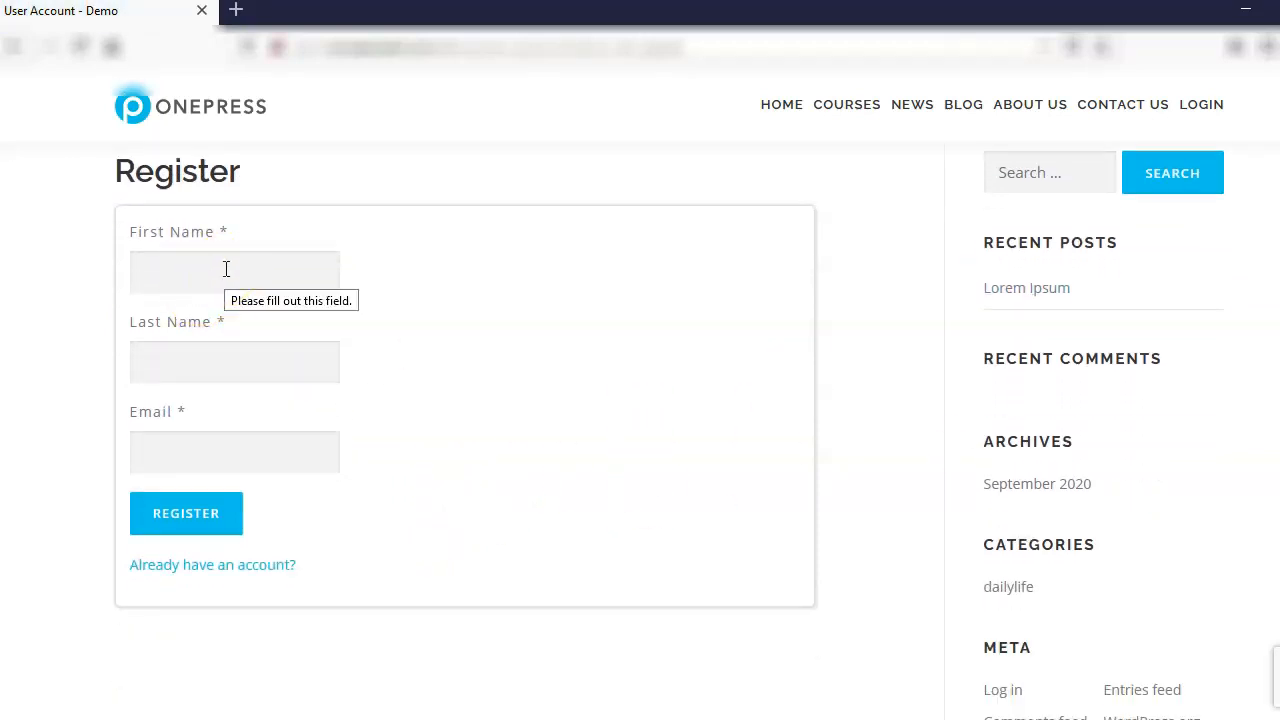
{"action": "left_click", "coordinate": [234, 271]}
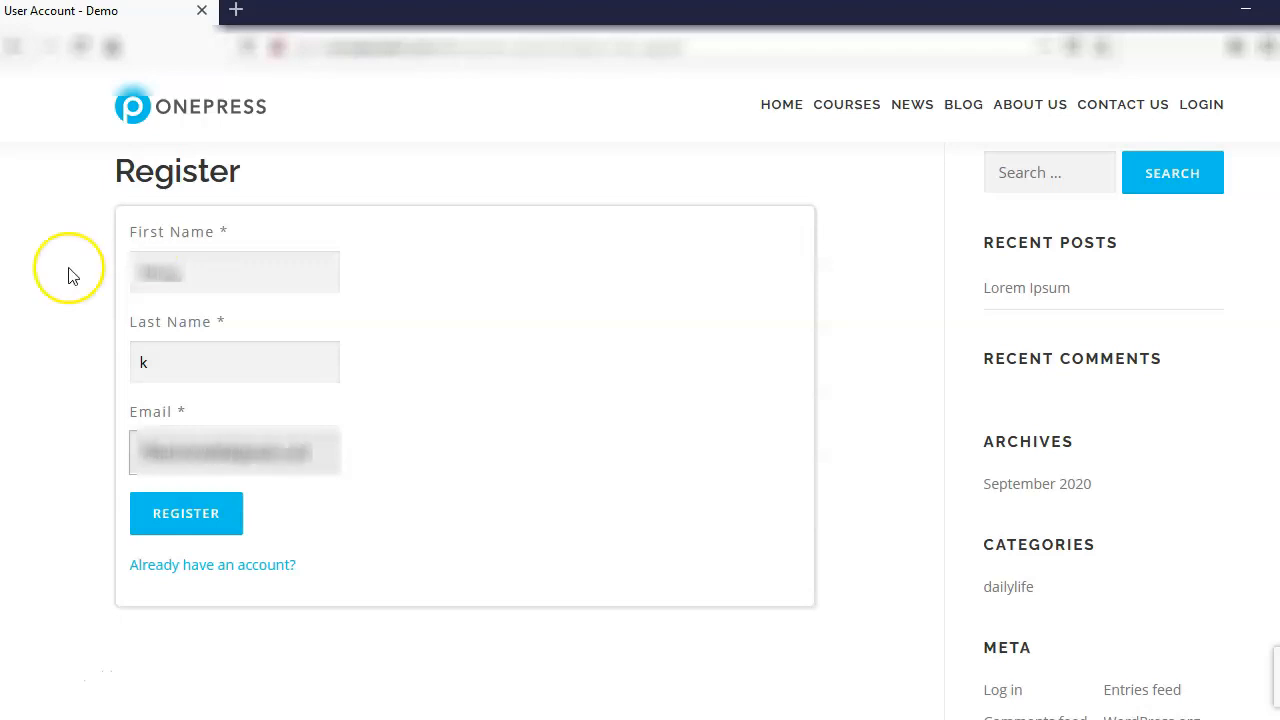
{"action": "left_click", "coordinate": [186, 513]}
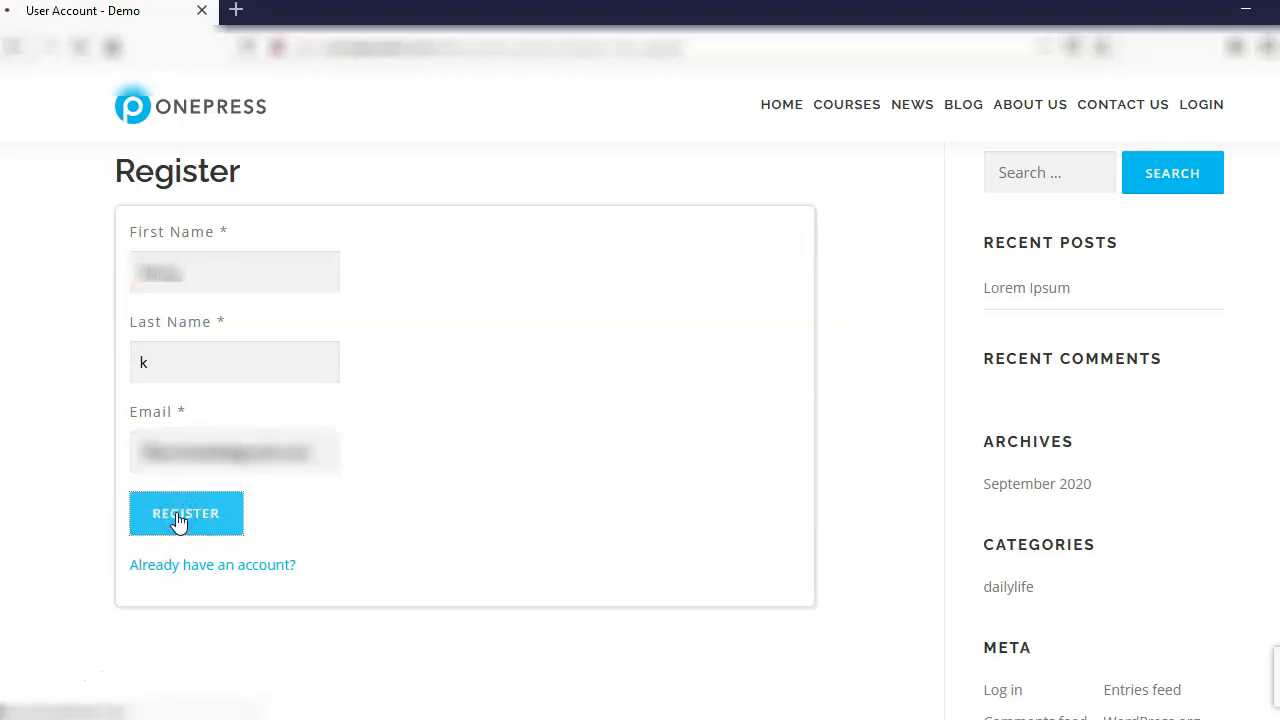
{"action": "left_click", "coordinate": [186, 513]}
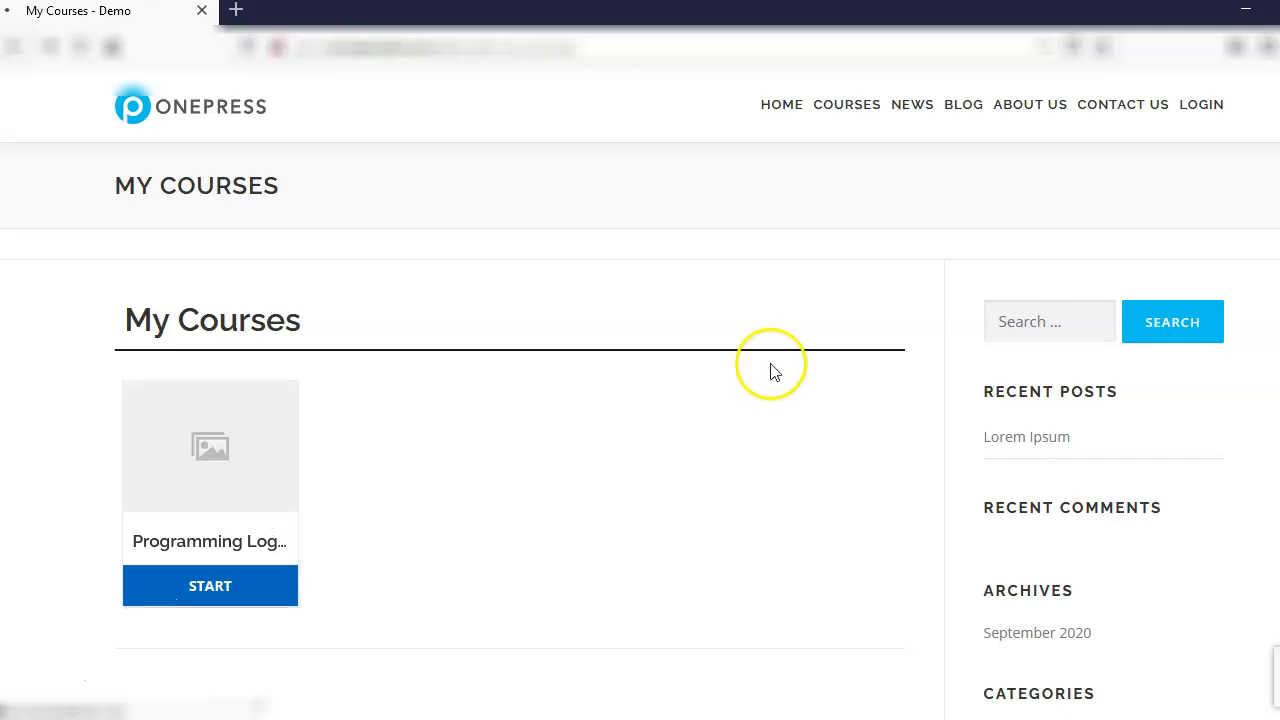
Open Programming Logic and Techniques from Courses and access the course on Moodle.
{"action": "left_click", "coordinate": [846, 104]}
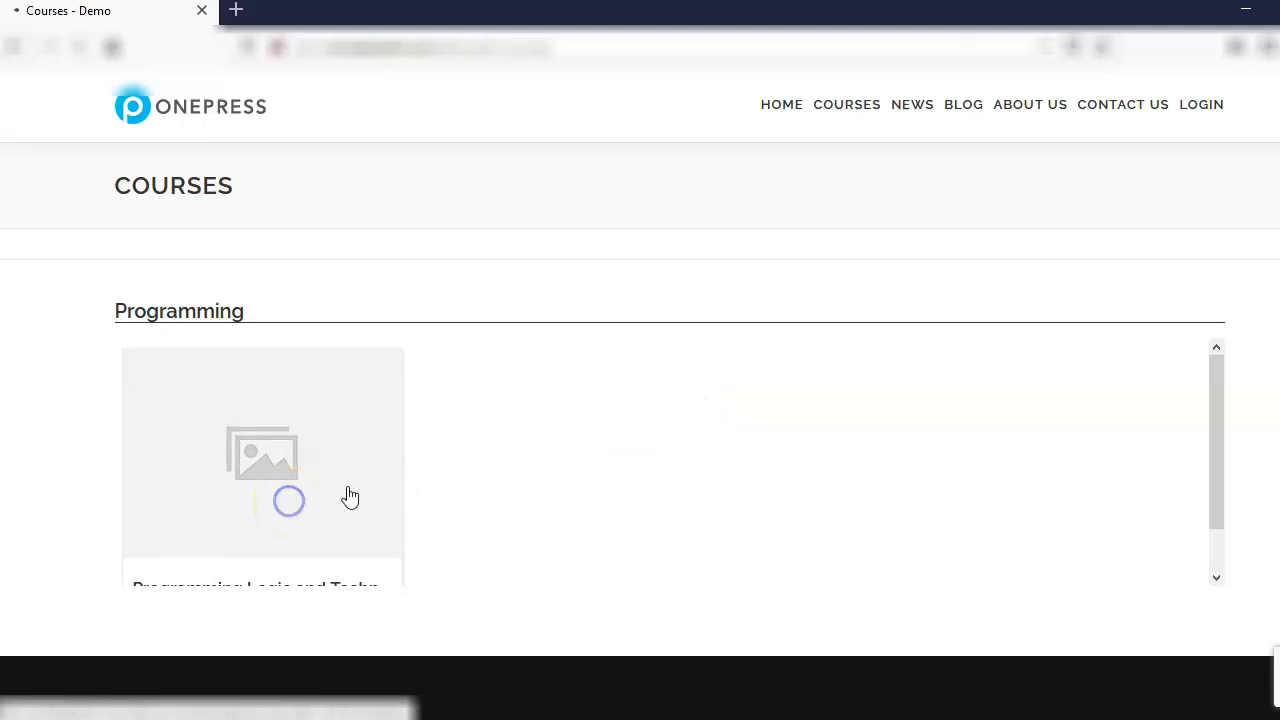
{"action": "left_click", "coordinate": [262, 451]}
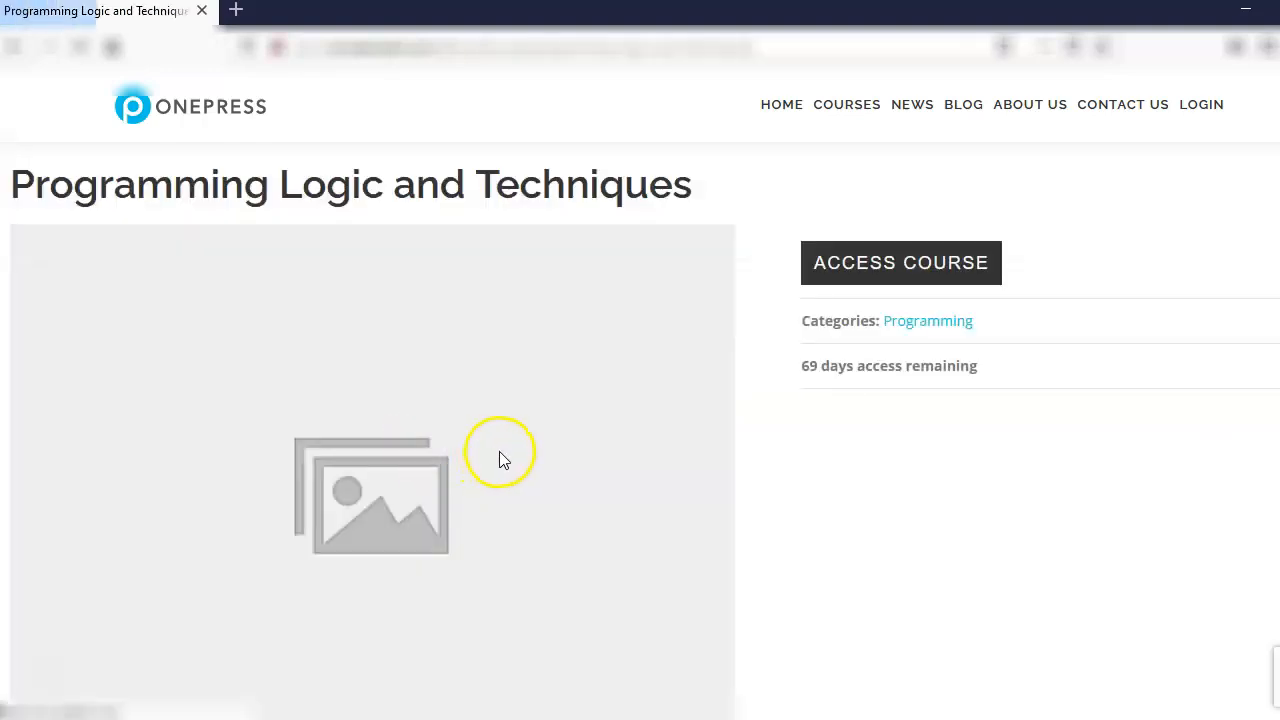
{"action": "mouse_move", "coordinate": [695, 492]}
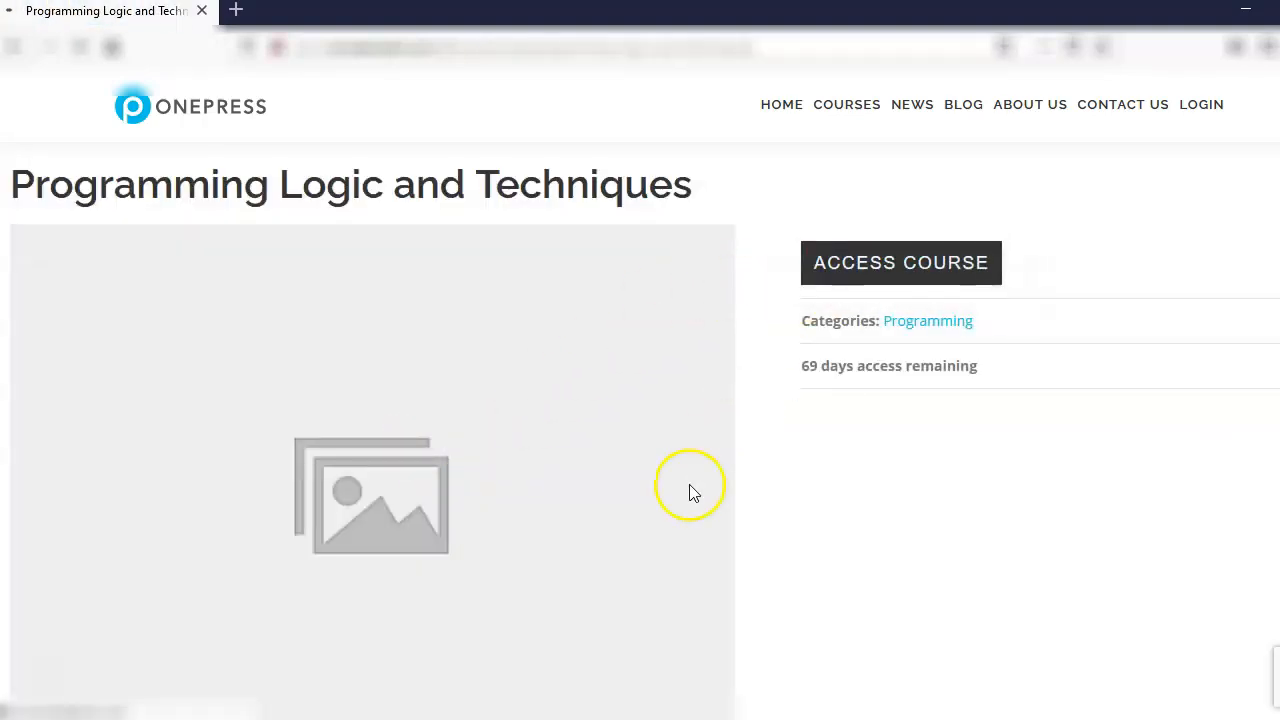
{"action": "left_click", "coordinate": [900, 262]}
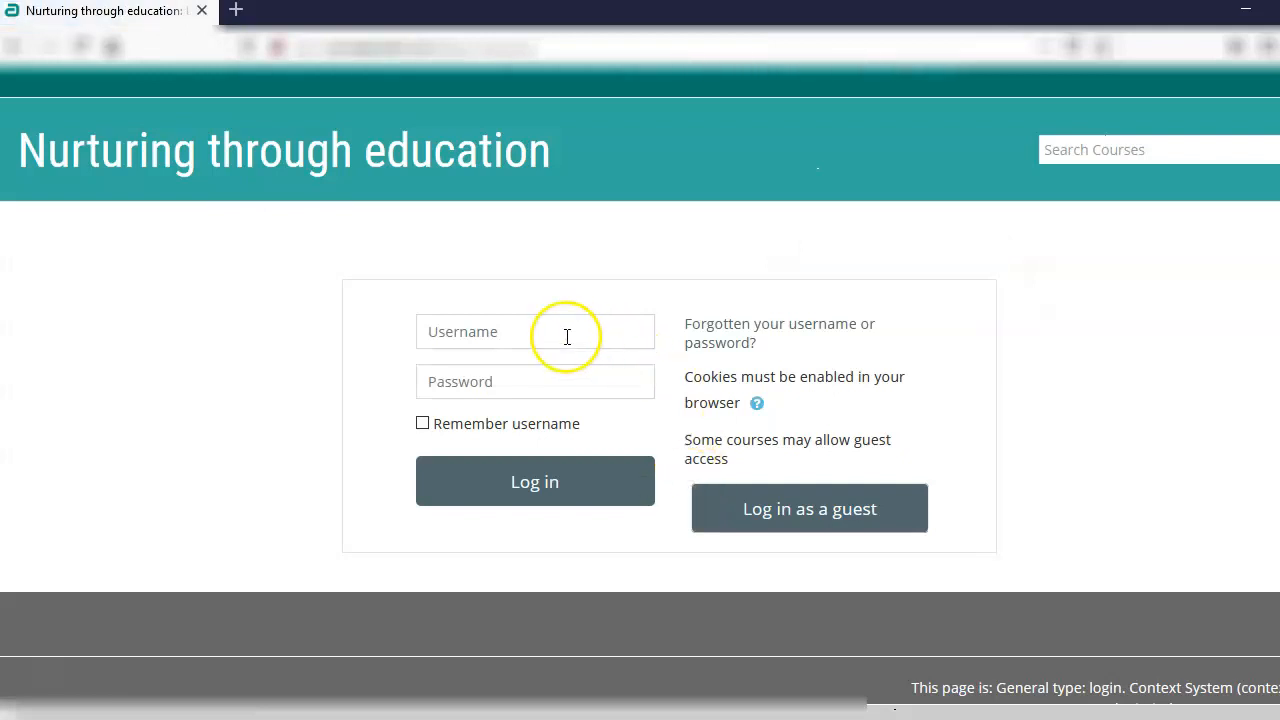
{"action": "mouse_move", "coordinate": [605, 445]}
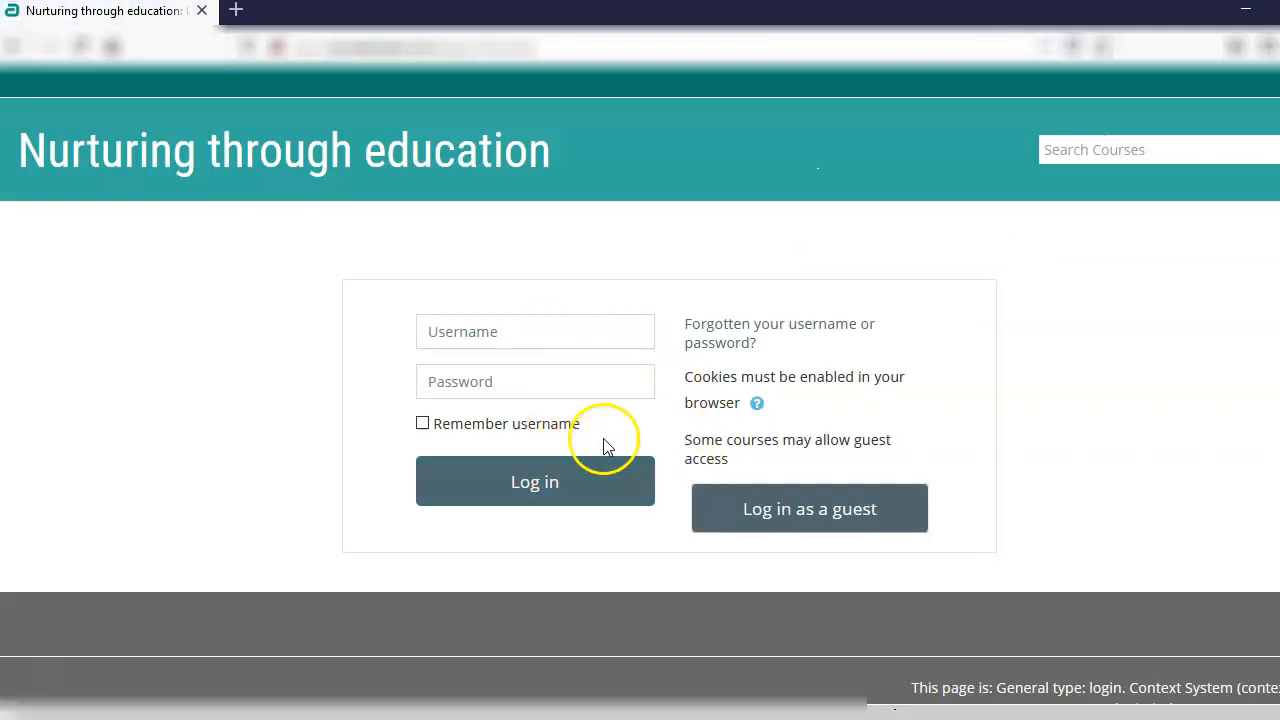
{"action": "mouse_move", "coordinate": [563, 357]}
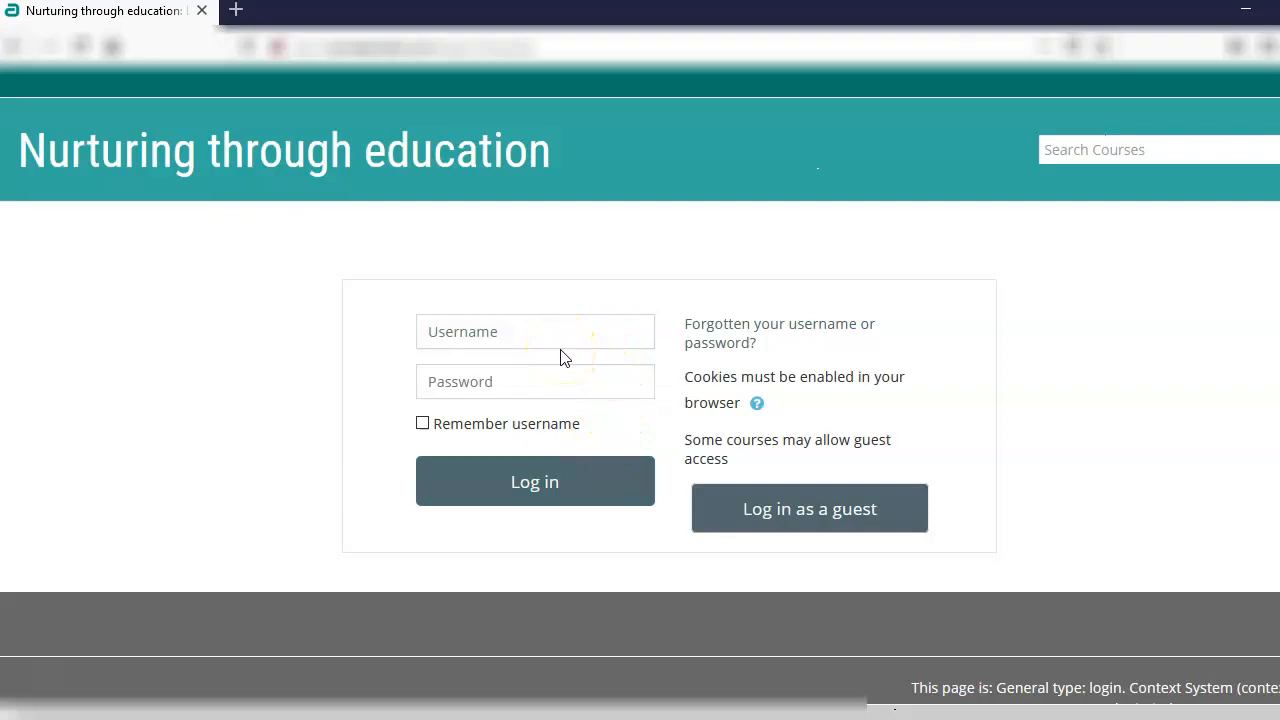